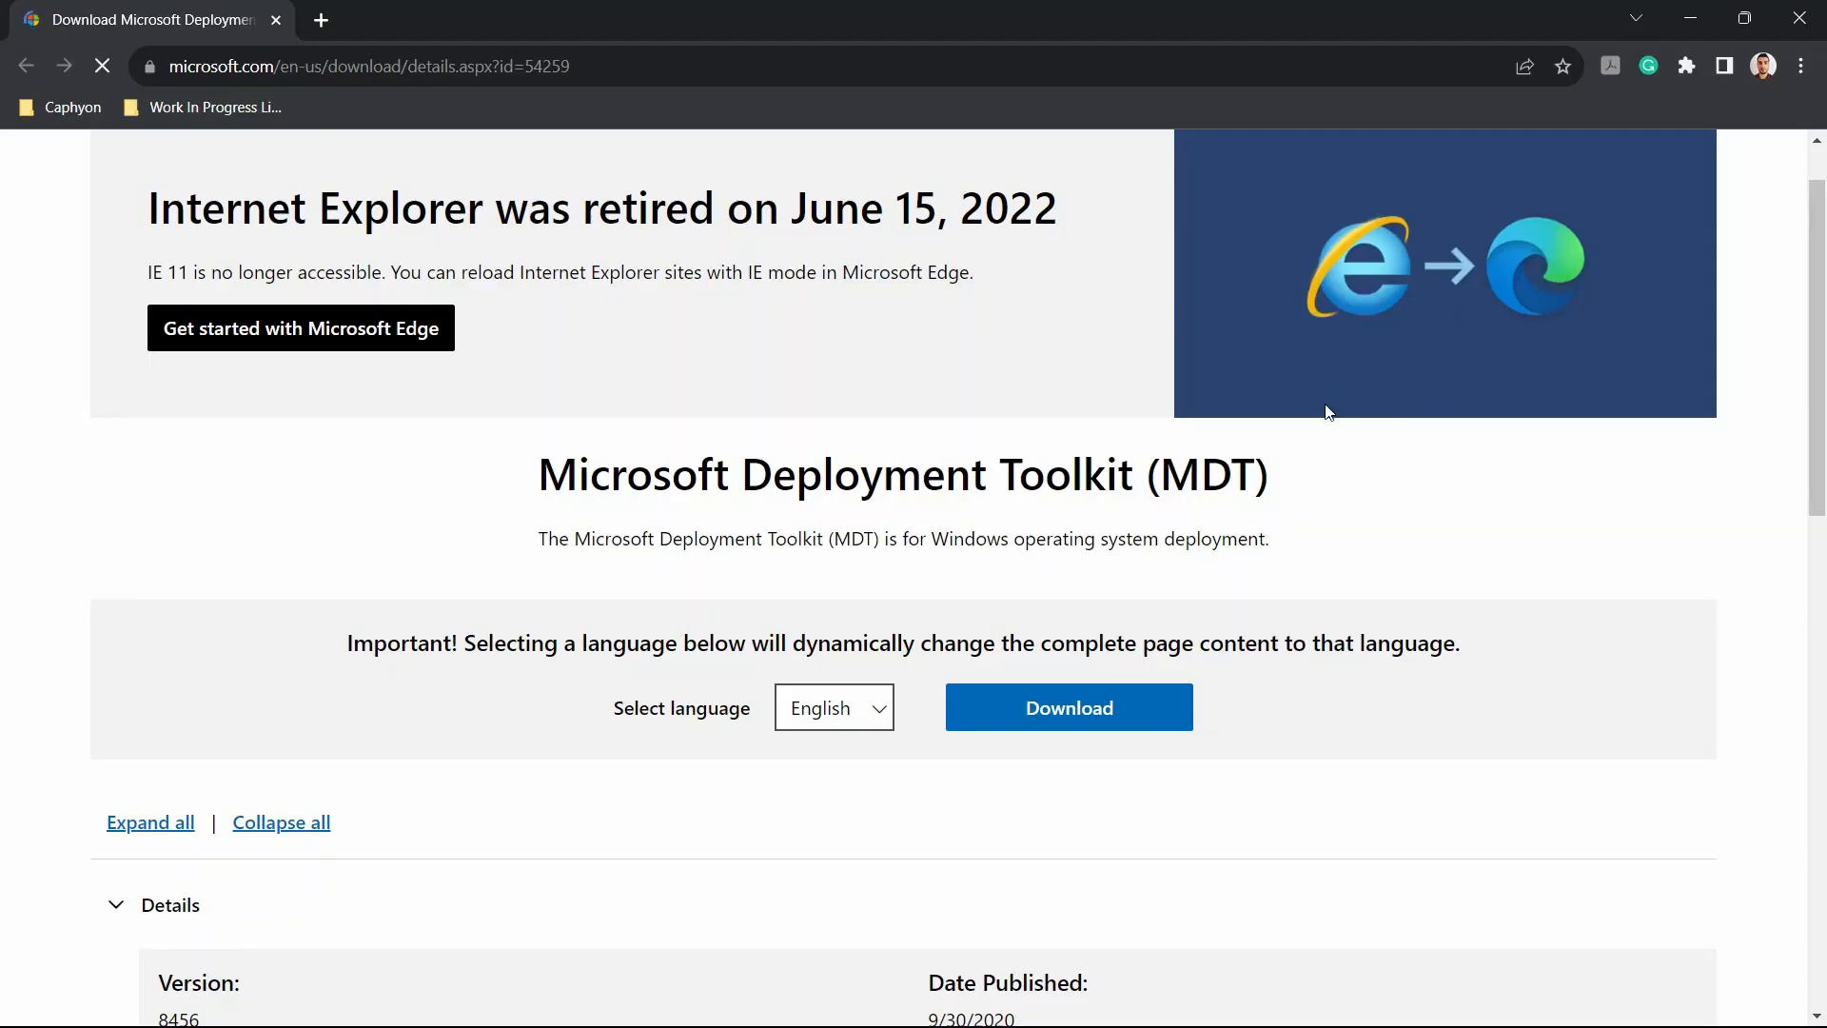
{"action": "mouse_move", "coordinate": [1125, 424]}
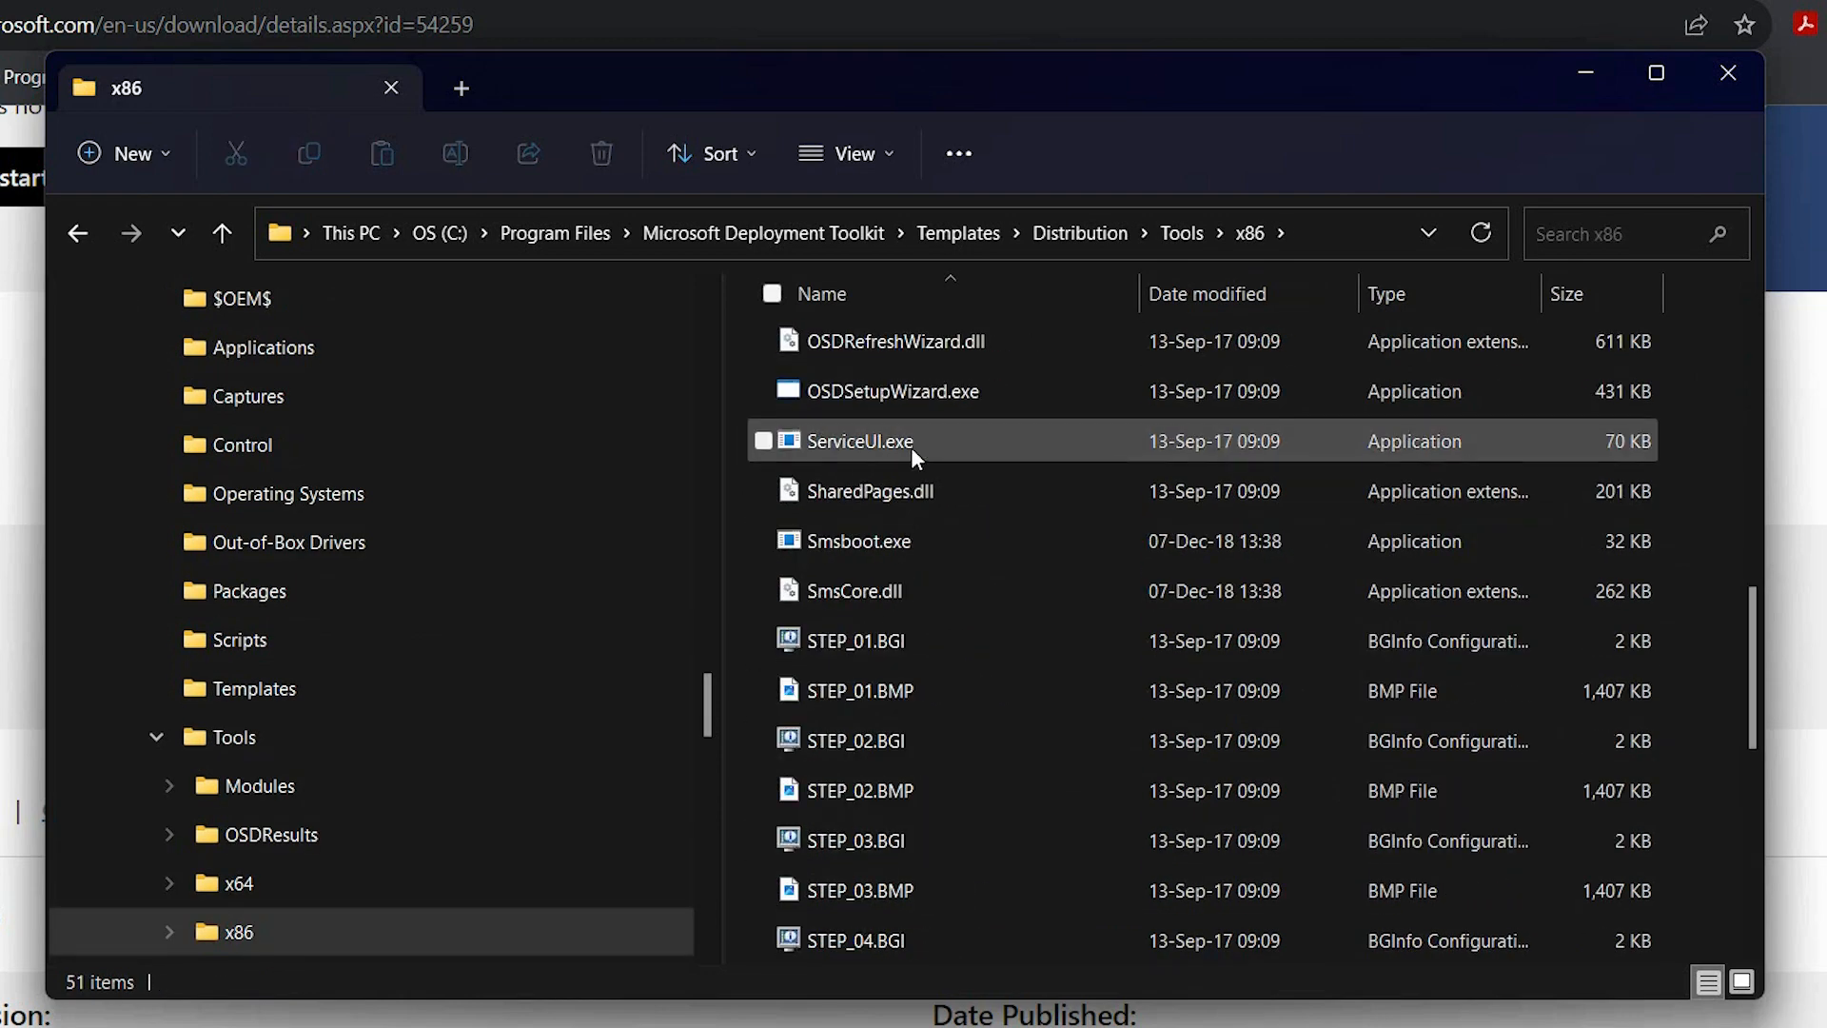
{"action": "mouse_move", "coordinate": [858, 439]}
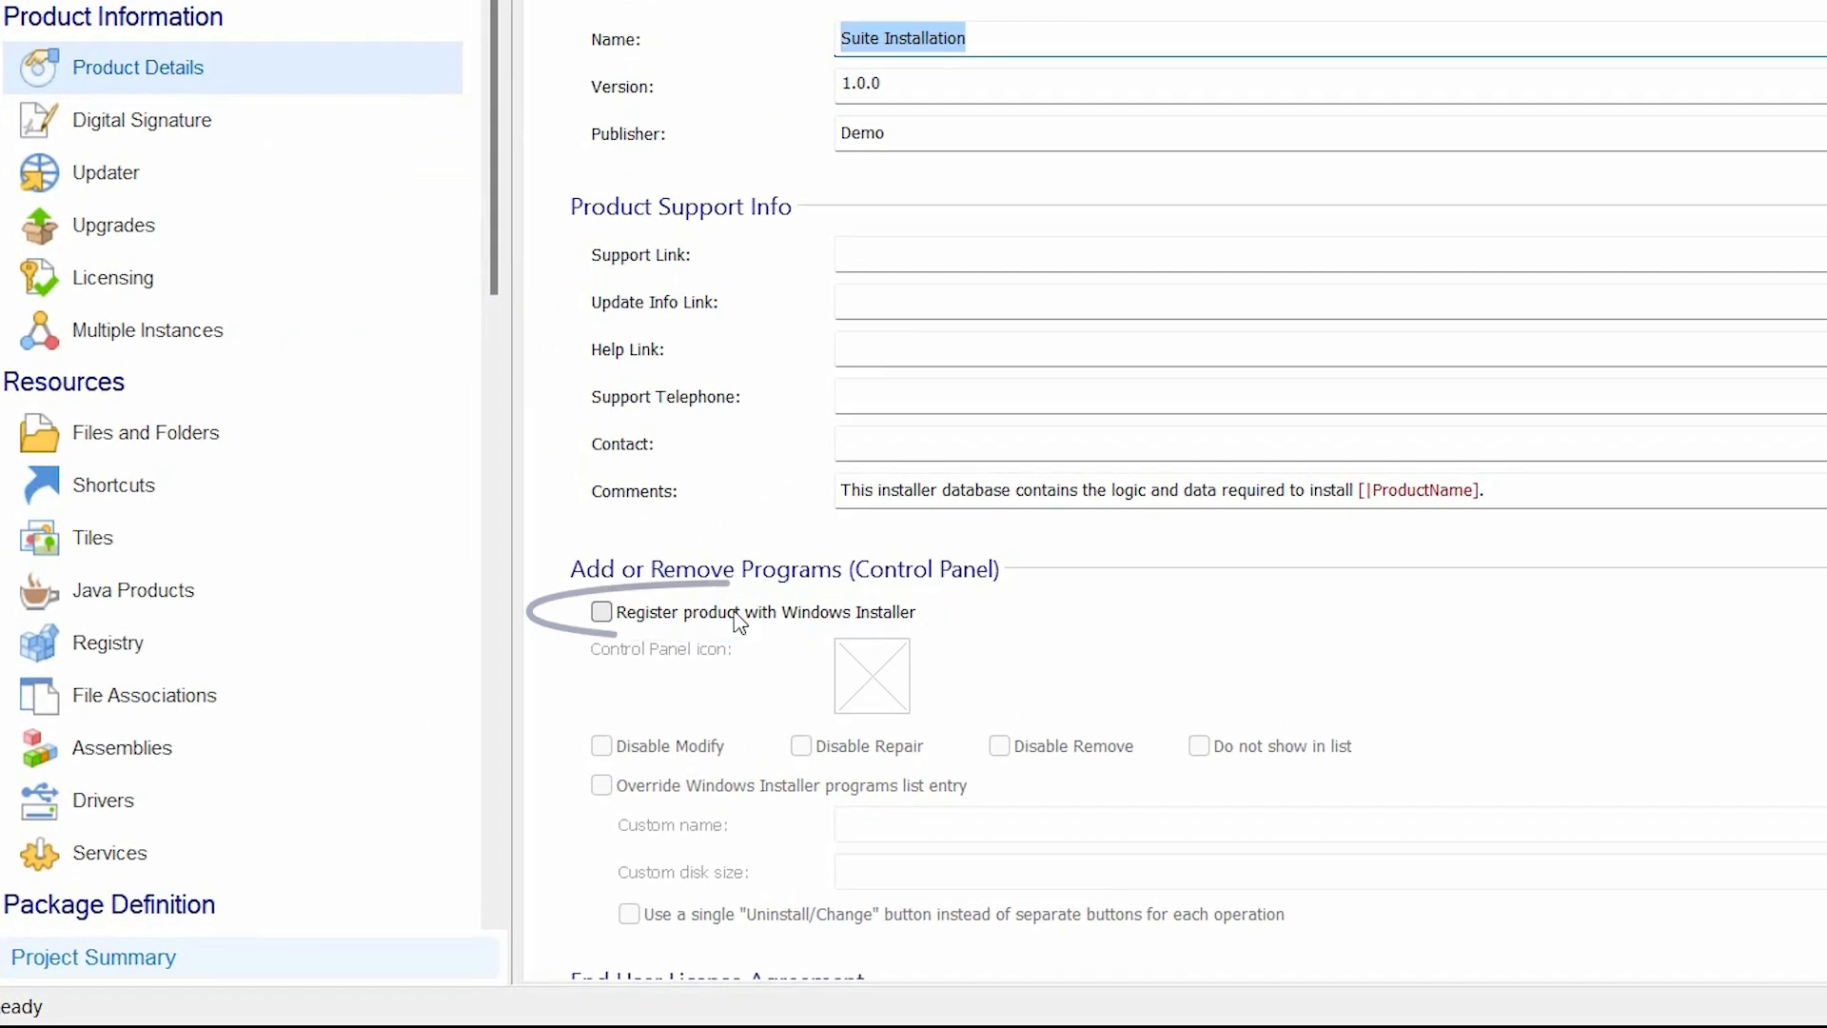
Show the Prerequisites page listing Package1 and Package2 under Main Package.
{"action": "scroll", "scroll_direction": "down", "scroll_amount": 3}
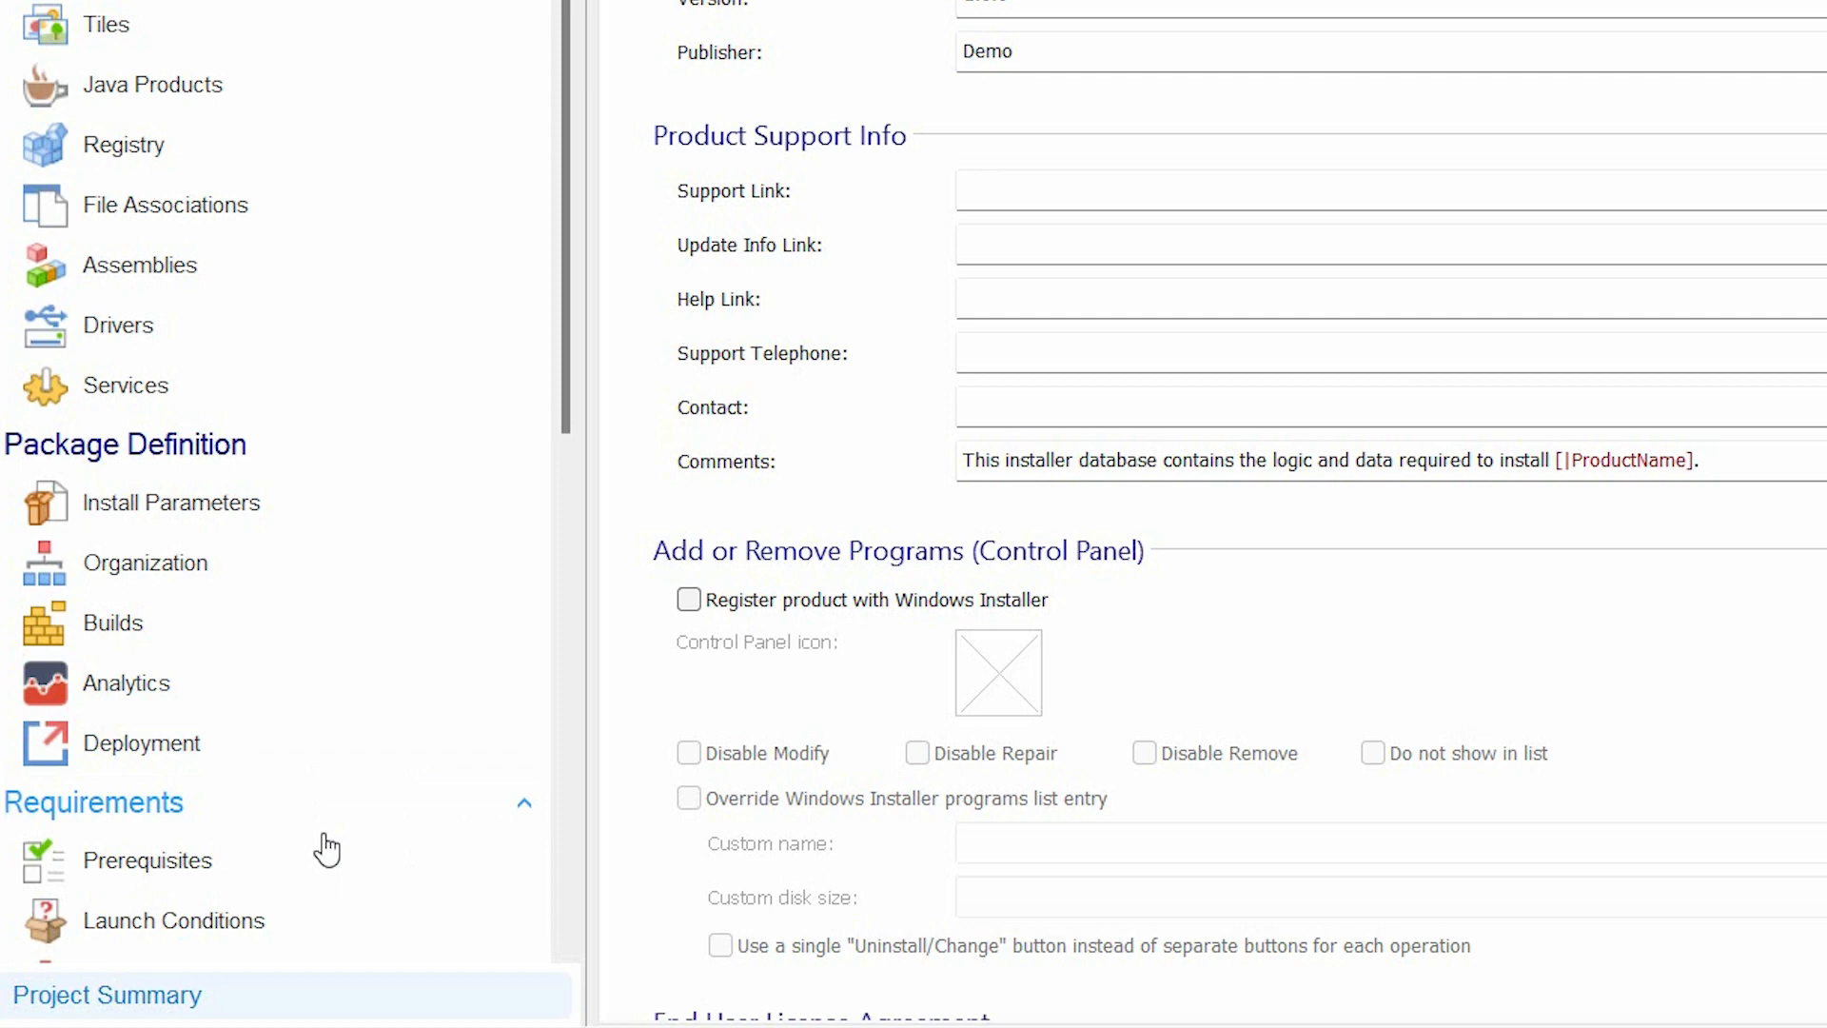
{"action": "left_click", "coordinate": [146, 861]}
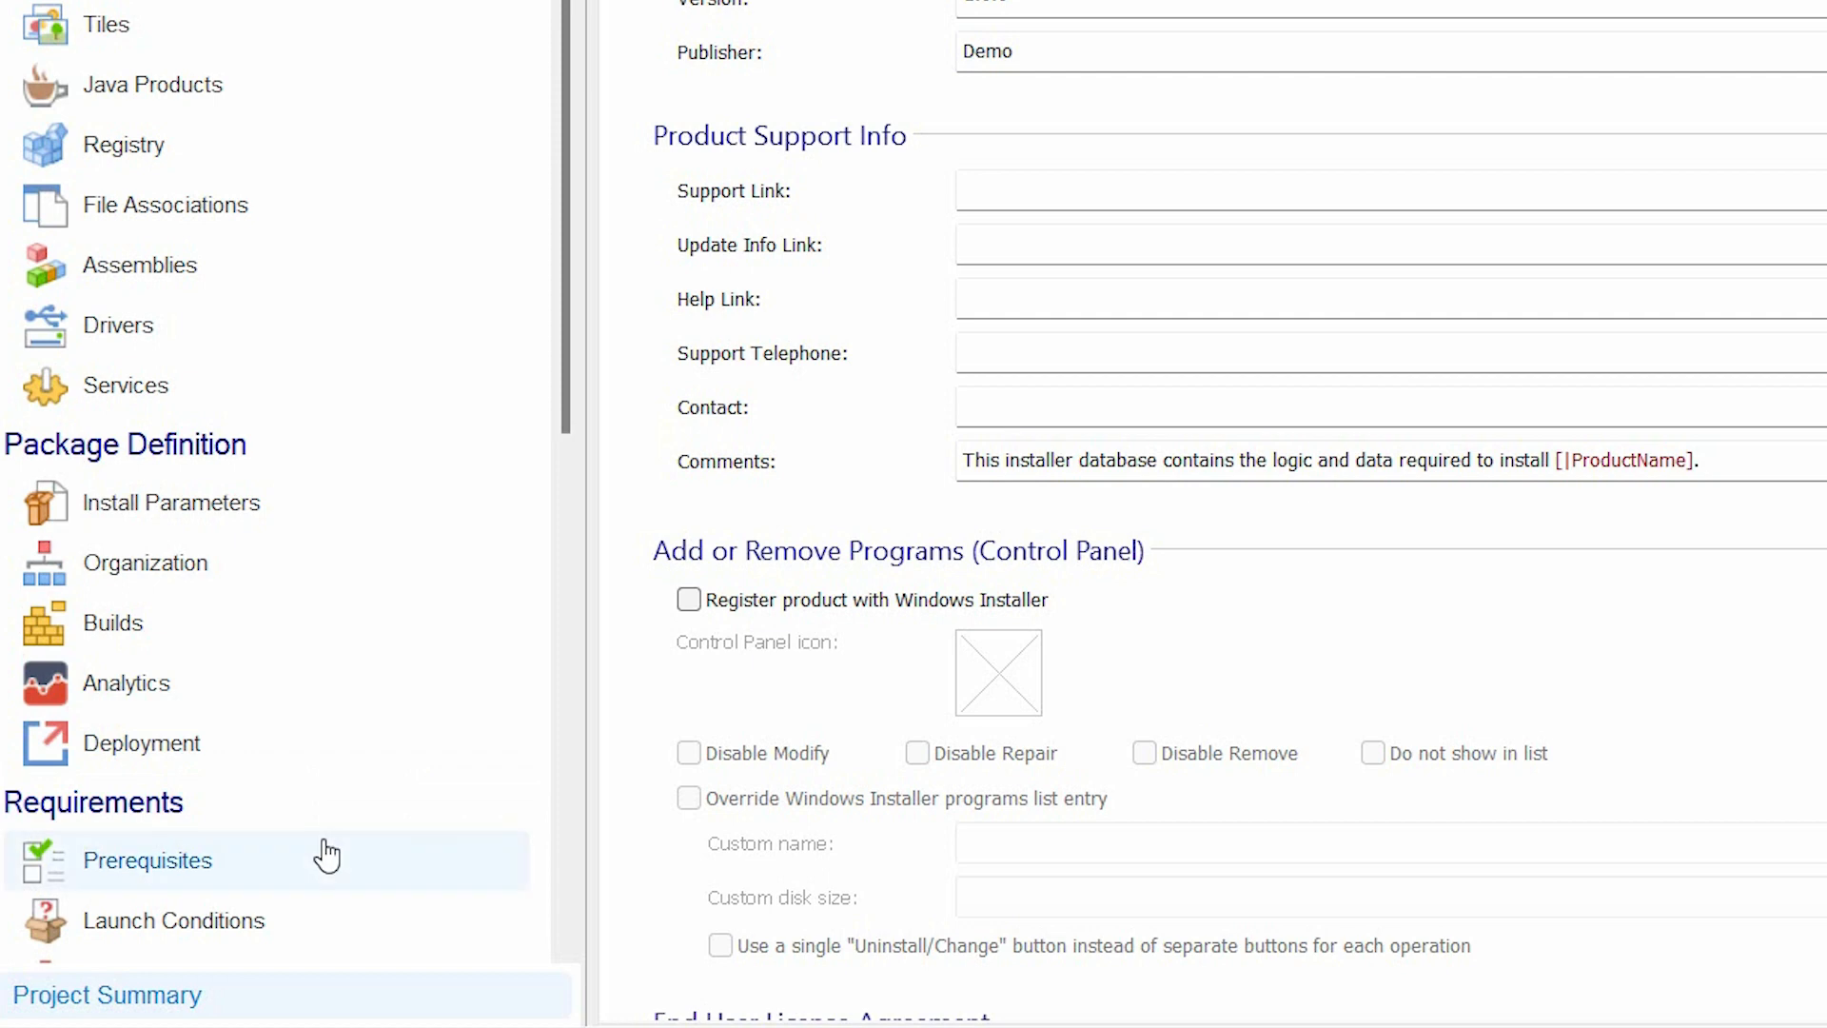
{"action": "mouse_move", "coordinate": [529, 449]}
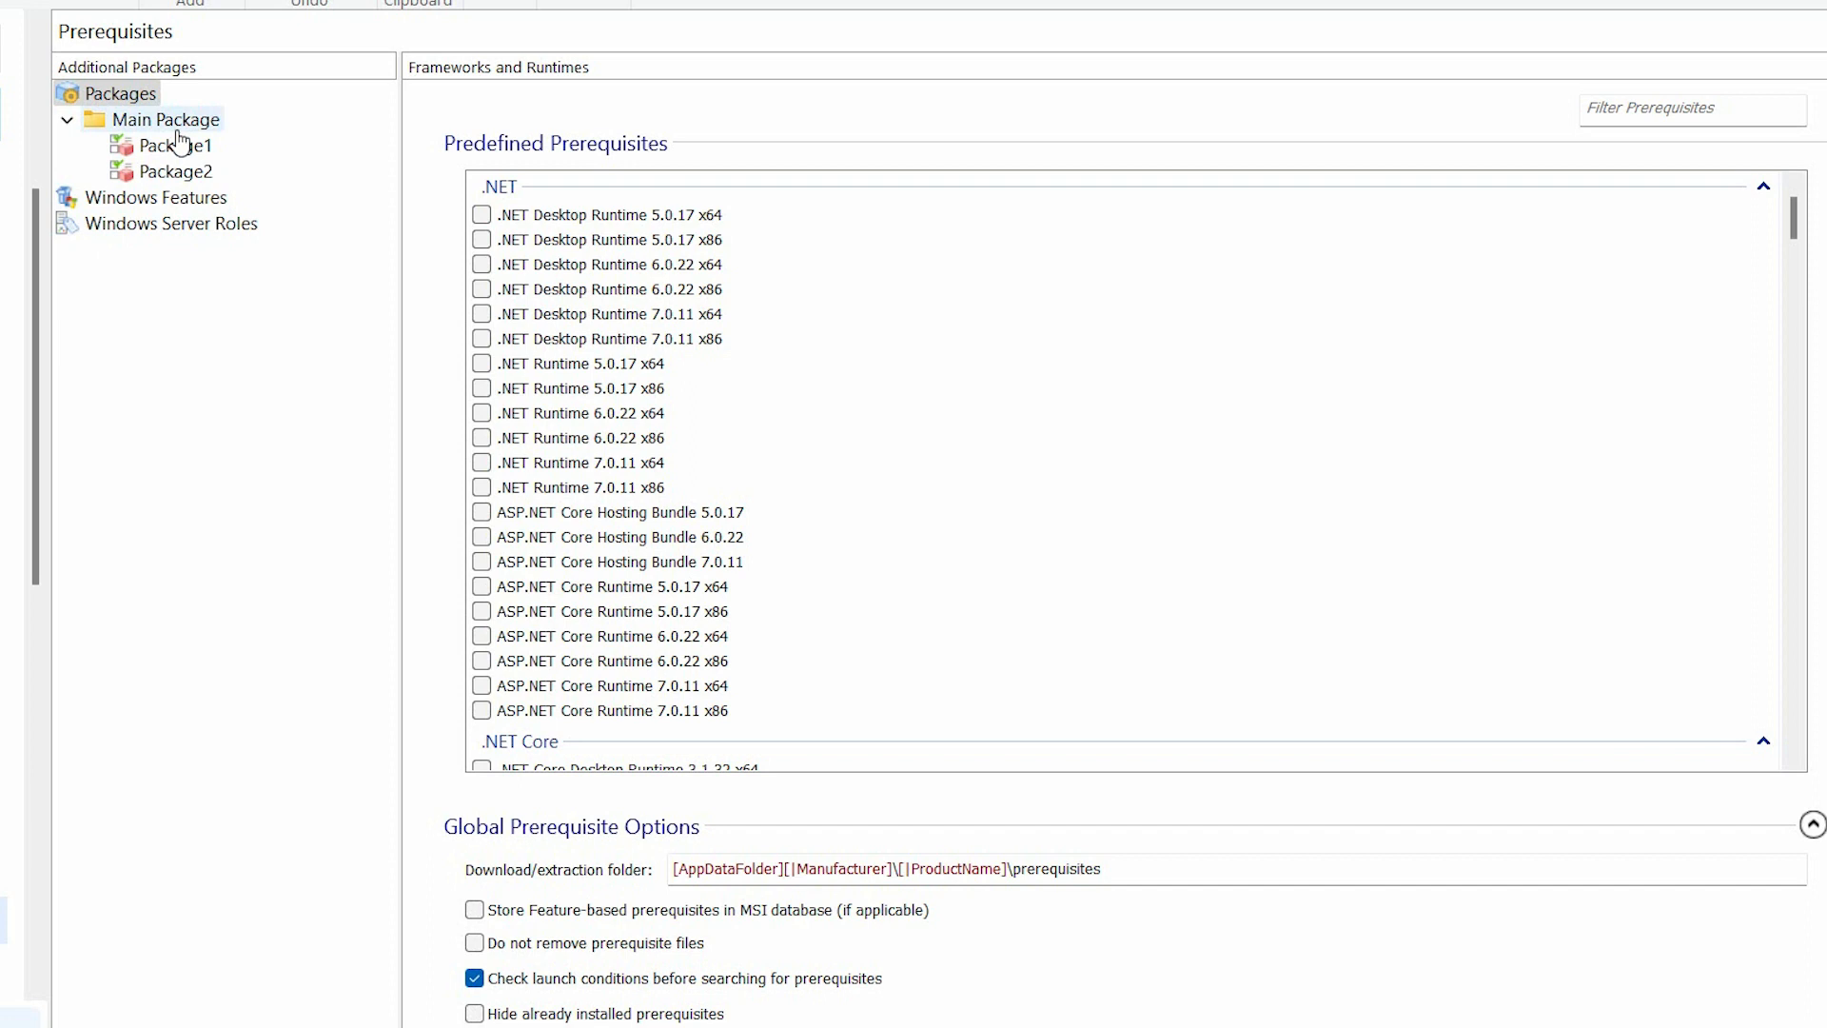
View Package1's installation settings from the Packages tree.
{"action": "right_click", "coordinate": [118, 93]}
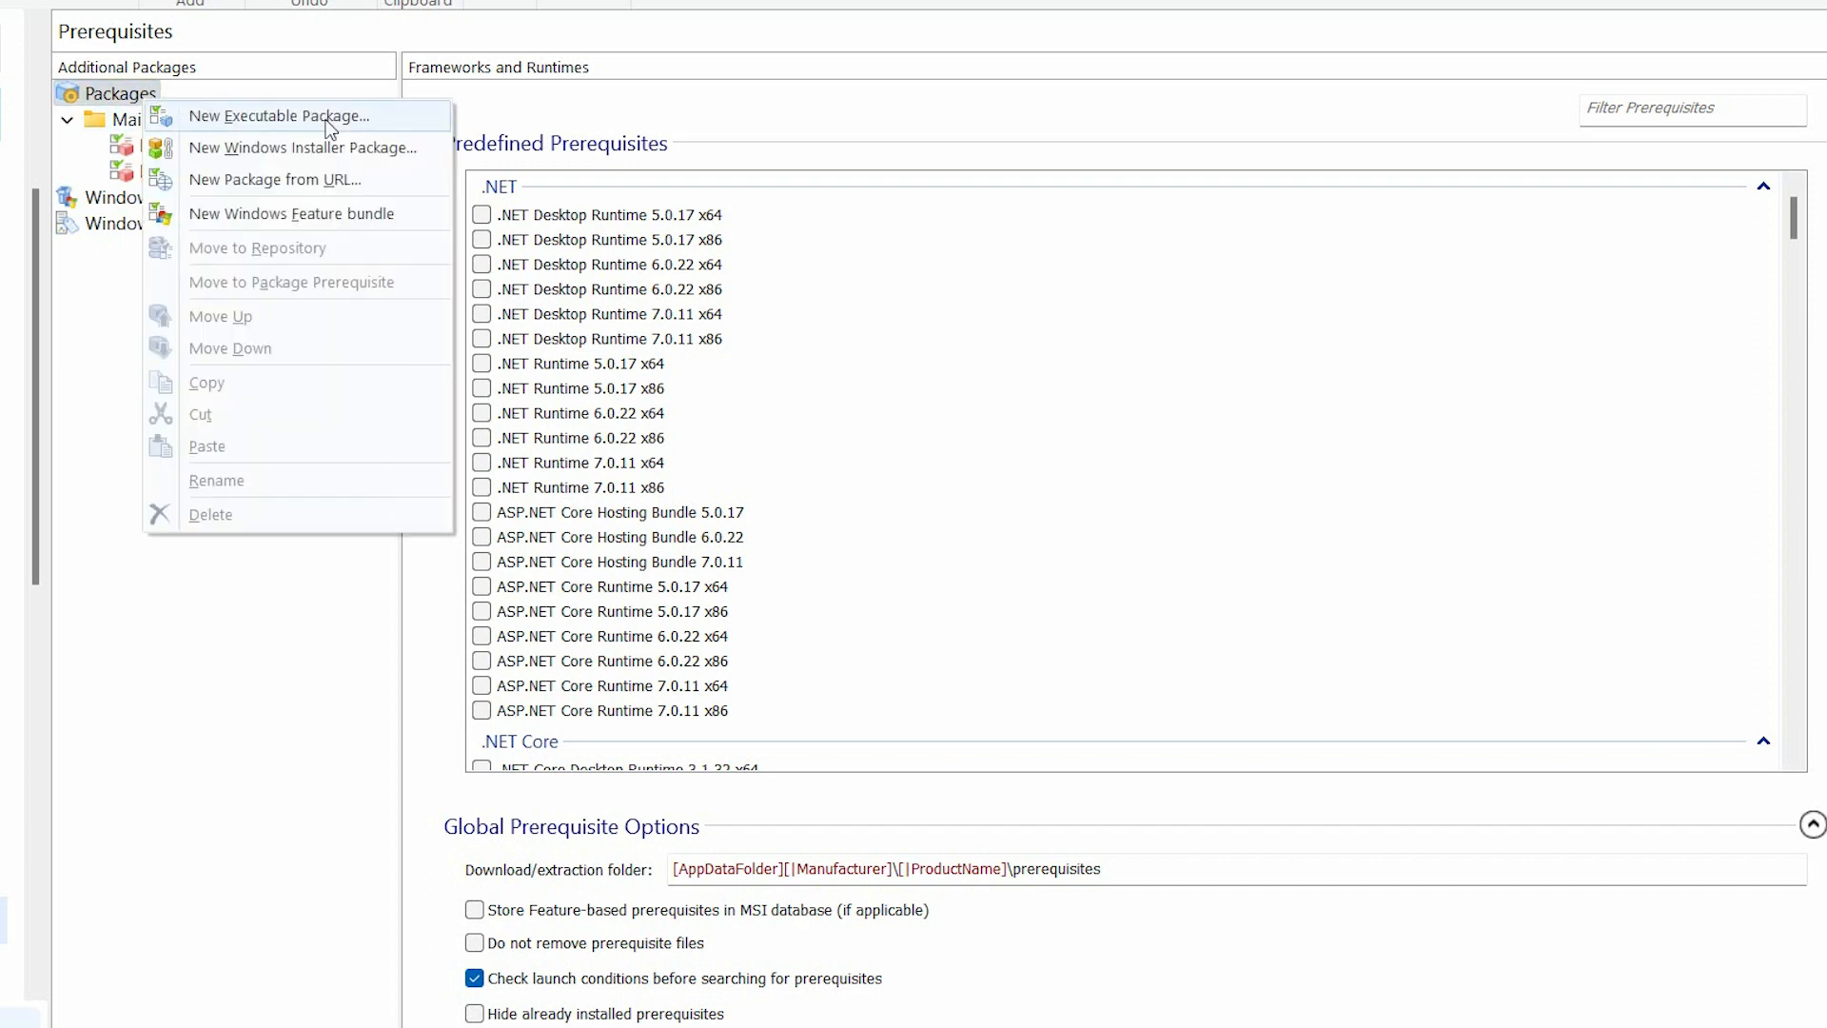
{"action": "mouse_move", "coordinate": [350, 158]}
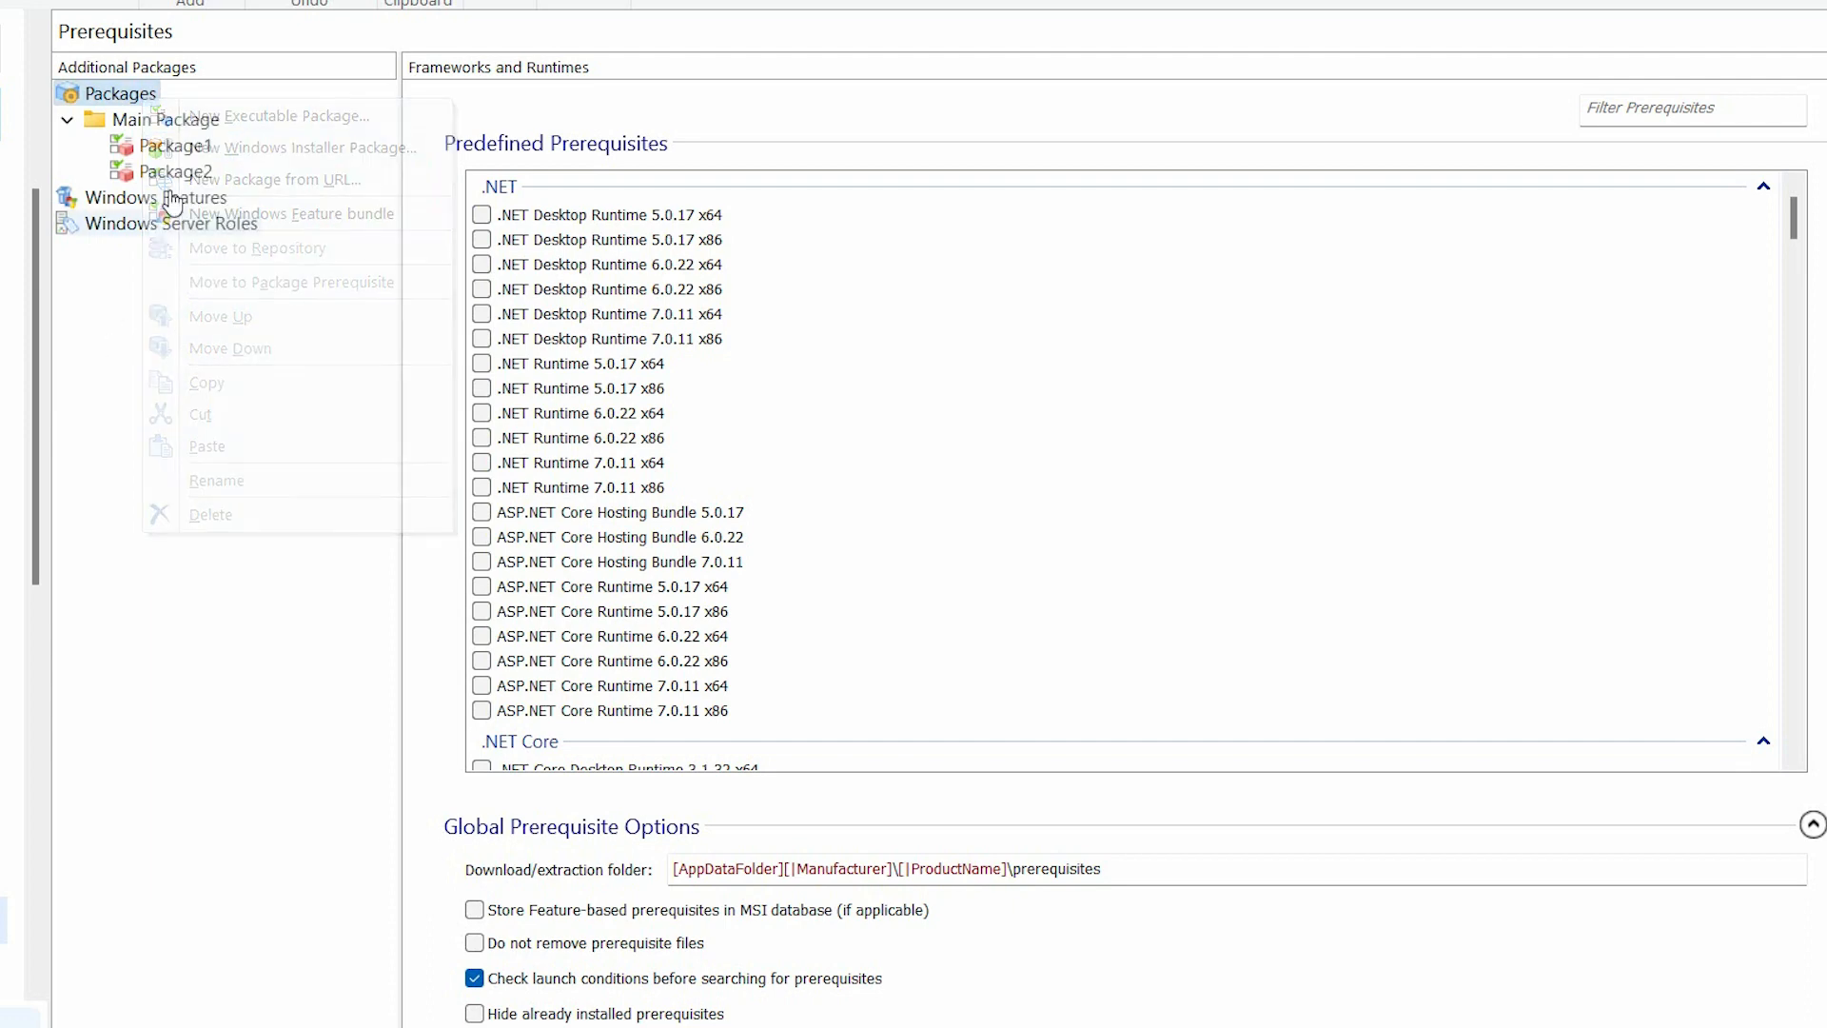
{"action": "left_click", "coordinate": [173, 145]}
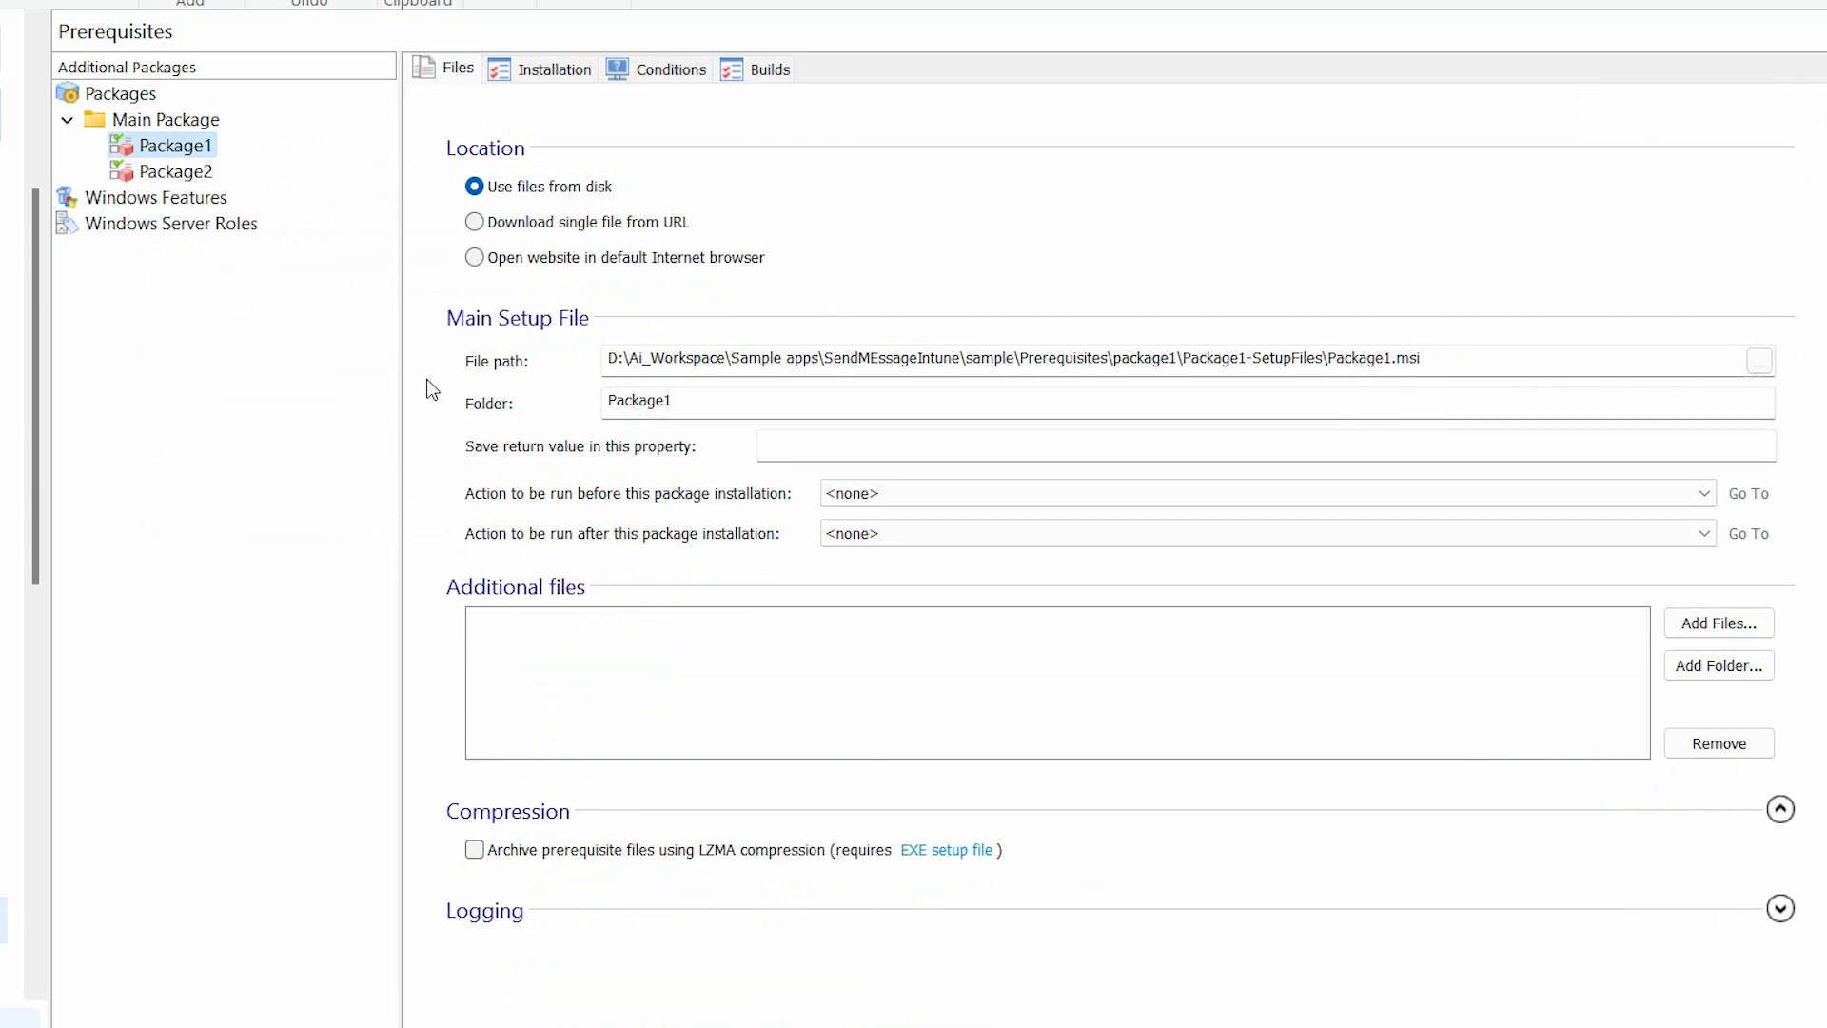
{"action": "mouse_move", "coordinate": [719, 397]}
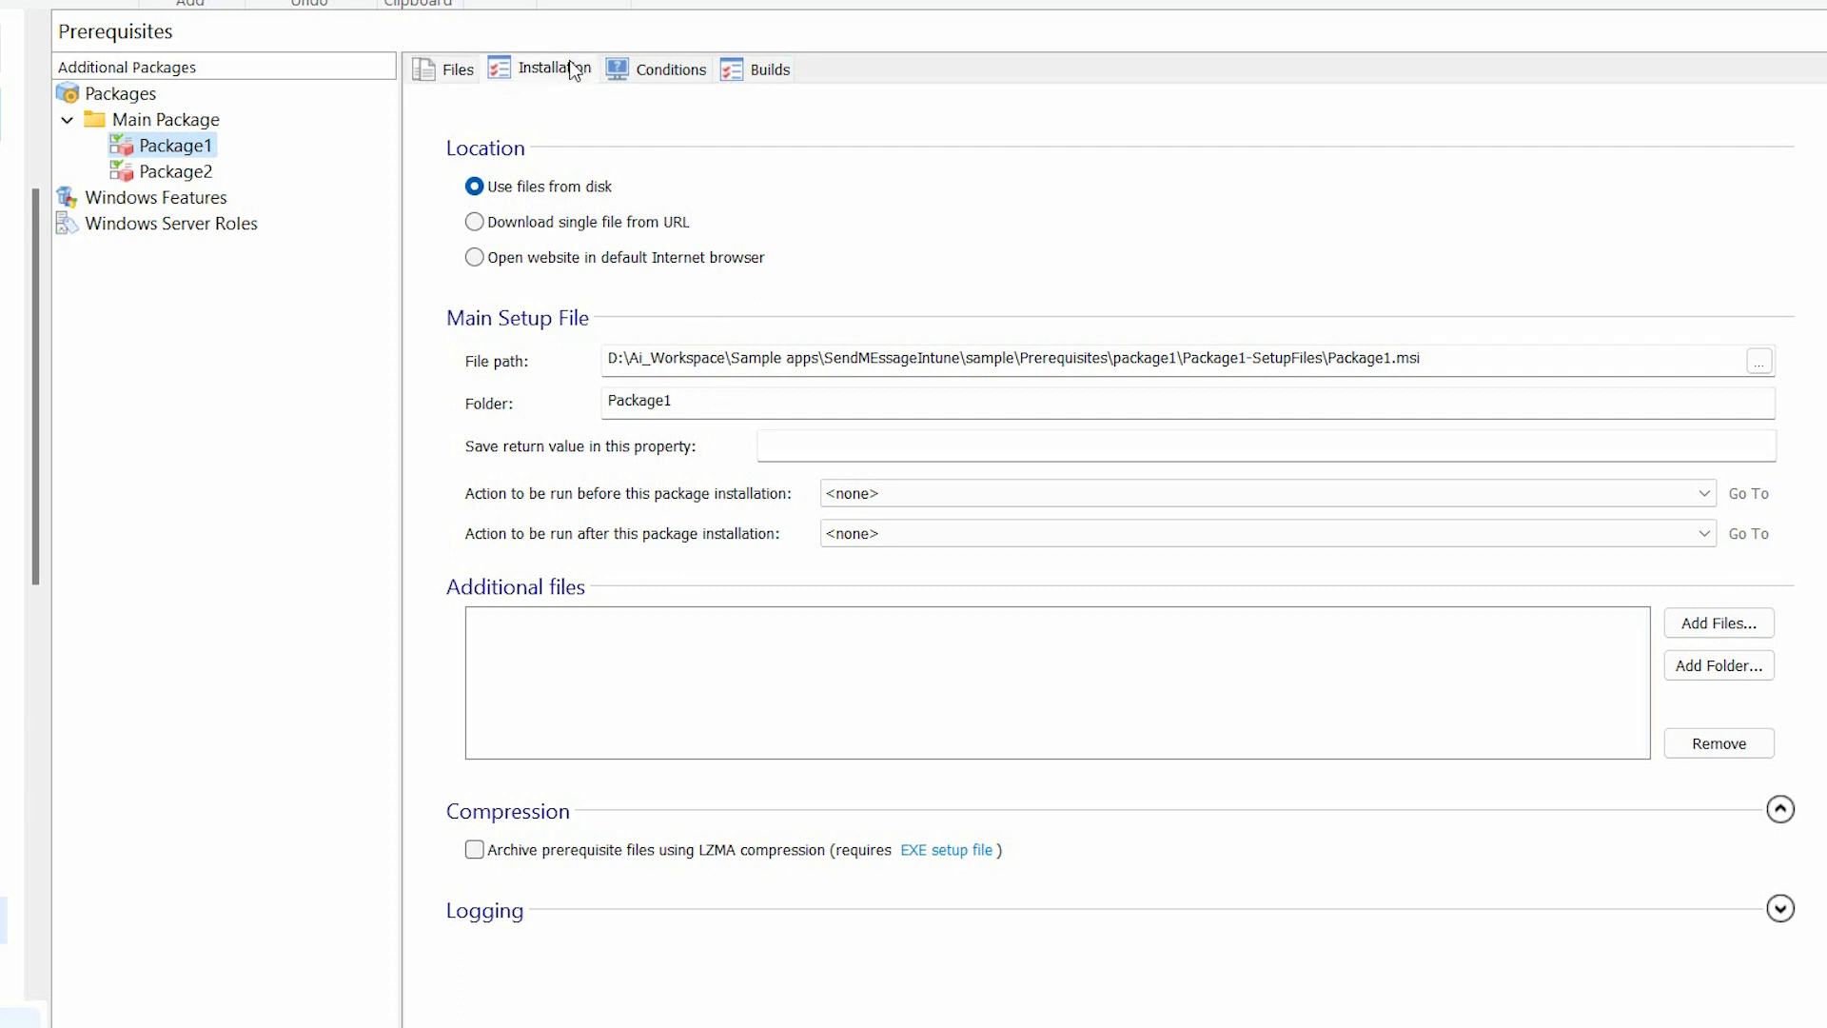
{"action": "left_click", "coordinate": [553, 68]}
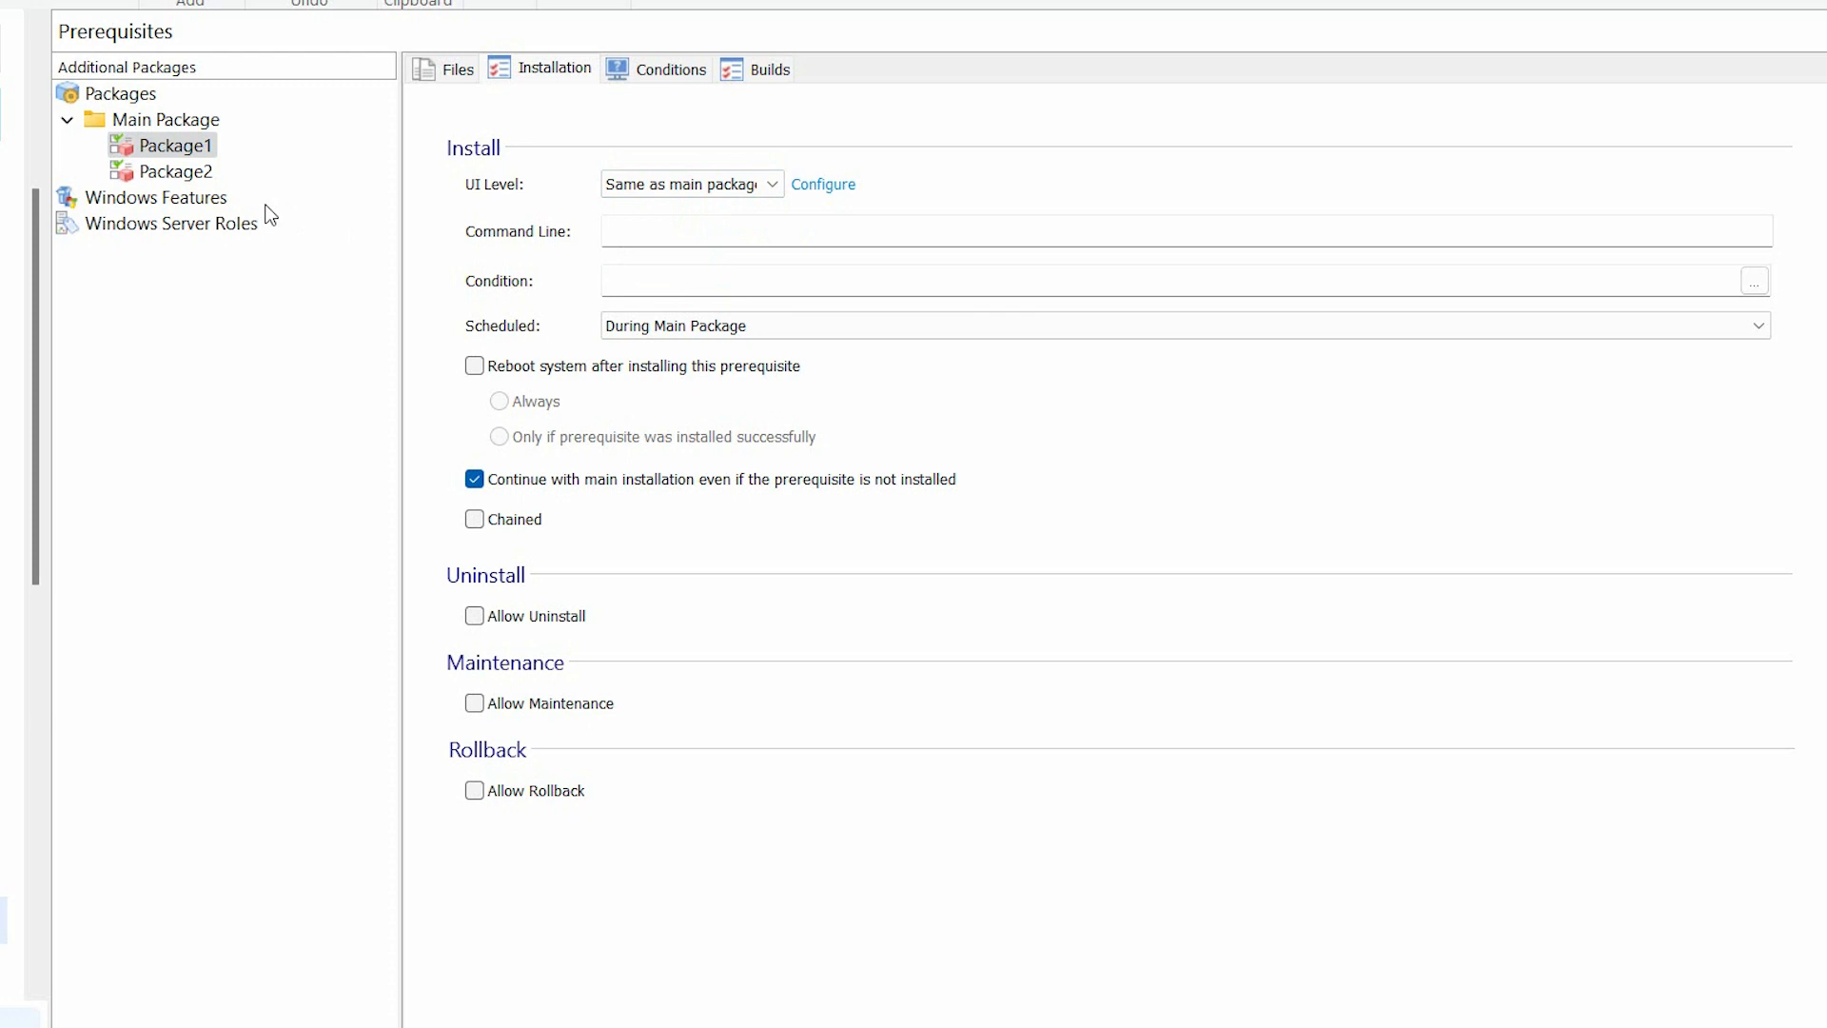
Check Package2's basic and silent UI command lines are /qn and return to its settings.
{"action": "left_click", "coordinate": [175, 171]}
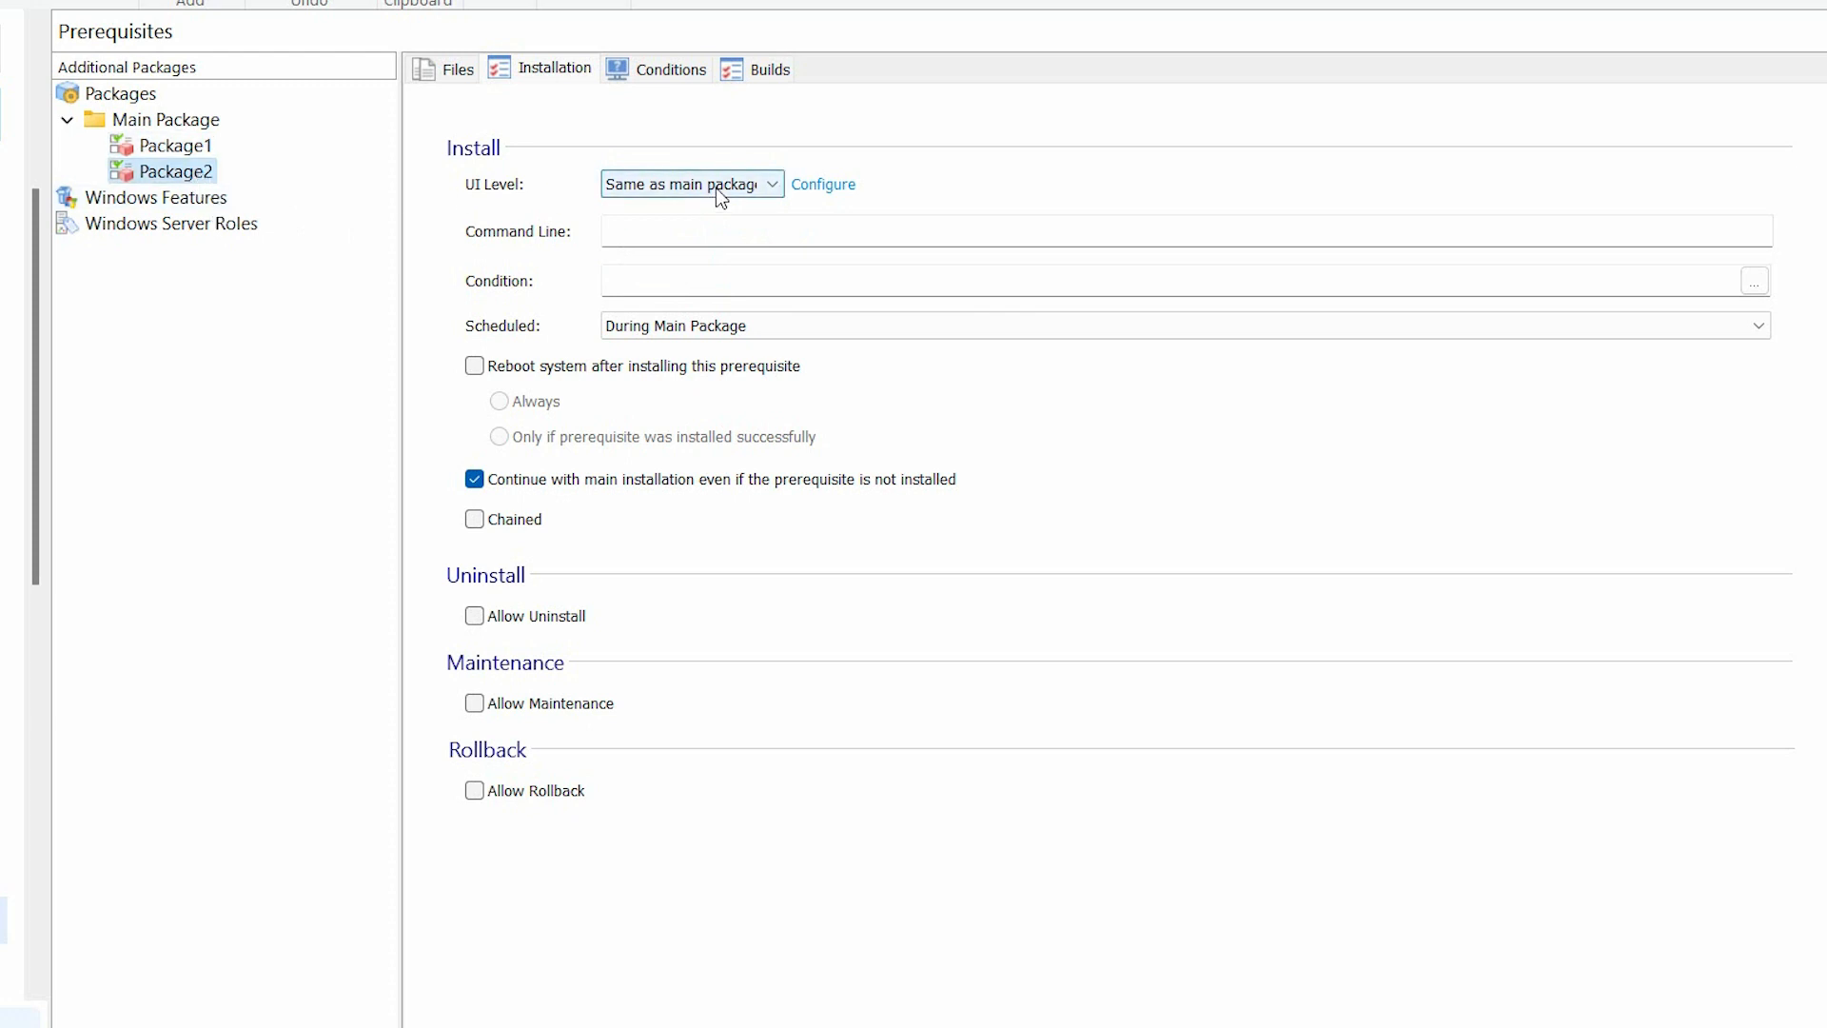
{"action": "mouse_move", "coordinate": [822, 185]}
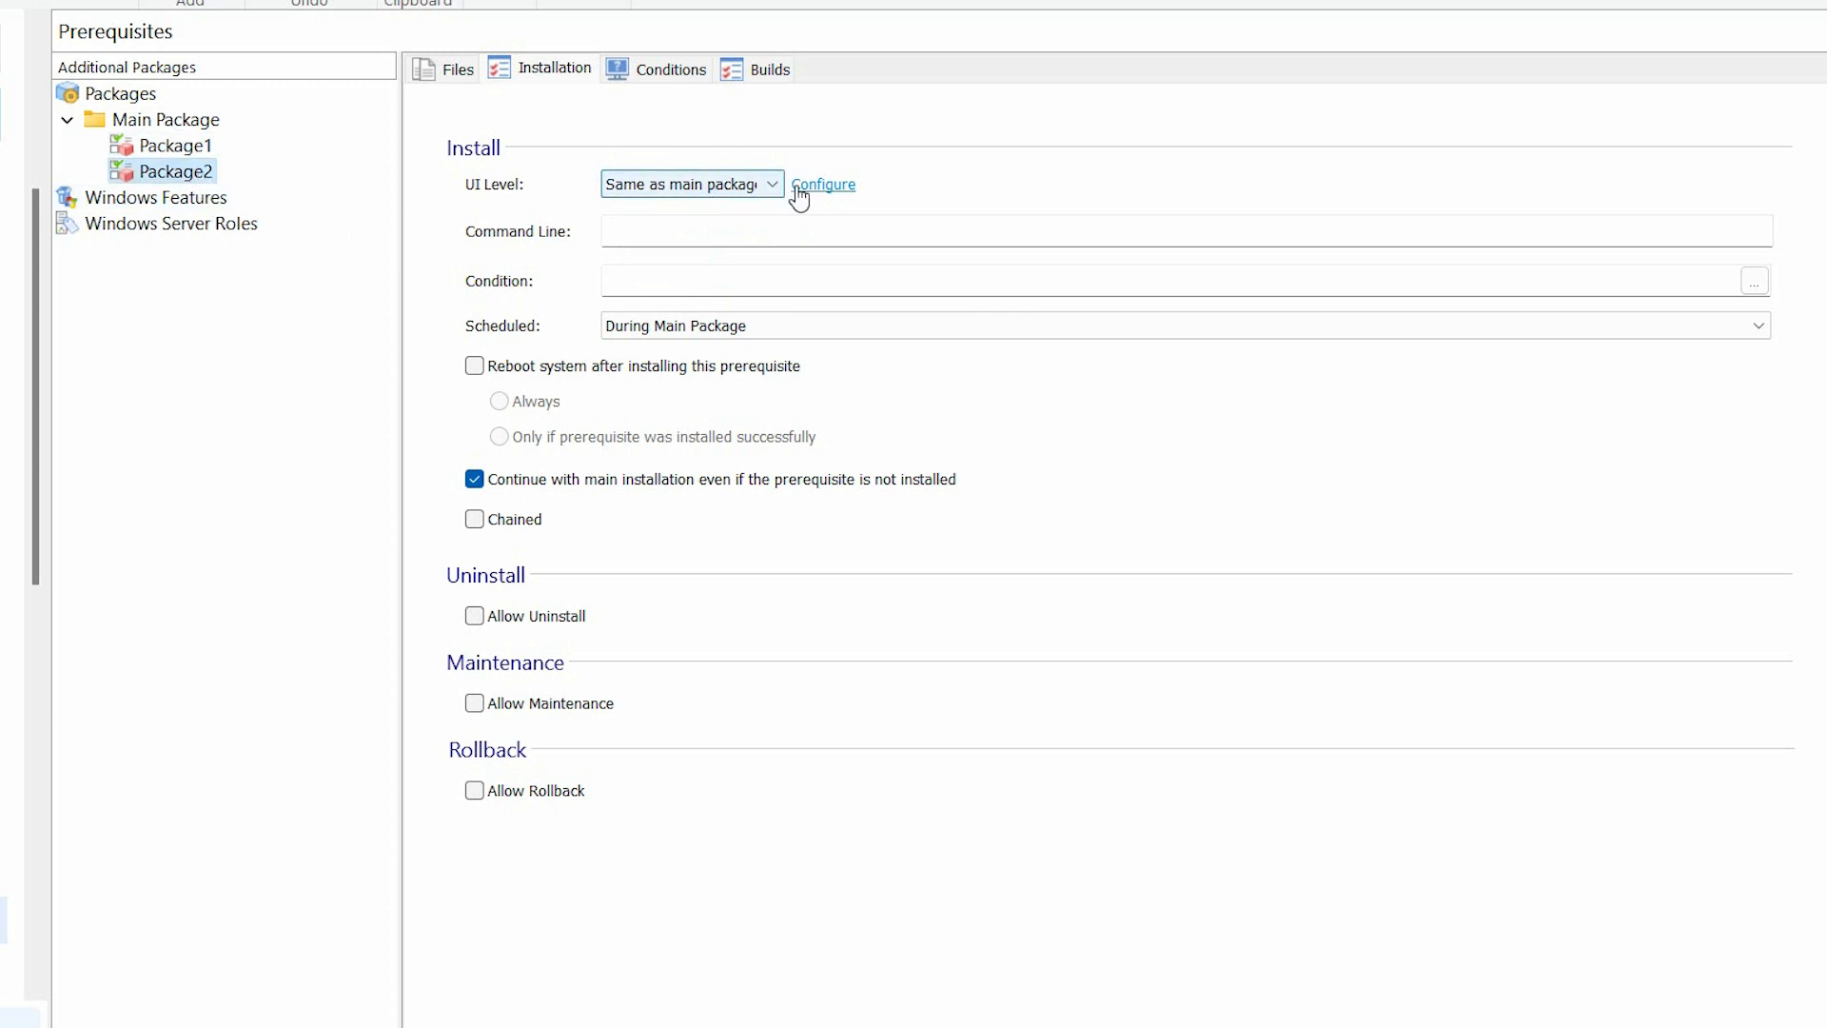
{"action": "left_click", "coordinate": [822, 185]}
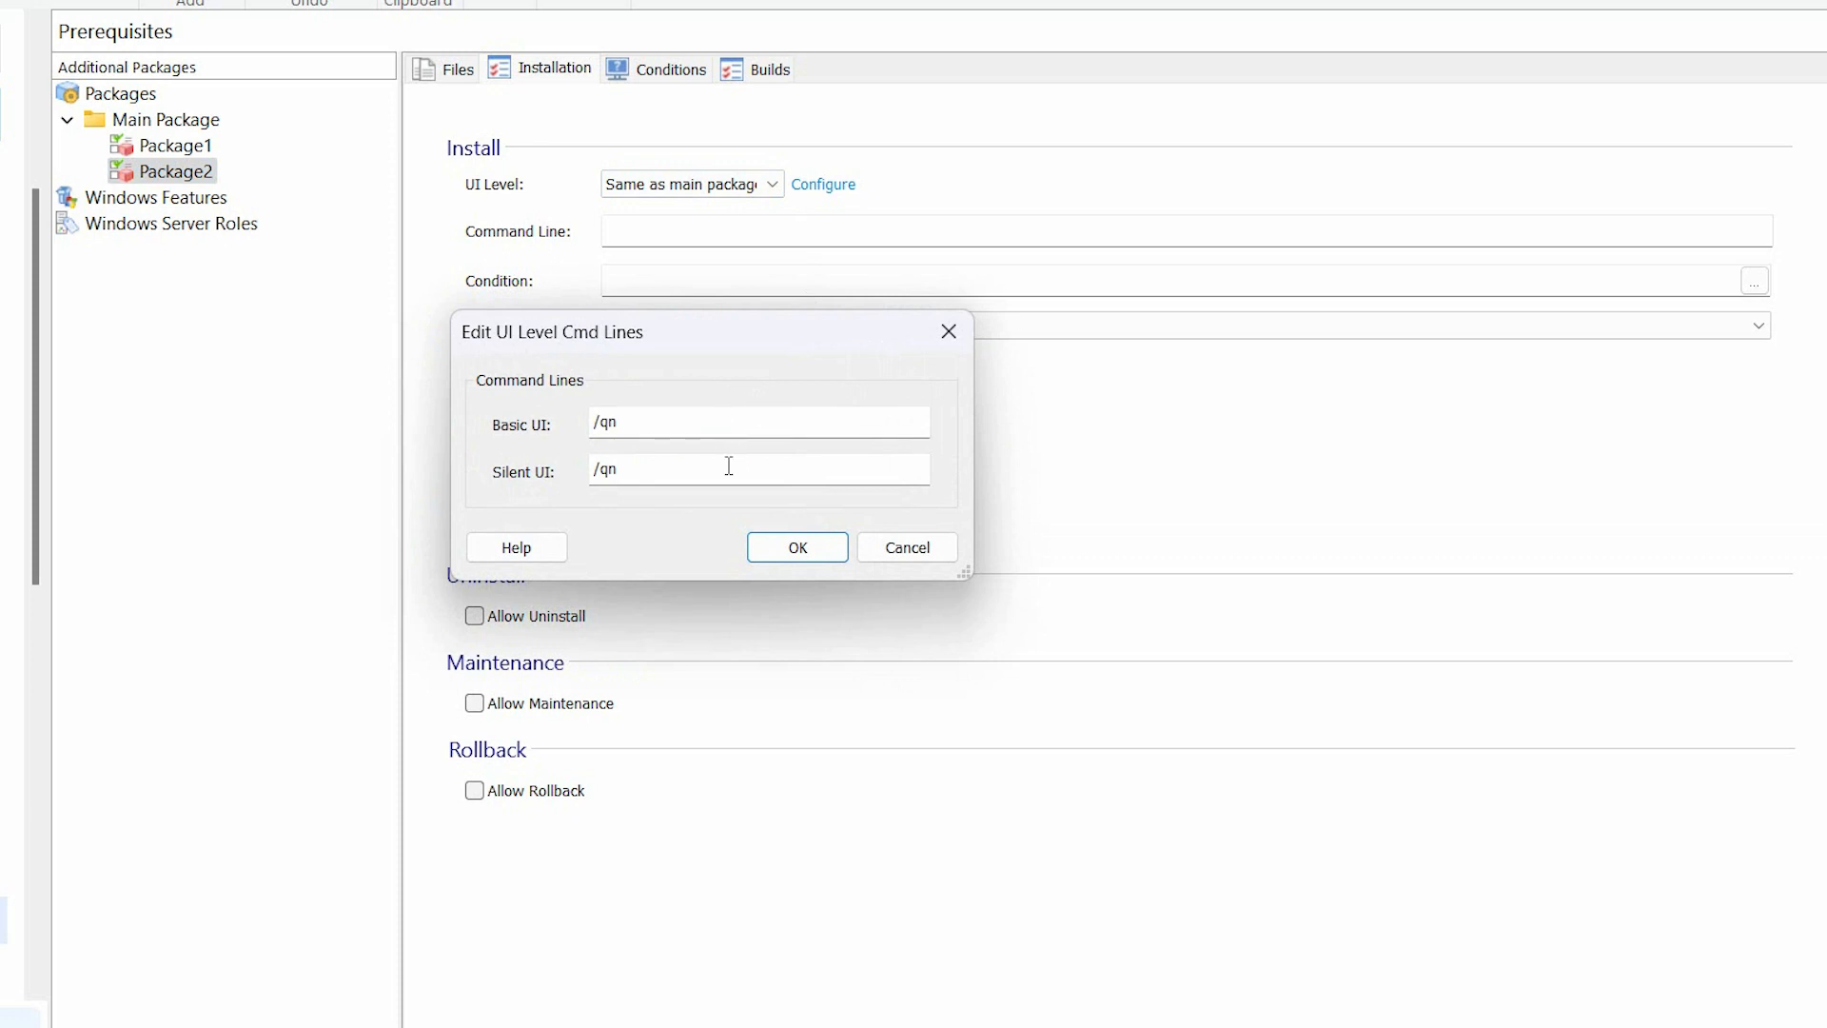
{"action": "left_click", "coordinate": [798, 546]}
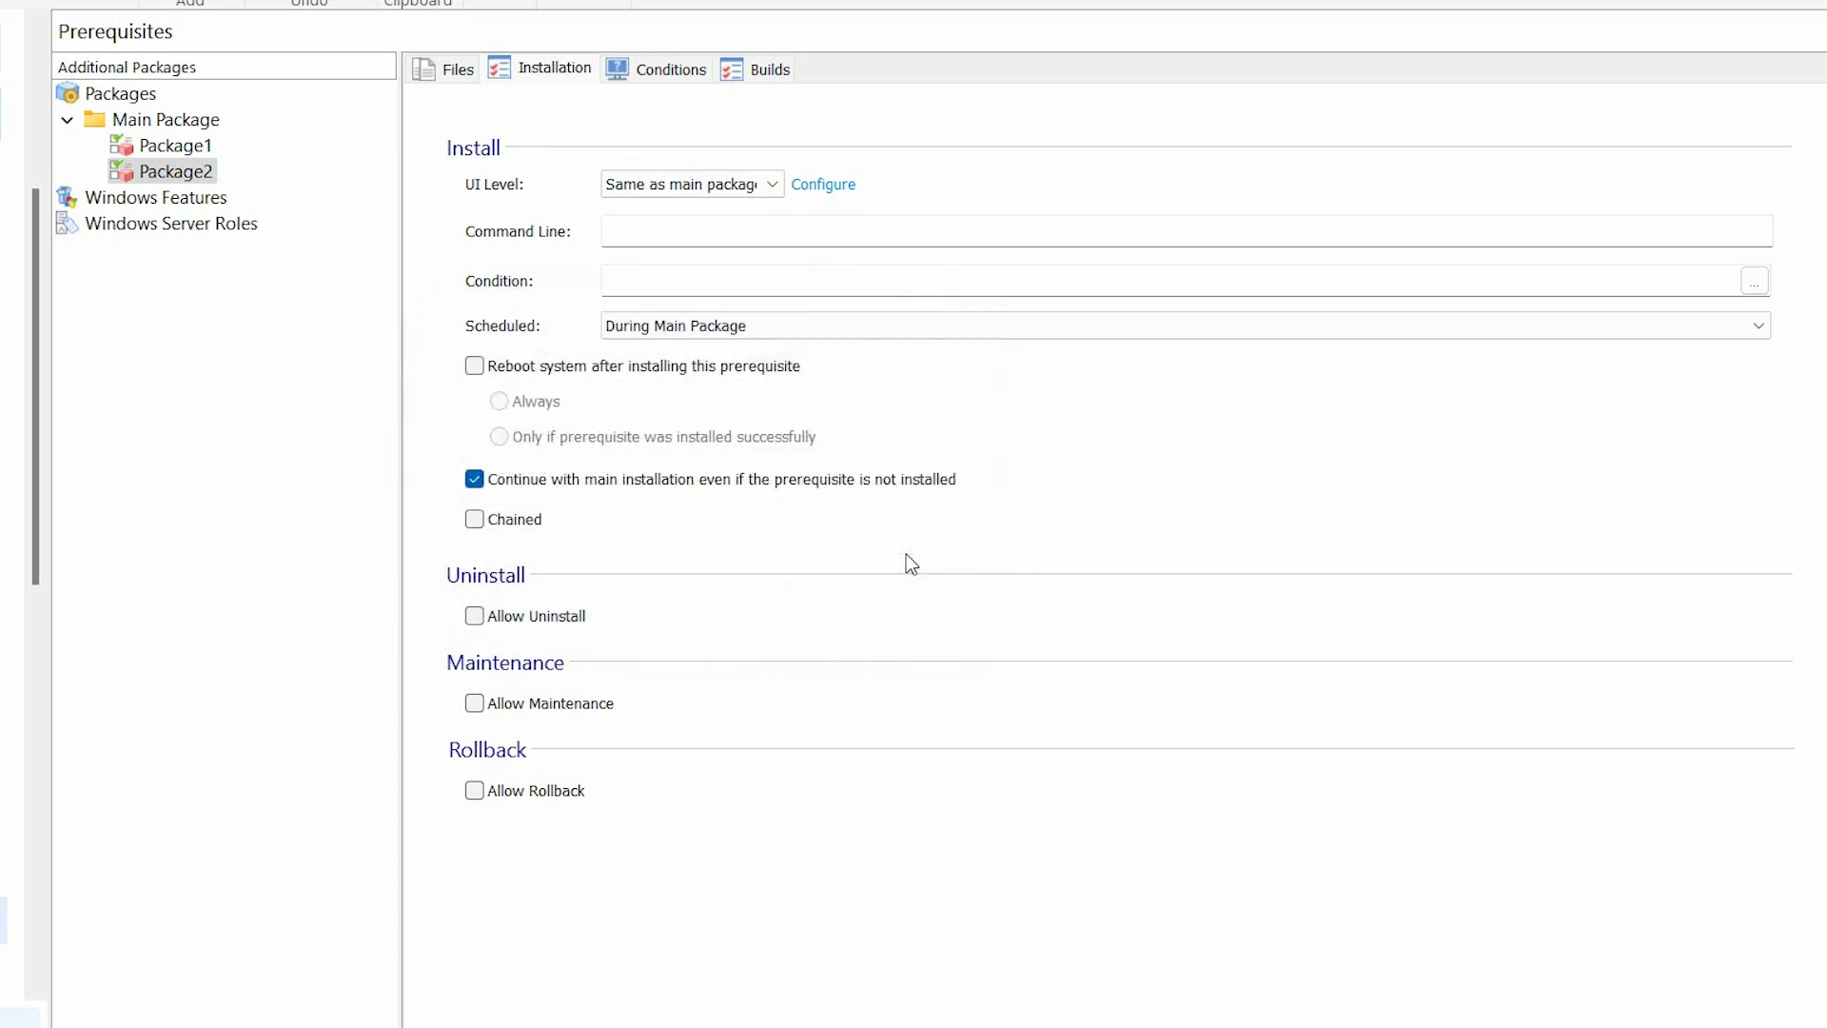
Show Files and Folders with messageBox.ps1 and ServiceUI.exe in the Temporary folder.
{"action": "left_click", "coordinate": [116, 287]}
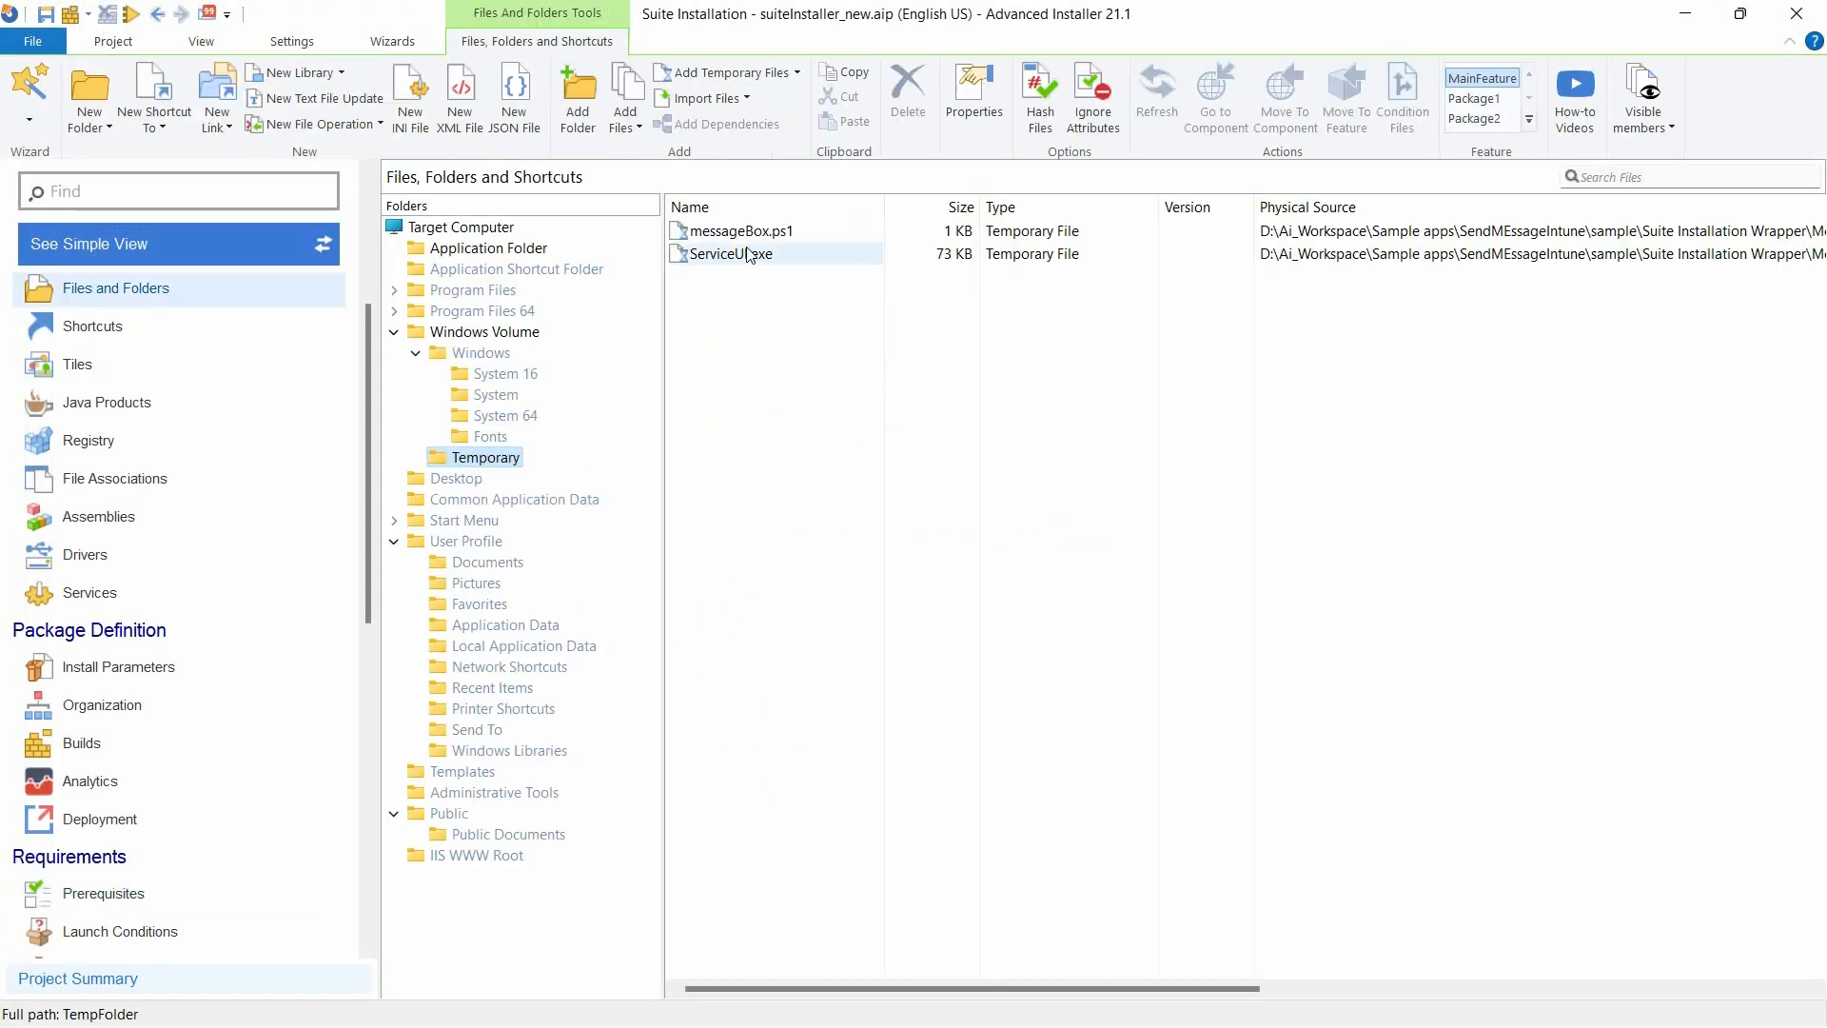
{"action": "mouse_move", "coordinate": [741, 266]}
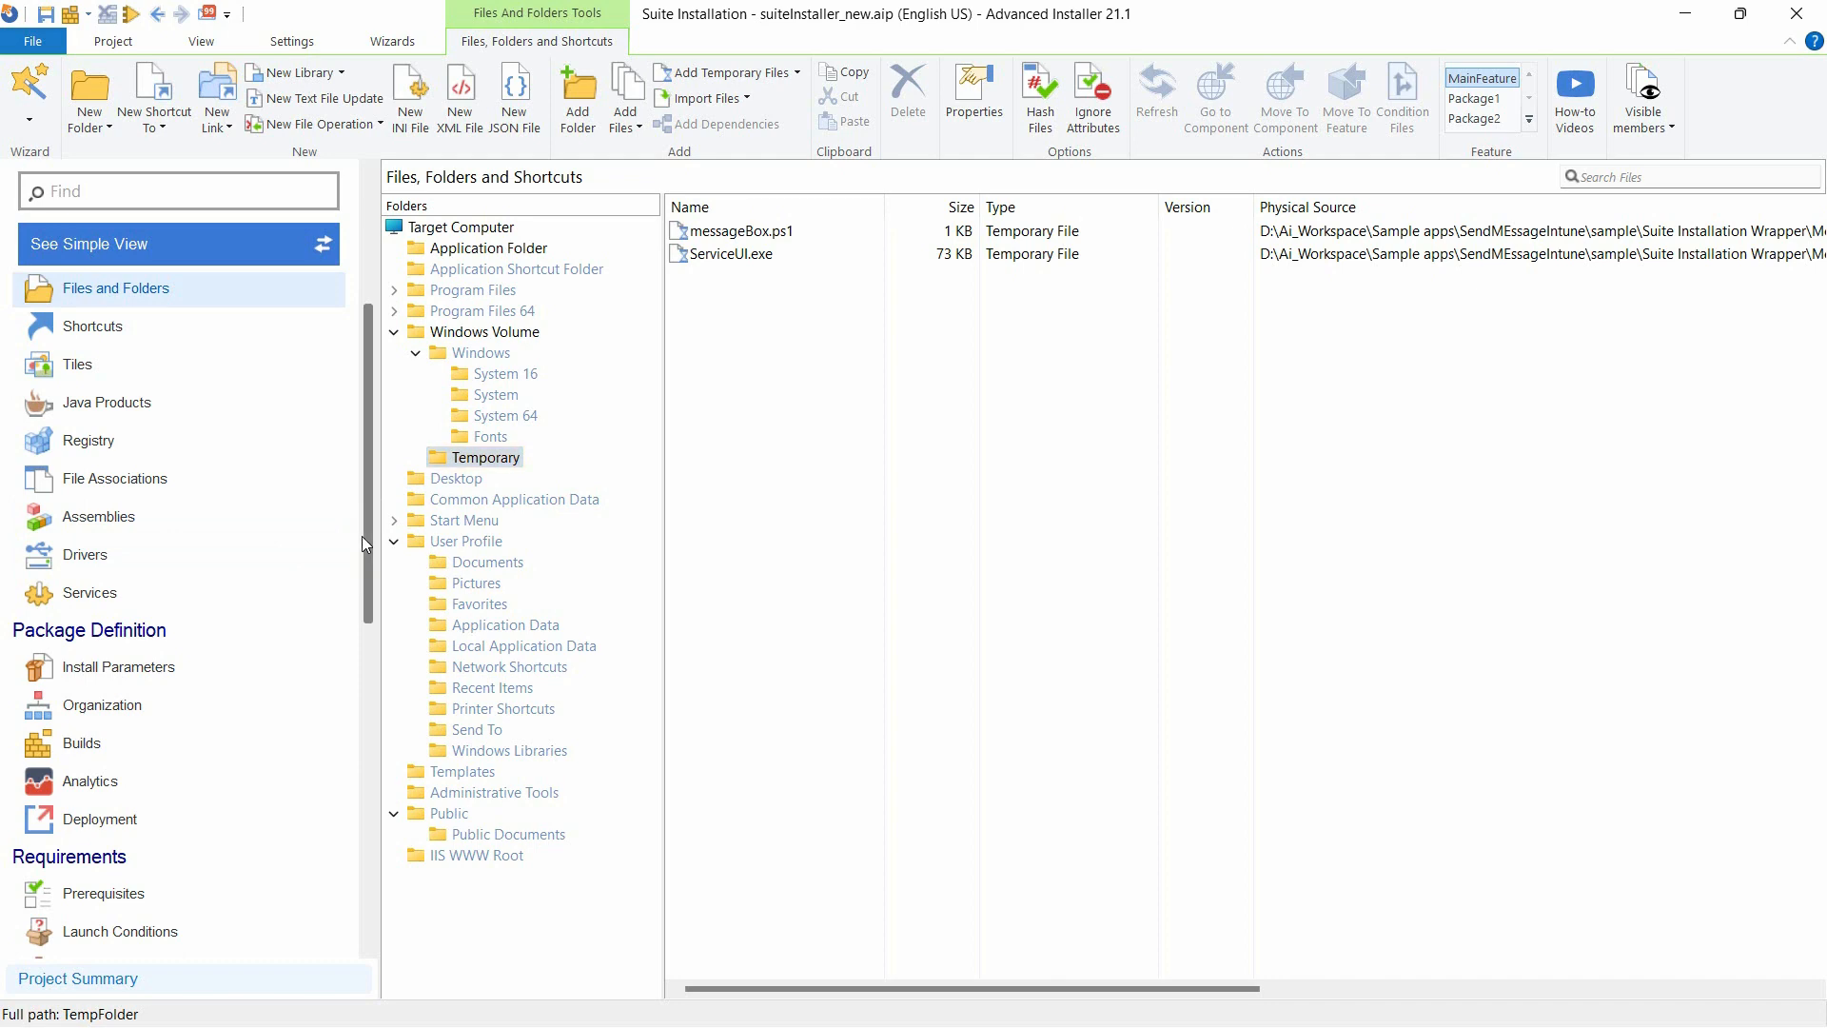
{"action": "scroll", "scroll_direction": "down", "scroll_amount": 3}
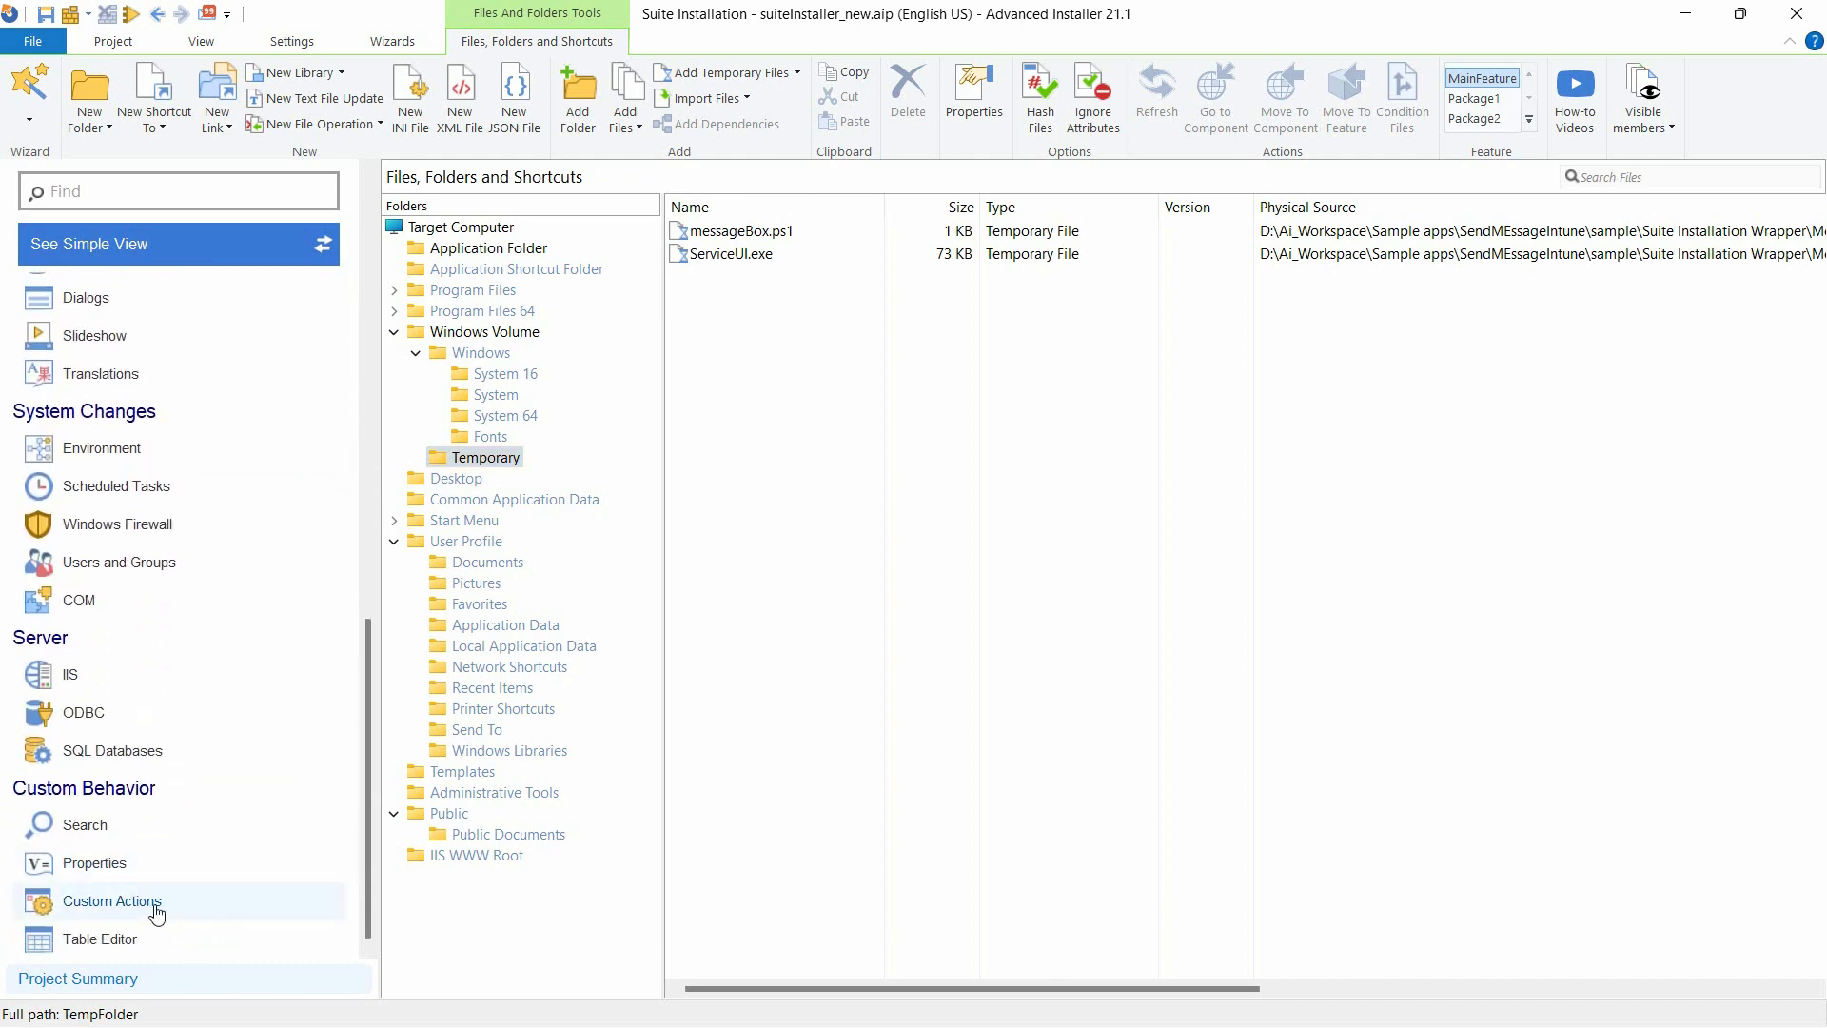
Review the LaunchExeWithDirectory custom action running ServiceUI.exe with the messageBox.ps1 PowerShell command, leaving execution scenarios unchanged.
{"action": "left_click", "coordinate": [112, 900]}
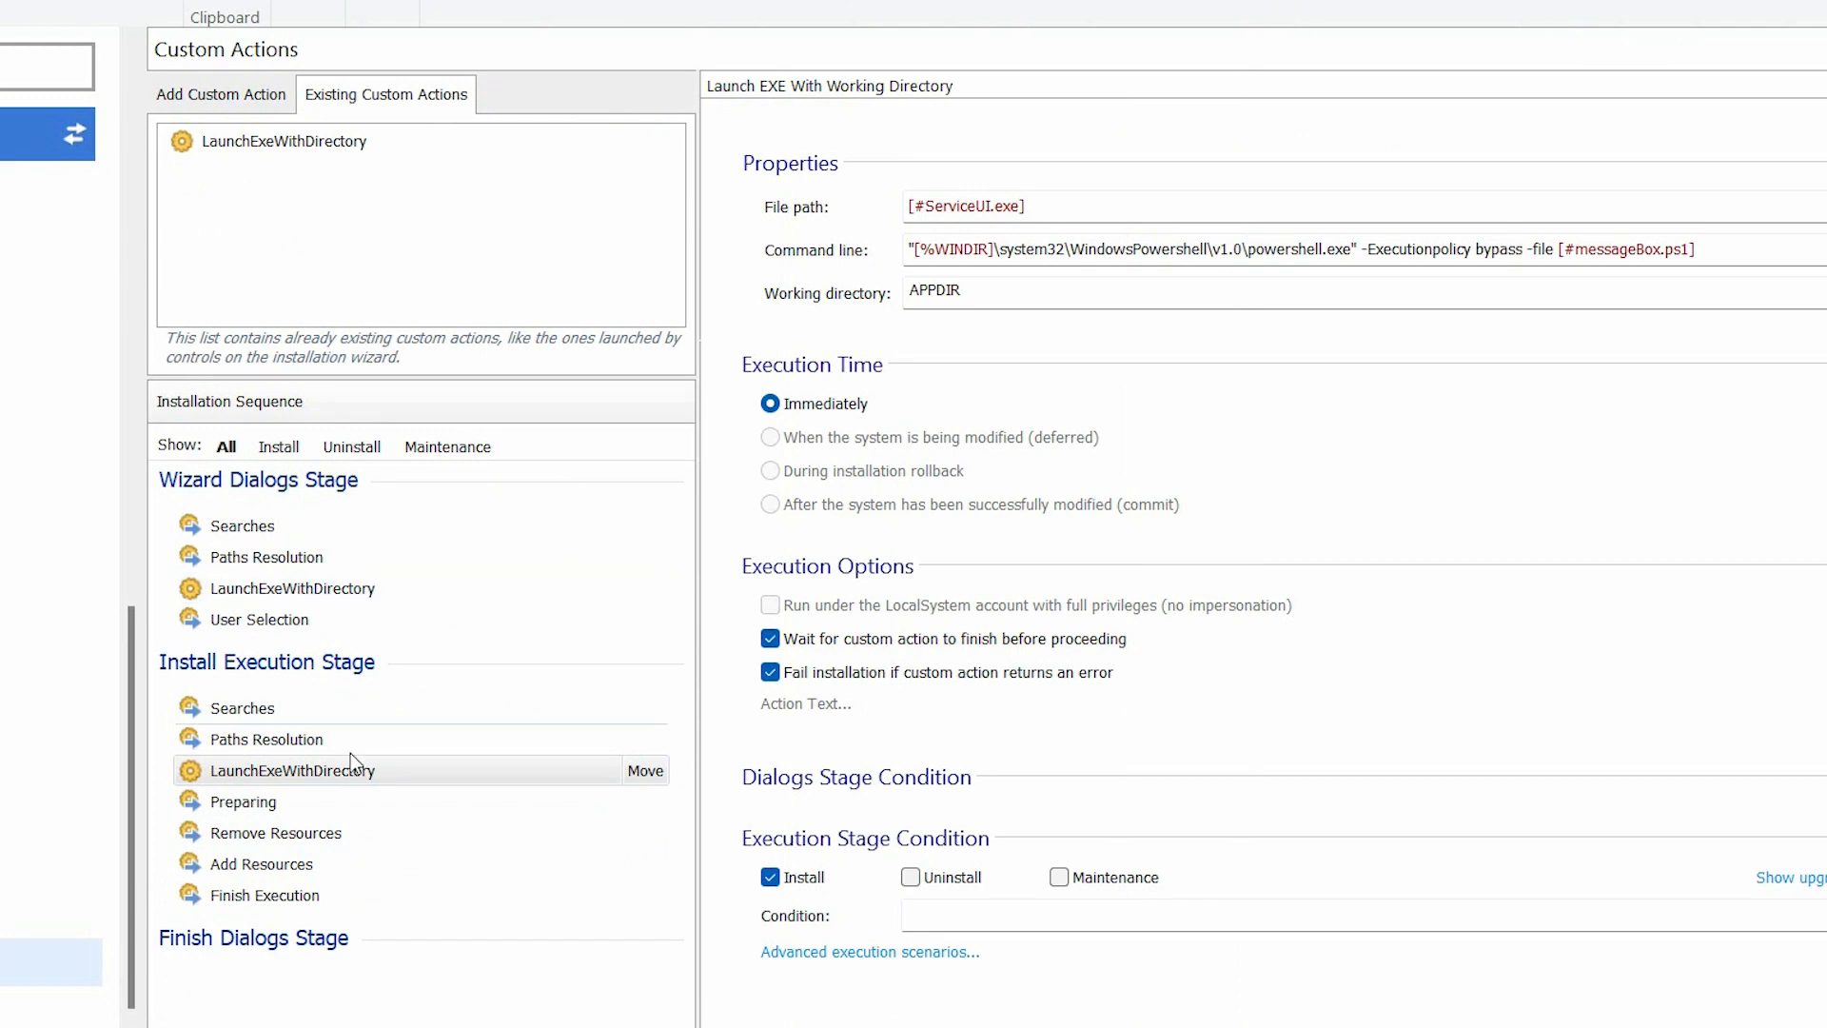
{"action": "left_click", "coordinate": [291, 771]}
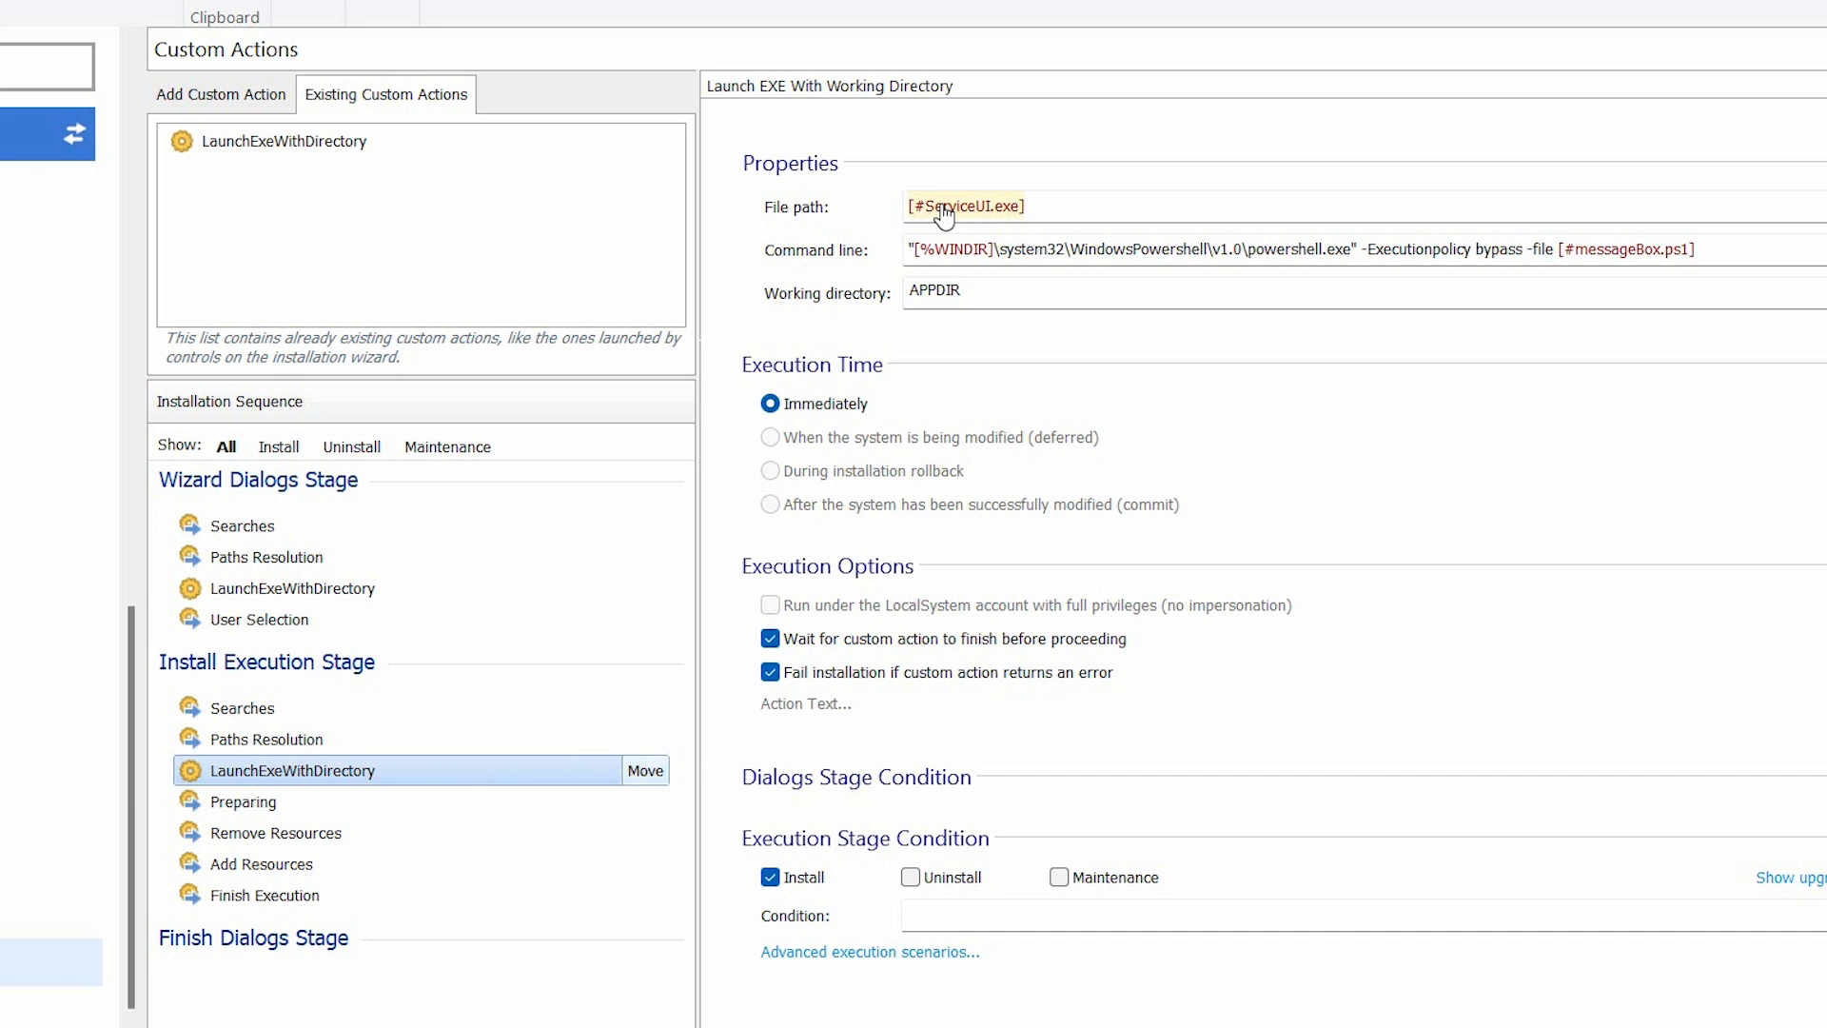
{"action": "mouse_move", "coordinate": [982, 263]}
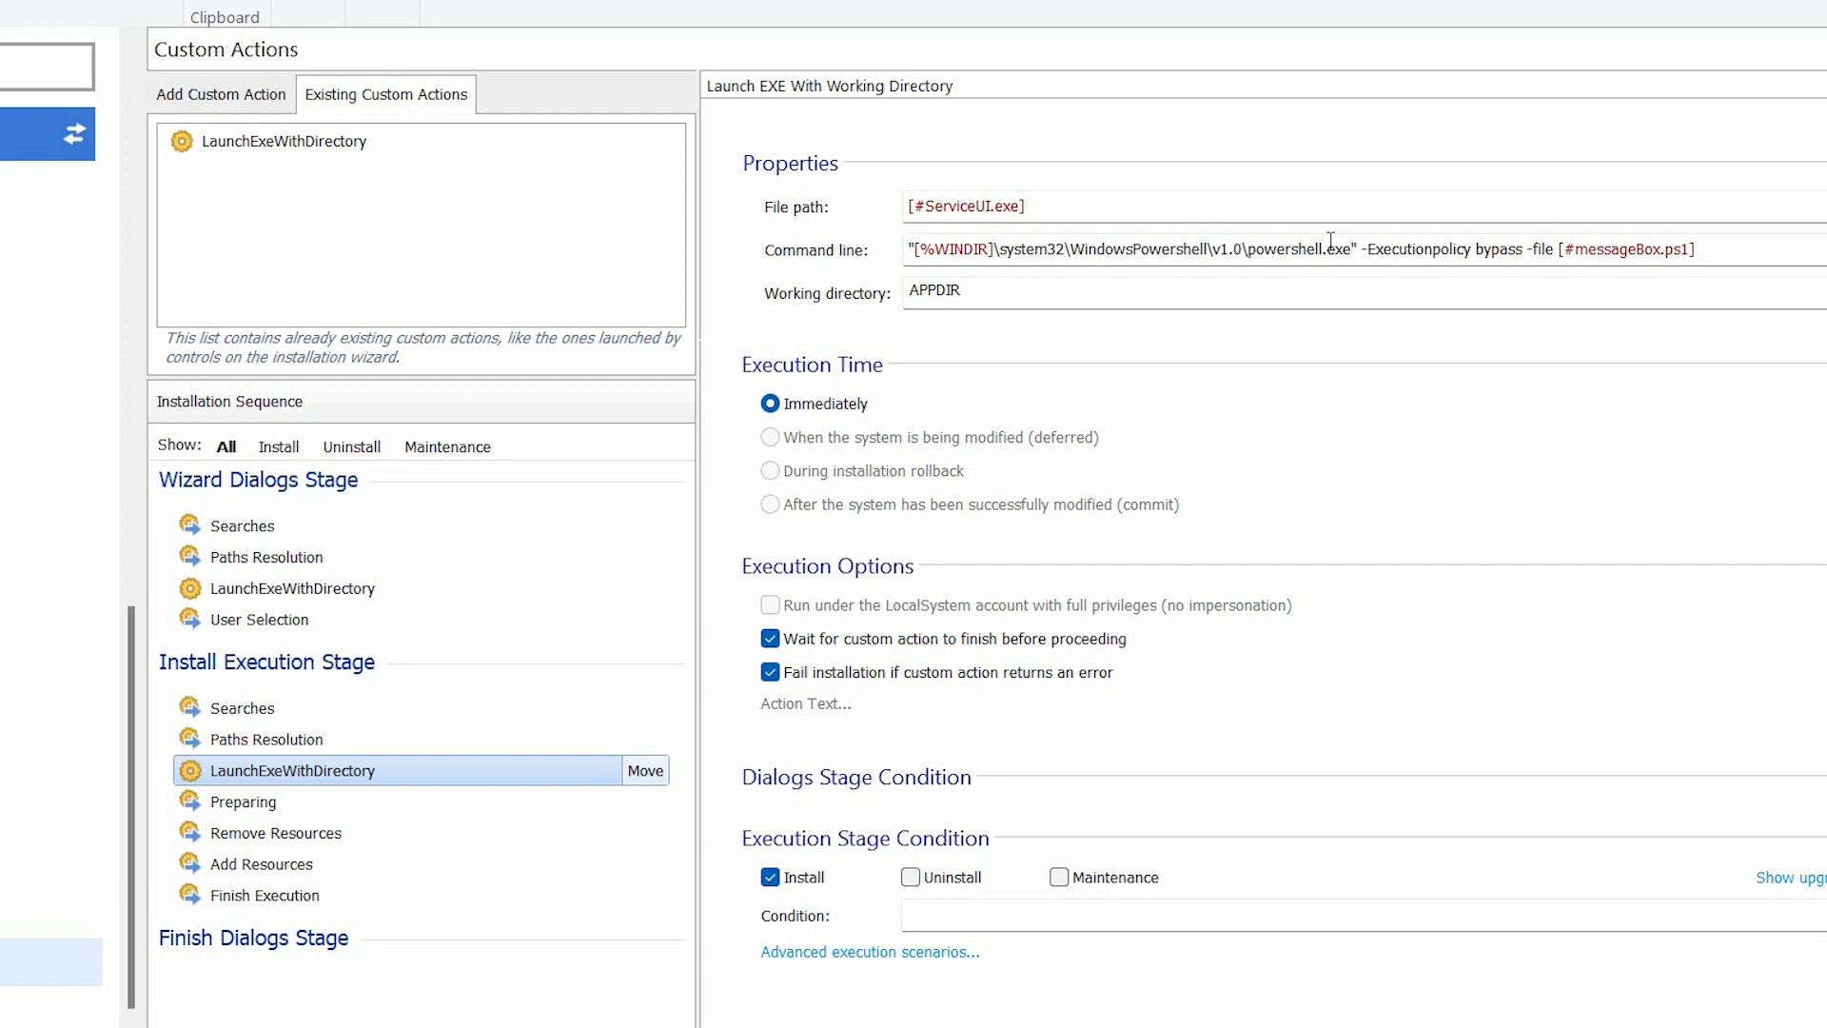
{"action": "mouse_move", "coordinate": [1228, 683]}
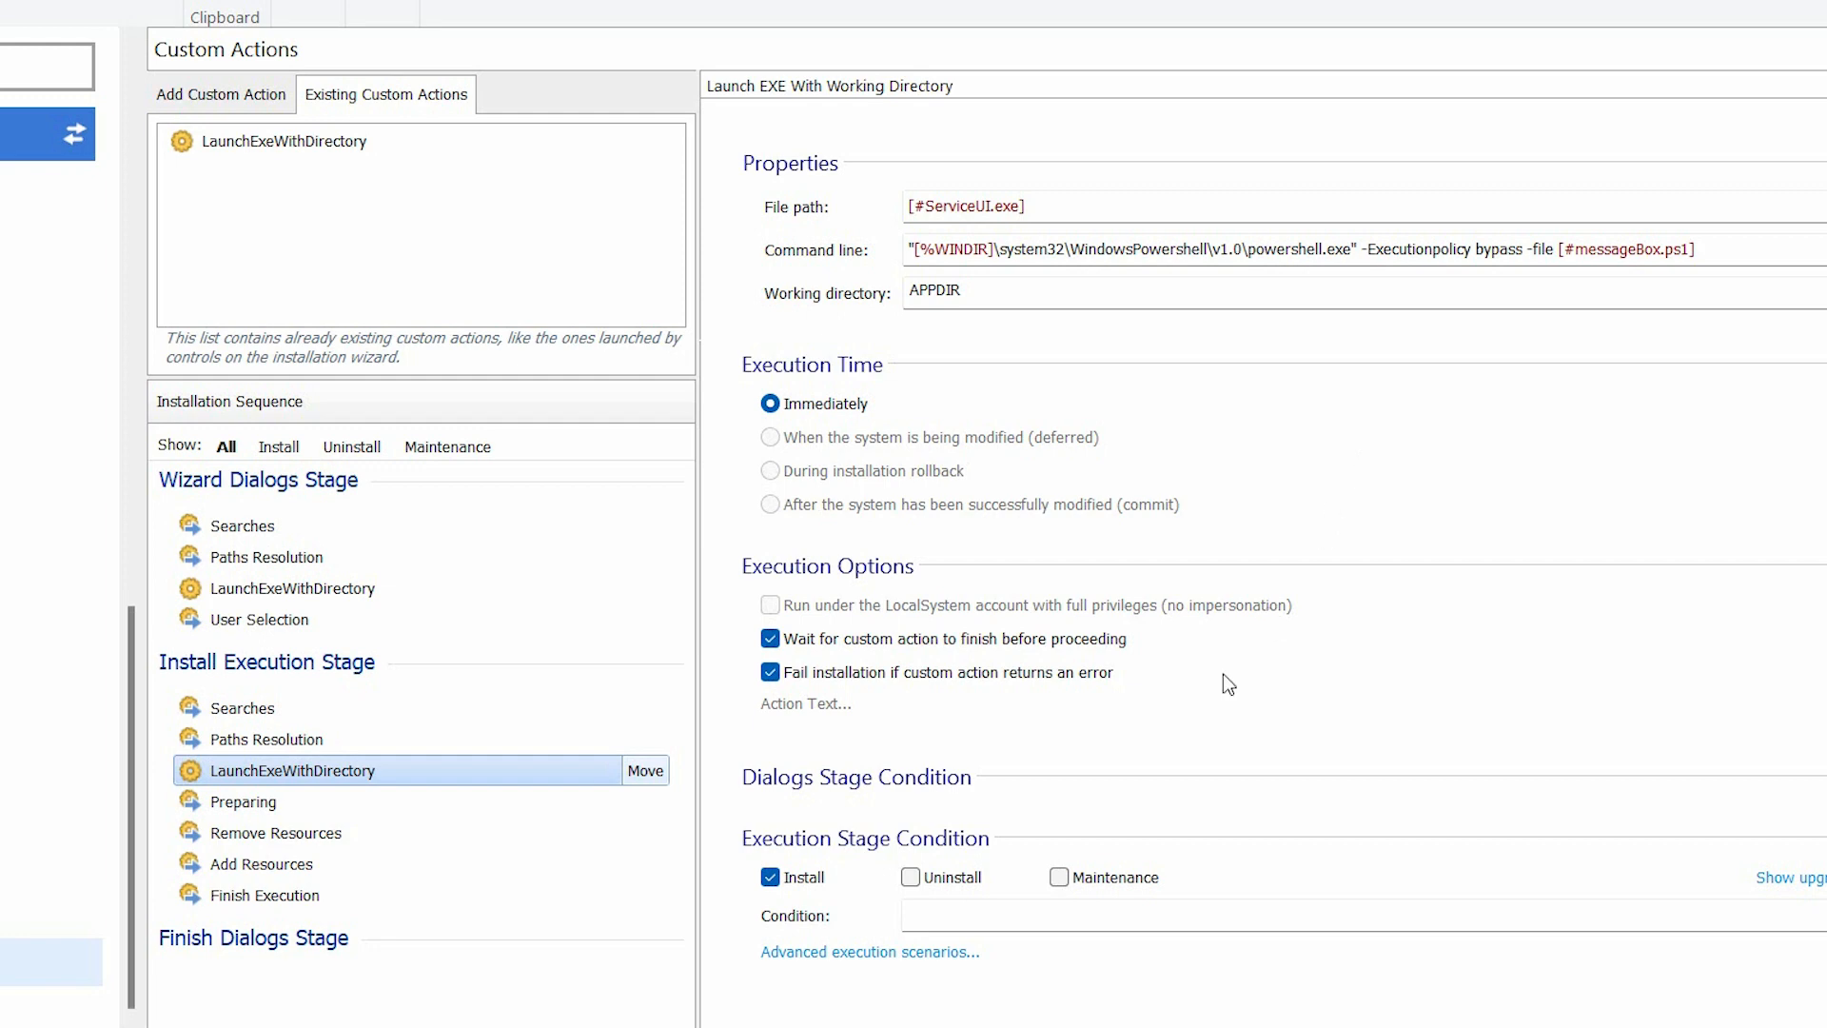
{"action": "left_click", "coordinate": [869, 952]}
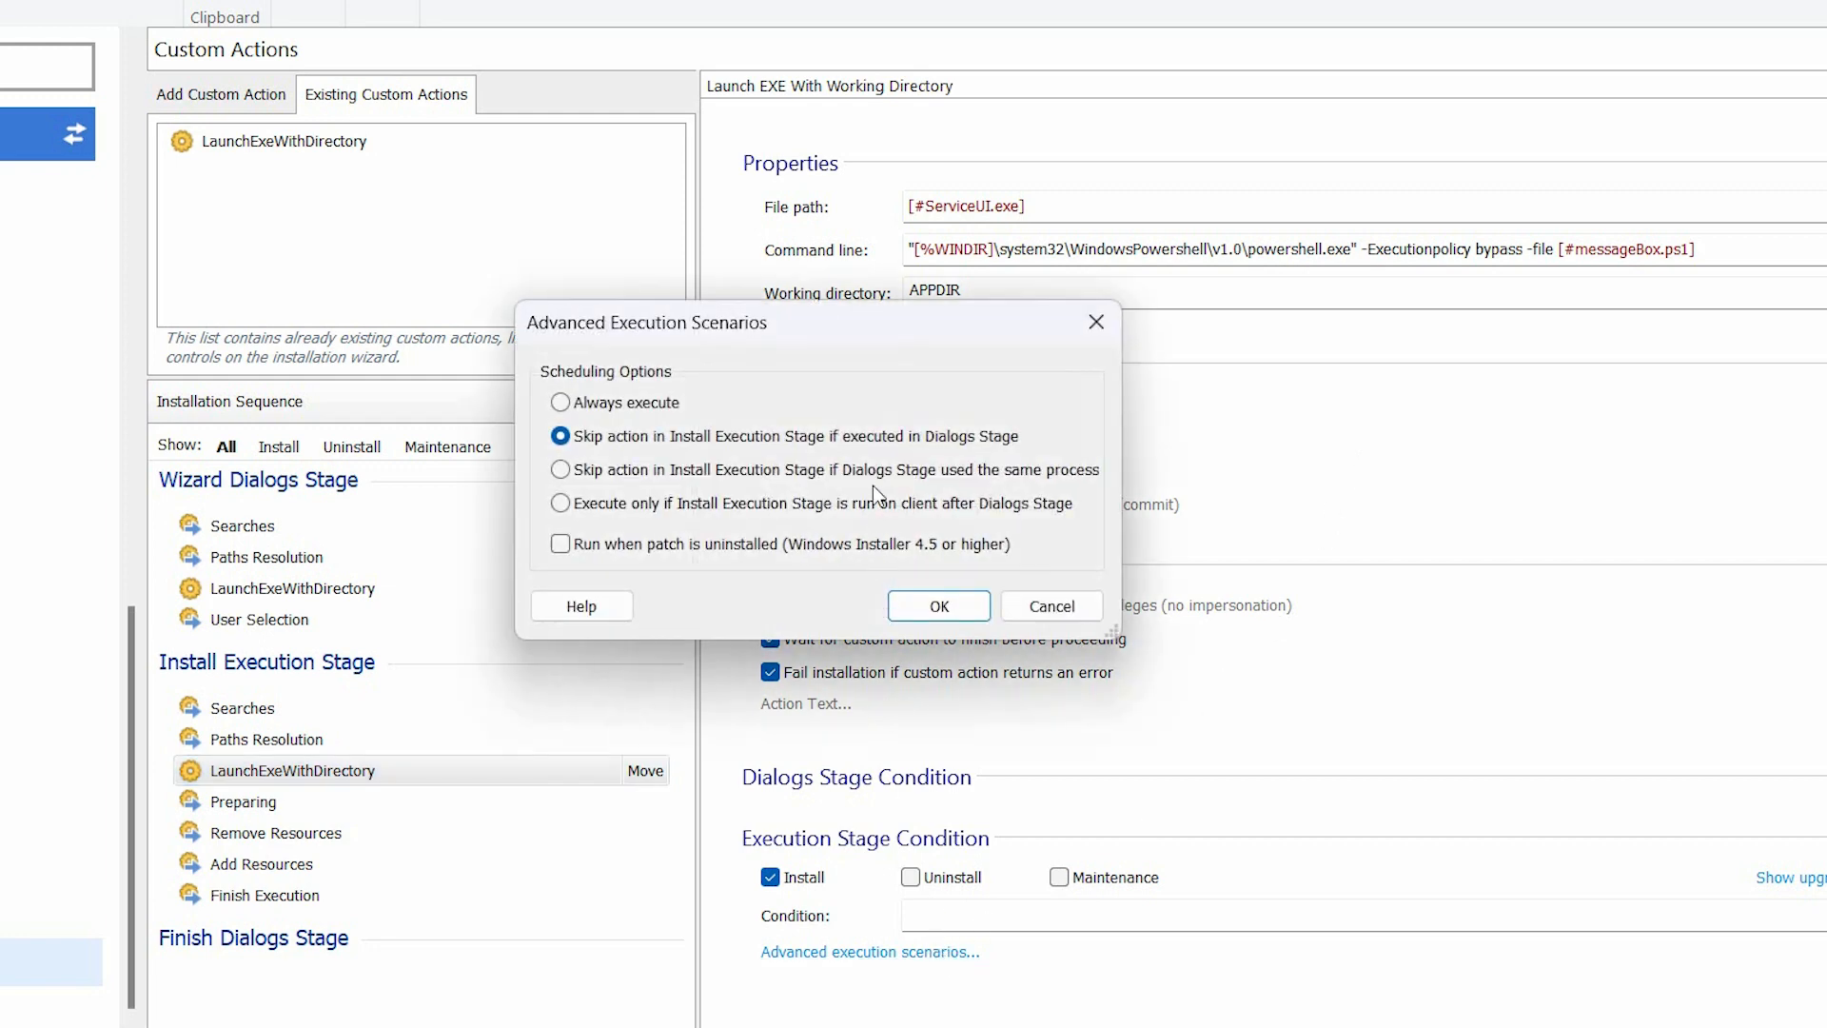
{"action": "mouse_move", "coordinate": [1050, 606]}
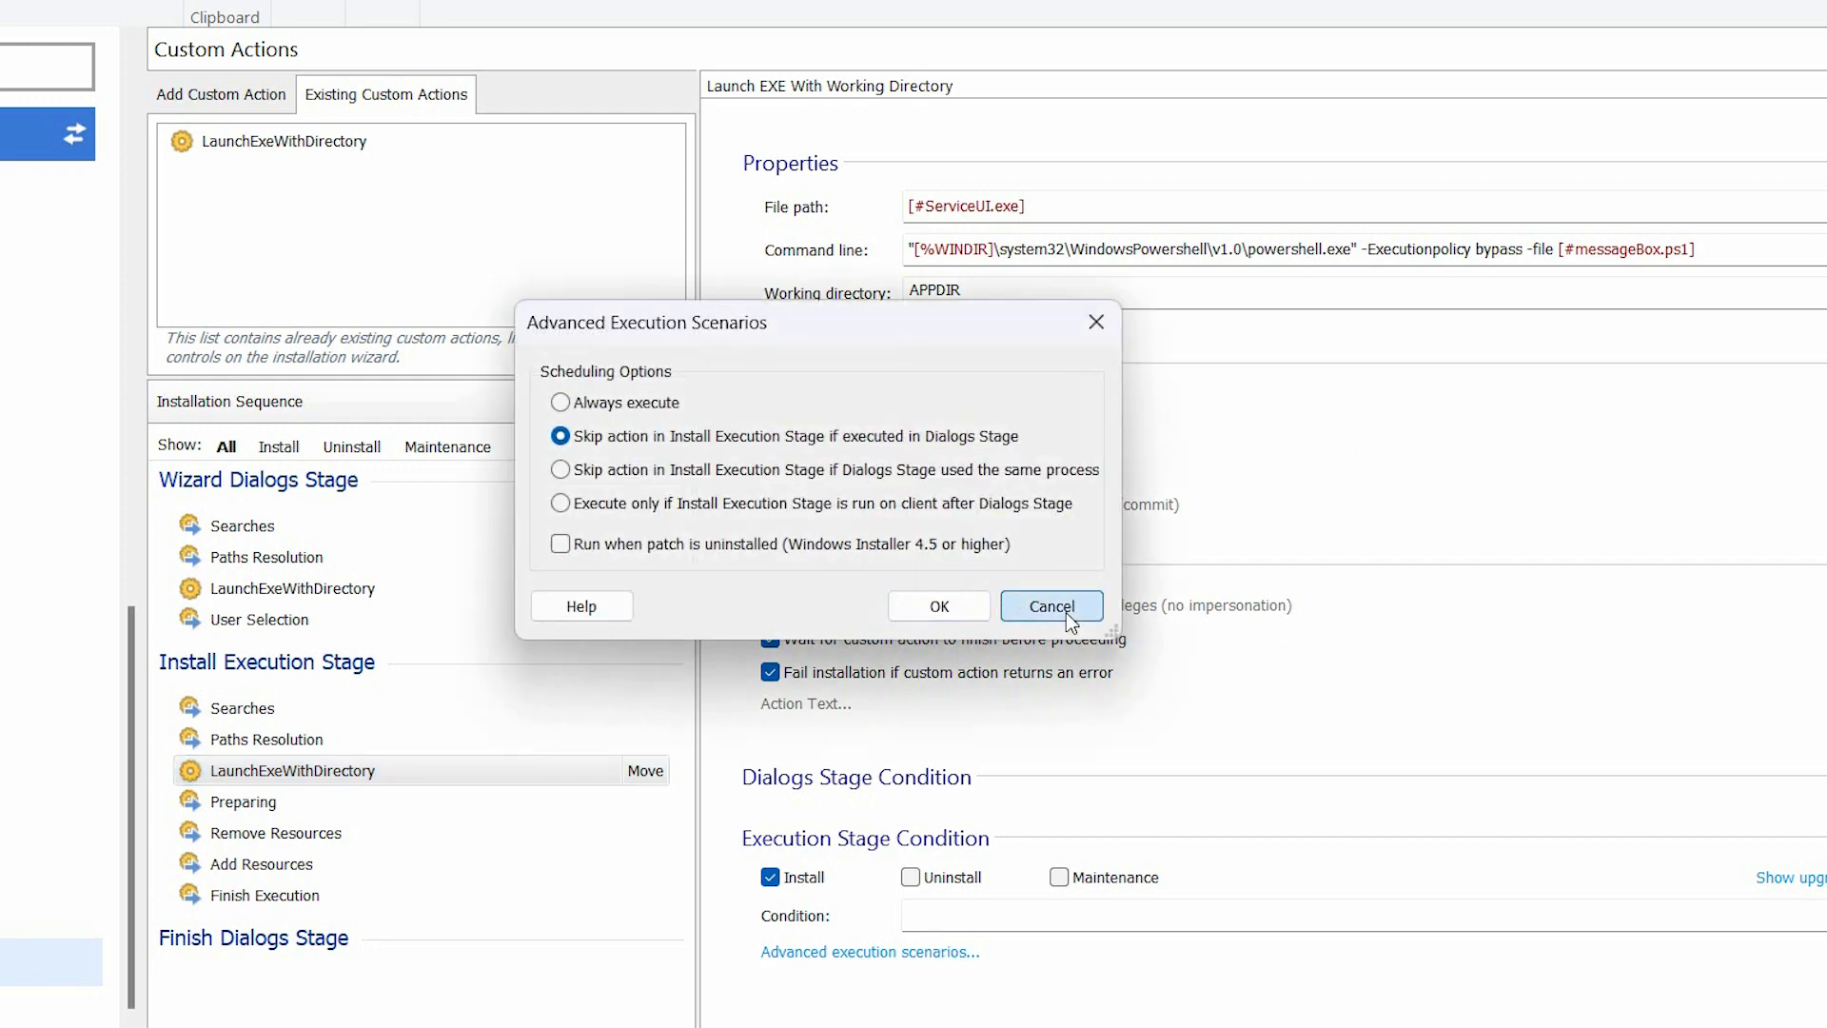
{"action": "left_click", "coordinate": [1050, 605]}
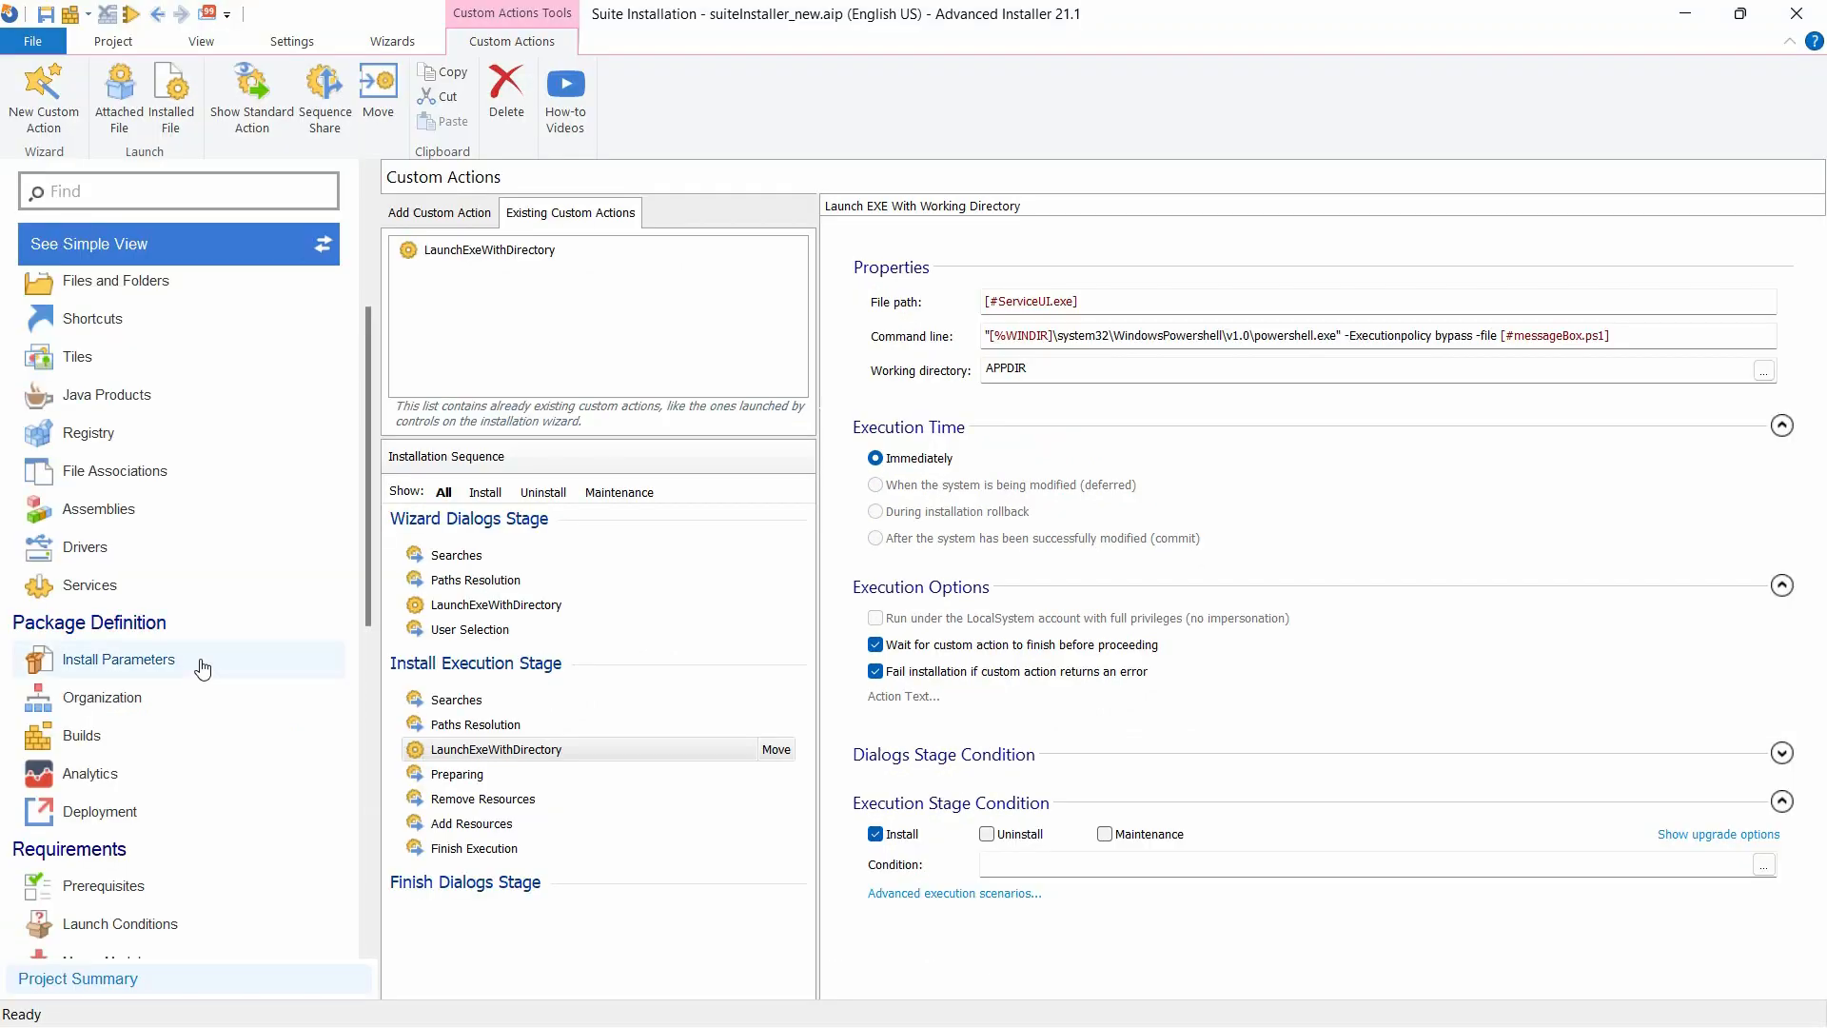
Show Install Parameters: a 32-bit per-machine package set to run as administrator.
{"action": "left_click", "coordinate": [118, 658]}
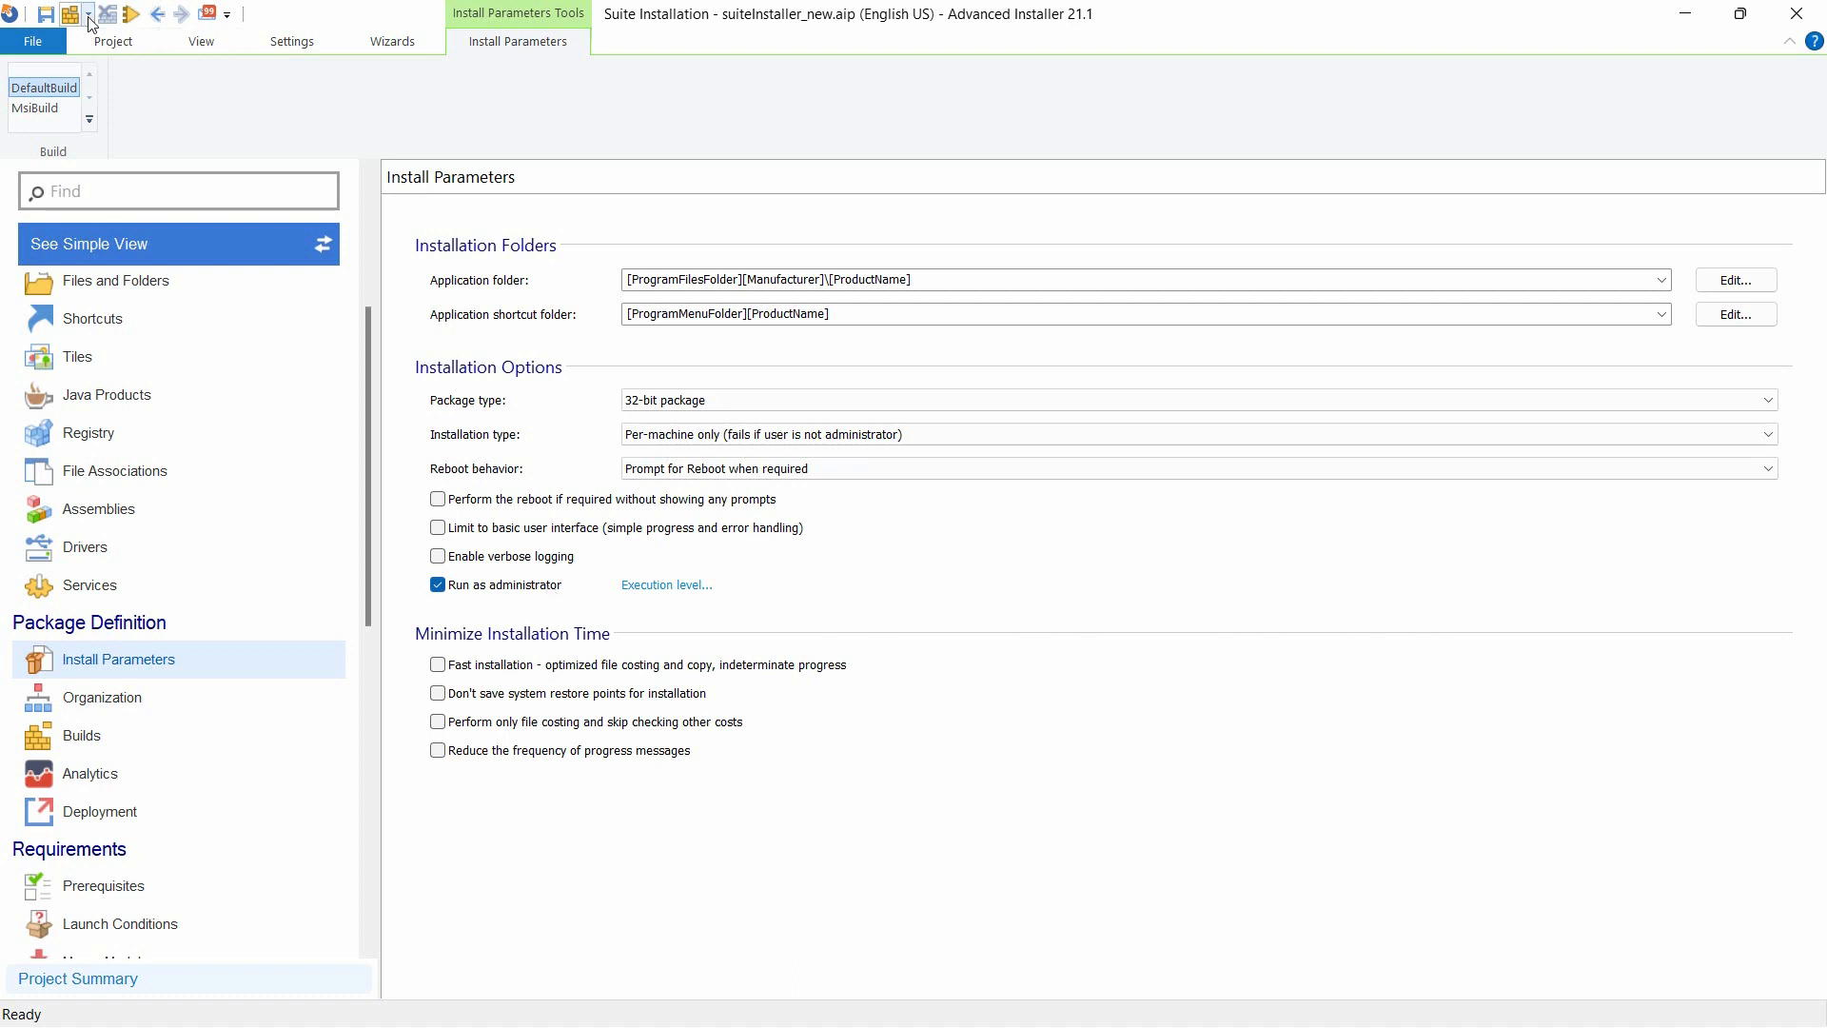
{"action": "mouse_move", "coordinate": [70, 13]}
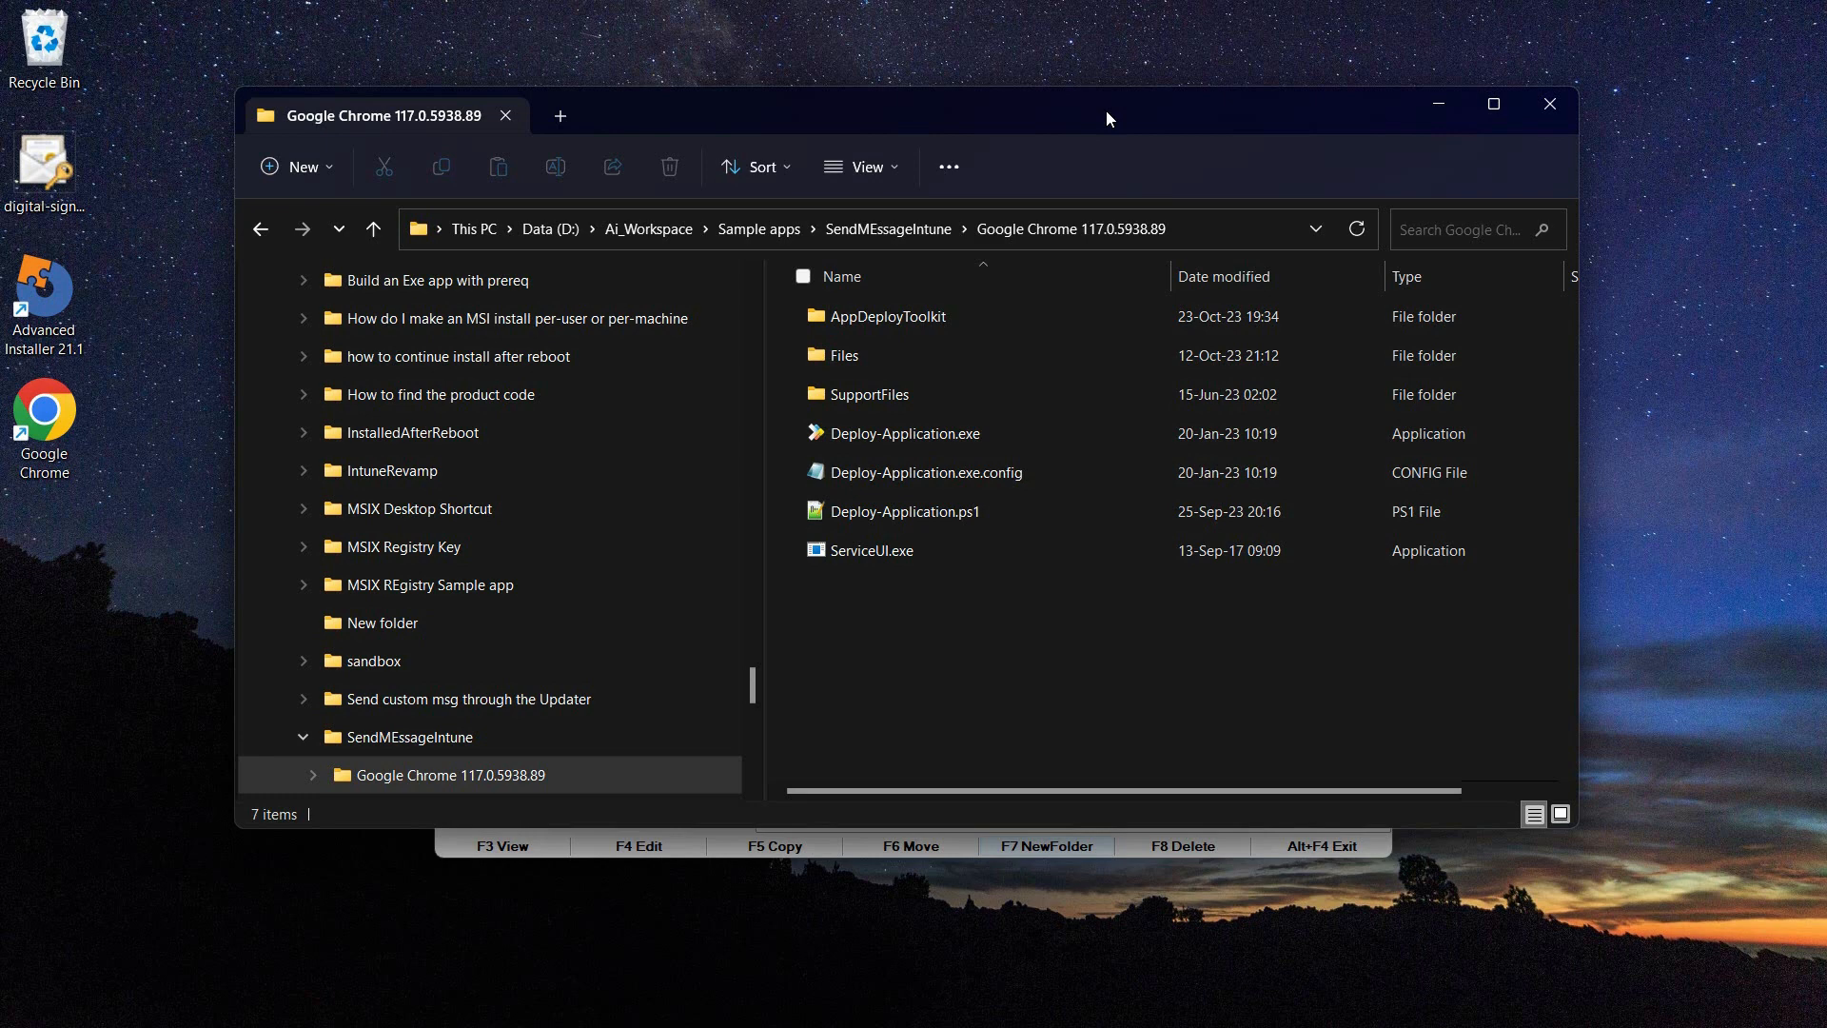
{"action": "mouse_move", "coordinate": [1031, 401]}
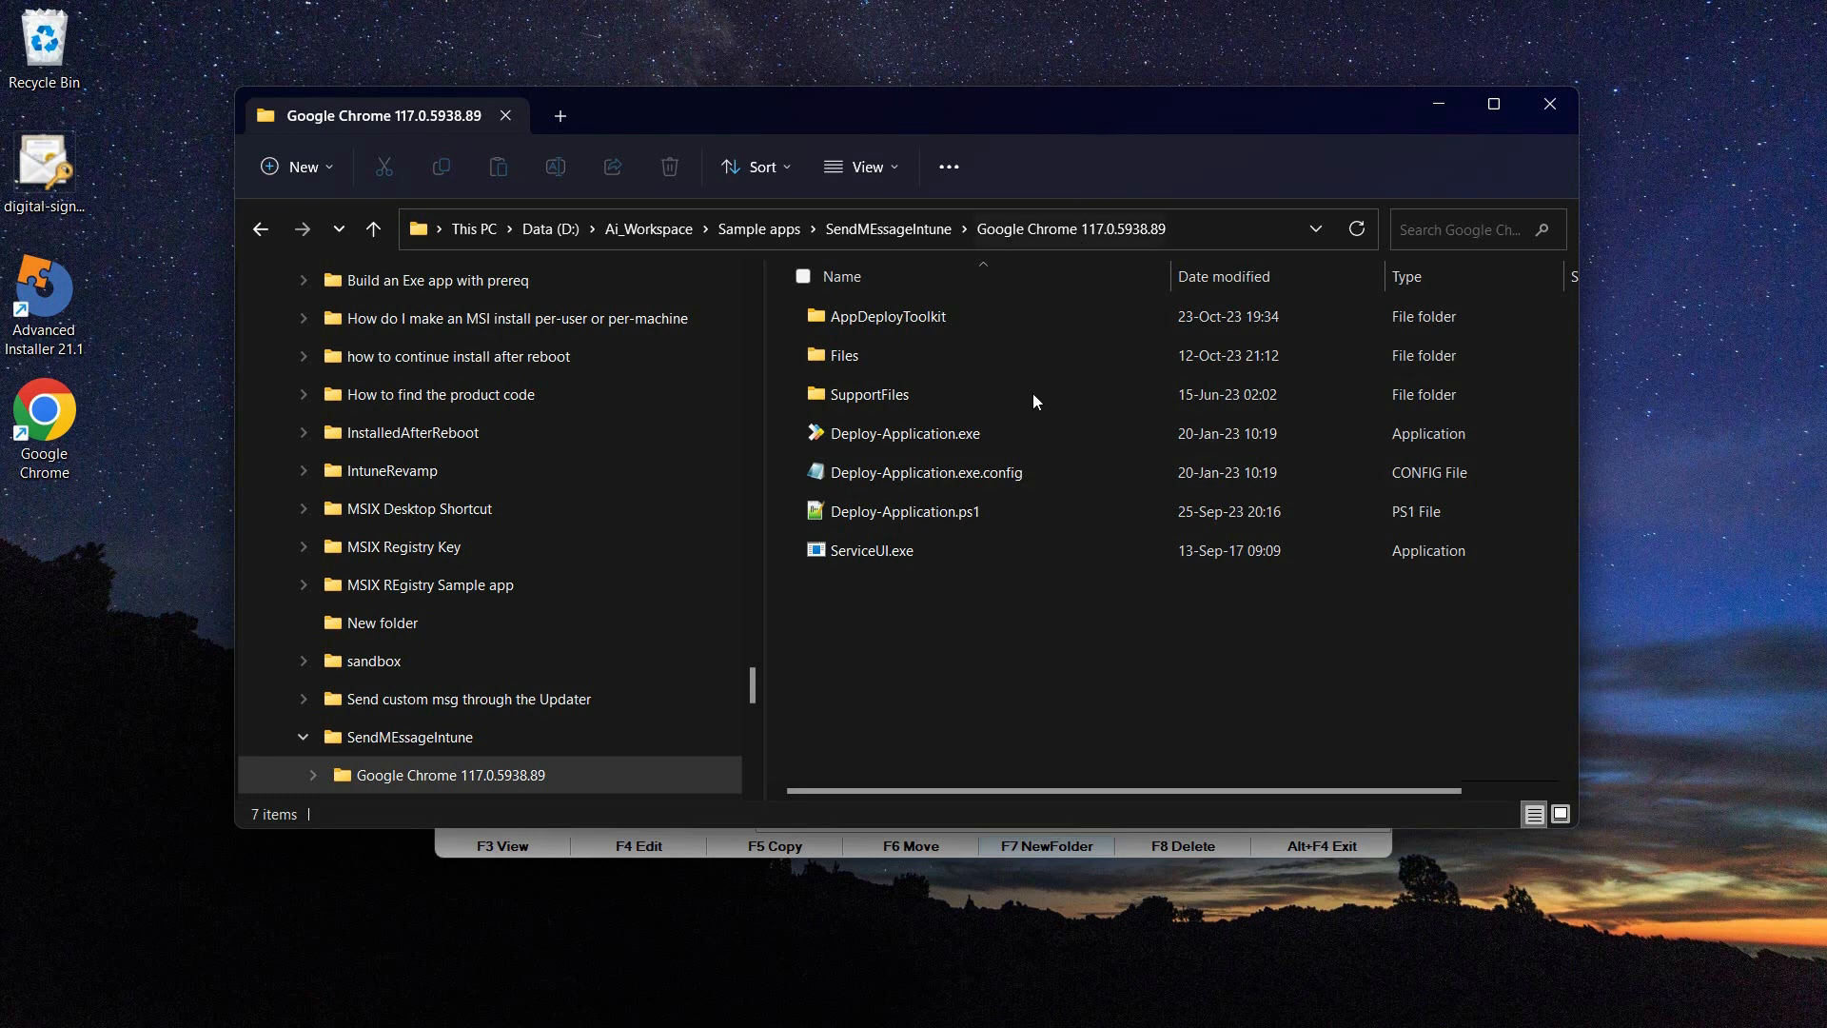
Check the Chrome MSI inside the package's Files folder.
{"action": "left_click", "coordinate": [869, 550]}
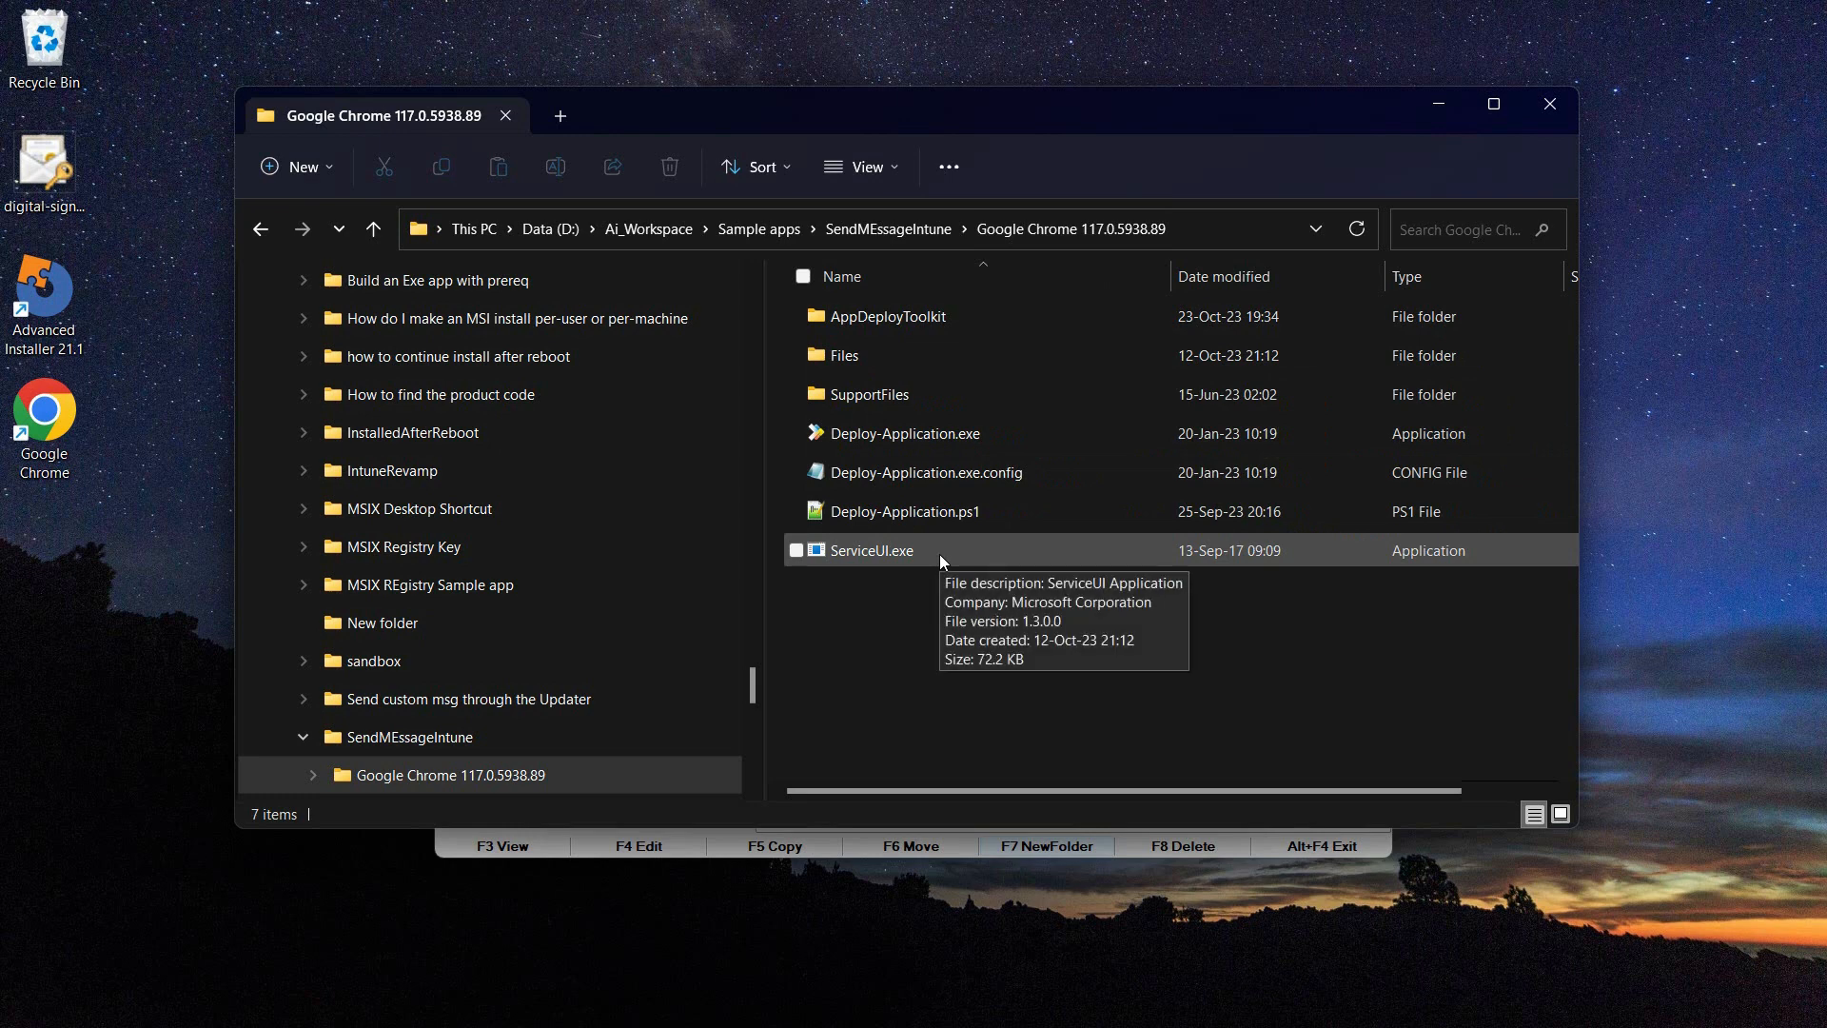
{"action": "mouse_move", "coordinate": [1109, 600]}
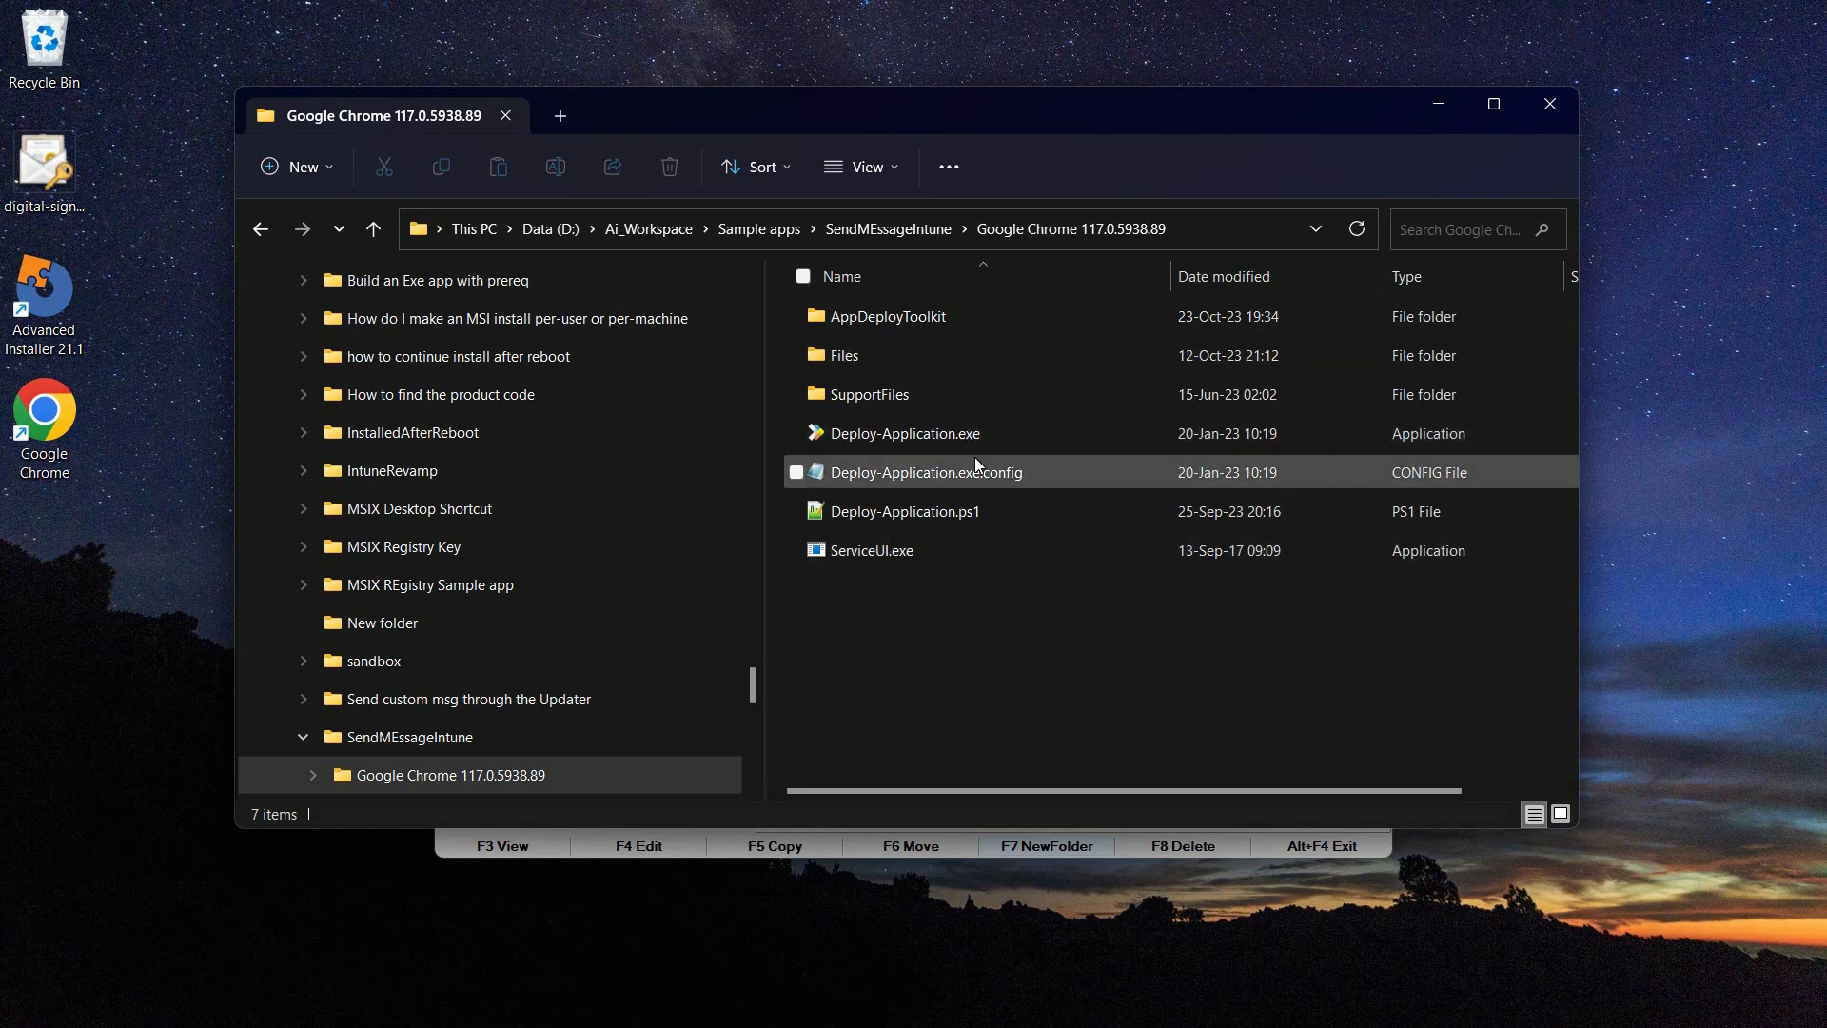
{"action": "mouse_move", "coordinate": [927, 472]}
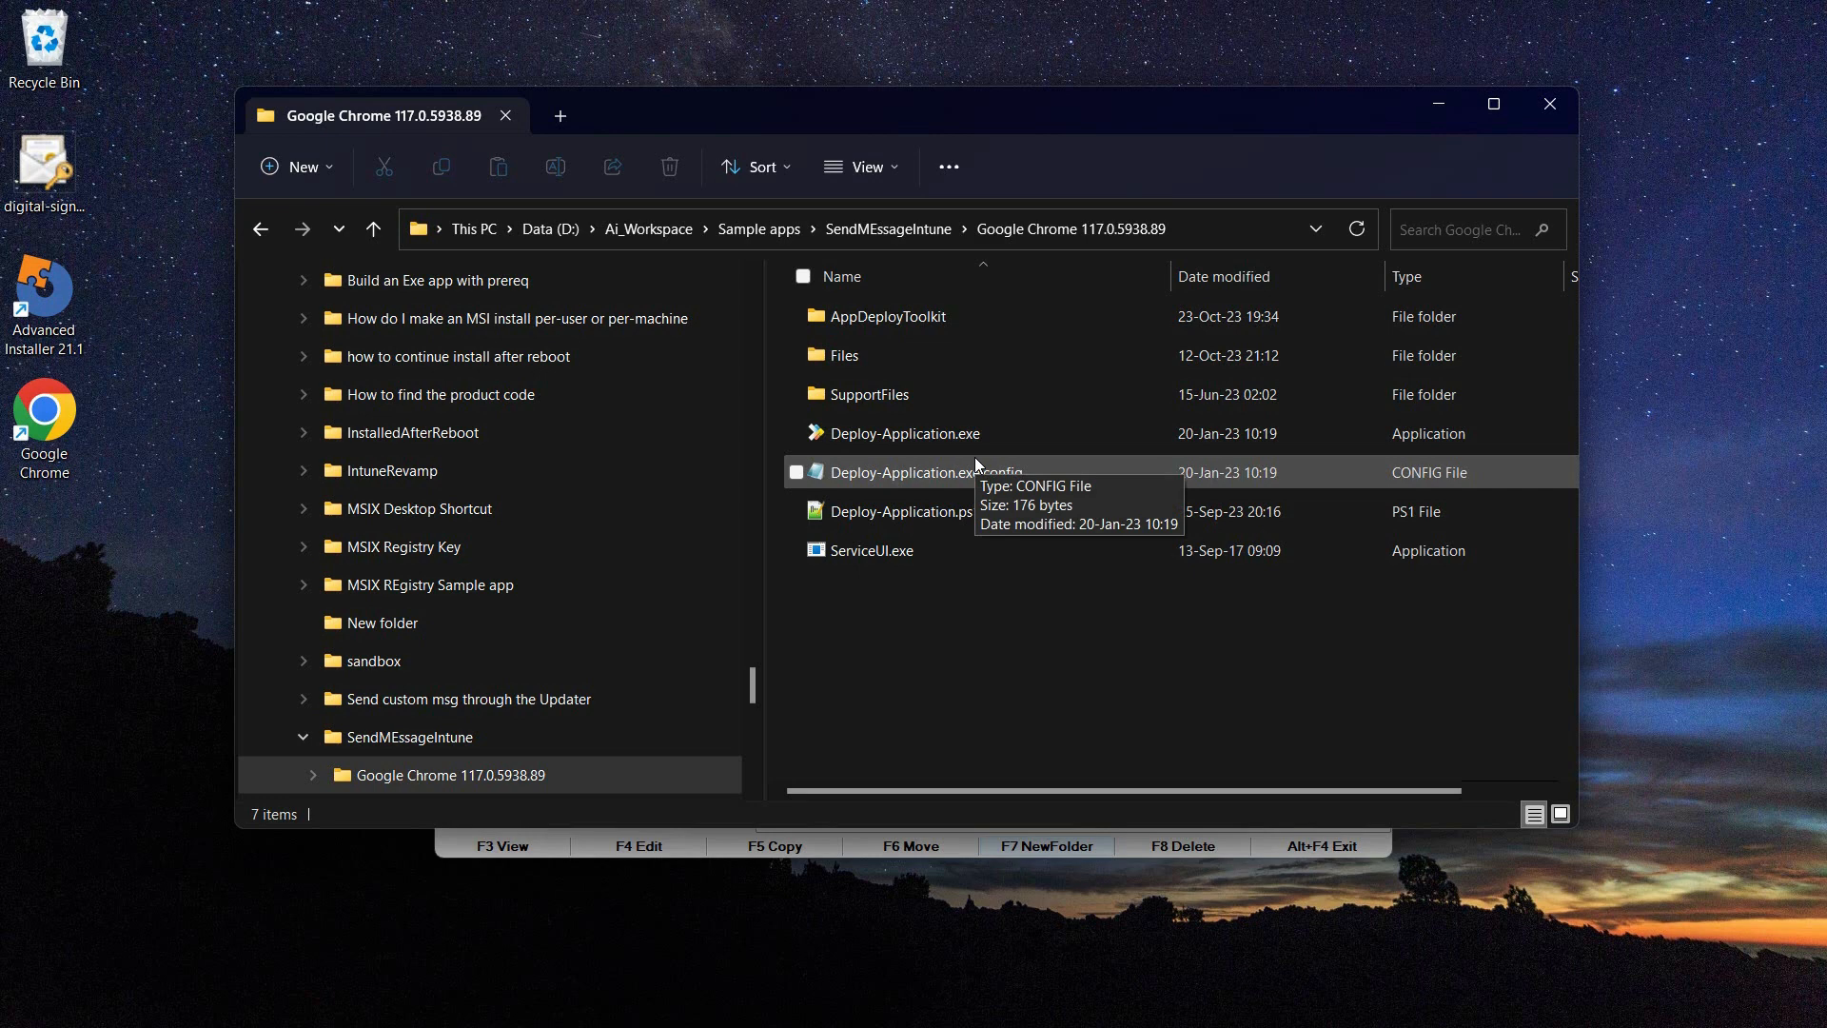
{"action": "mouse_move", "coordinate": [931, 374]}
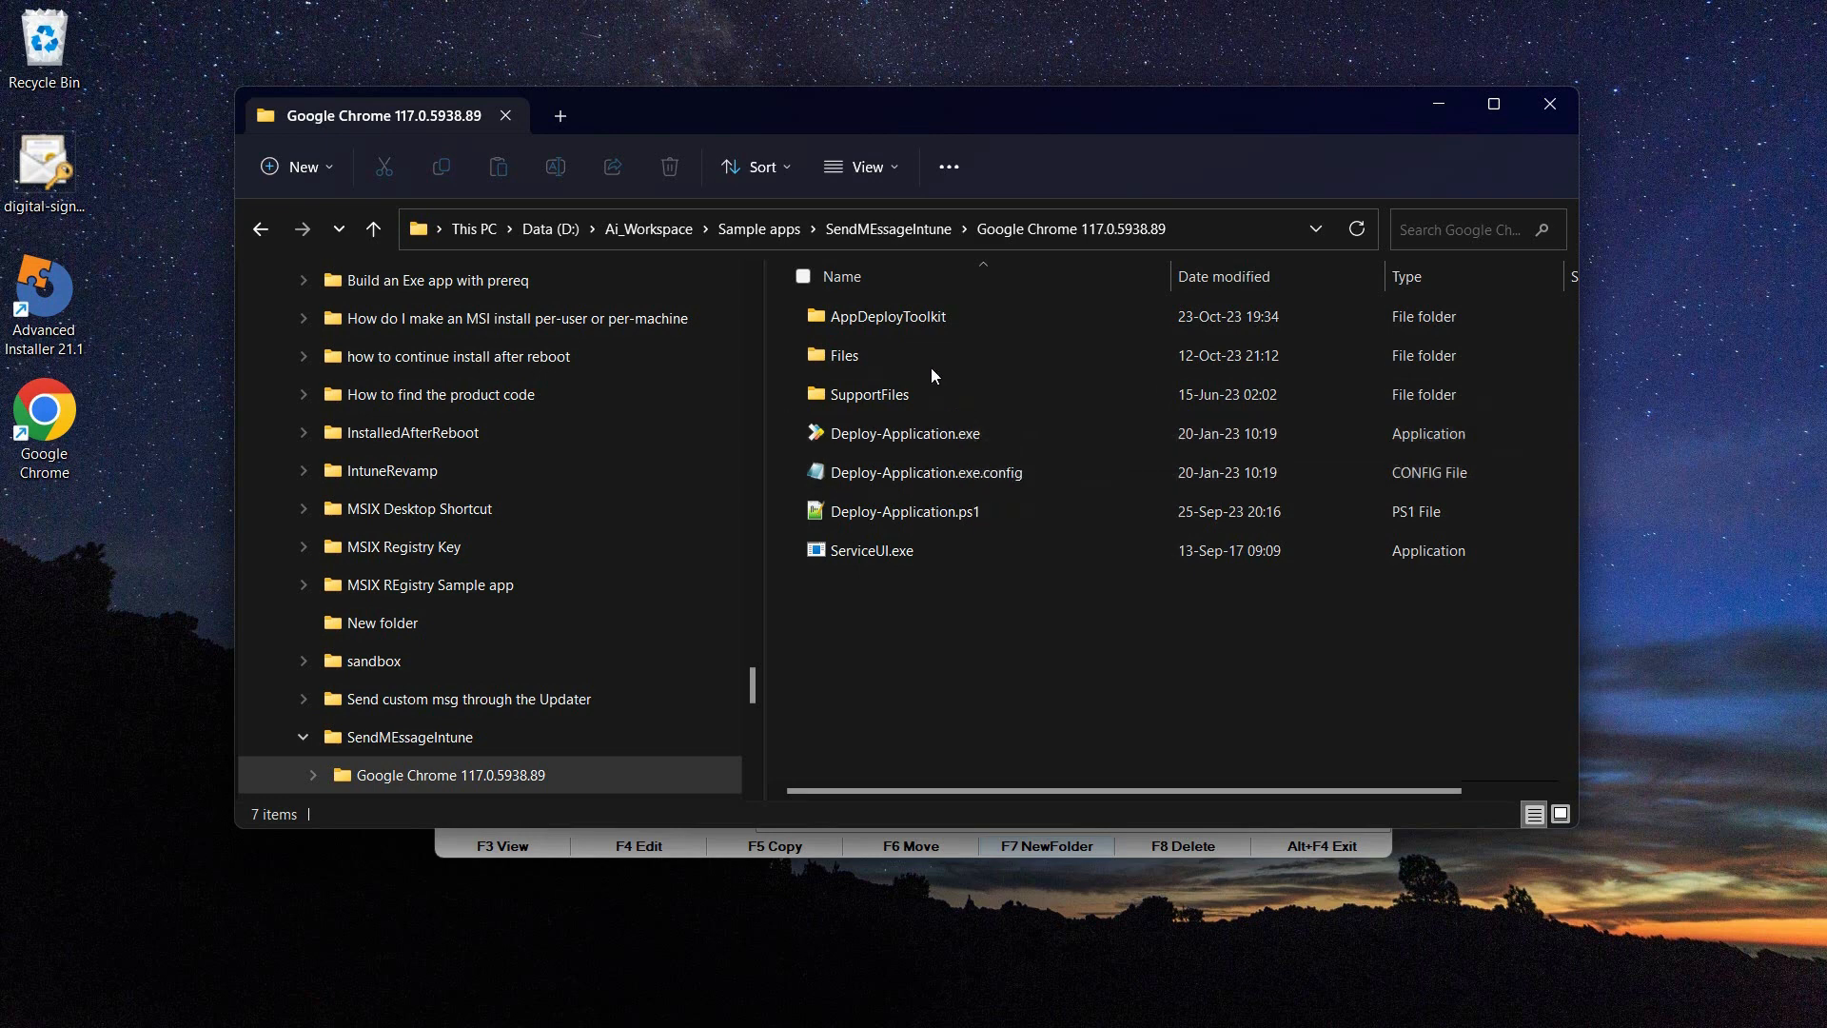
{"action": "double_click", "coordinate": [843, 354]}
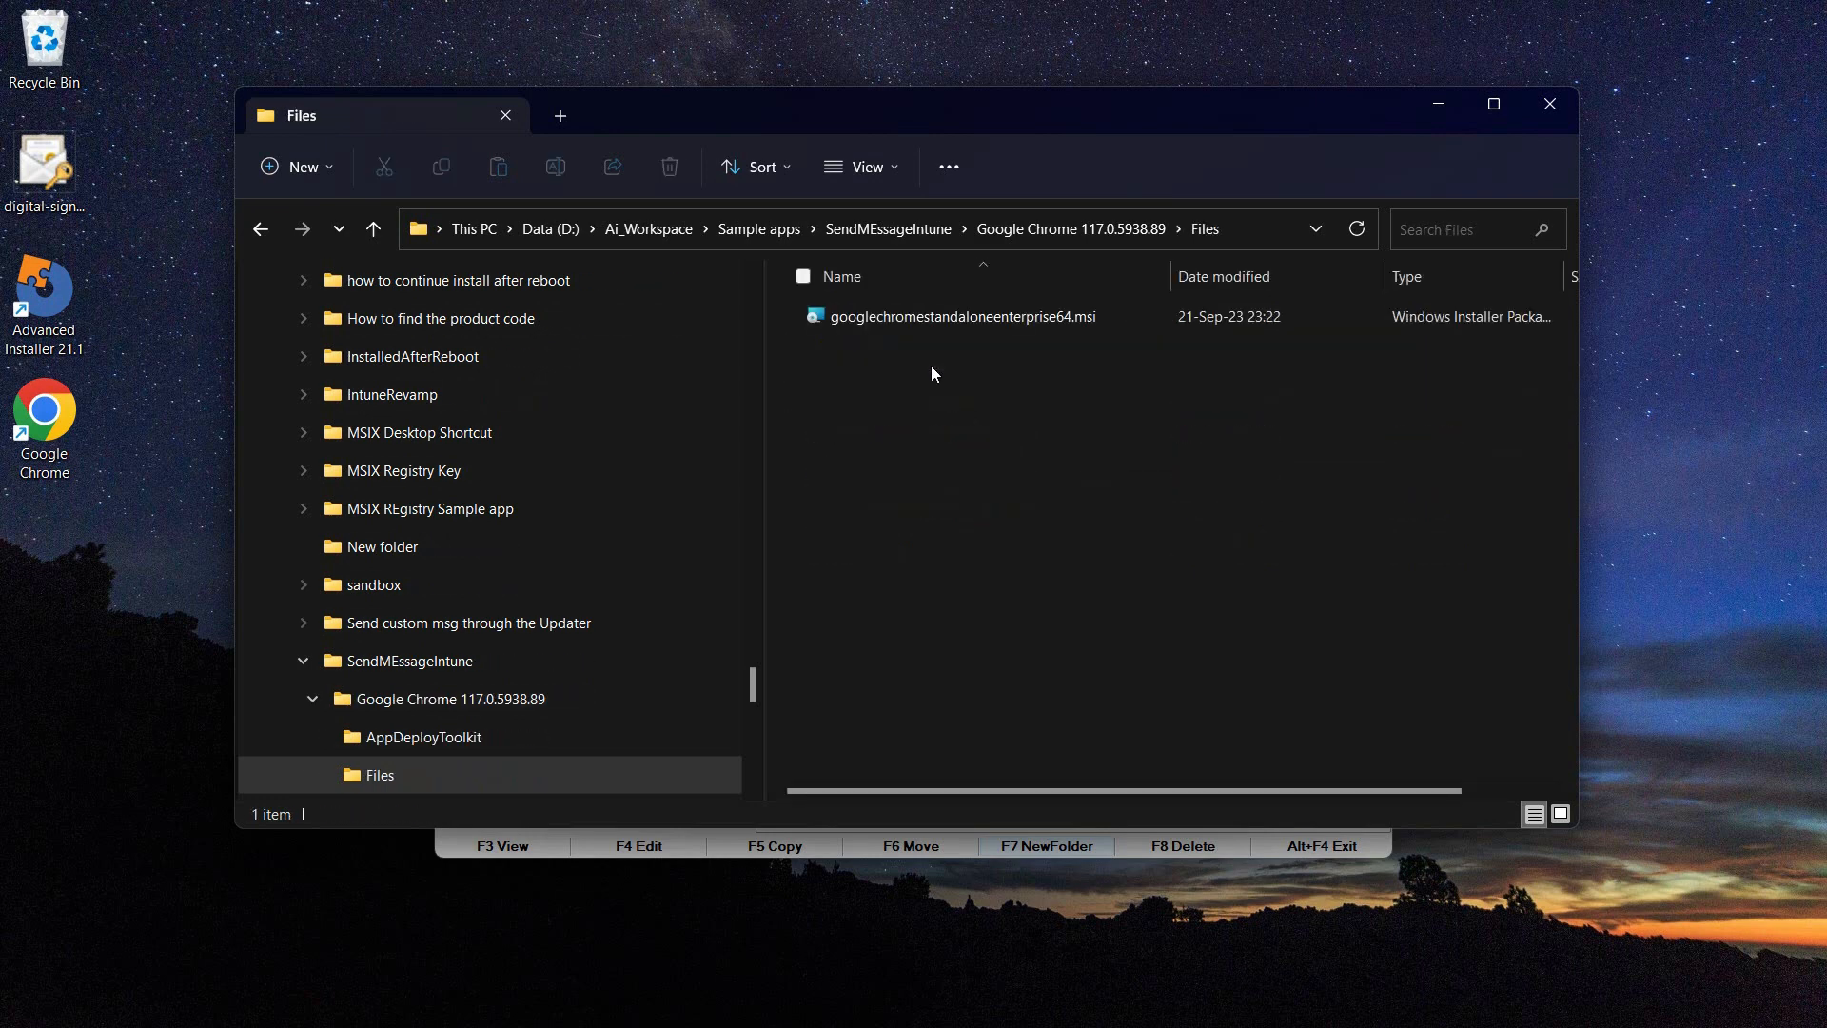
{"action": "mouse_move", "coordinate": [1069, 228]}
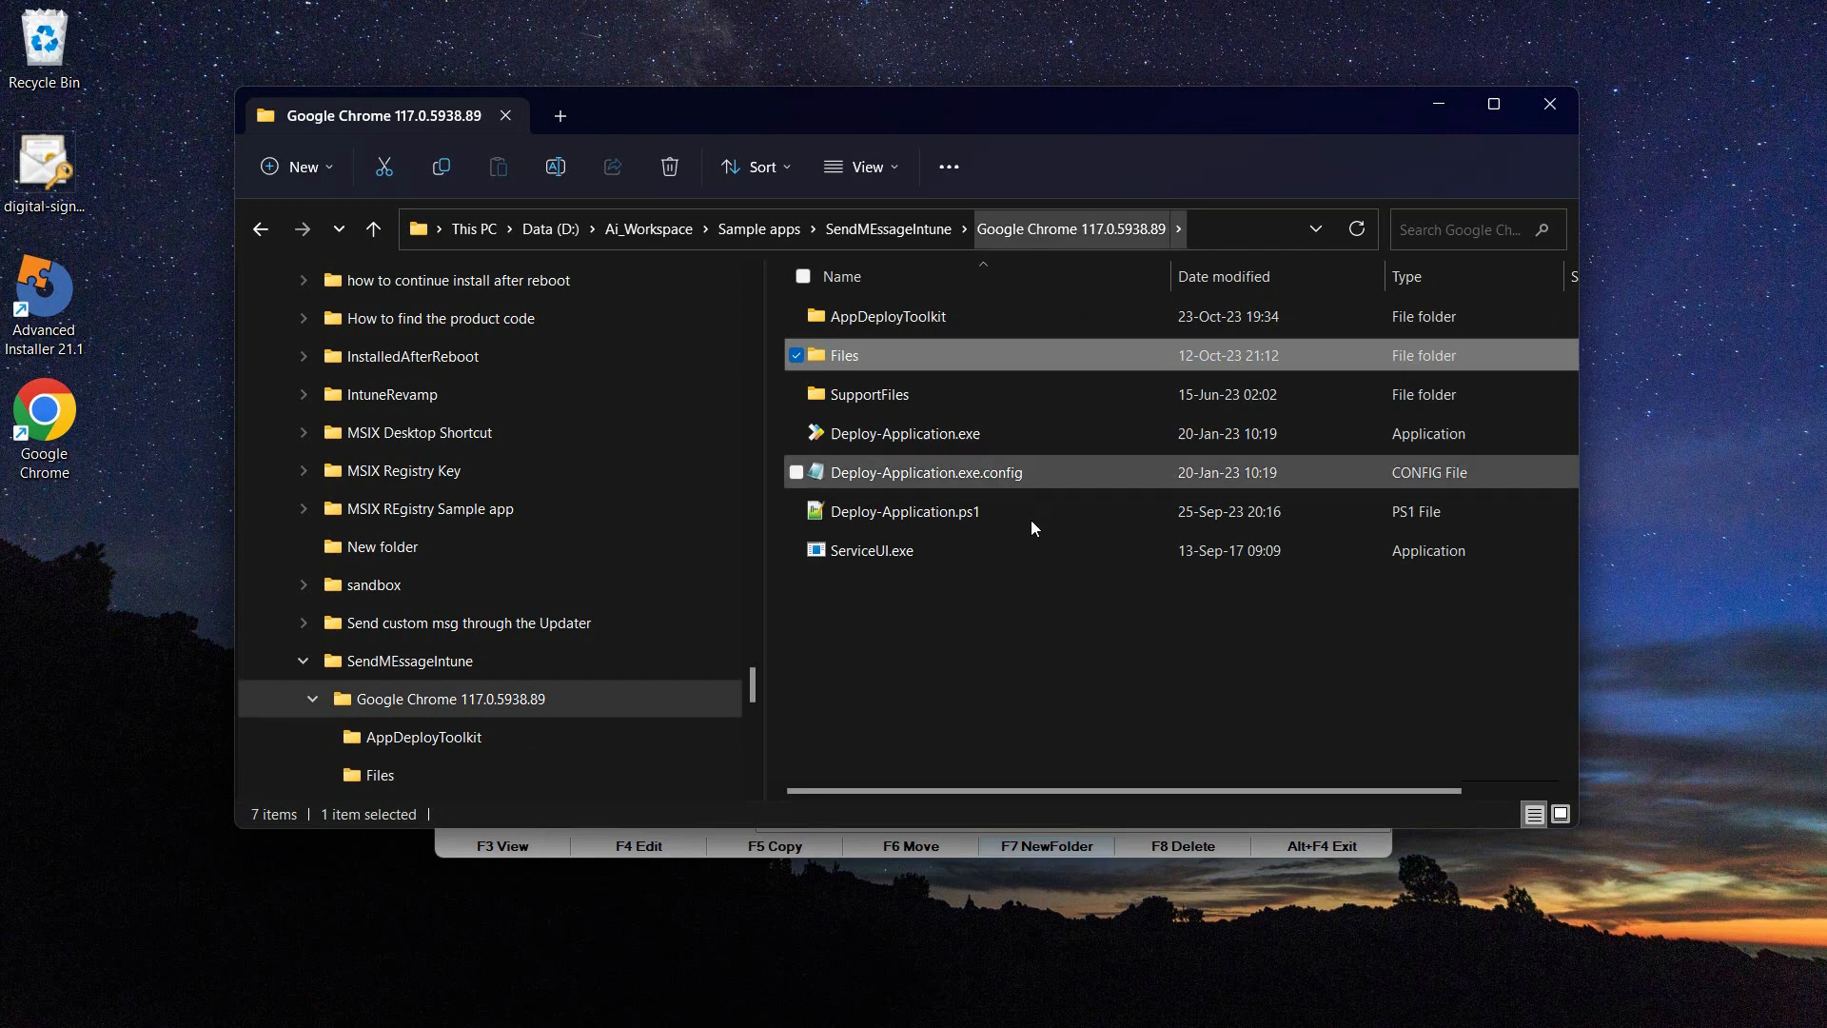
Open Deploy-Application.ps1 from the Google Chrome 117.0.5938.89 folder in Notepad++.
{"action": "left_click", "coordinate": [904, 510]}
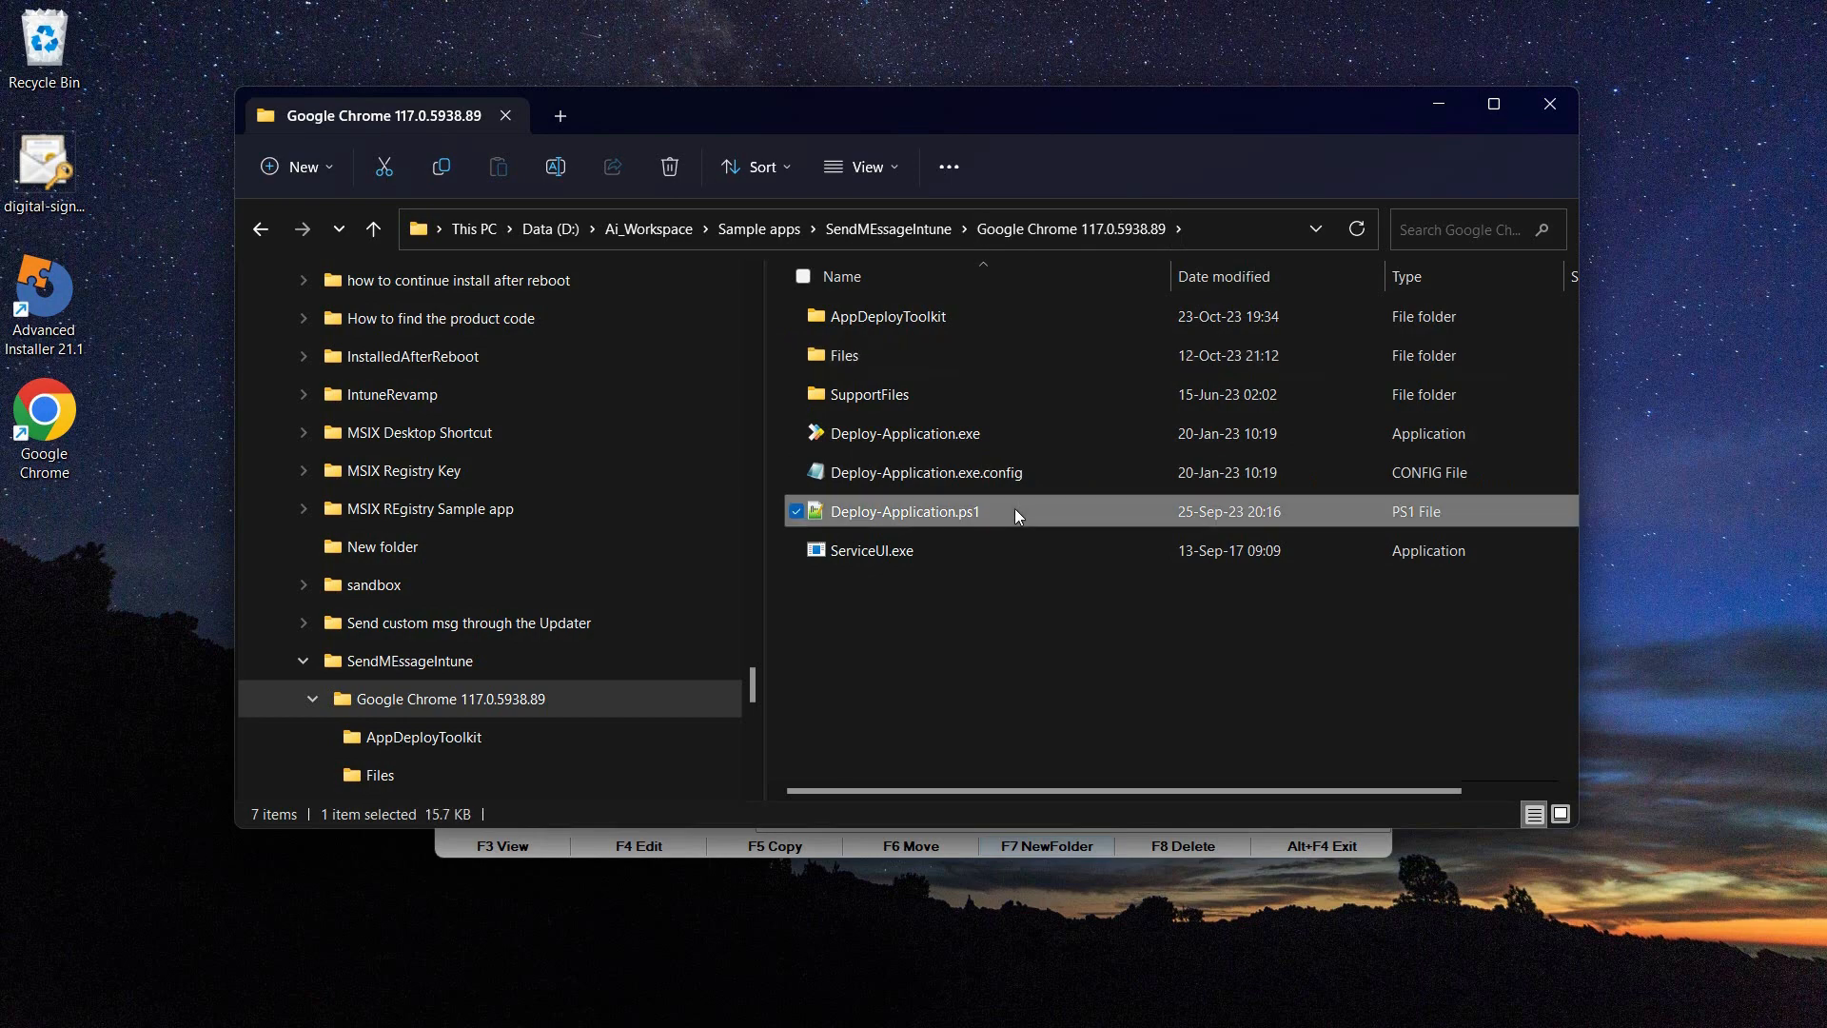
{"action": "double_click", "coordinate": [902, 510]}
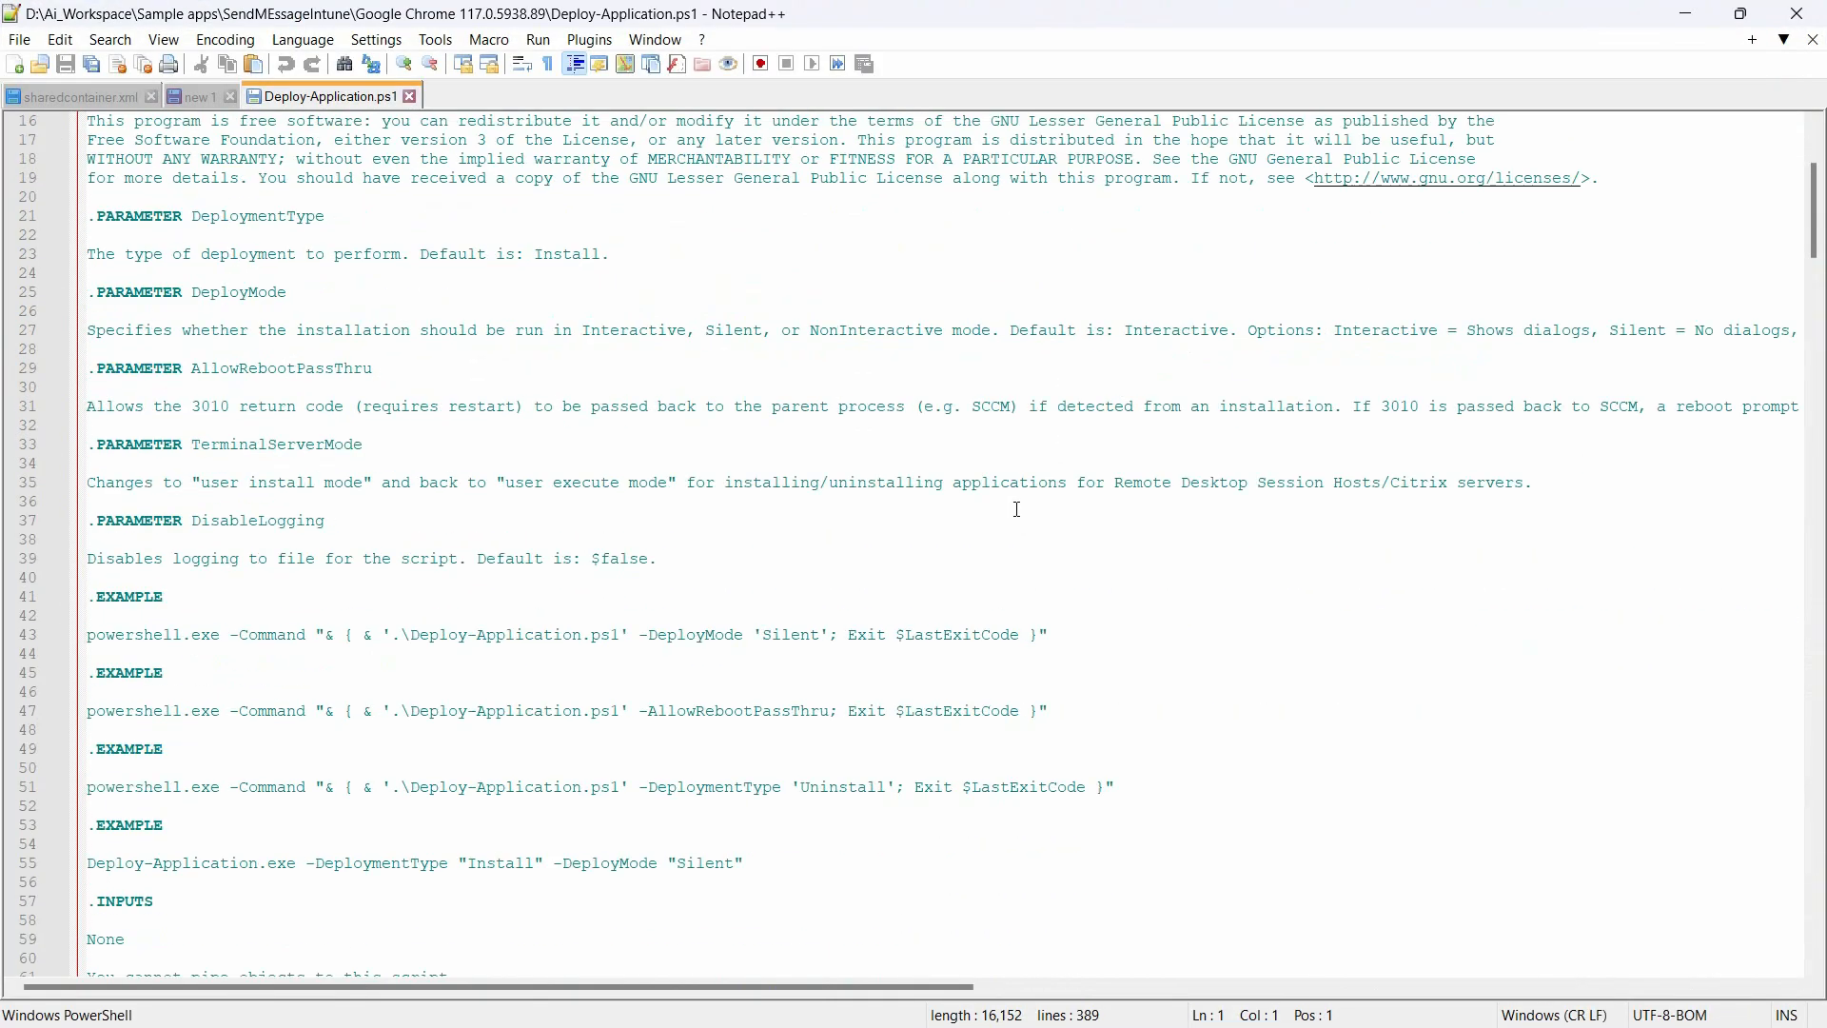
Read the script down to the Execute-MSI install line and close the package folder window.
{"action": "scroll", "scroll_direction": "down", "scroll_amount": 3}
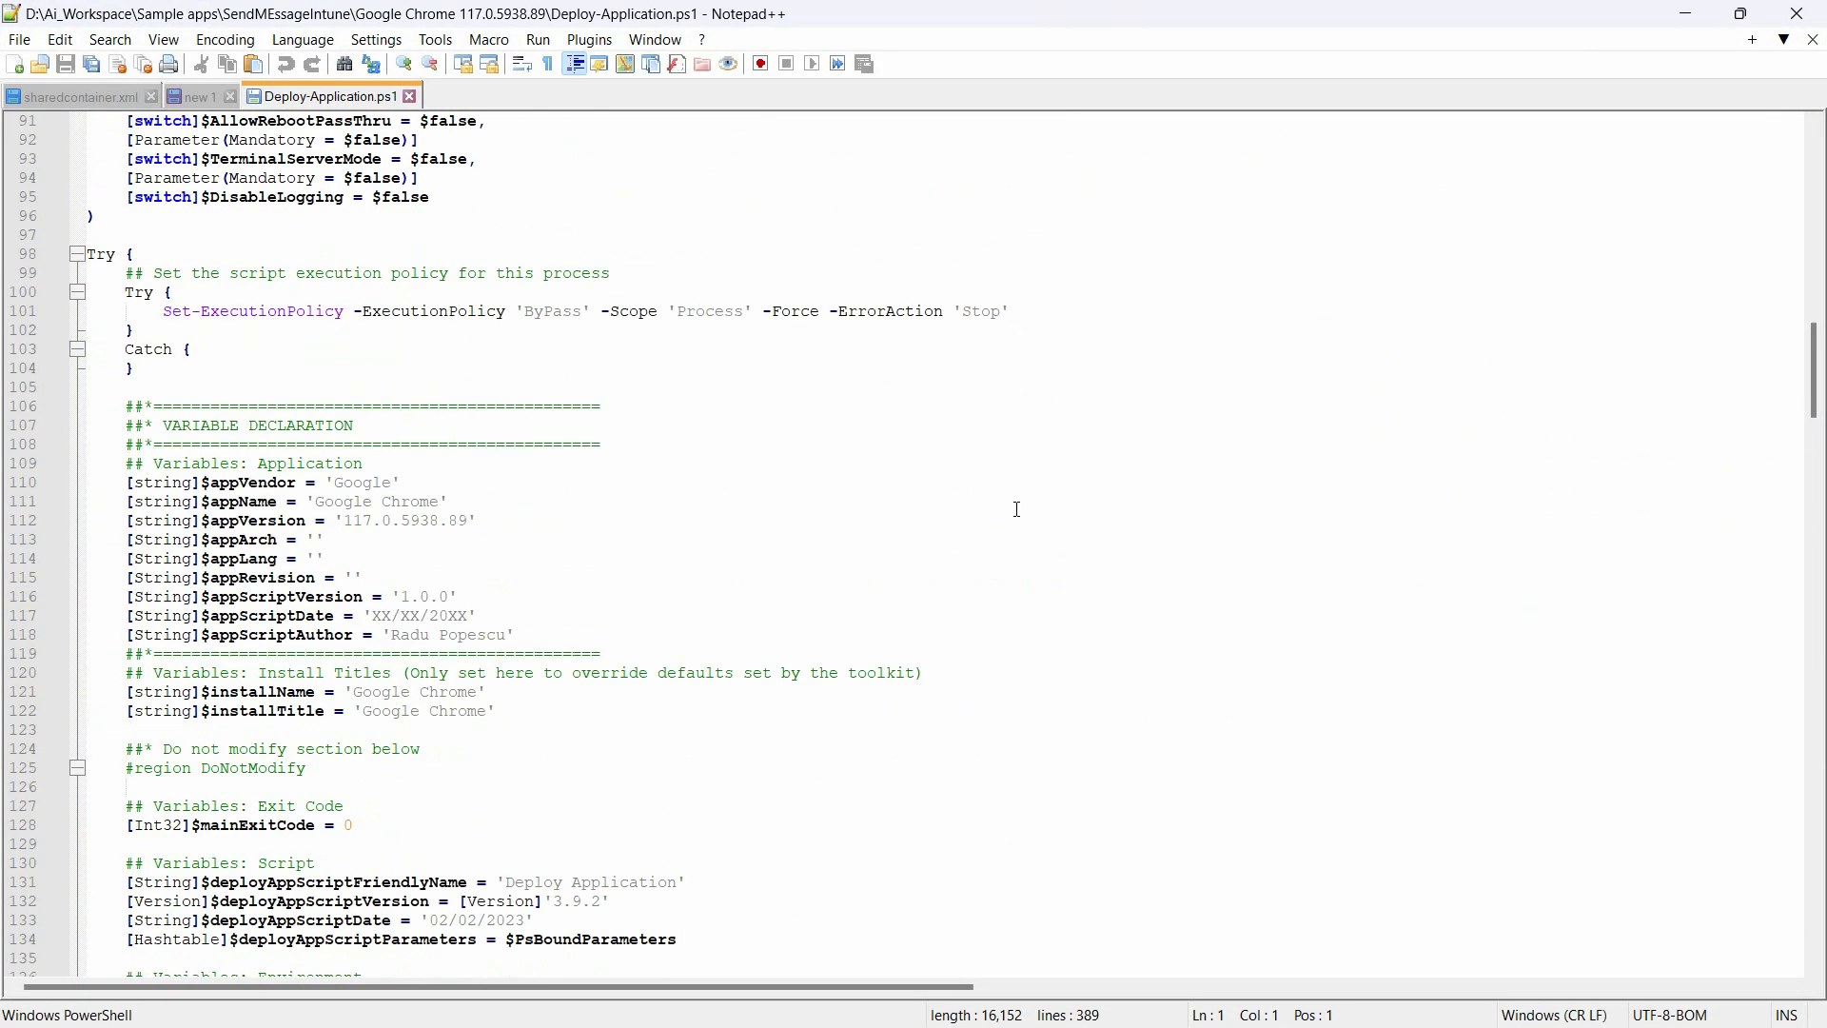
{"action": "scroll", "scroll_direction": "down", "scroll_amount": 3}
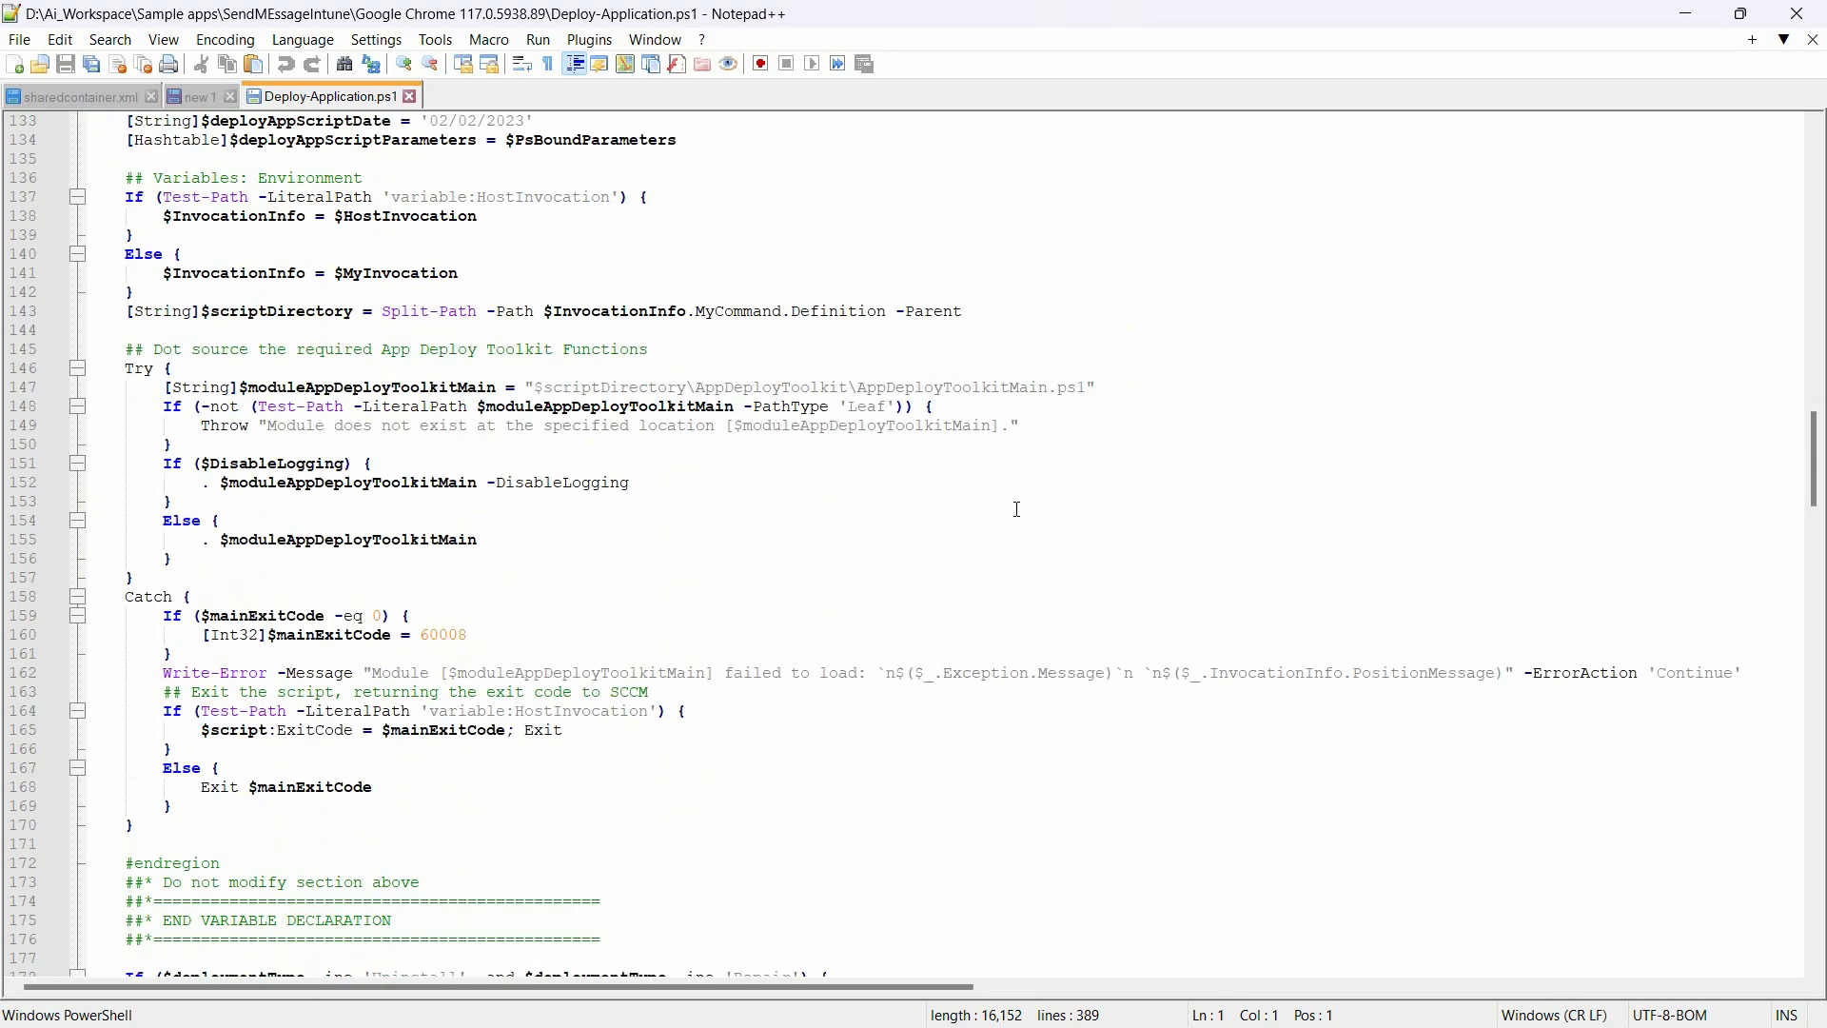
{"action": "scroll", "scroll_direction": "down", "scroll_amount": 3}
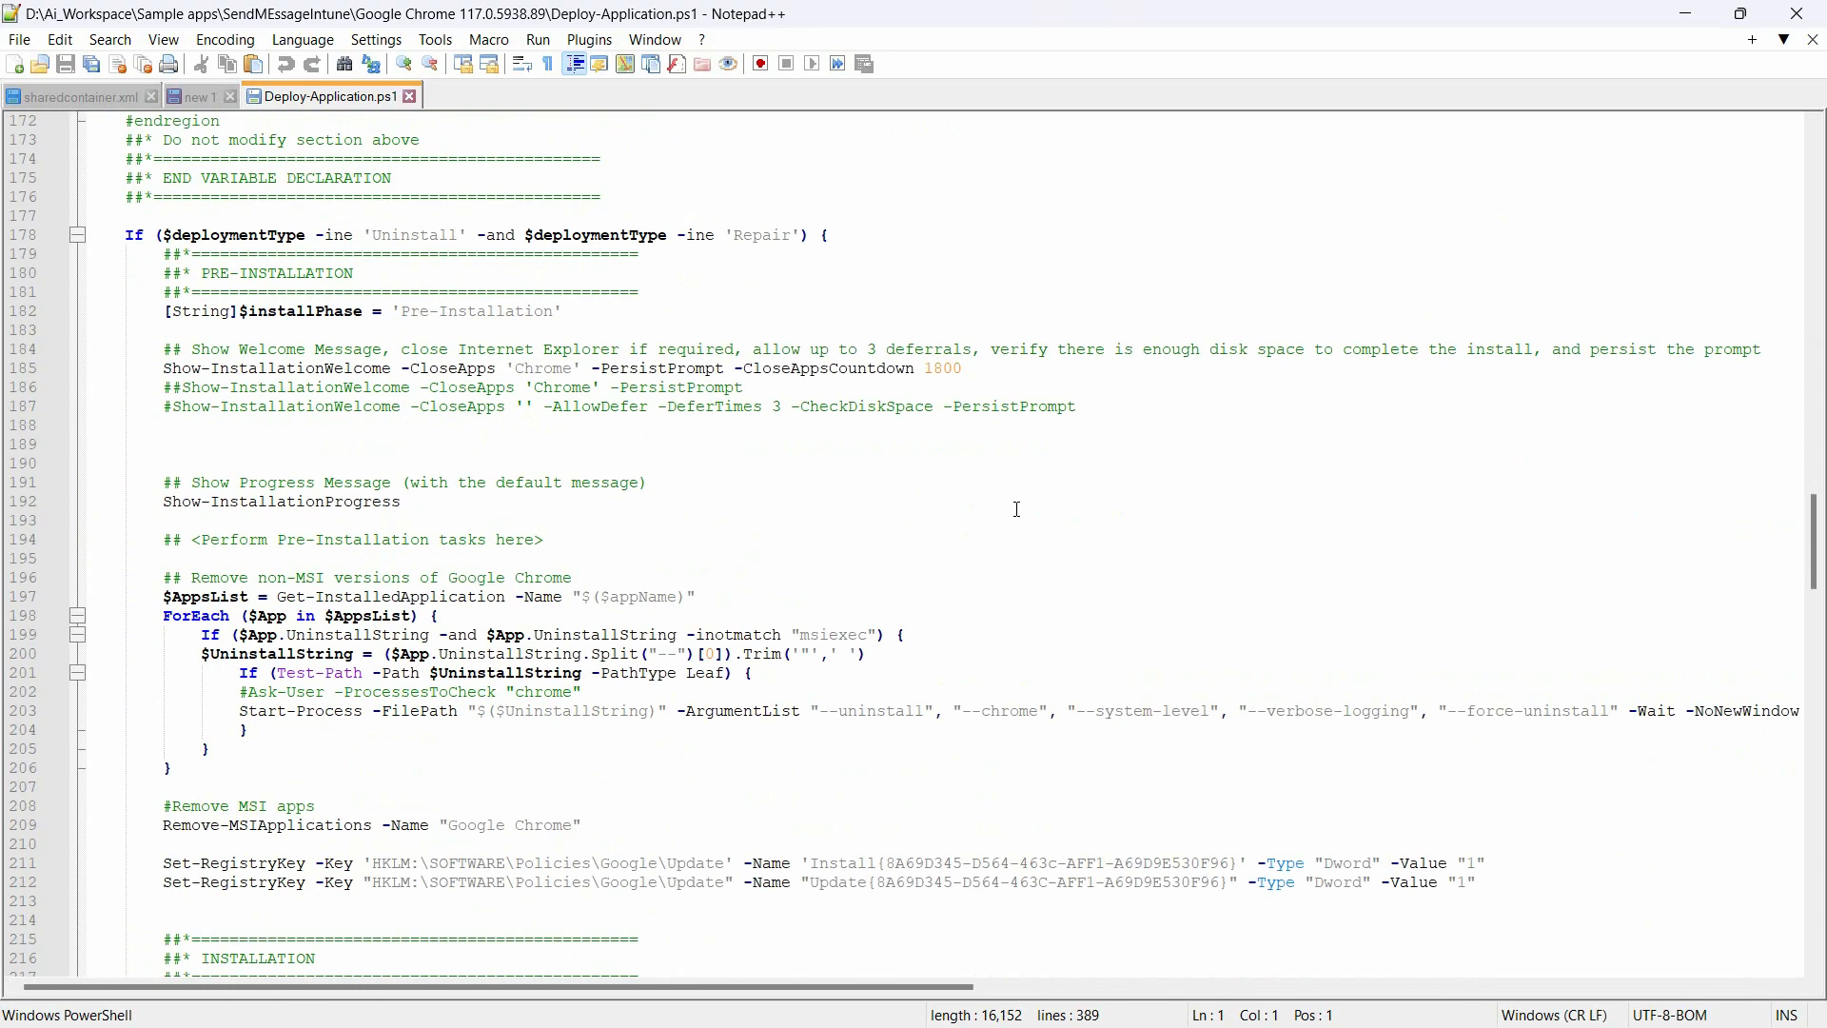
{"action": "scroll", "scroll_direction": "down", "scroll_amount": 3}
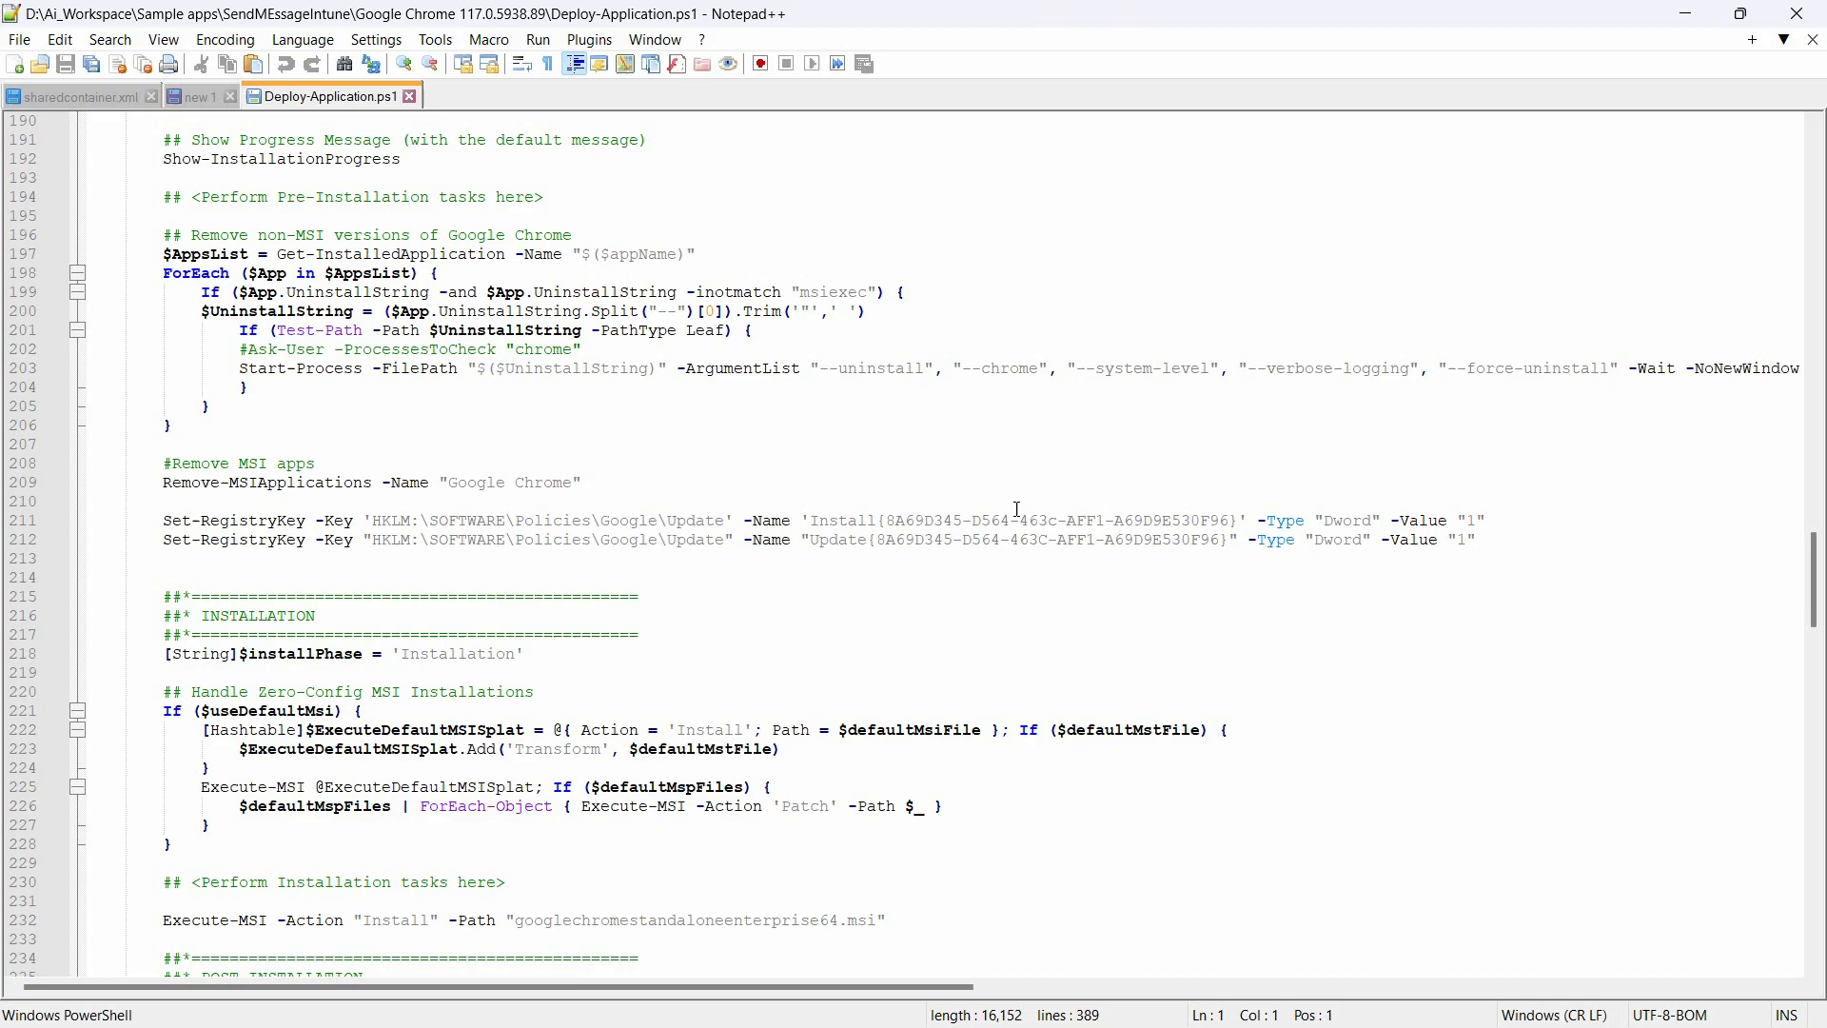
{"action": "scroll", "scroll_direction": "down", "scroll_amount": 3}
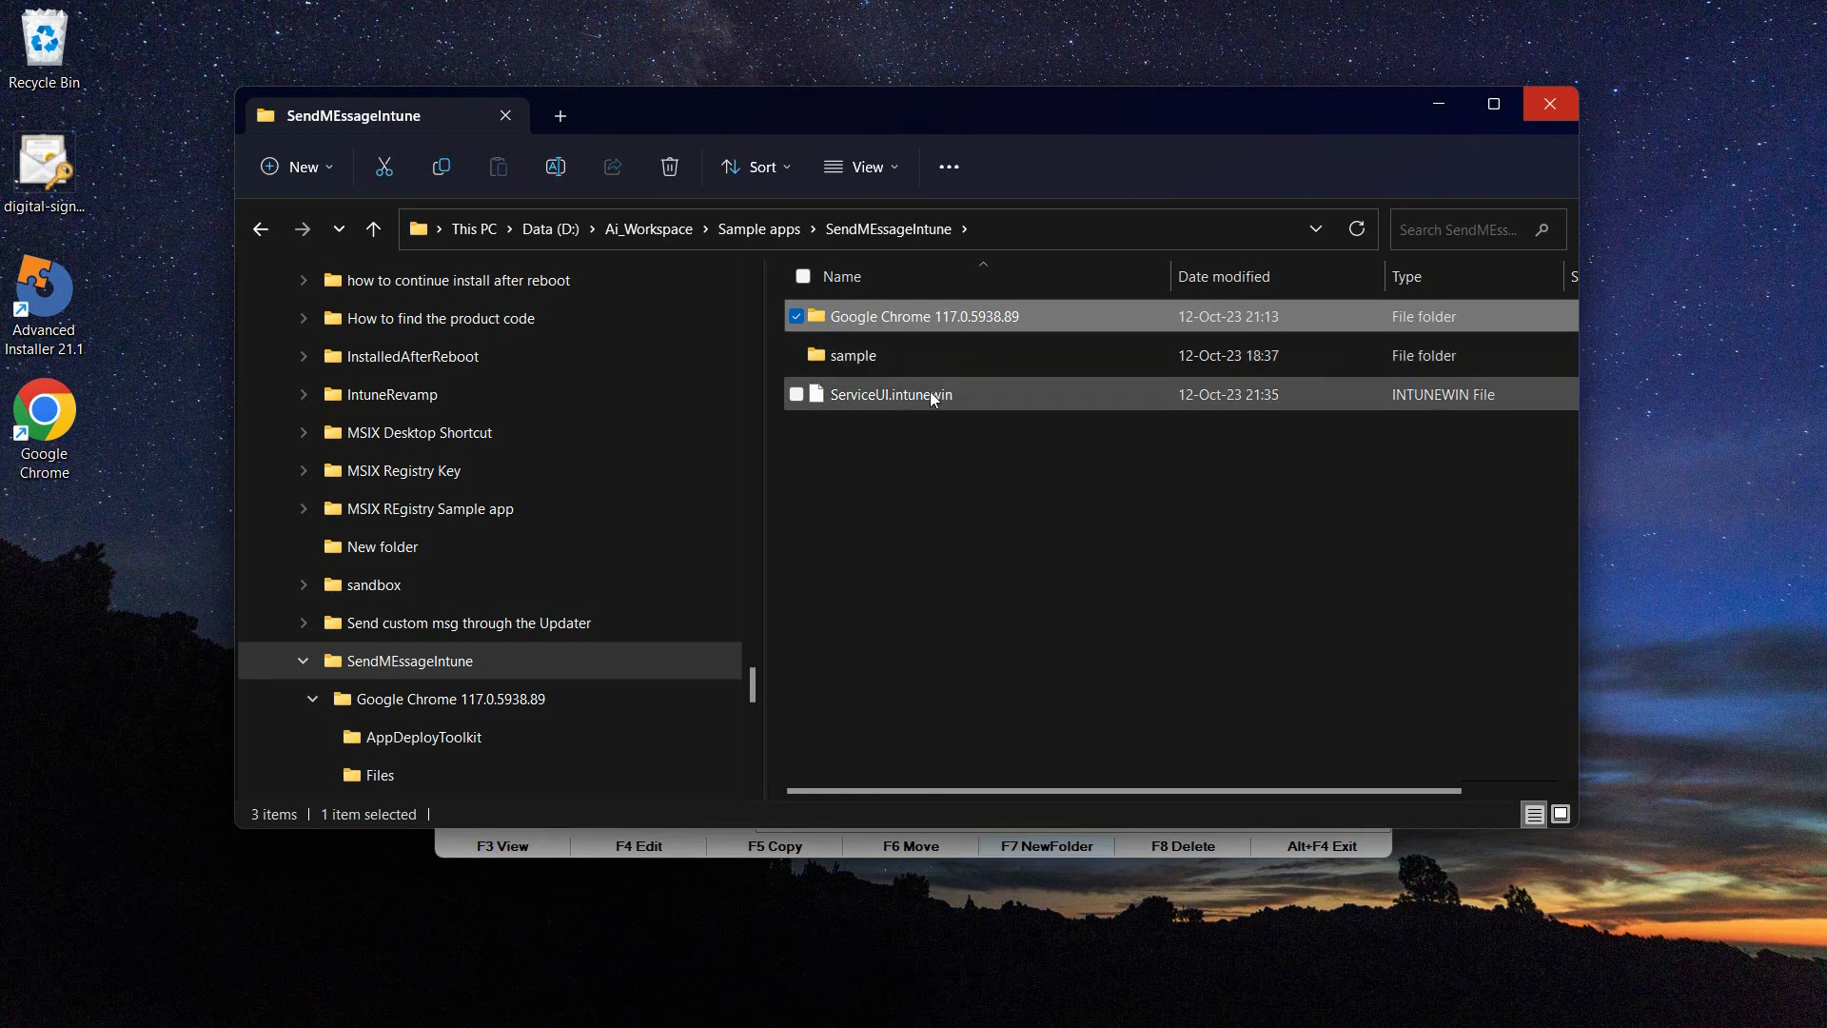
{"action": "left_click", "coordinate": [890, 394]}
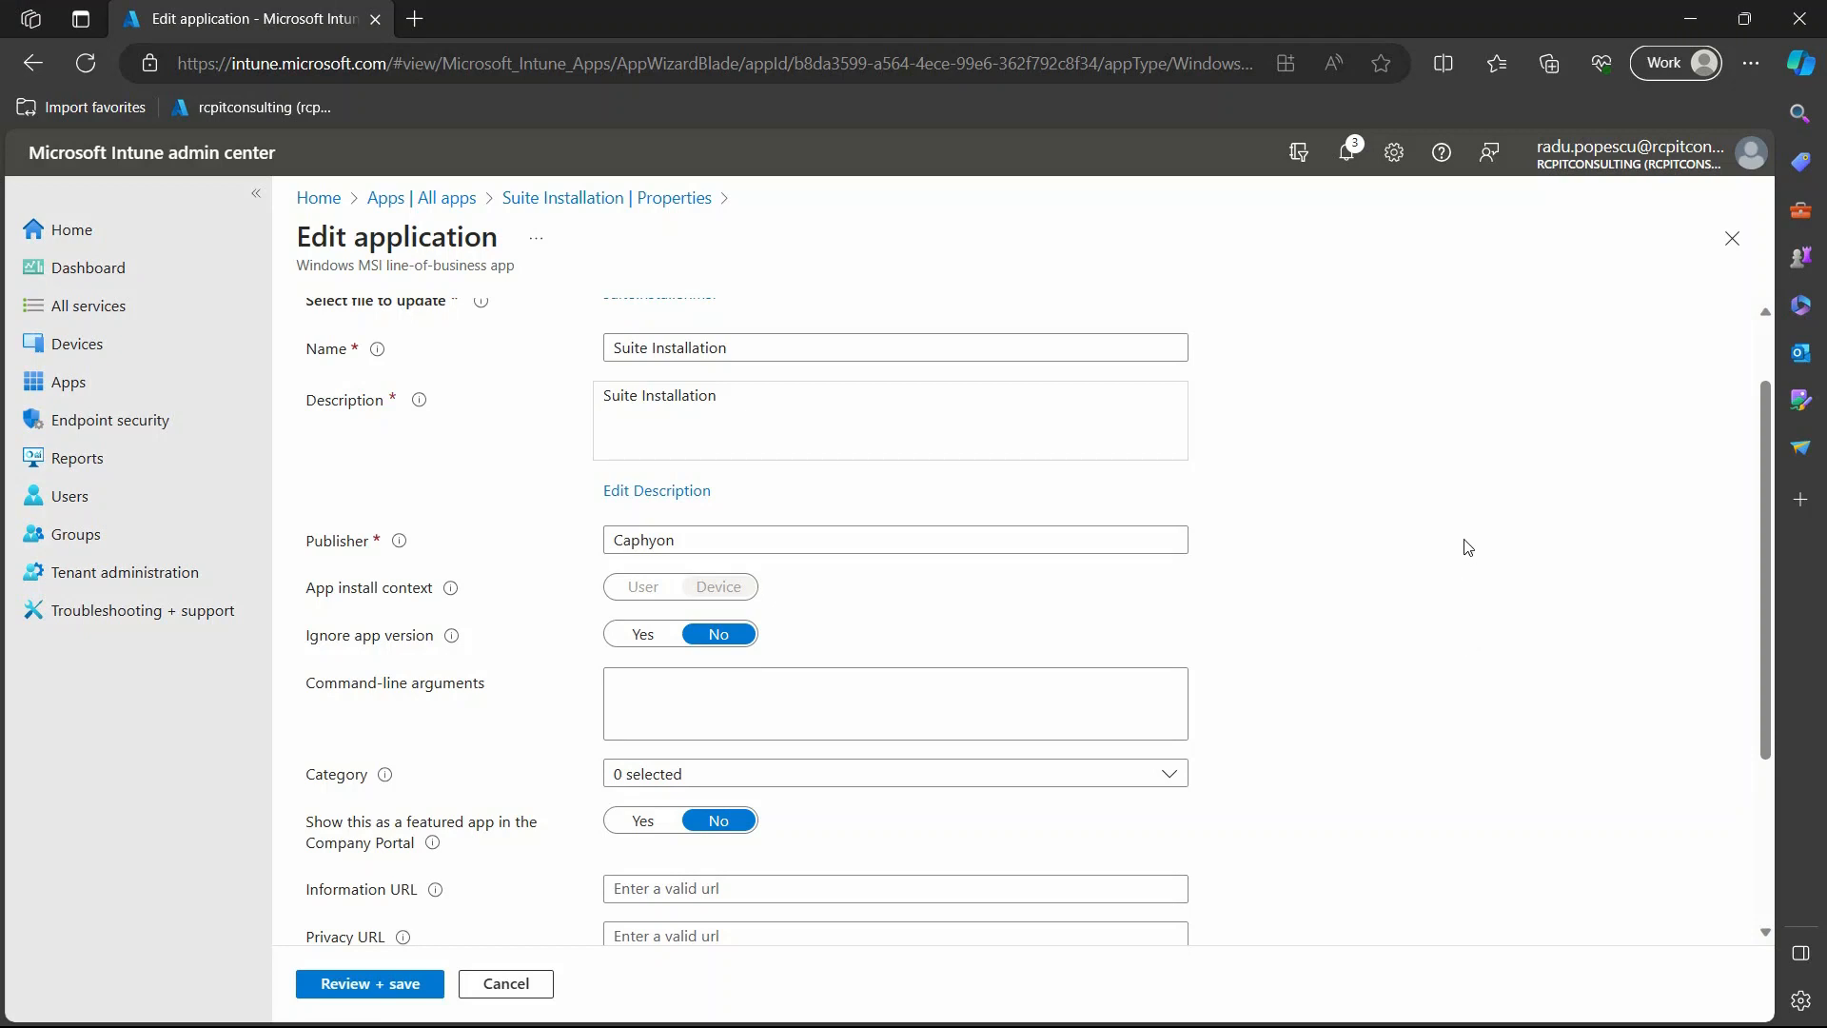
Review the Suite Installation app's properties and discard the edit.
{"action": "scroll", "scroll_direction": "up", "scroll_amount": 3}
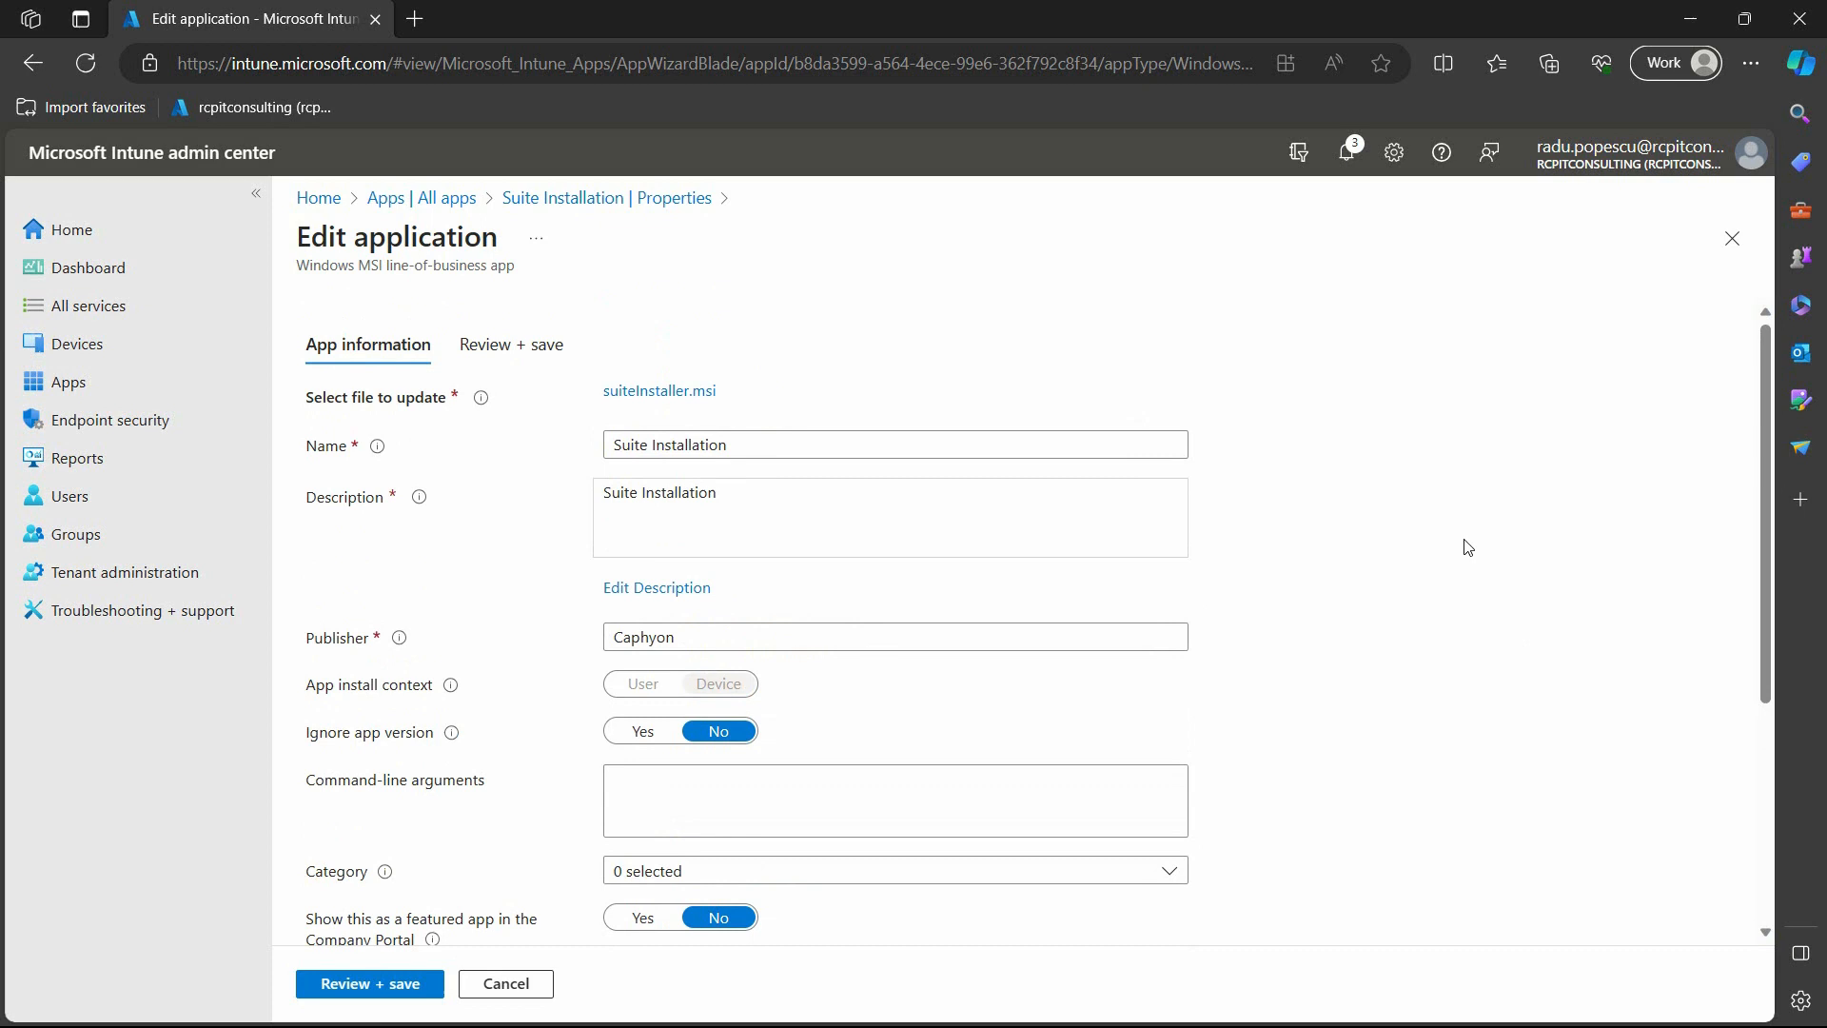
{"action": "mouse_move", "coordinate": [750, 217]}
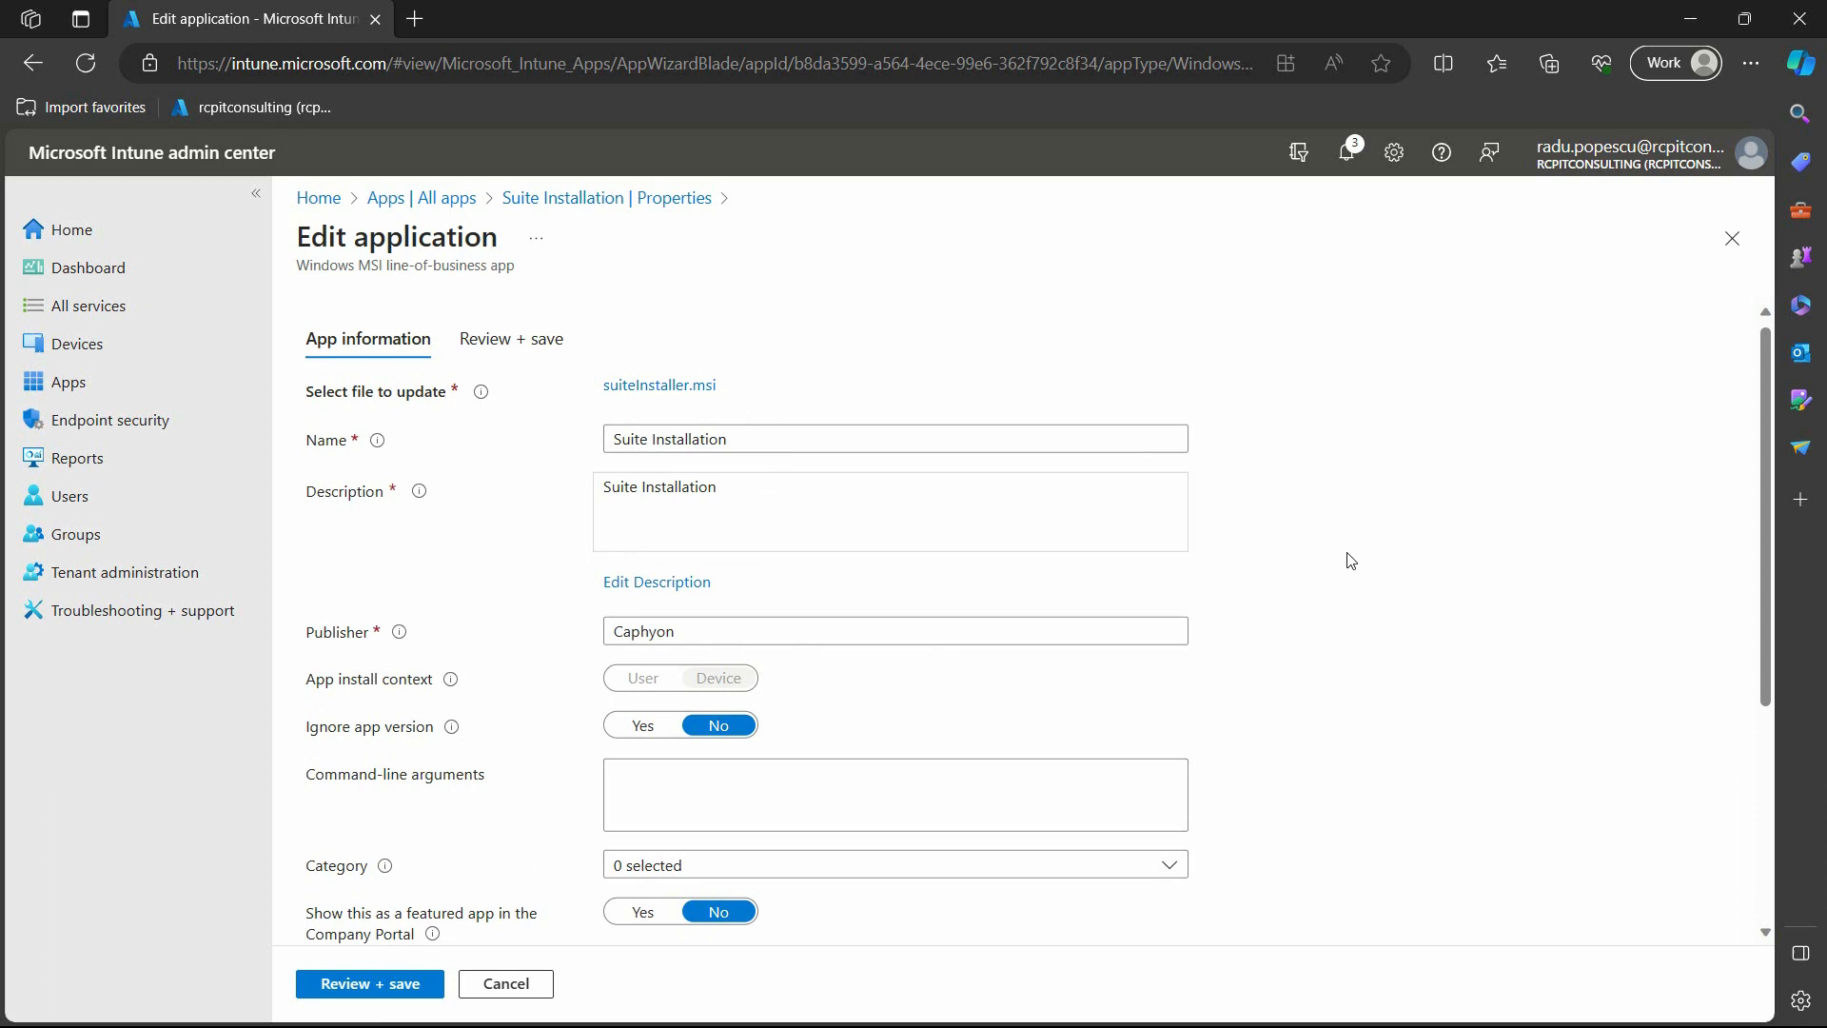
{"action": "scroll", "scroll_direction": "down", "scroll_amount": 3}
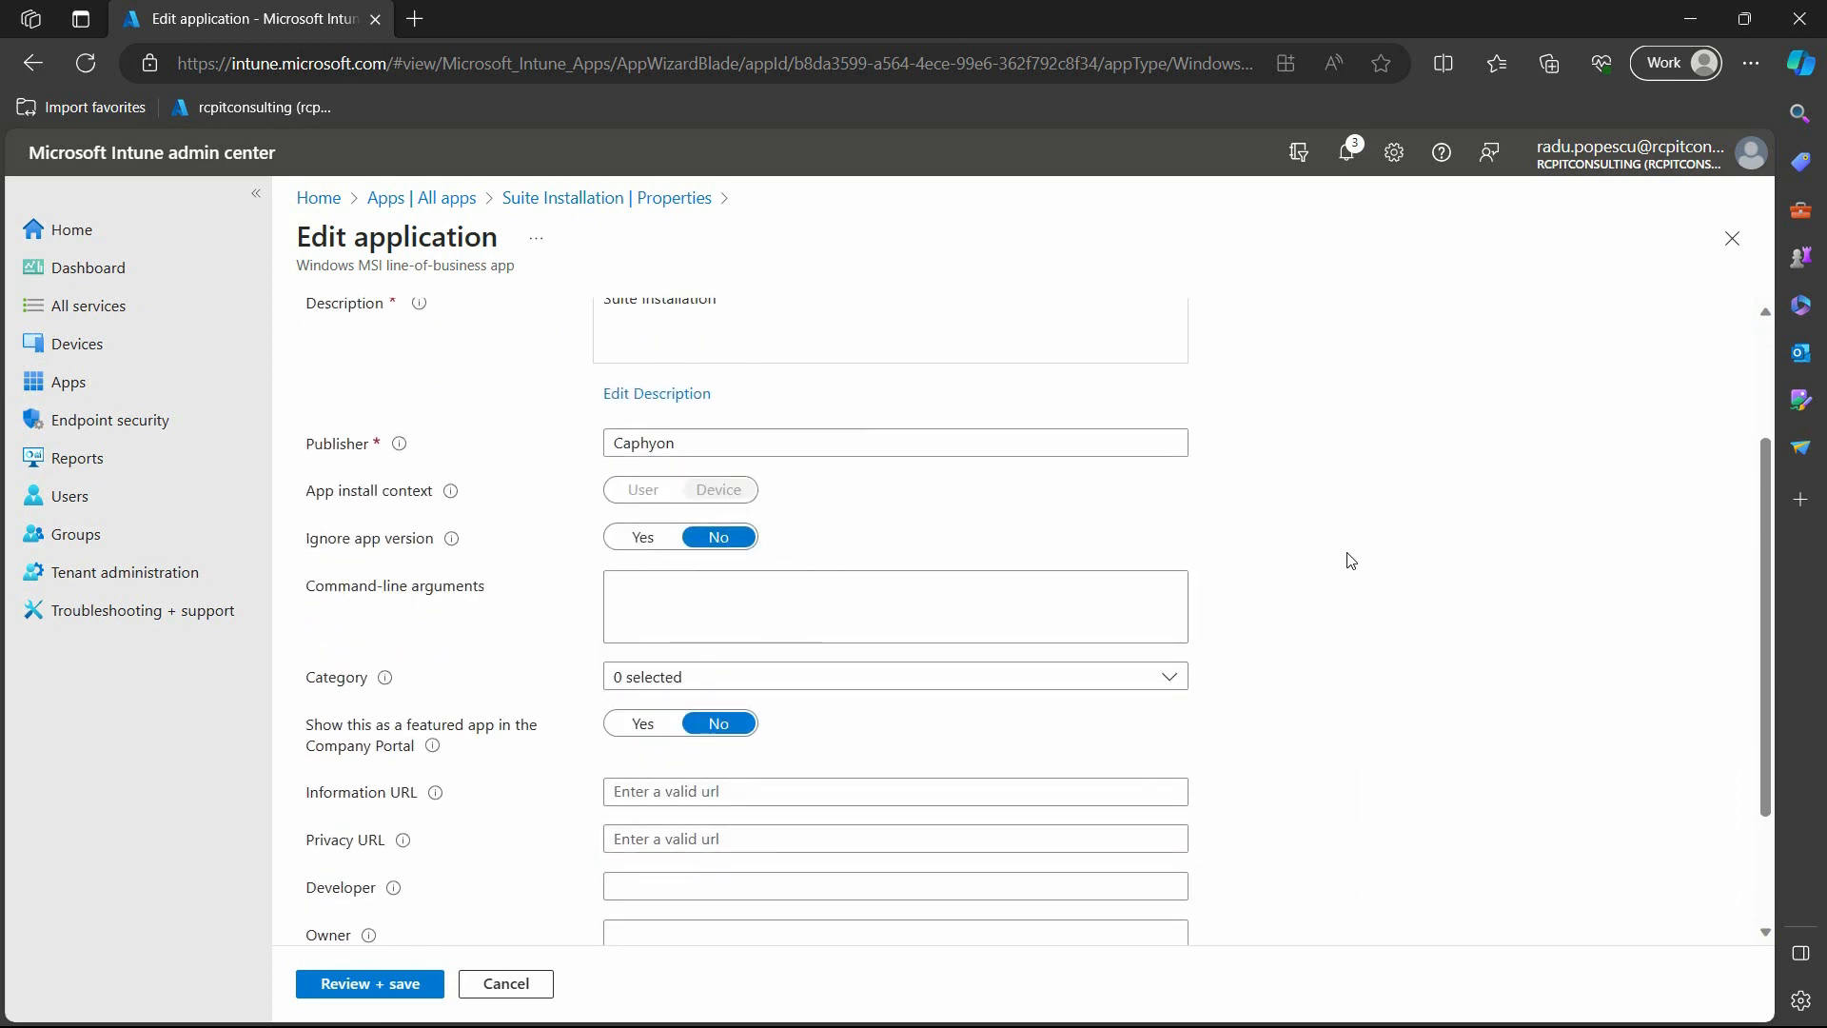
{"action": "scroll", "scroll_direction": "down", "scroll_amount": 3}
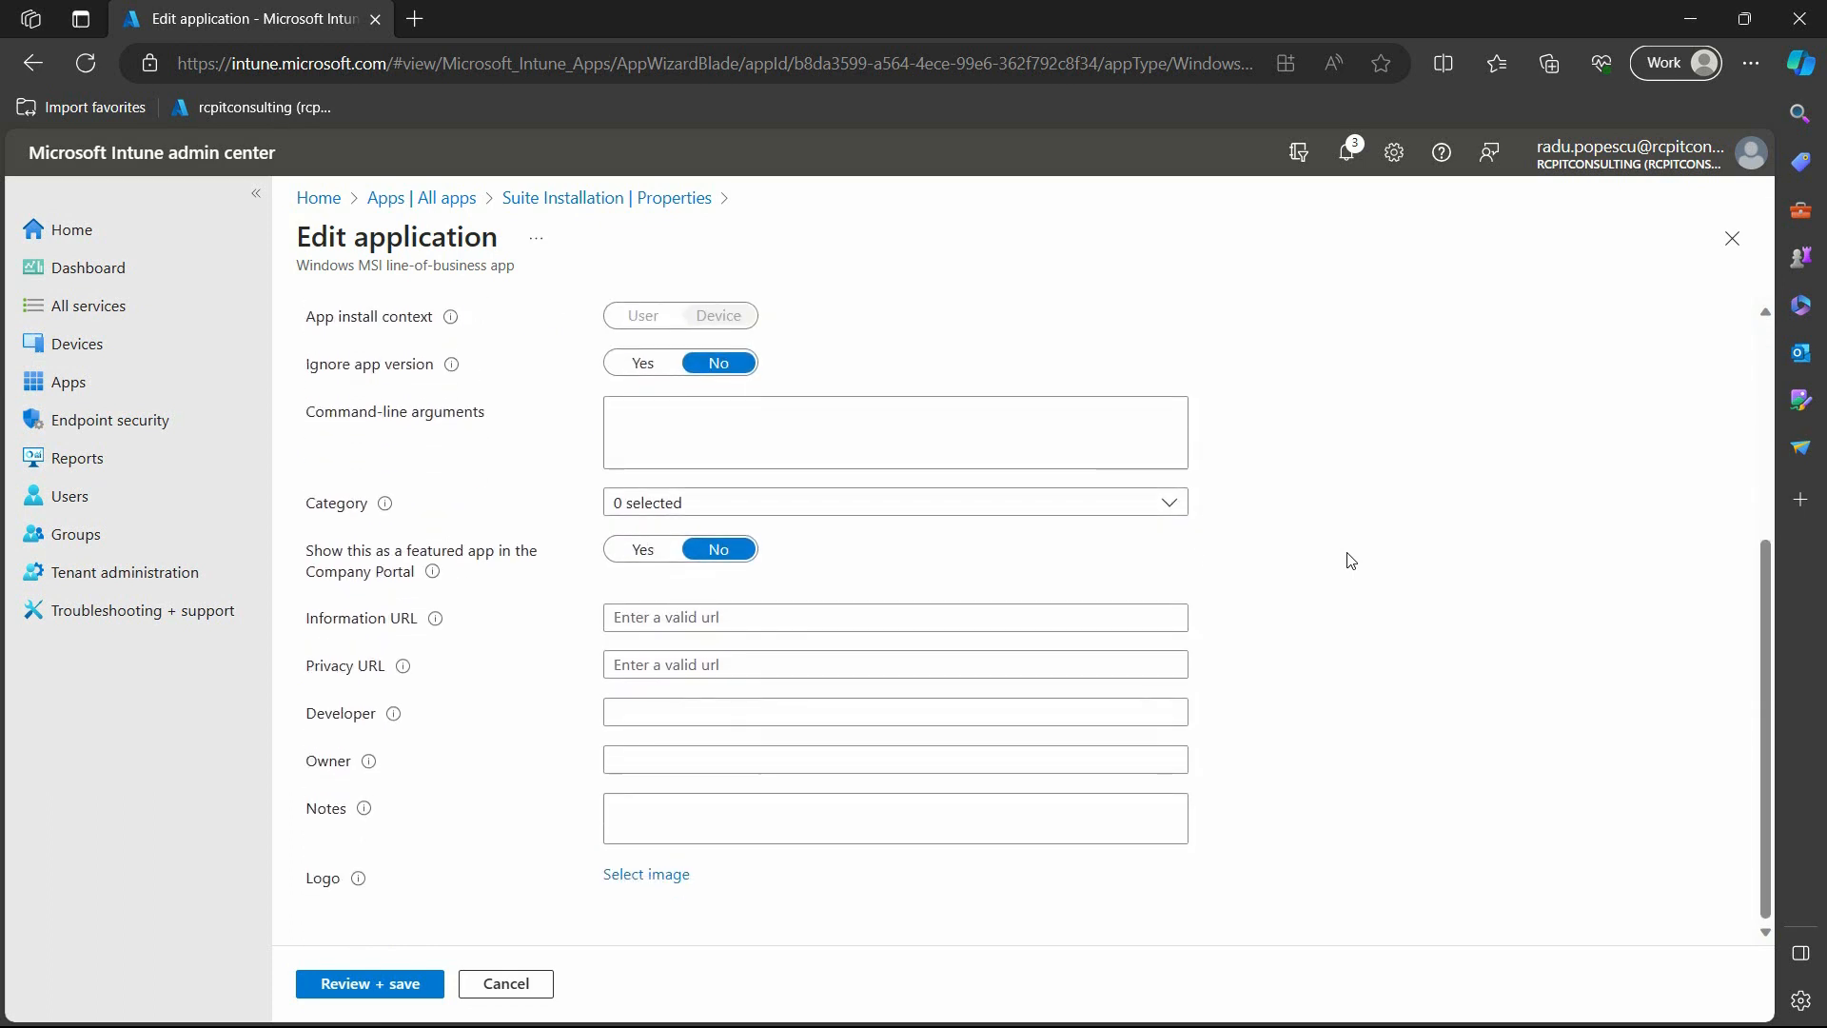
{"action": "scroll", "scroll_direction": "up", "scroll_amount": 3}
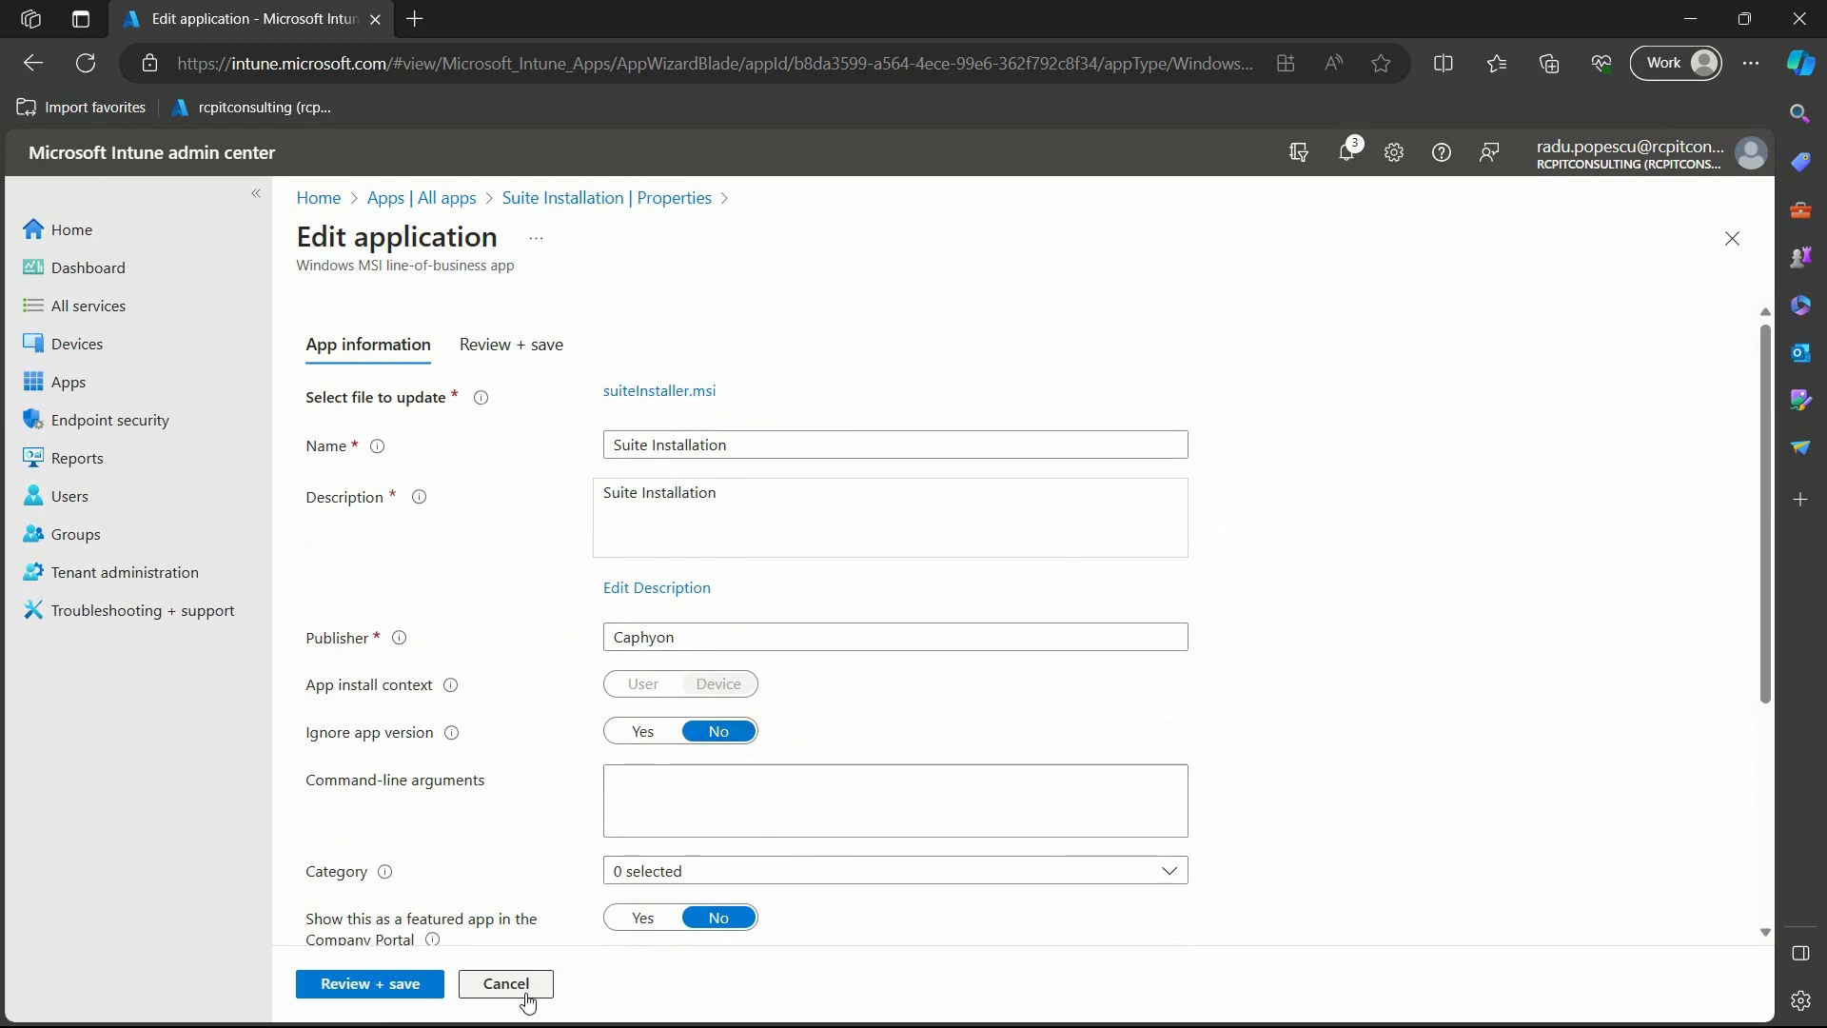
{"action": "left_click", "coordinate": [504, 984]}
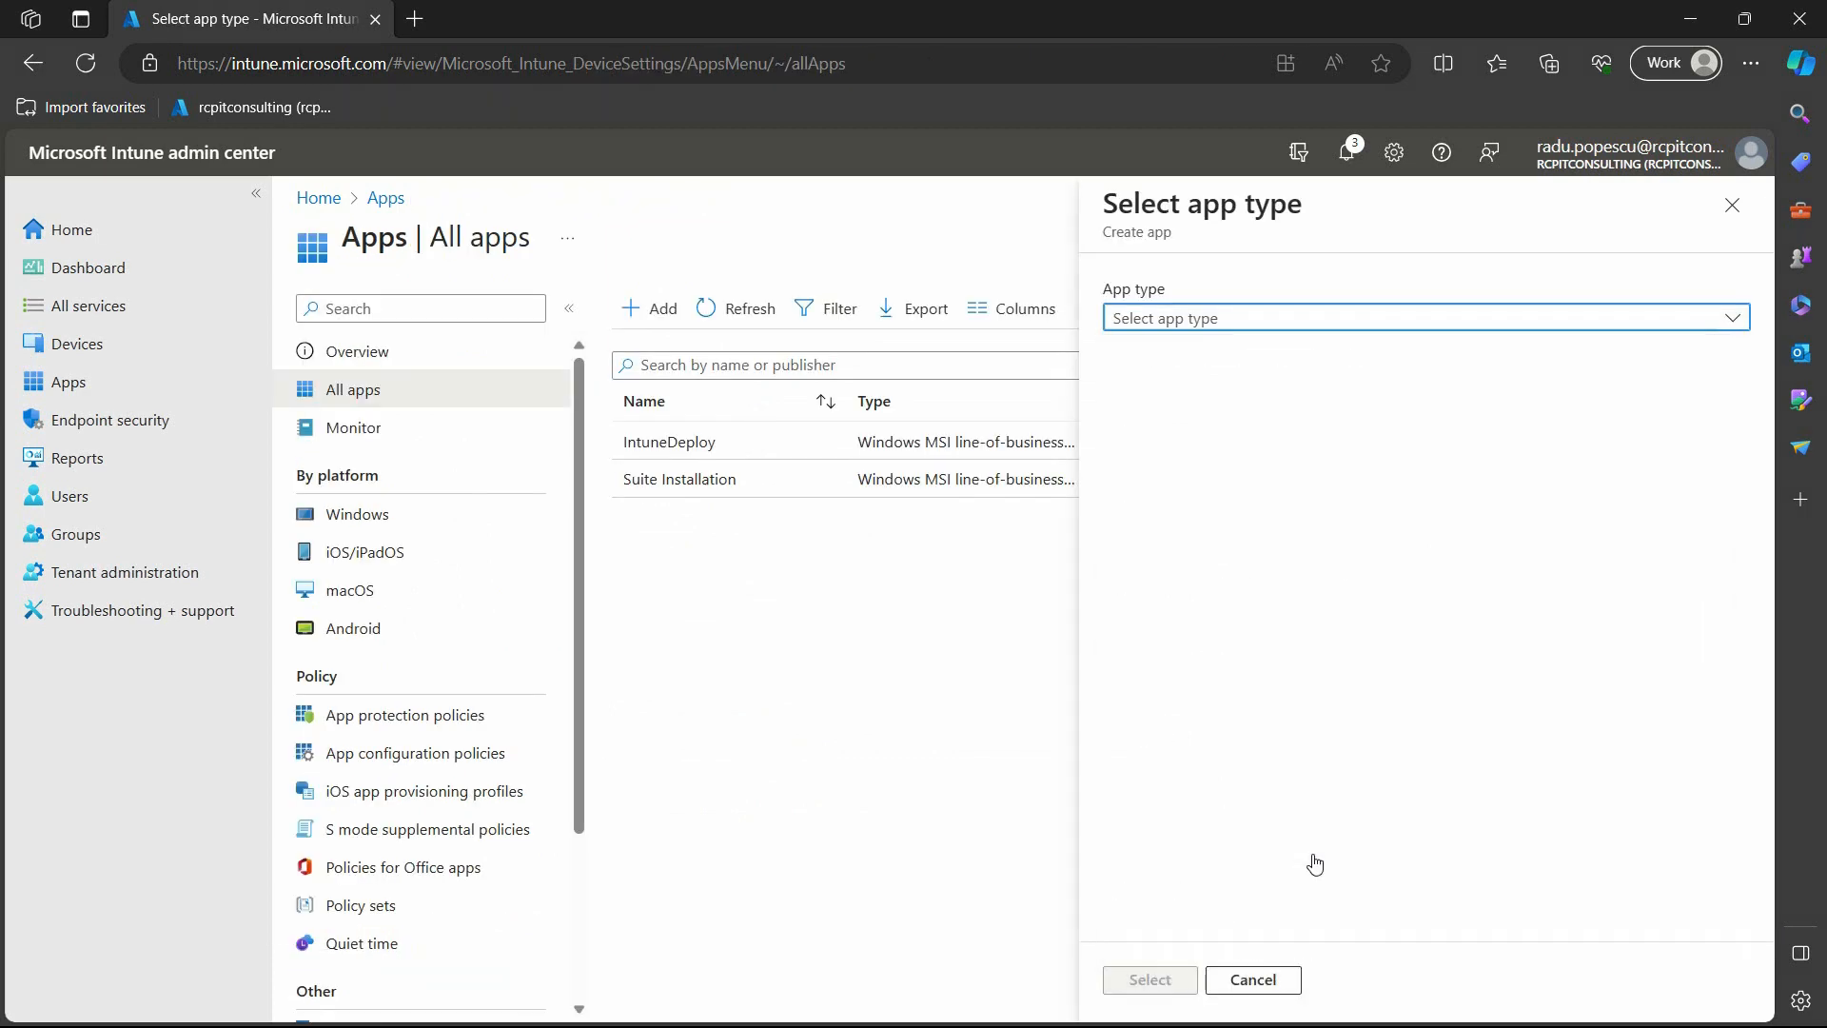
Create a Windows app (Win32) with ServiceUI.intunewin from SendMEssageIntune as its package file.
{"action": "left_click", "coordinate": [1147, 978]}
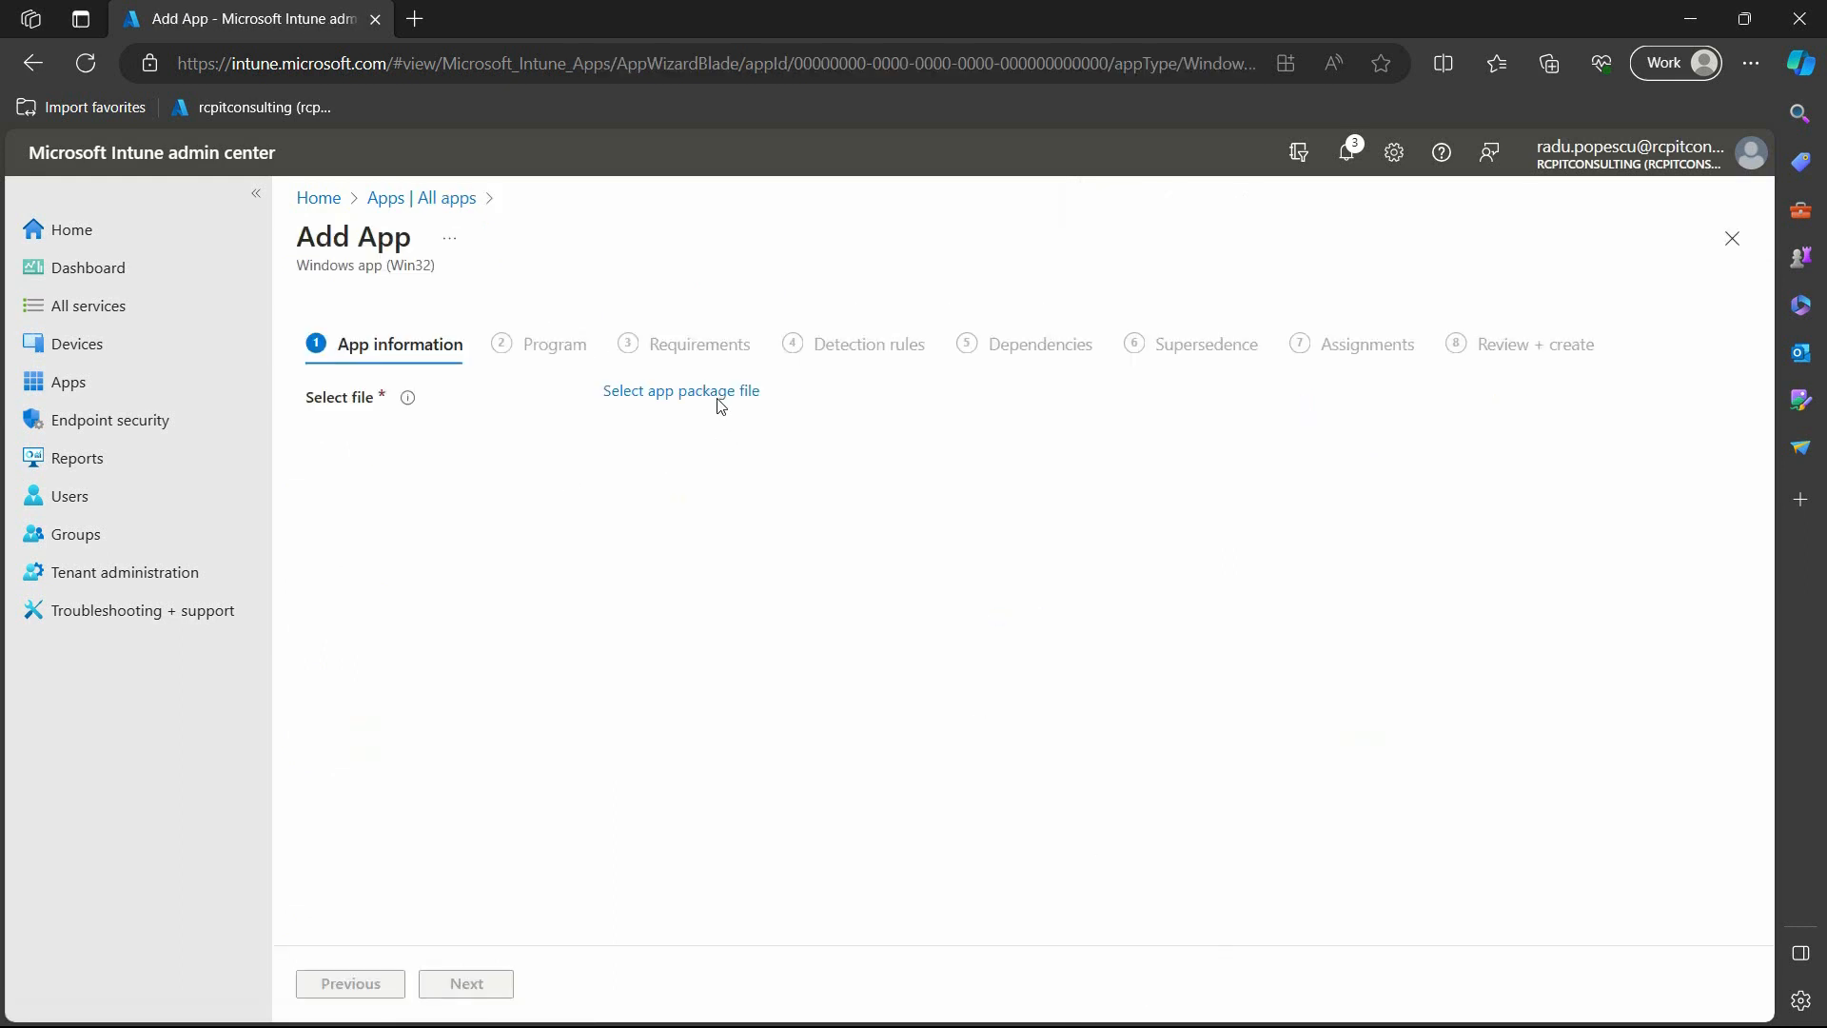
{"action": "left_click", "coordinate": [681, 390]}
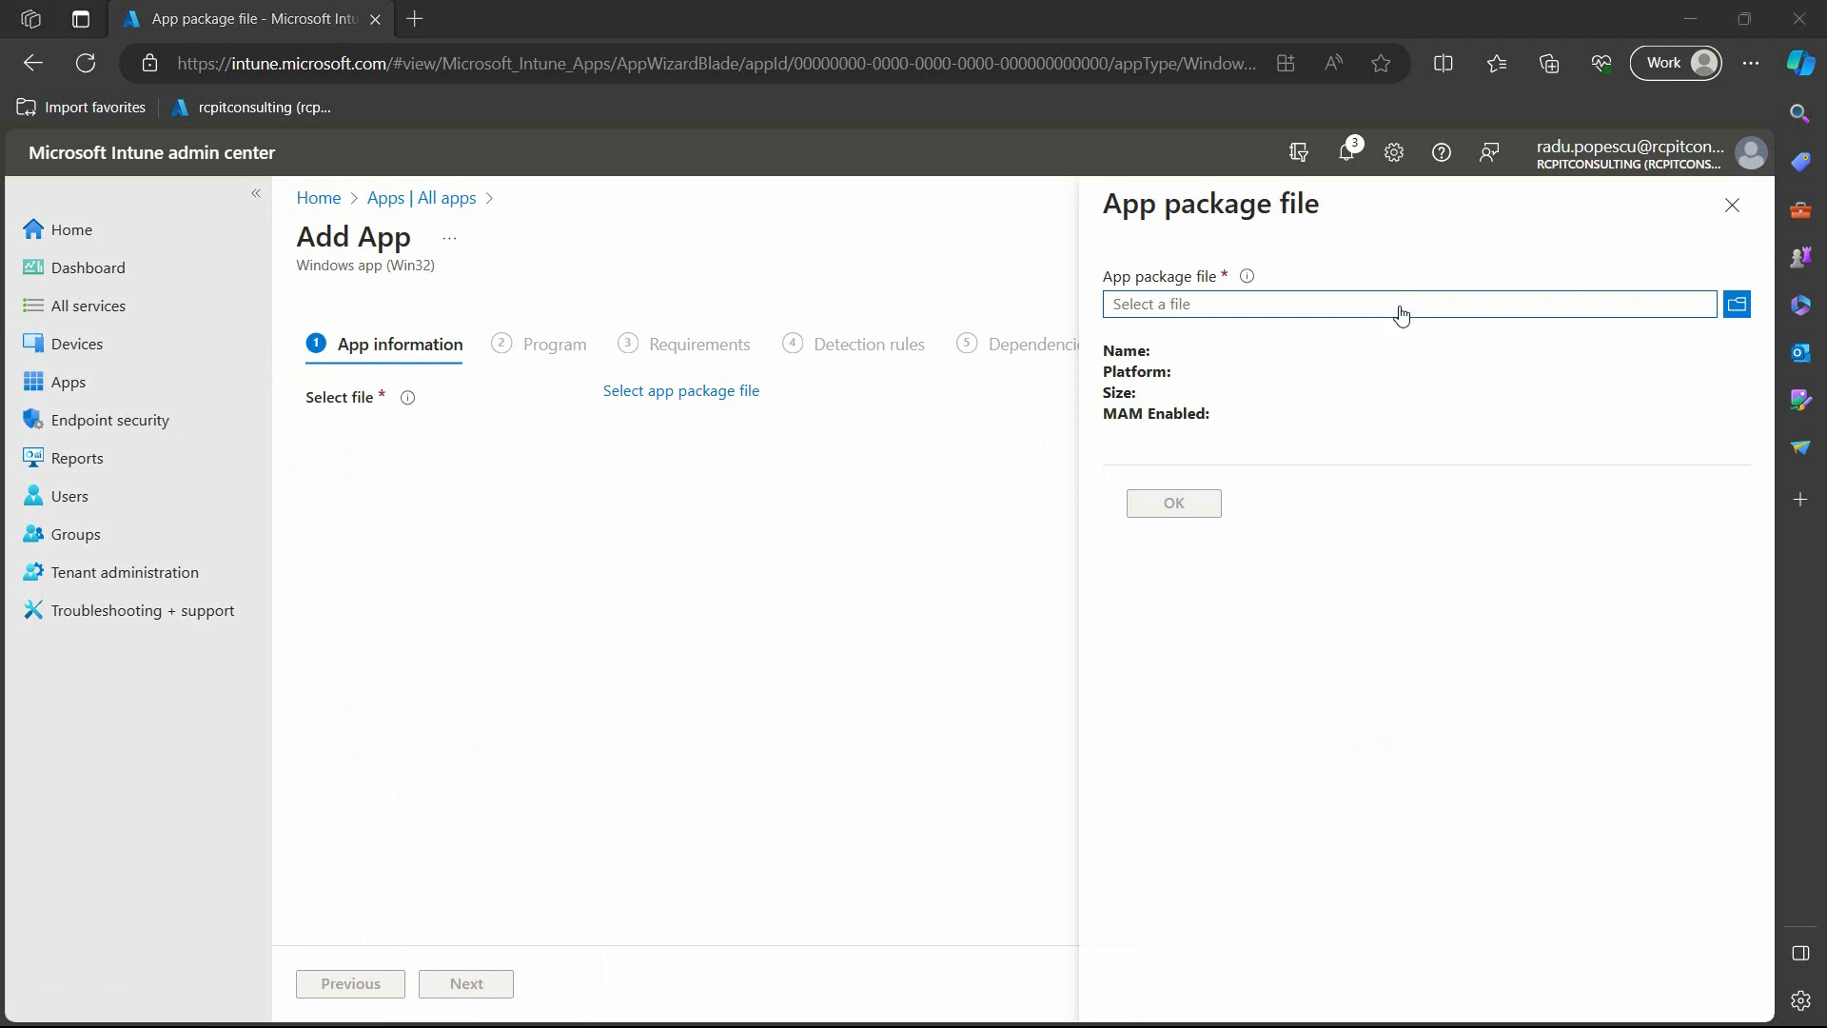
{"action": "left_click", "coordinate": [1736, 304]}
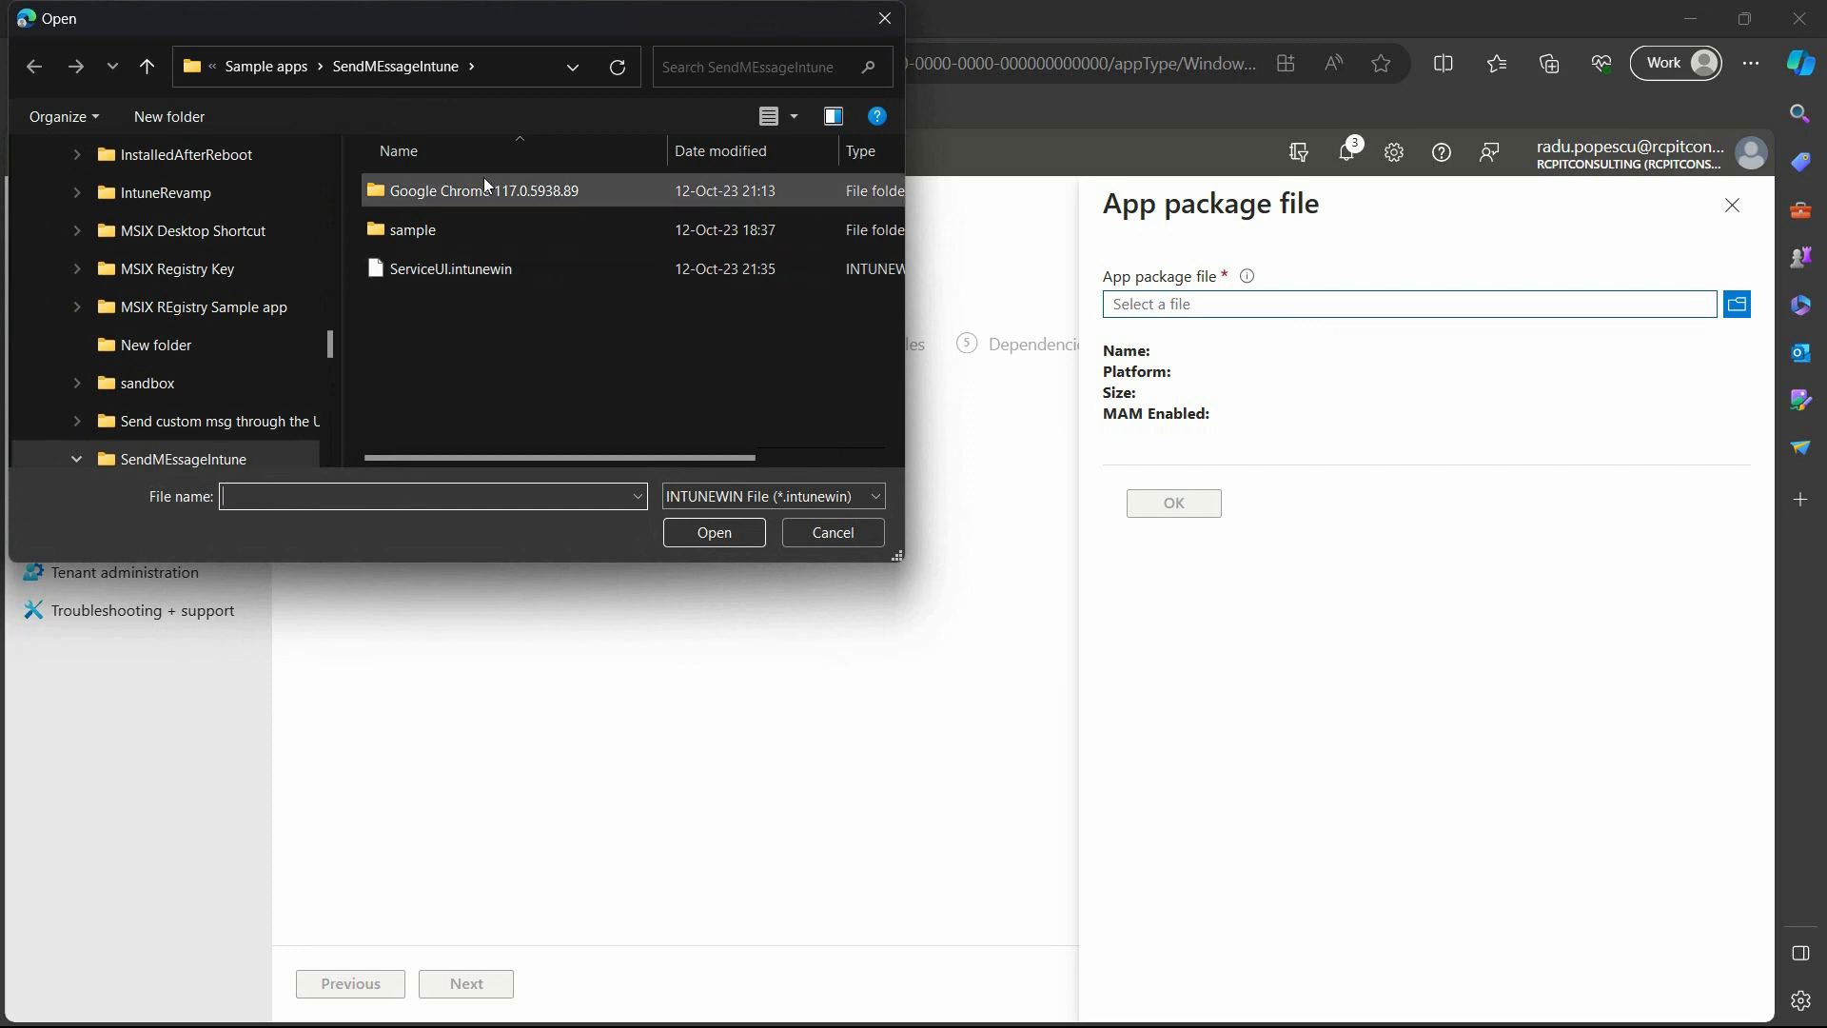
{"action": "left_click", "coordinate": [449, 268]}
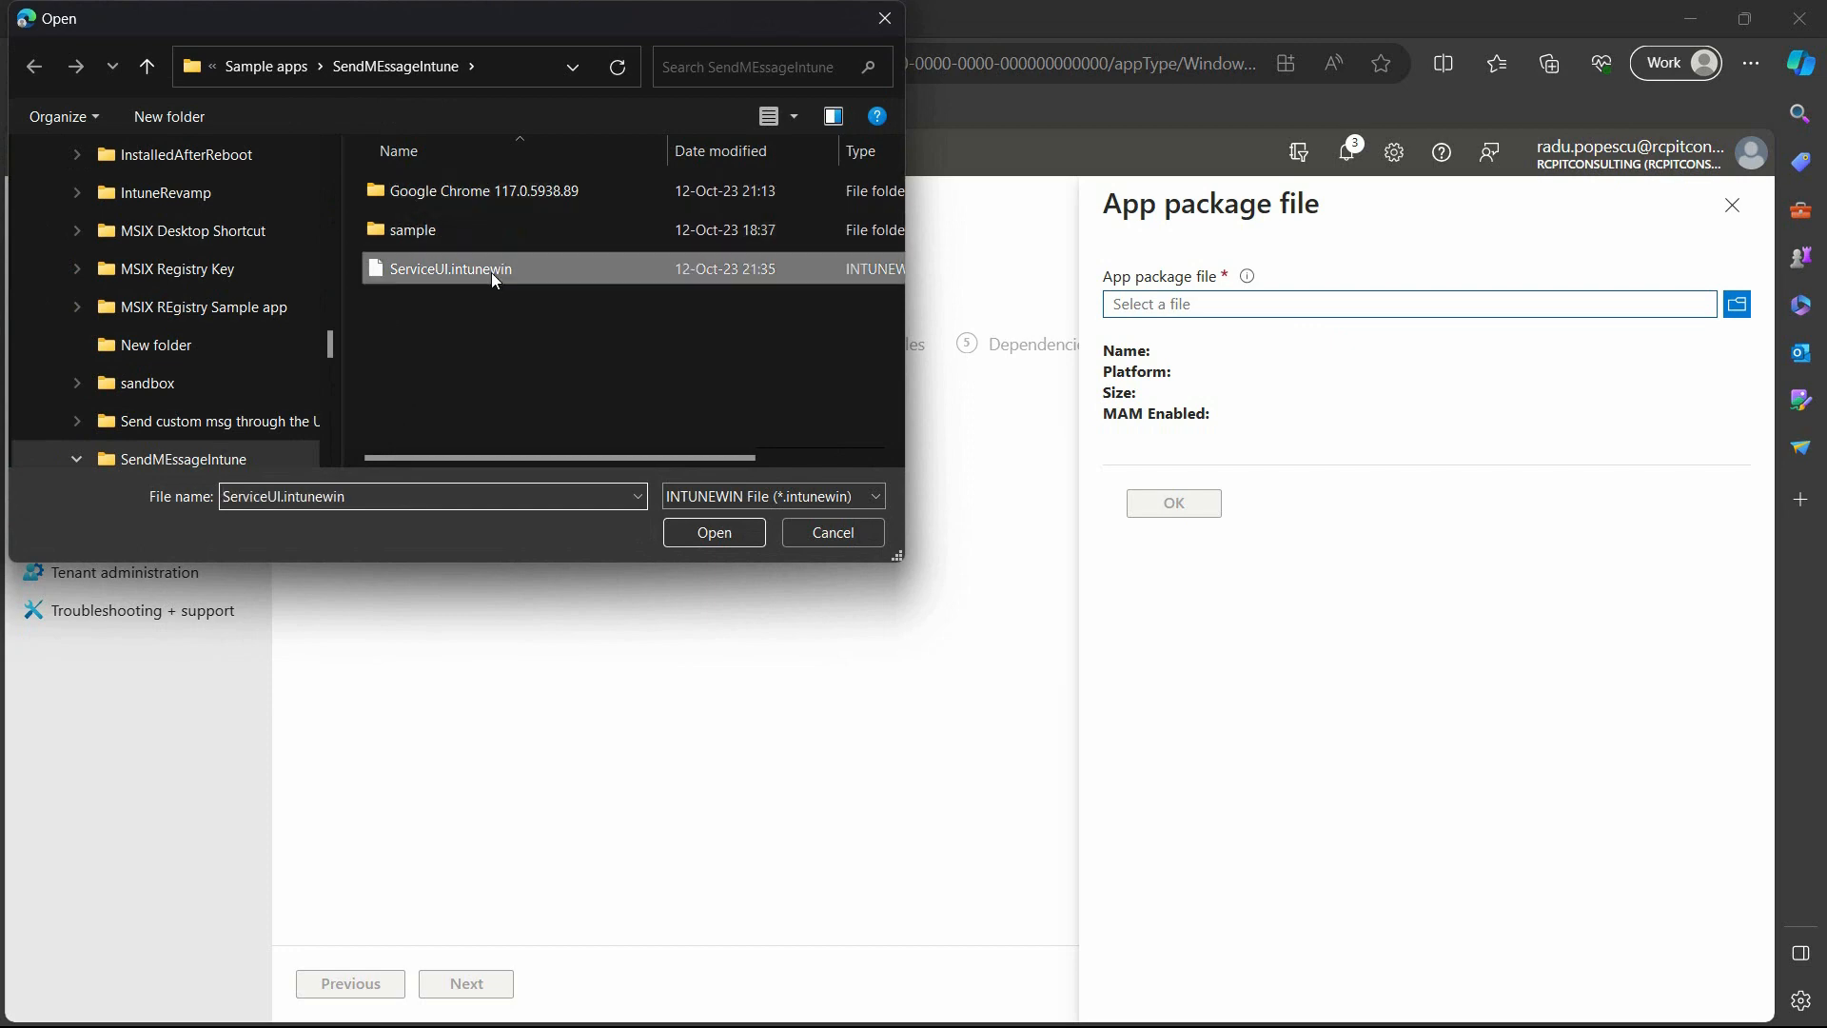
{"action": "left_click", "coordinate": [713, 531]}
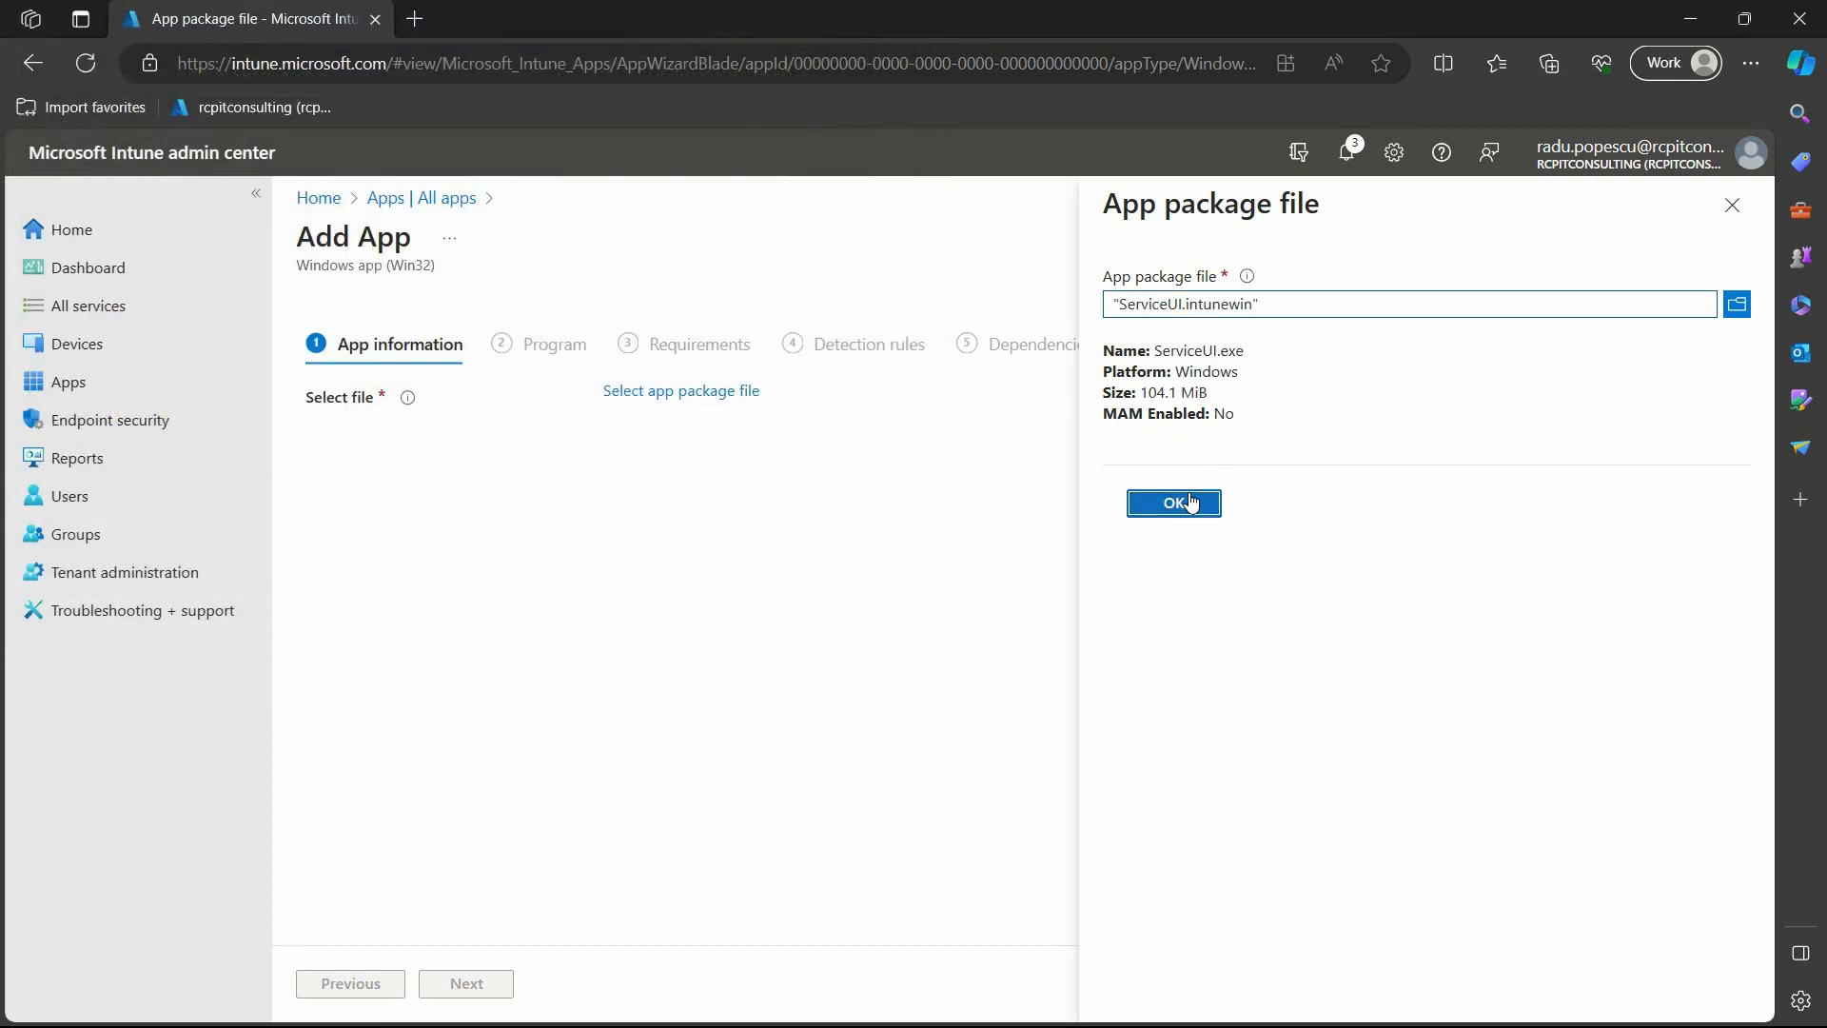
{"action": "left_click", "coordinate": [1174, 502]}
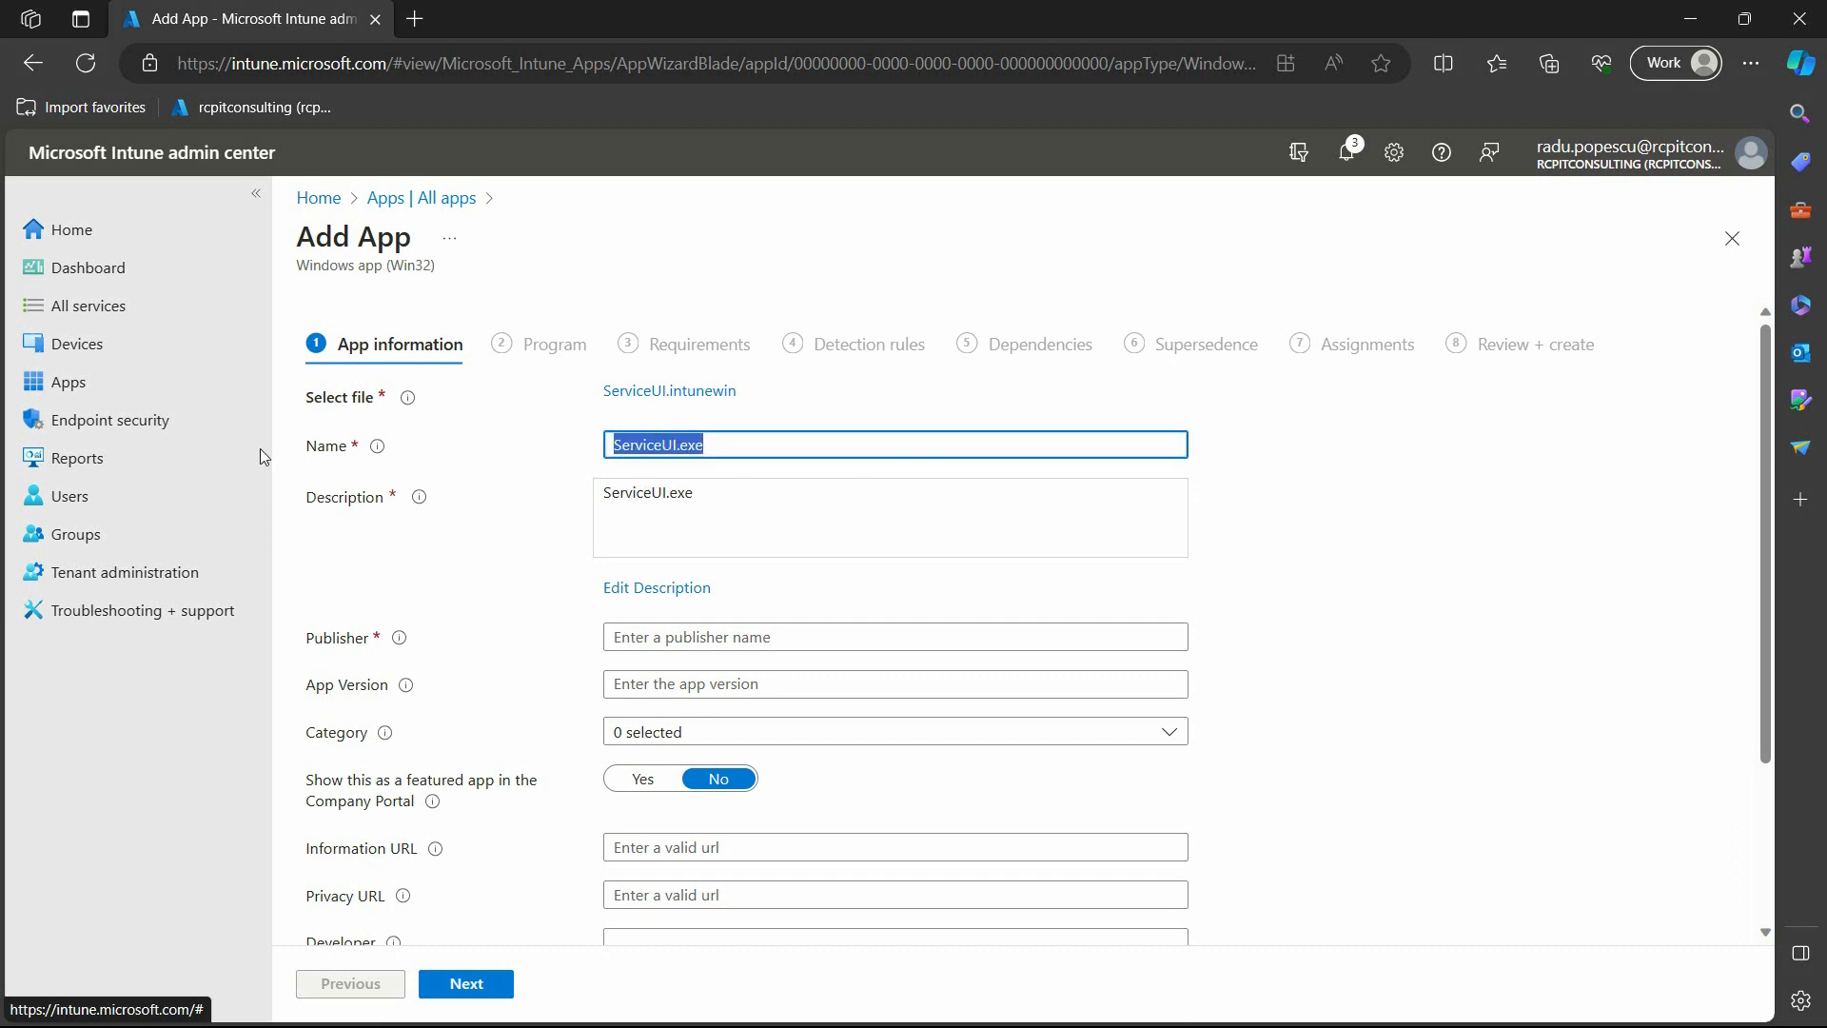
Name the app Chrome and continue to the Program step.
{"action": "type", "text": "C"}
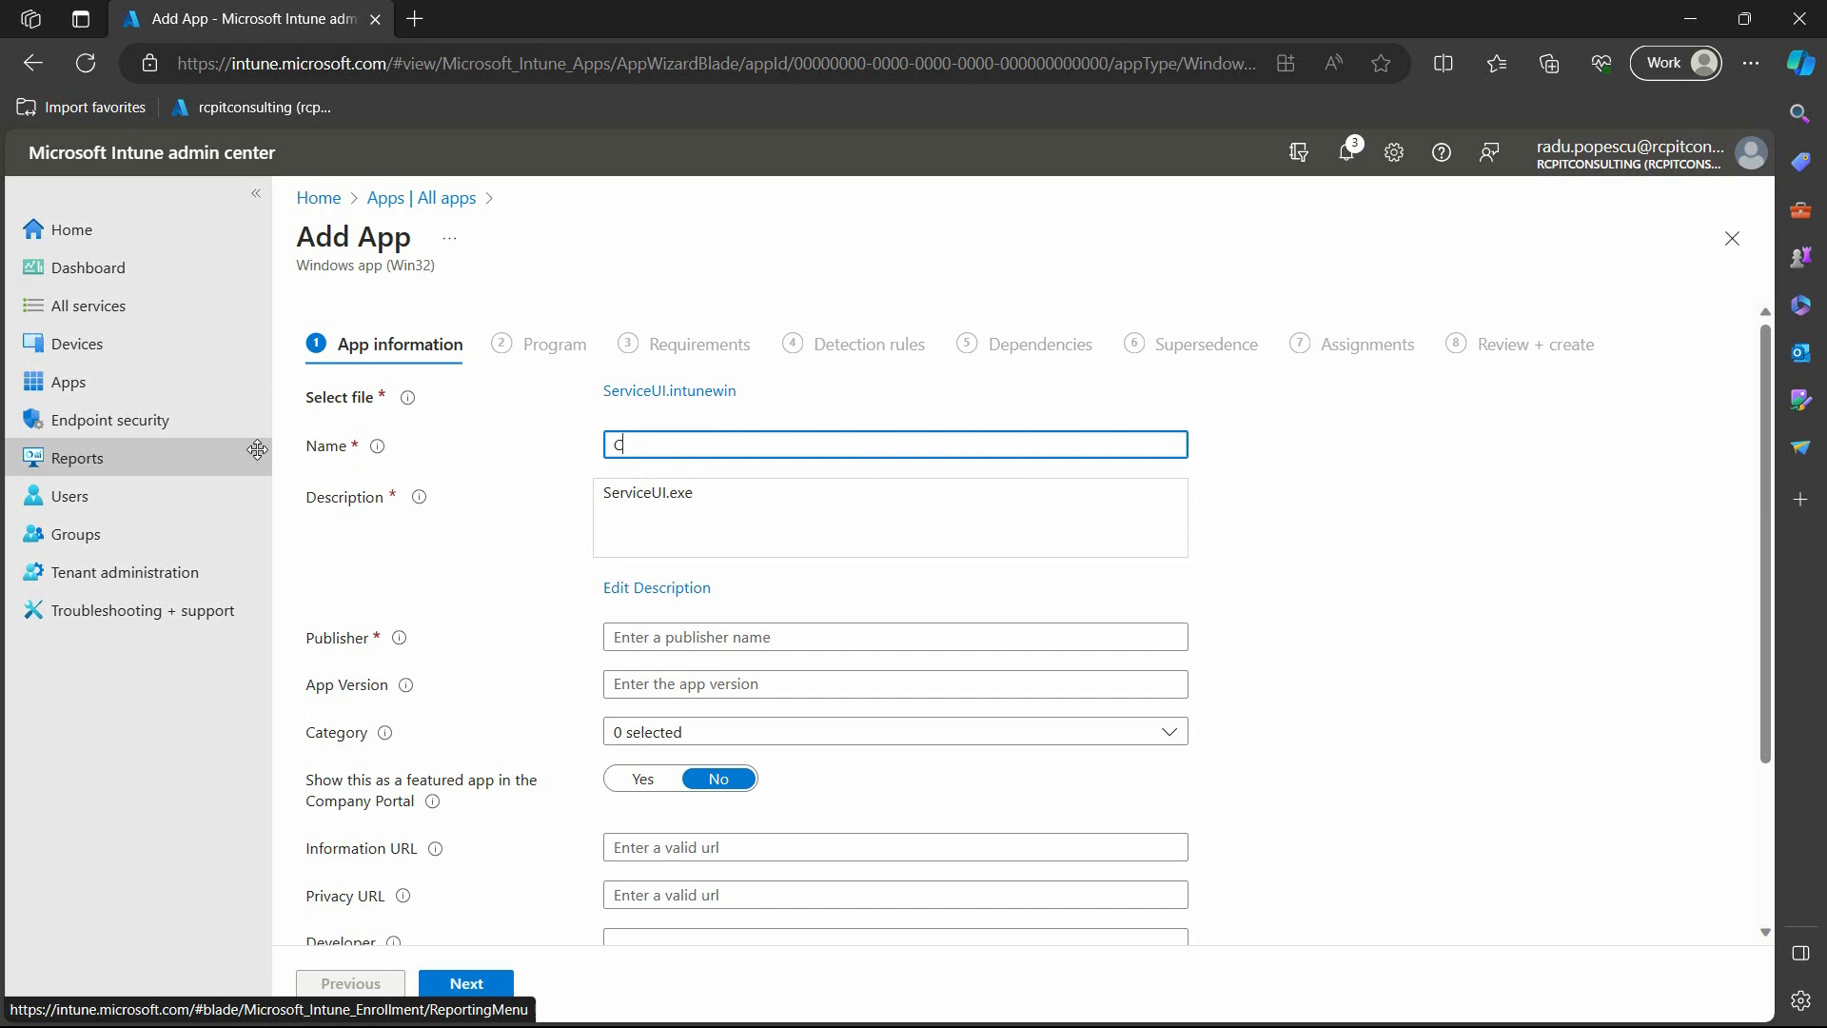
{"action": "type", "text": "hrome"}
{"action": "left_click", "coordinate": [895, 684]}
{"action": "type", "text": "117.0.5938.89"}
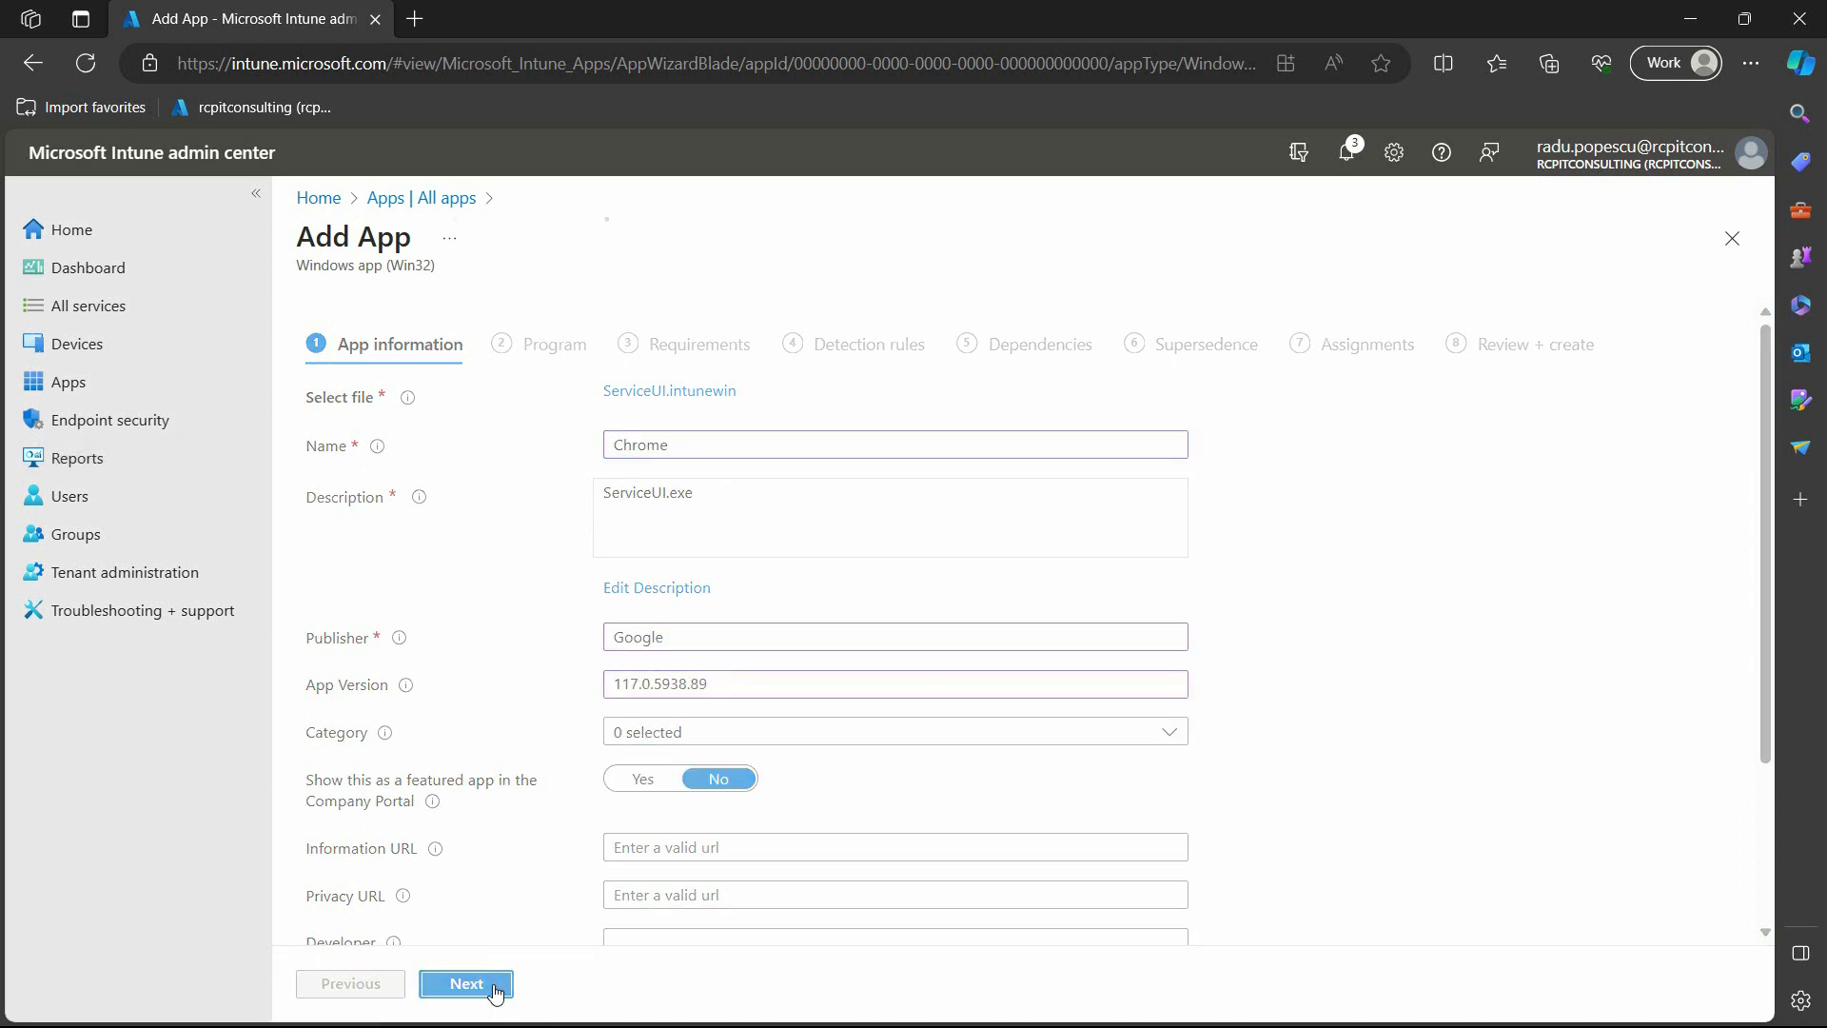
{"action": "left_click", "coordinate": [464, 984]}
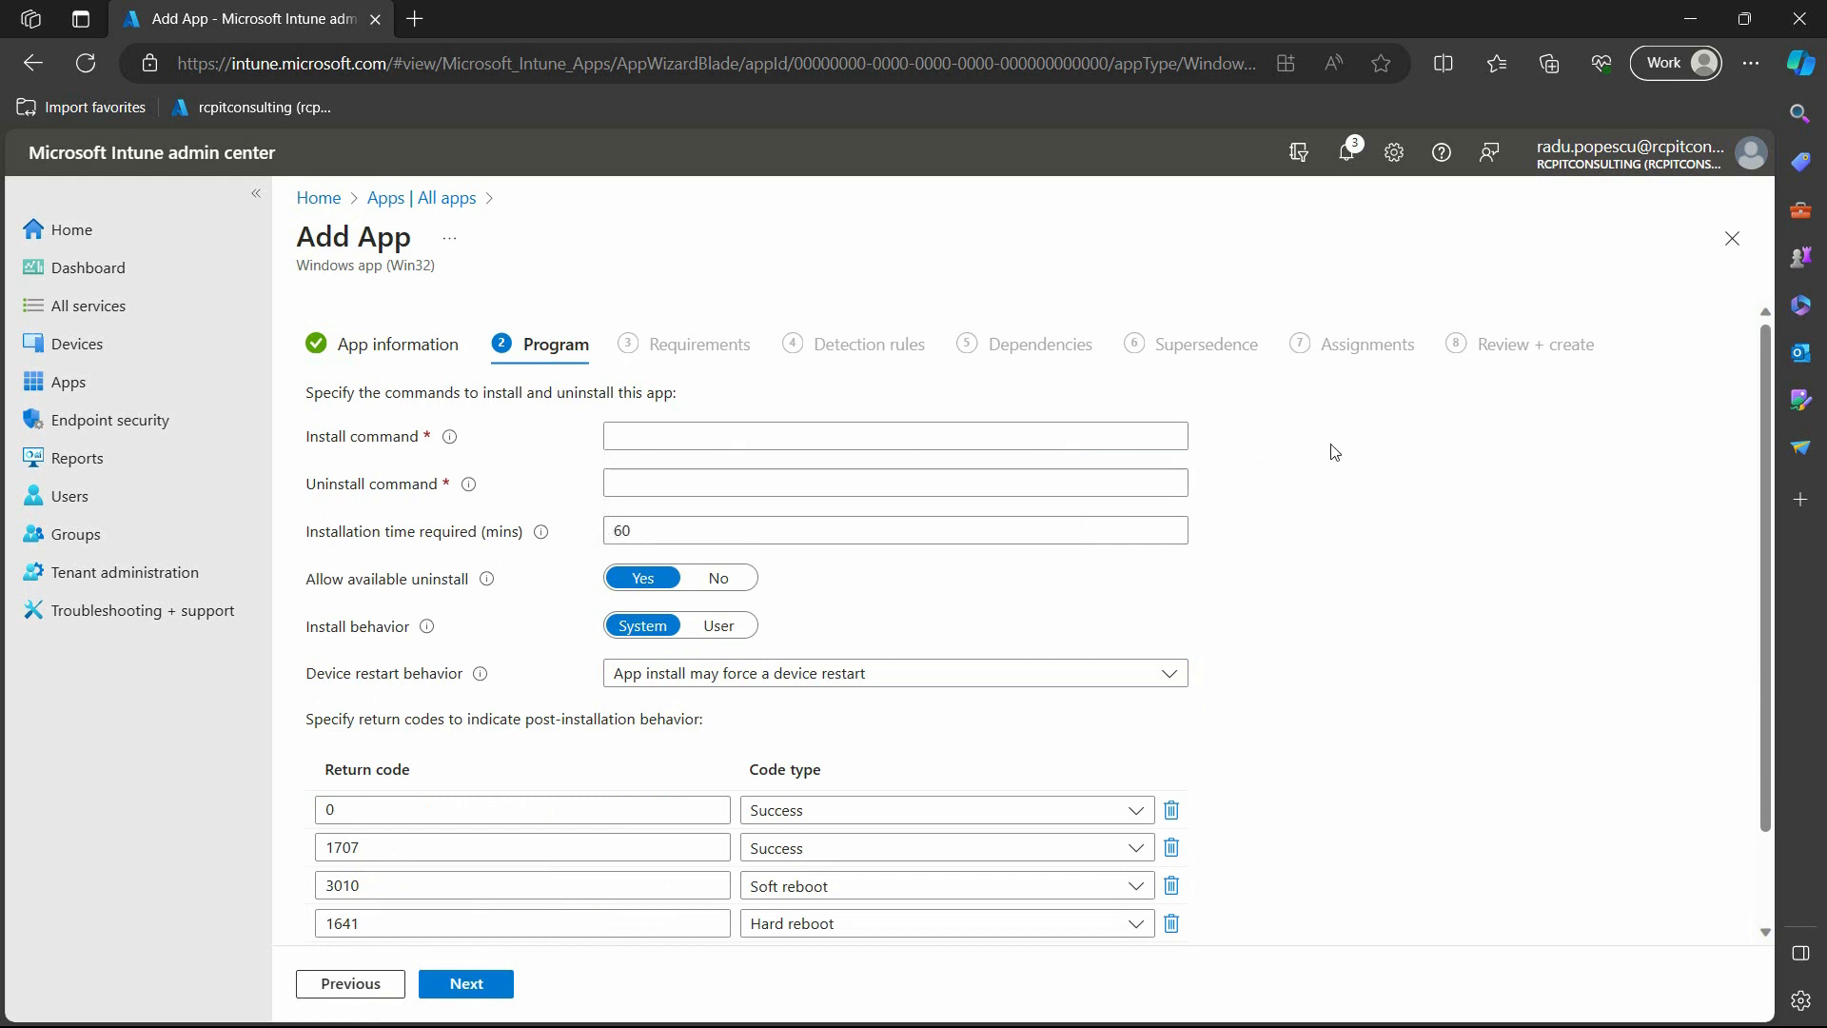
Enter install command 'ServiceUI.exe -process:explorer.exe Deploy-Application.exe Install' and the Deploy-Application uninstall command.
{"action": "type", "text": "ServiceUI.exe -process:explorer.exe Deploy-Application.exe Install"}
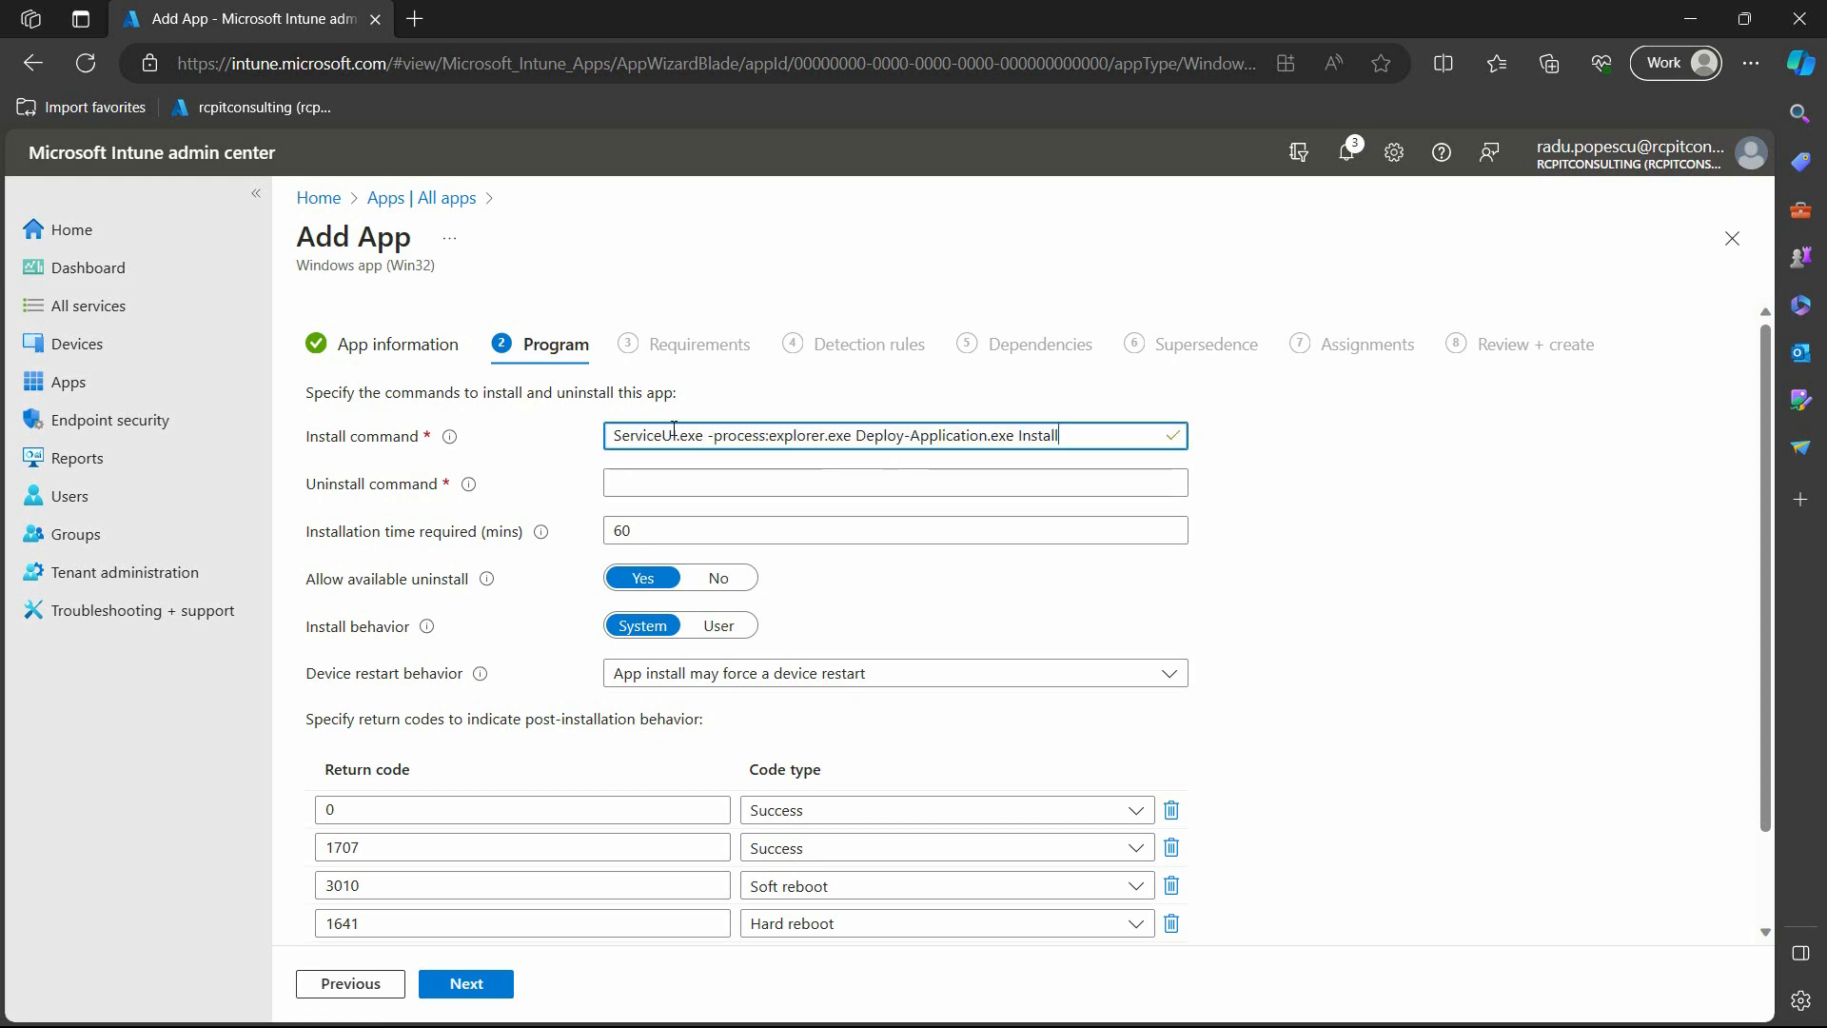
{"action": "mouse_move", "coordinate": [1121, 435]}
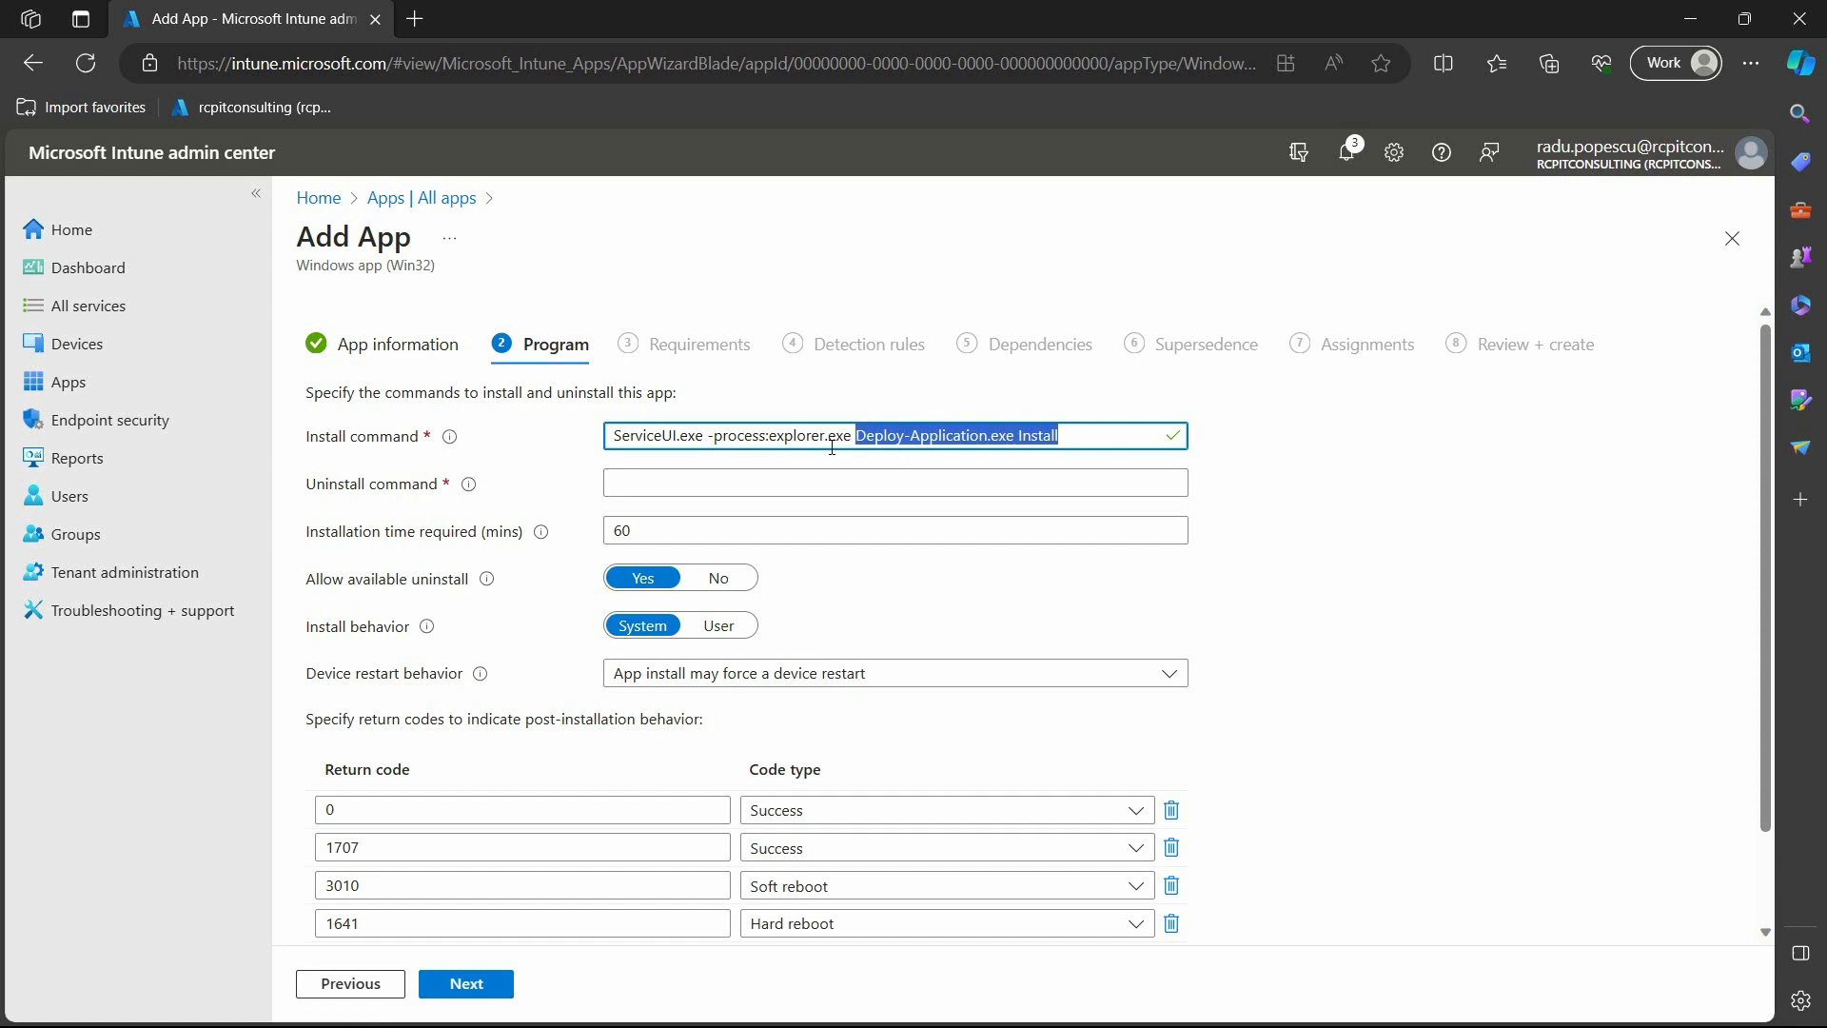
{"action": "type", "text": "Deploy-Application.exe Install"}
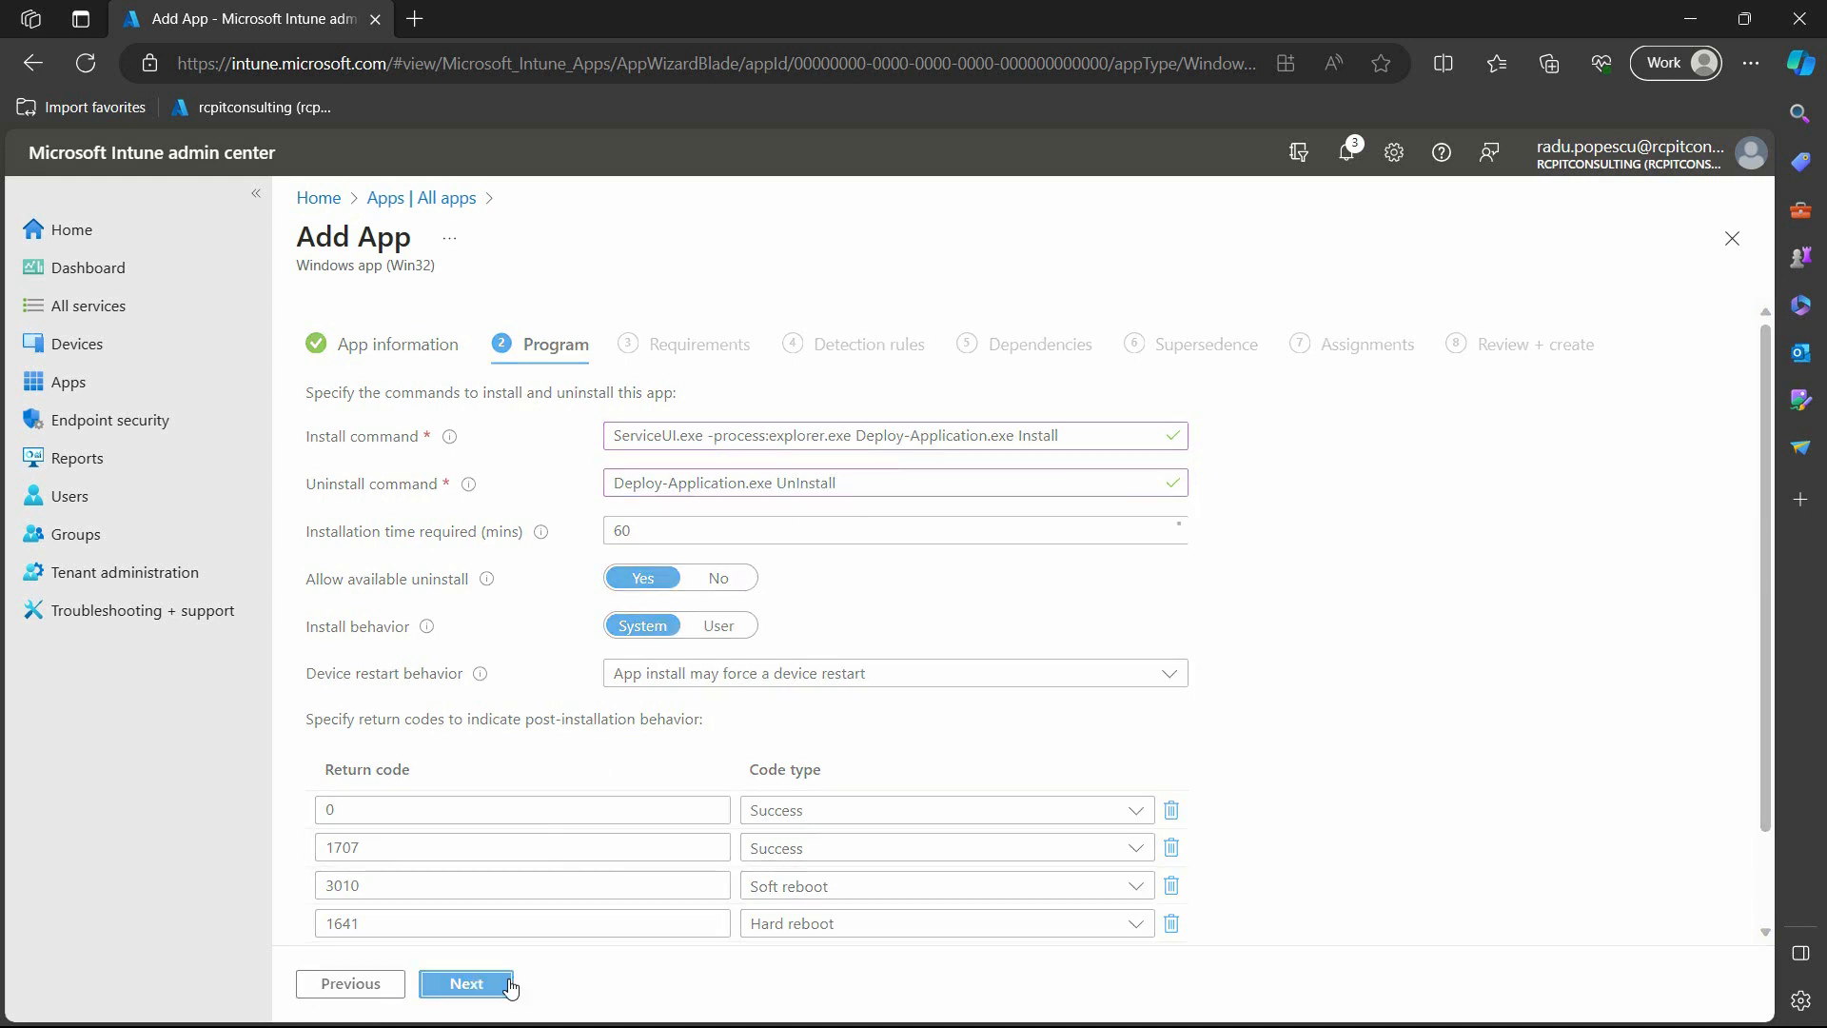
{"action": "left_click", "coordinate": [464, 984]}
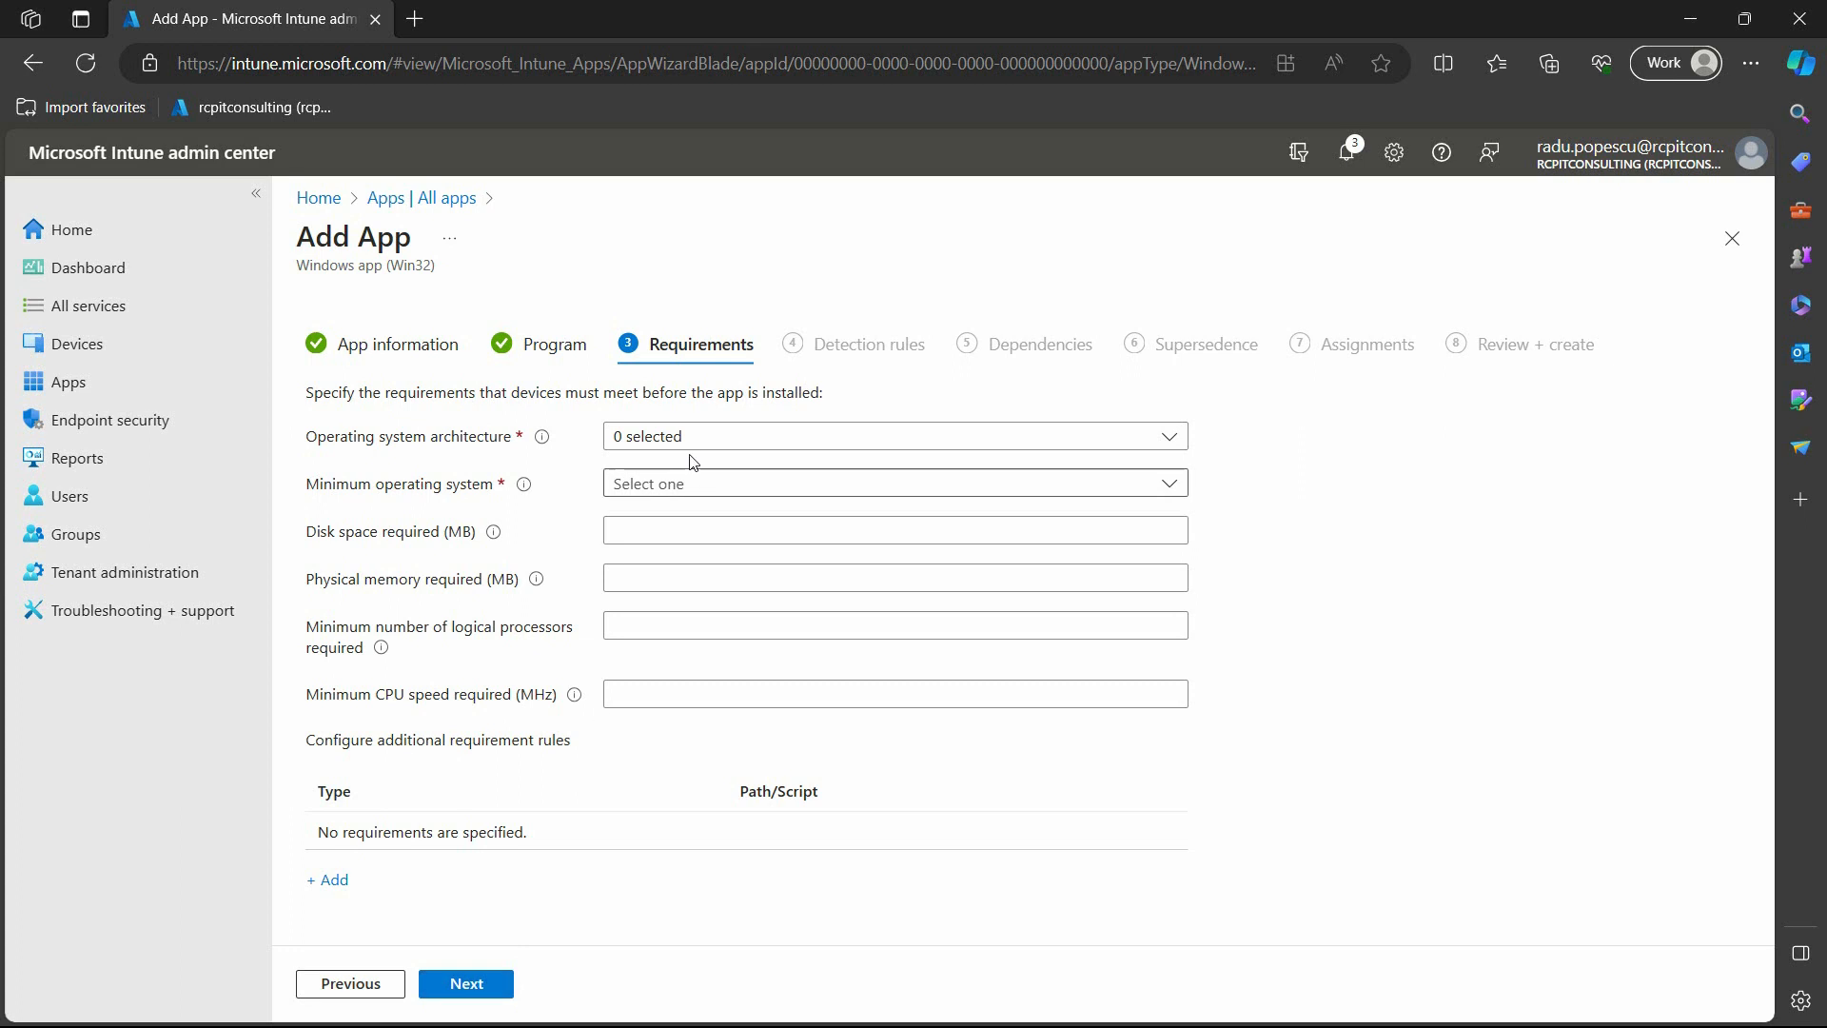
Require 64-bit architecture and minimum OS Windows 10 1903 for the Chrome app.
{"action": "left_click", "coordinate": [894, 436]}
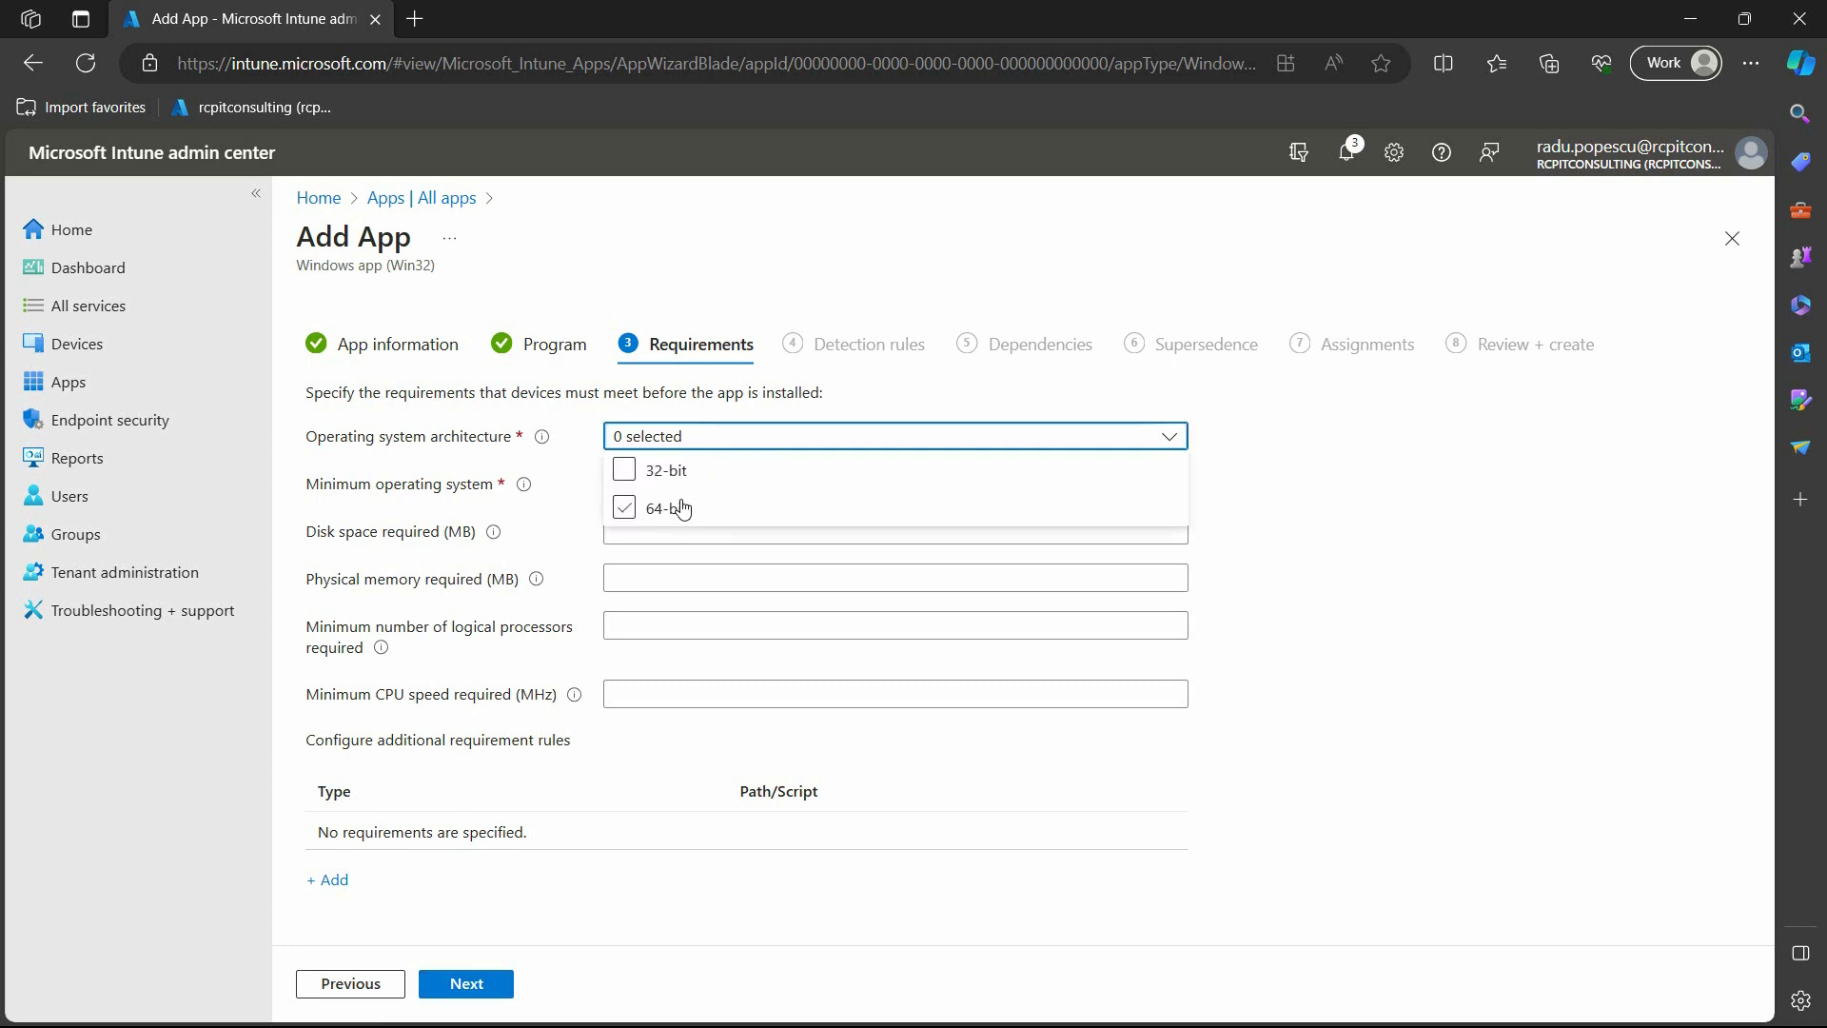
{"action": "left_click", "coordinate": [624, 506]}
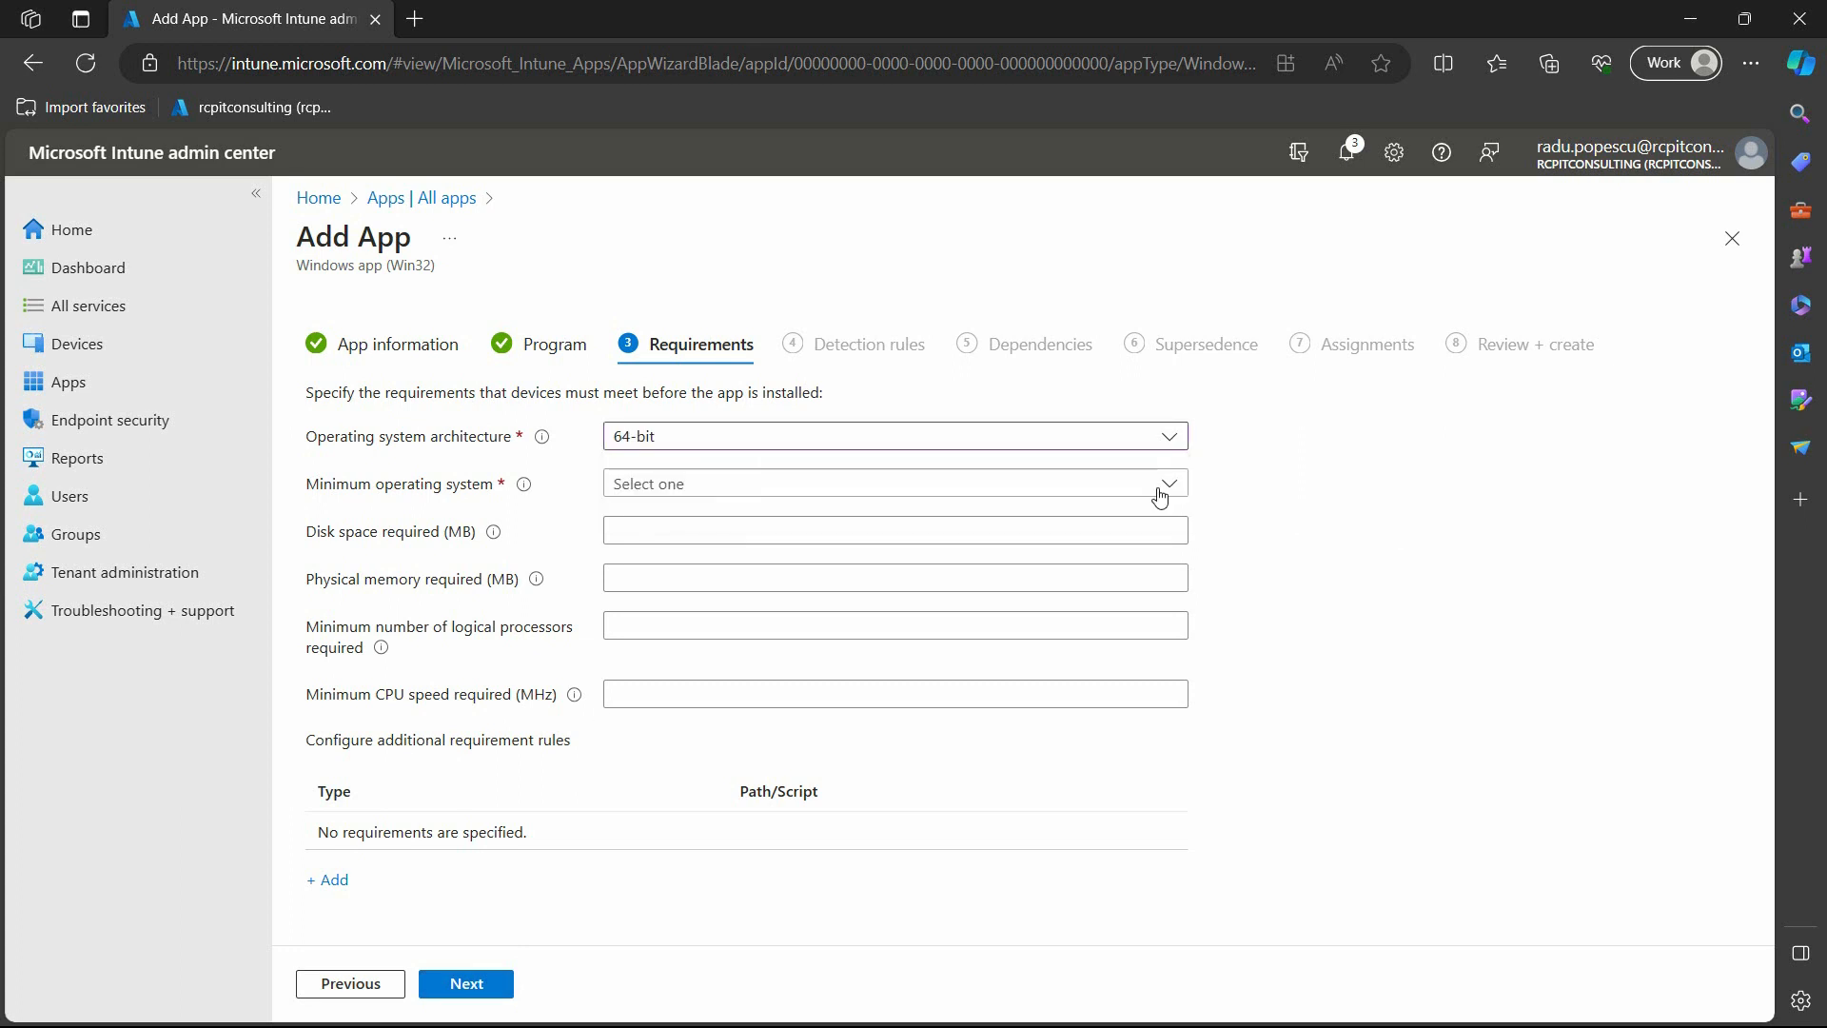
{"action": "left_click", "coordinate": [894, 482]}
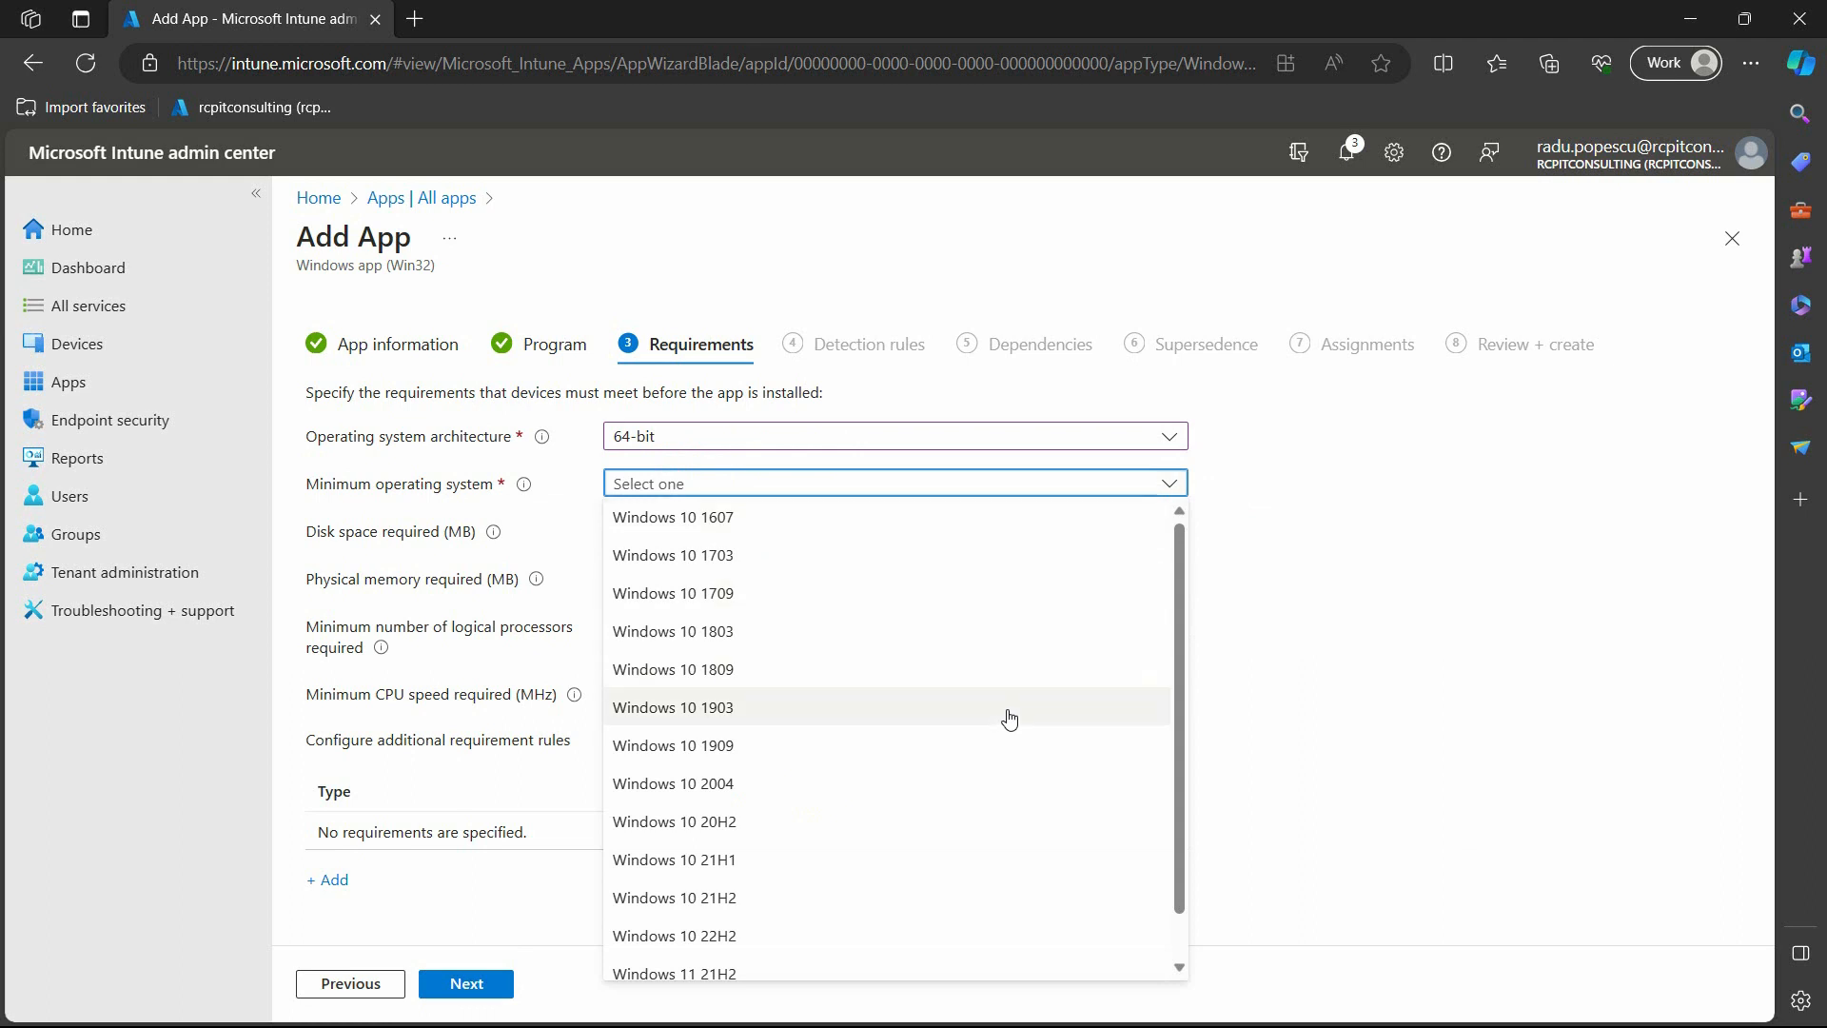
{"action": "left_click", "coordinate": [672, 706]}
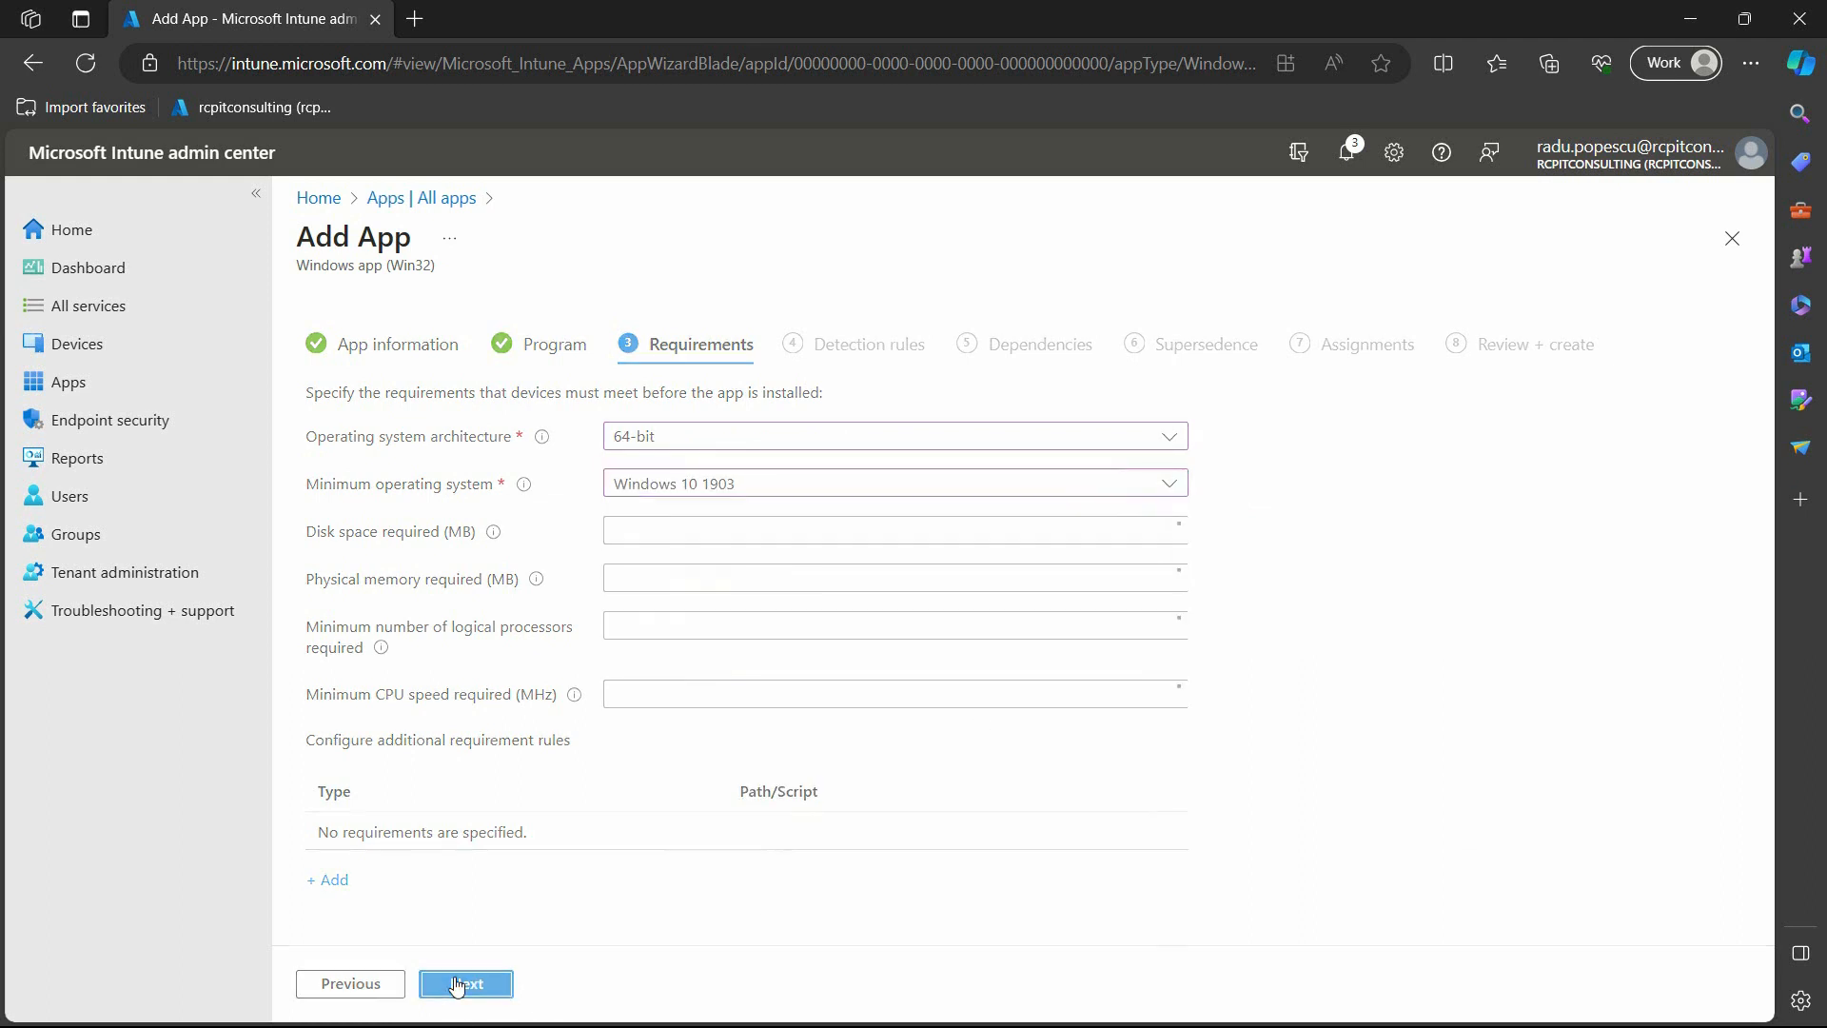
{"action": "left_click", "coordinate": [464, 984]}
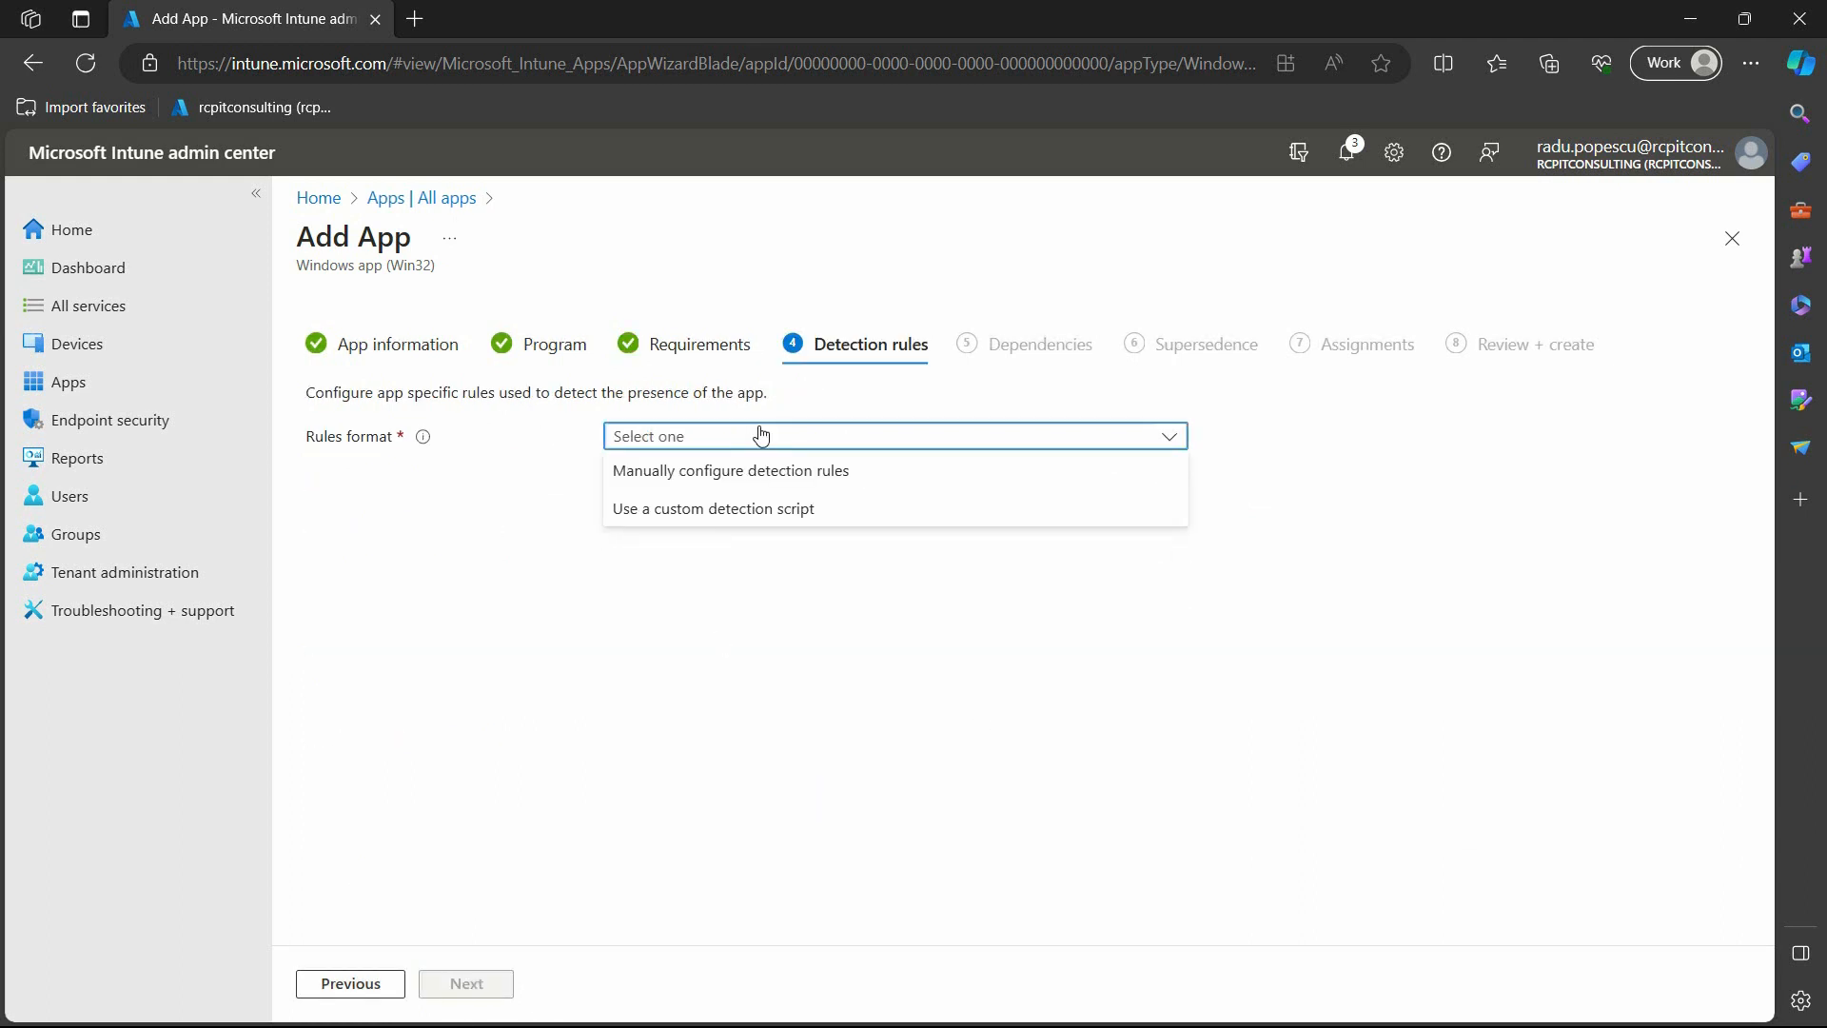
{"action": "mouse_move", "coordinate": [731, 470]}
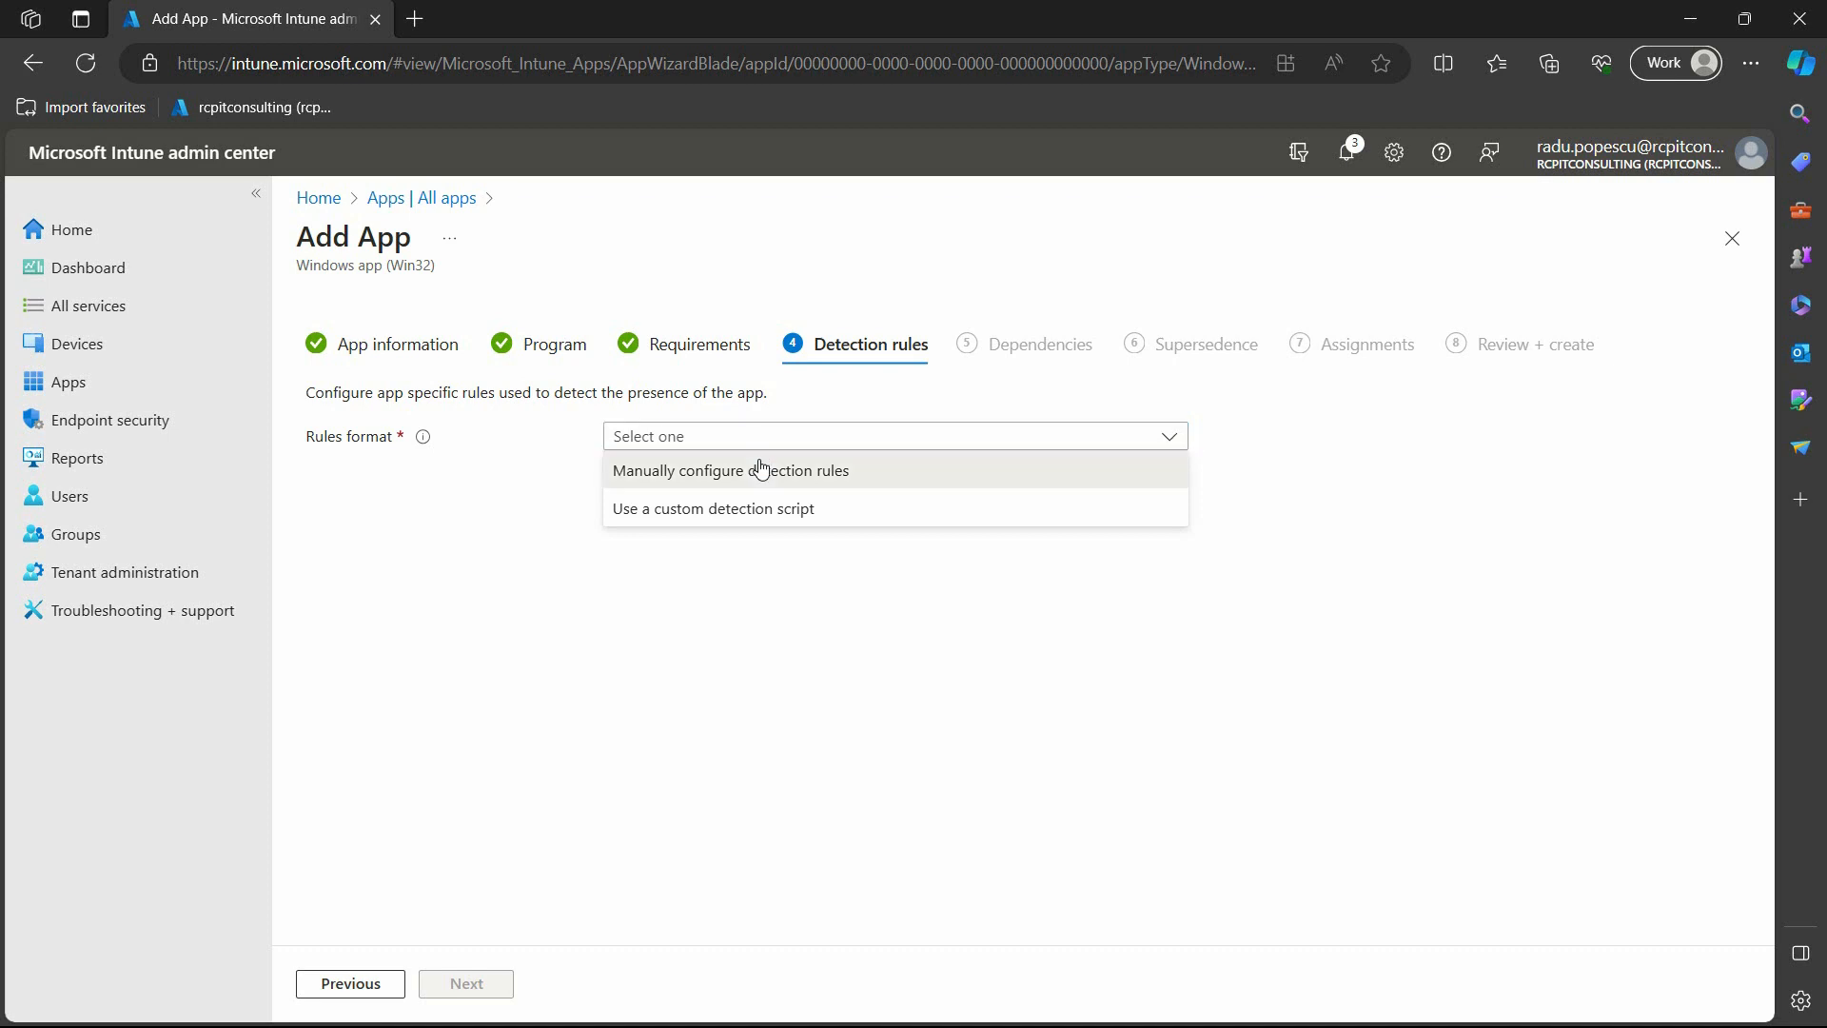
Choose manually configured detection rules and add a new rule of type MSI.
{"action": "left_click", "coordinate": [729, 470]}
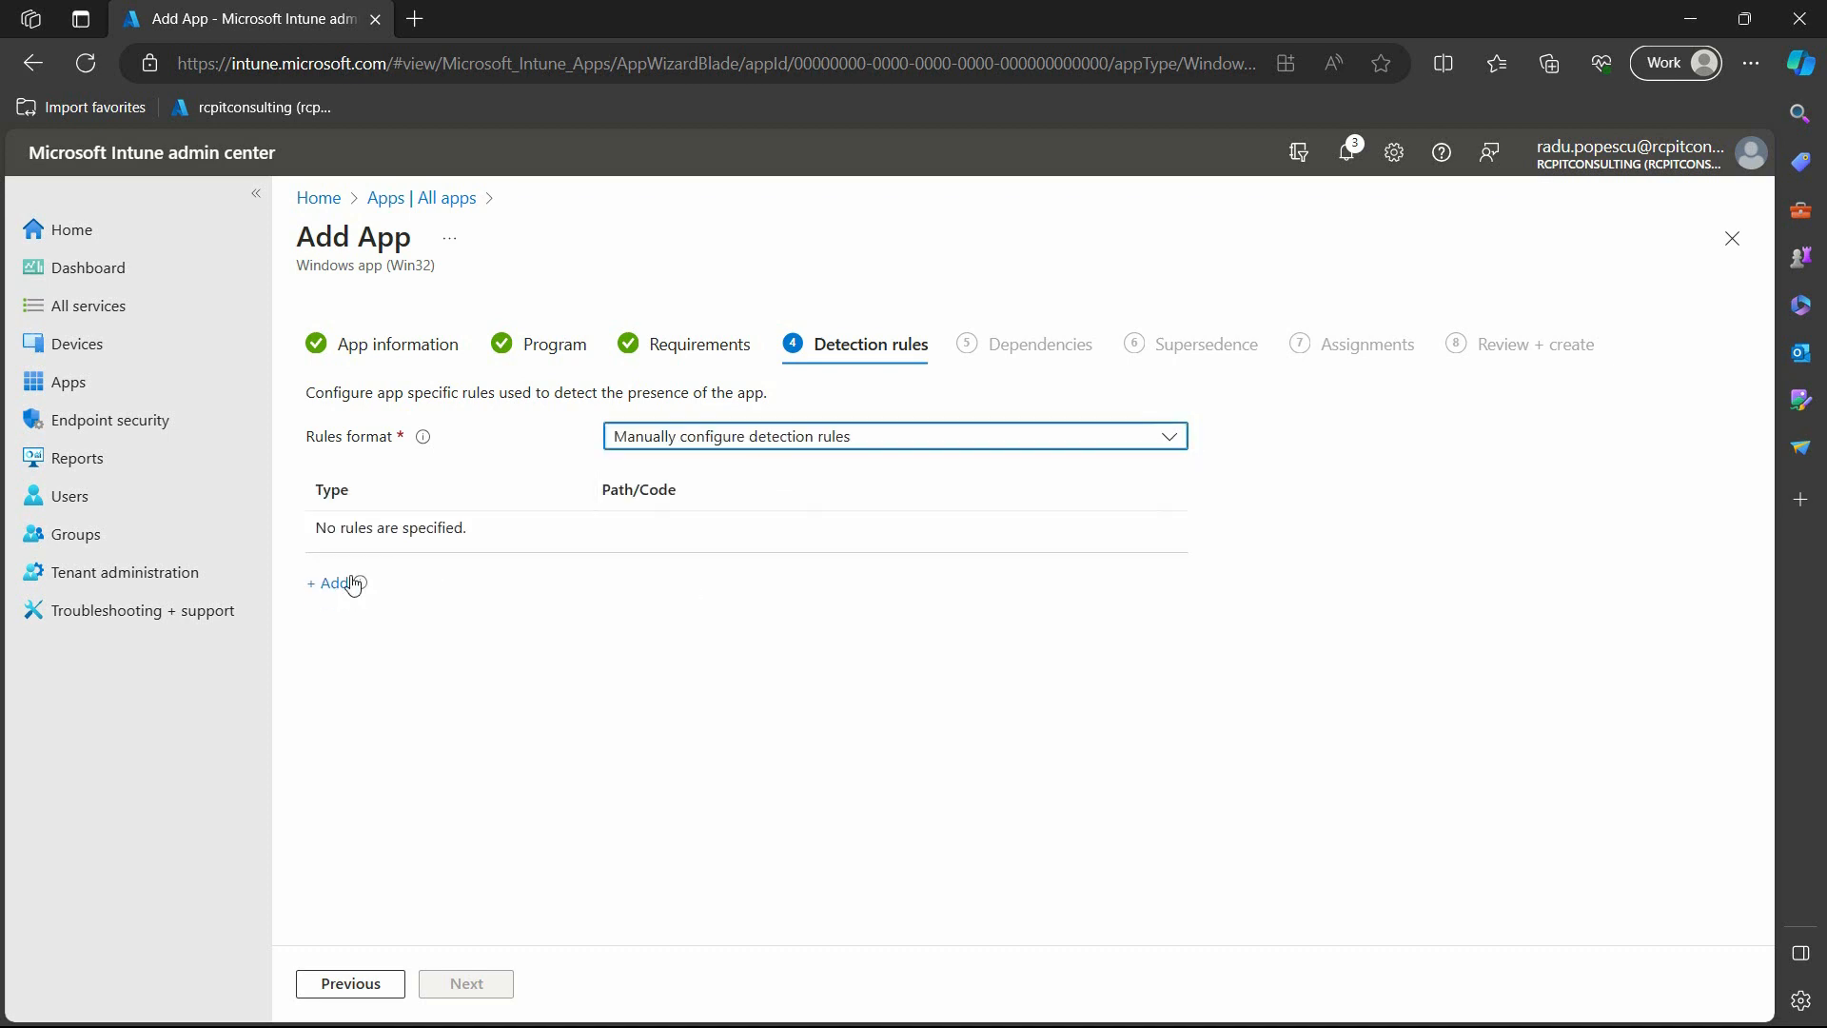
{"action": "left_click", "coordinate": [329, 582]}
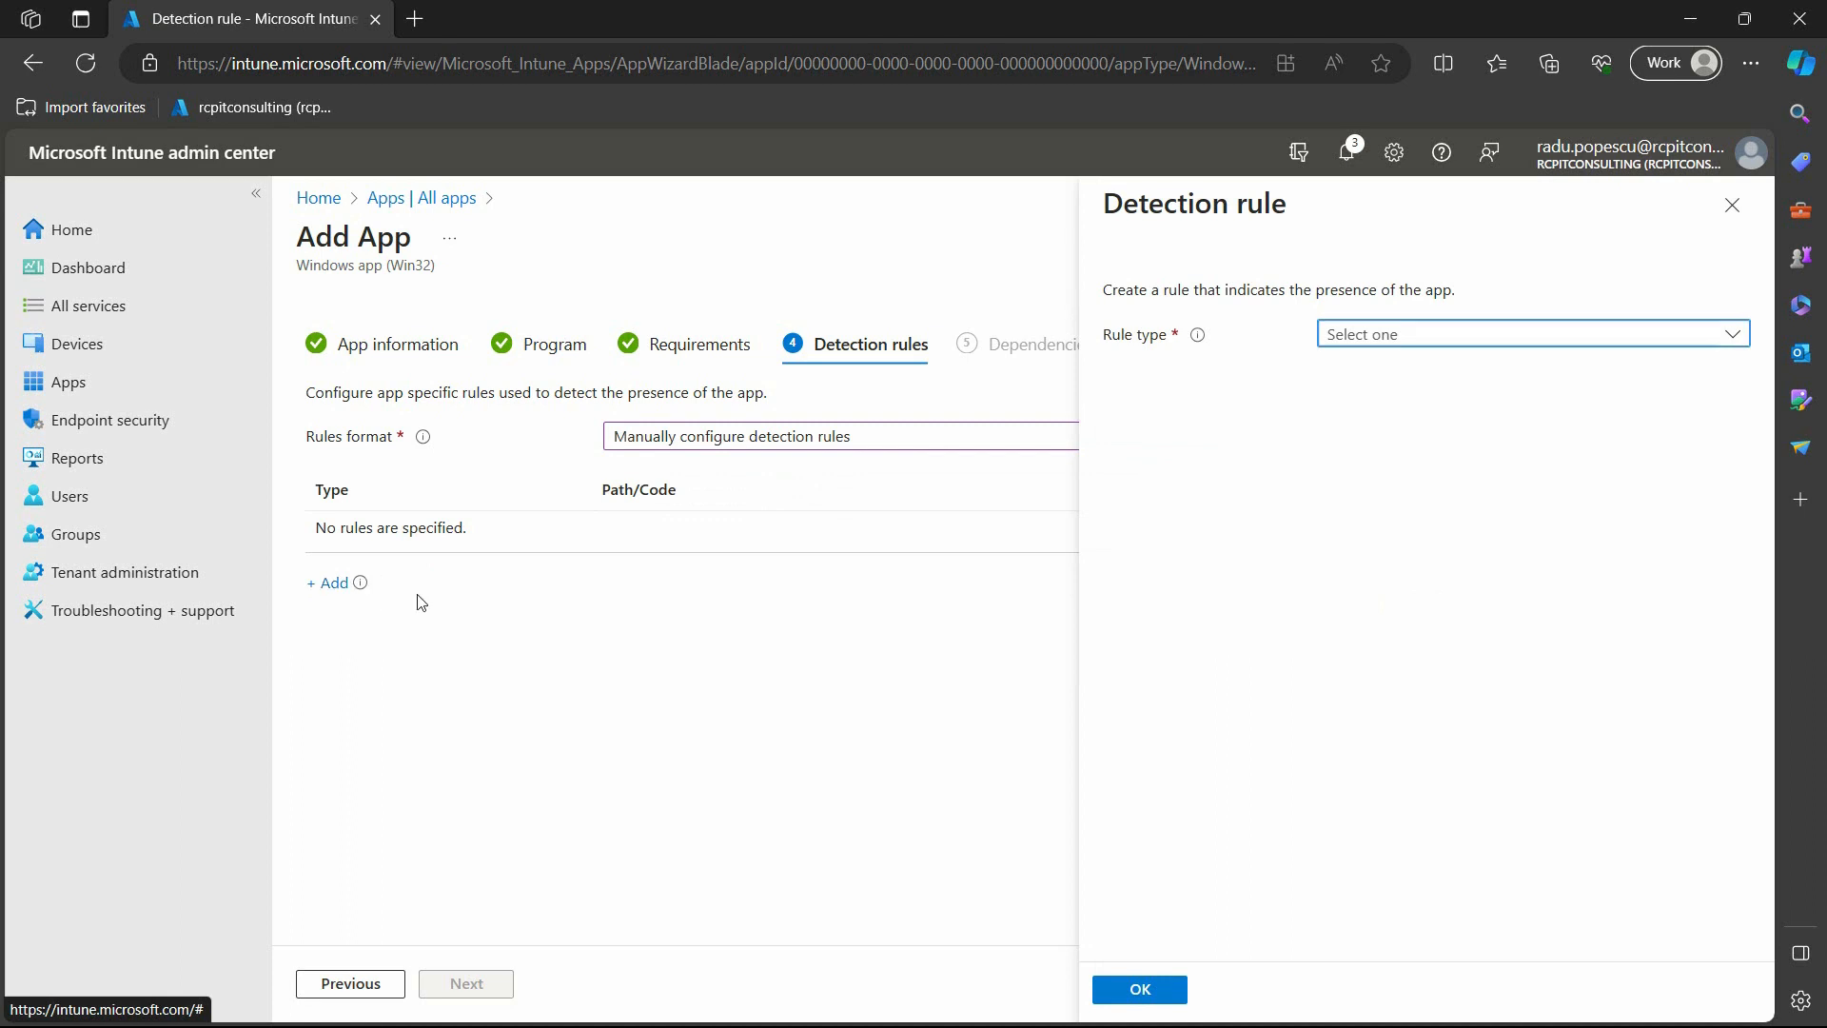
{"action": "left_click", "coordinate": [1530, 333]}
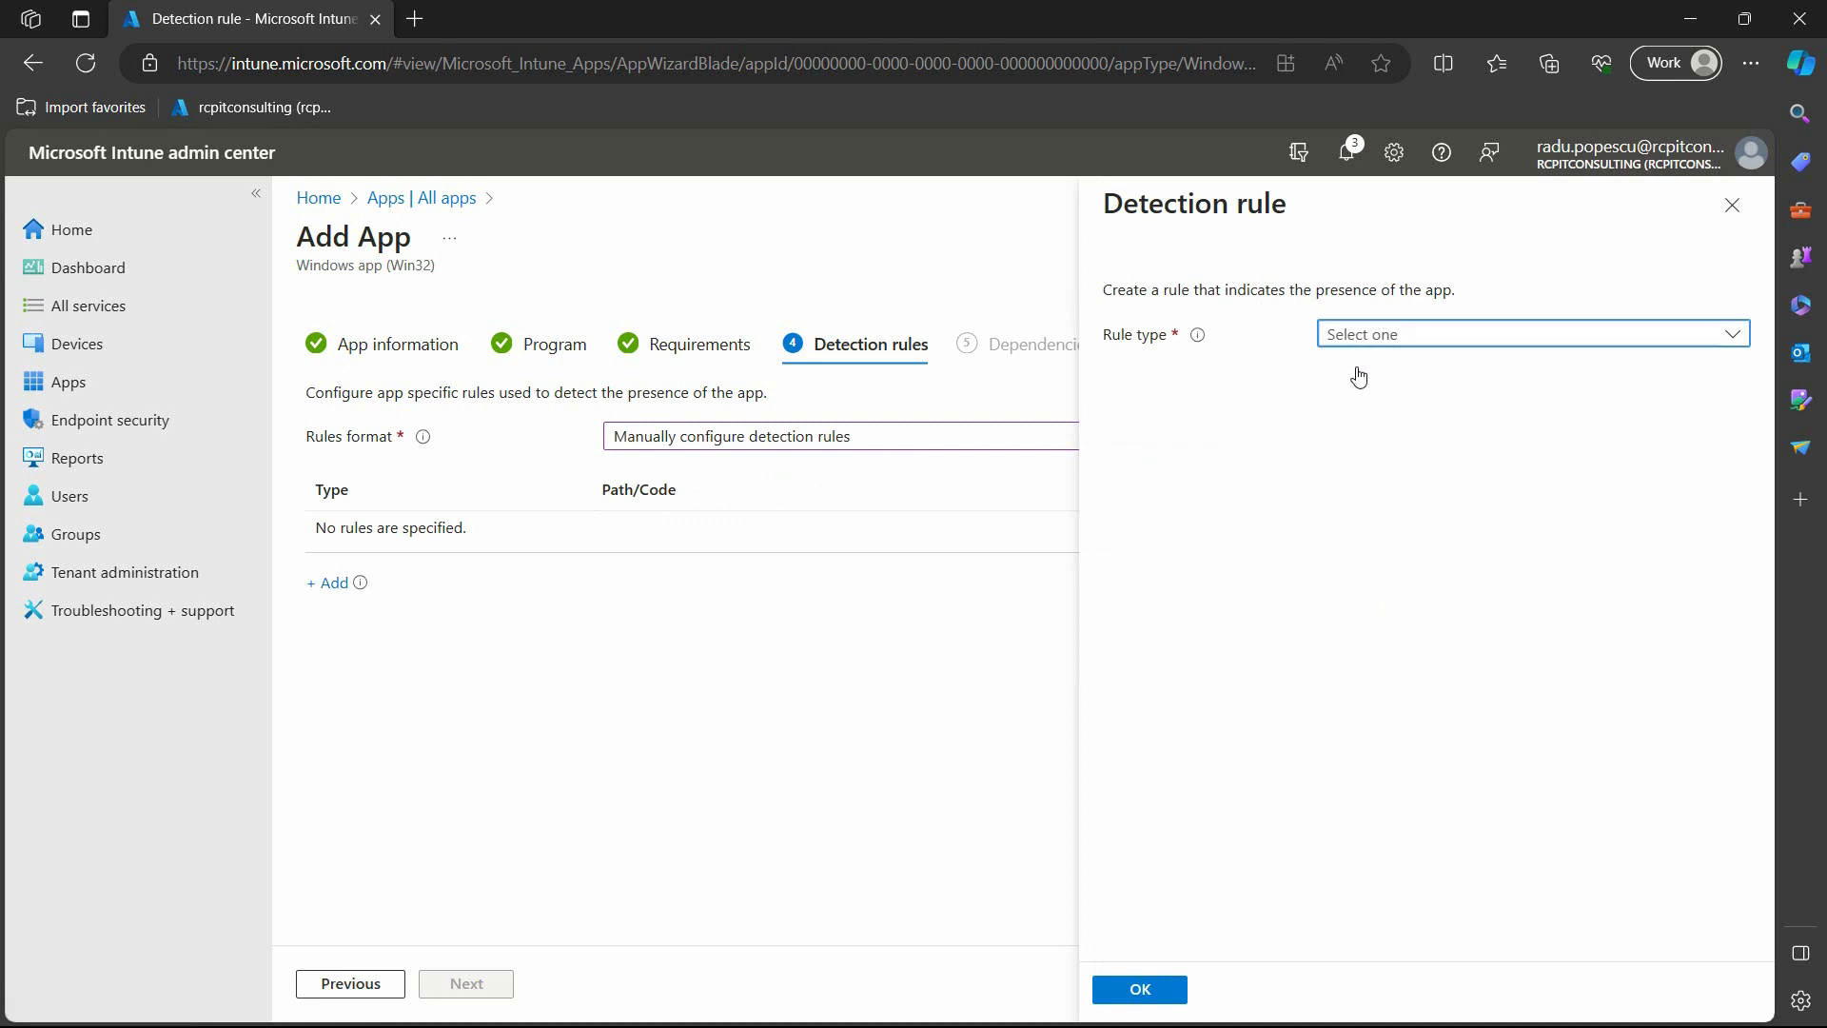
{"action": "left_click", "coordinate": [1530, 333]}
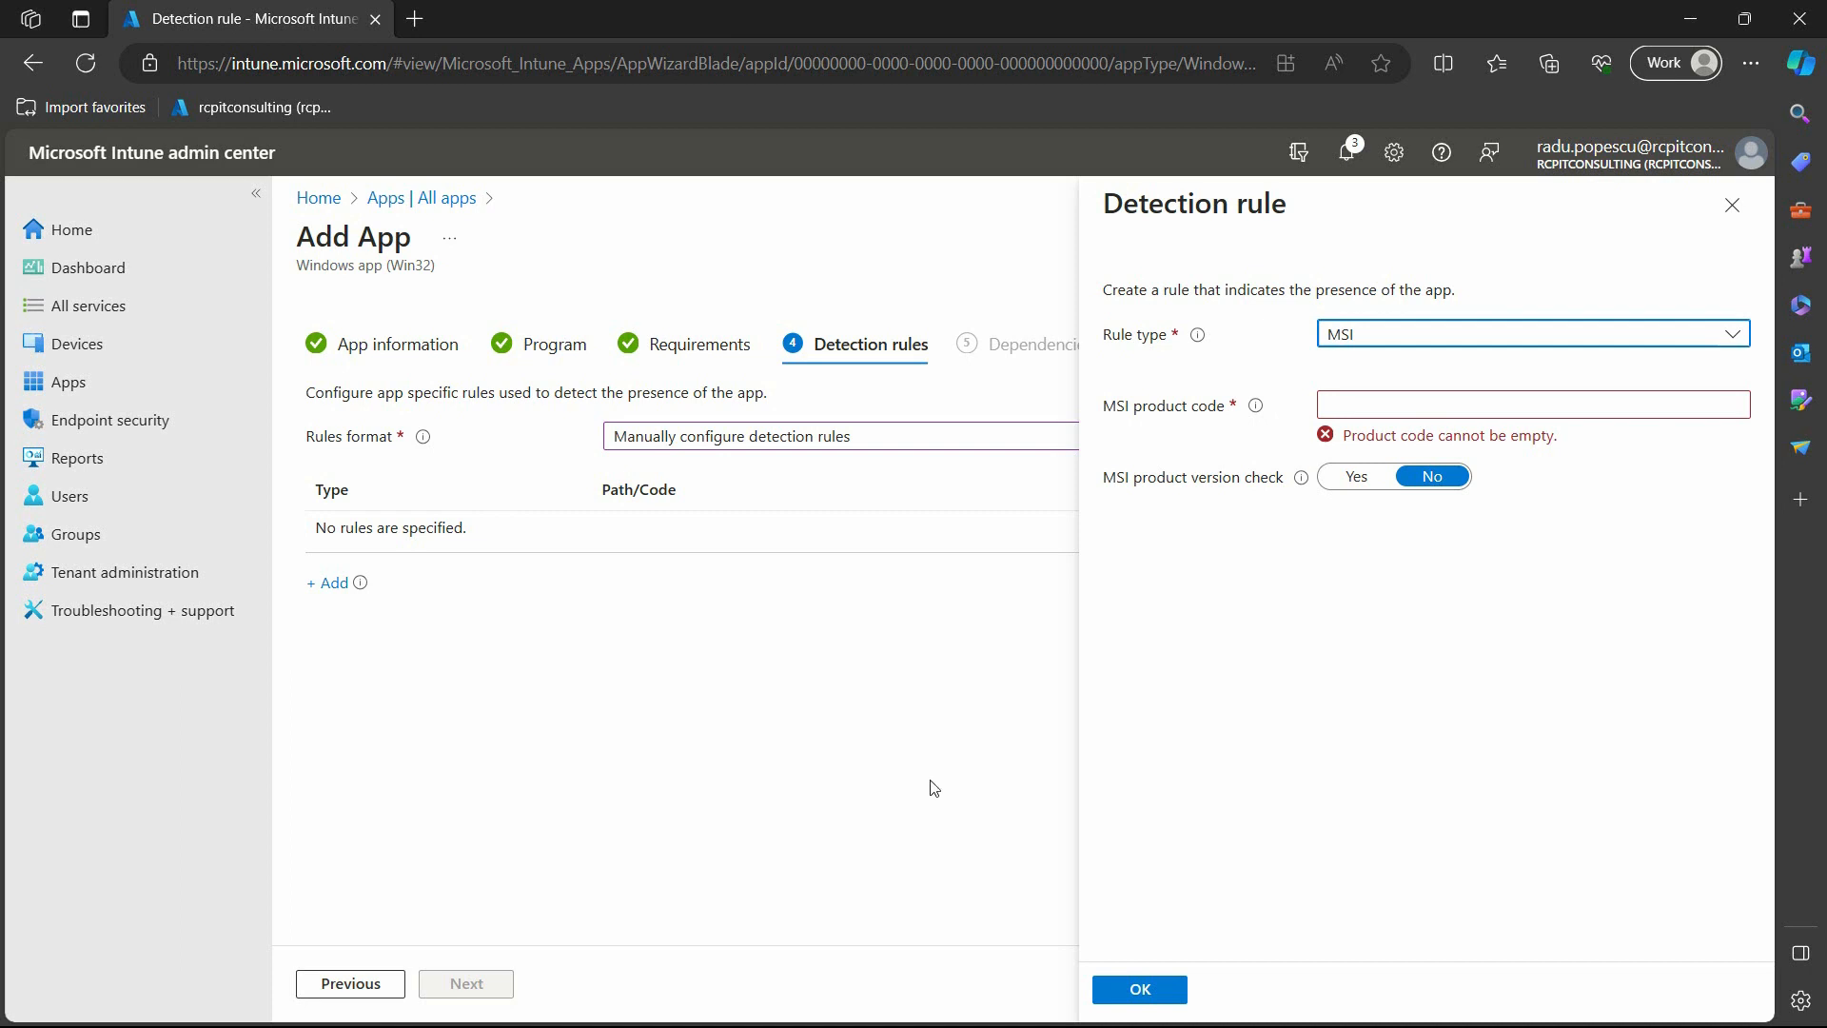
{"action": "right_click", "coordinate": [956, 318]}
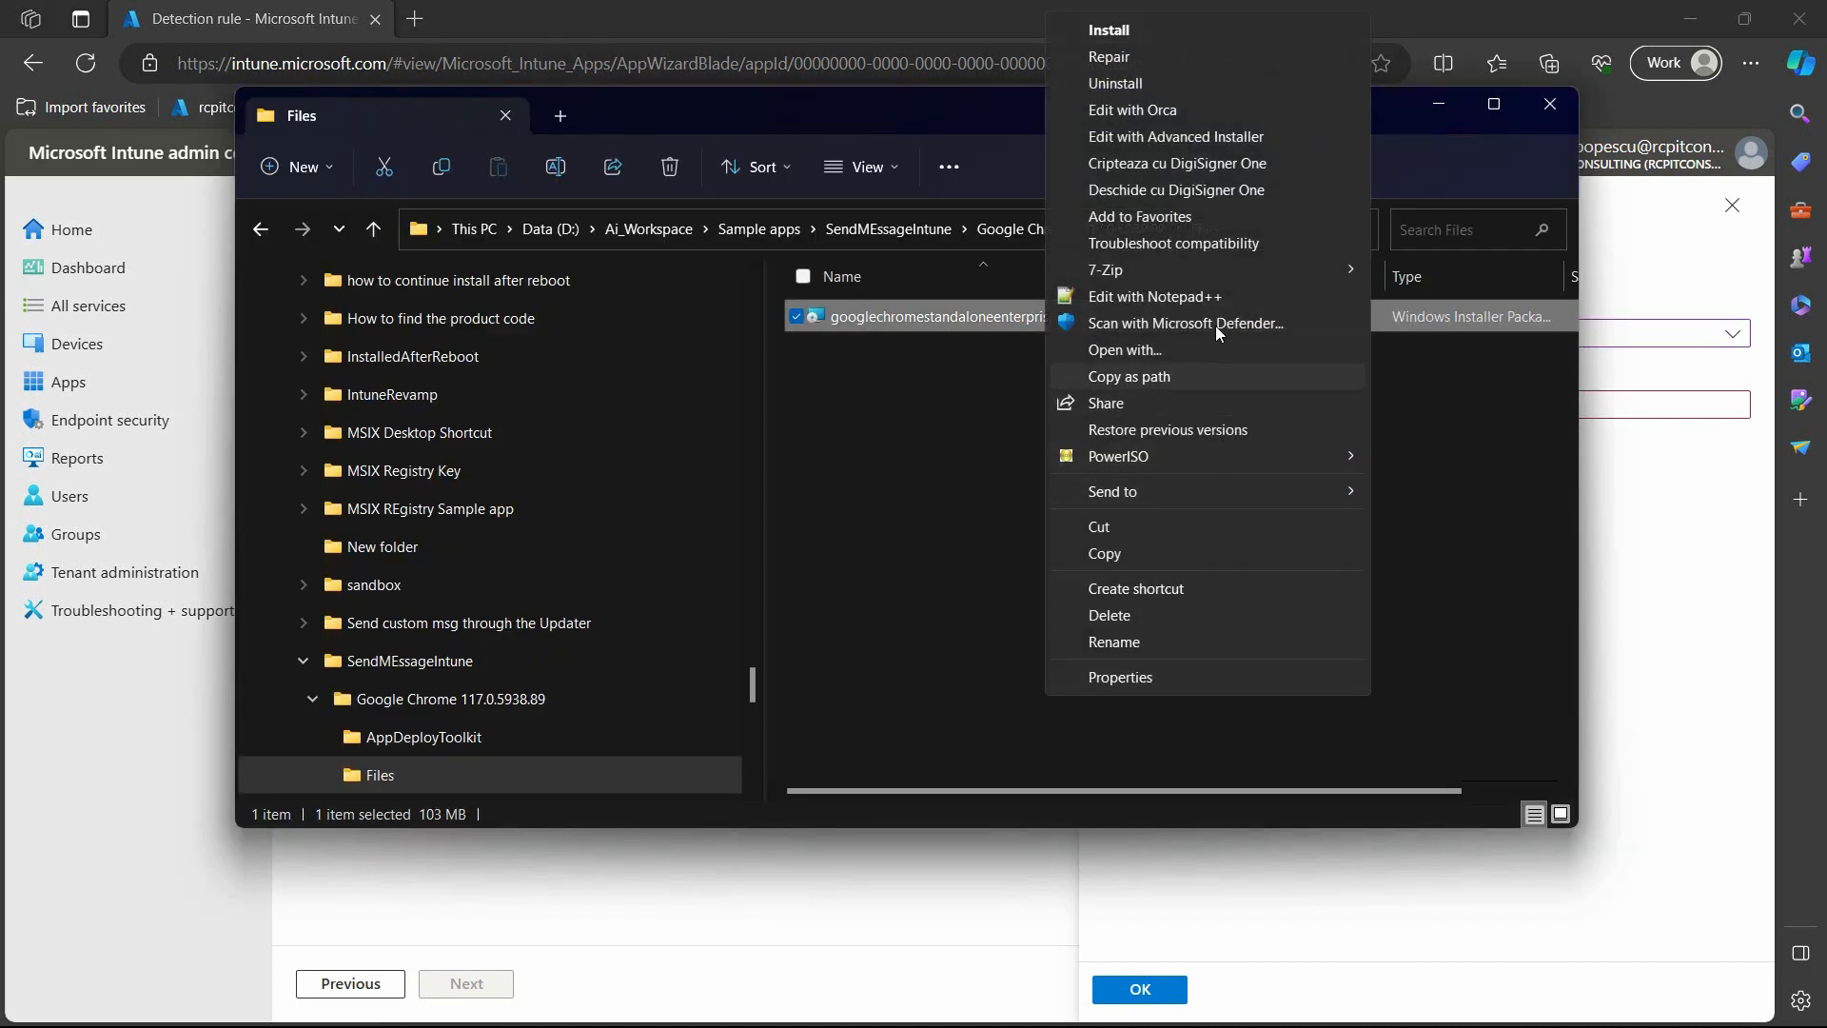
{"action": "mouse_move", "coordinate": [1182, 110]}
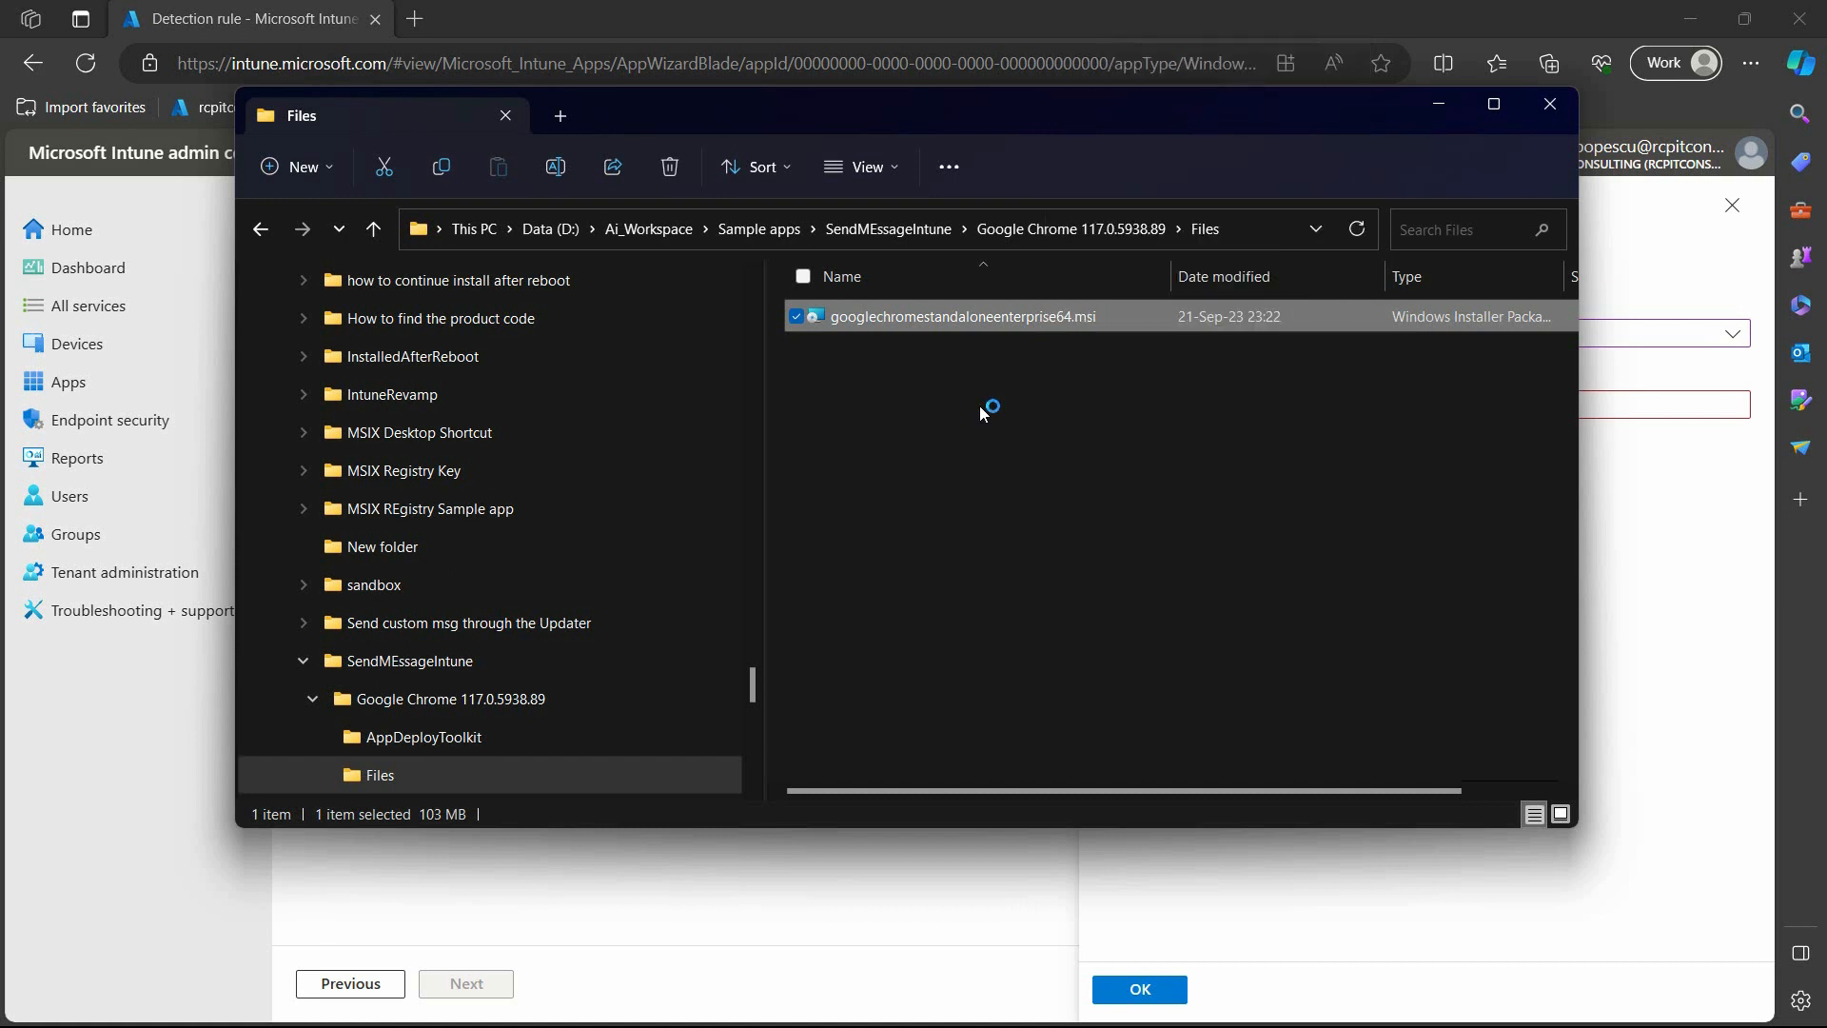
Open the Chrome MSI in Orca and read the ProductCode from its Property table.
{"action": "double_click", "coordinate": [959, 316]}
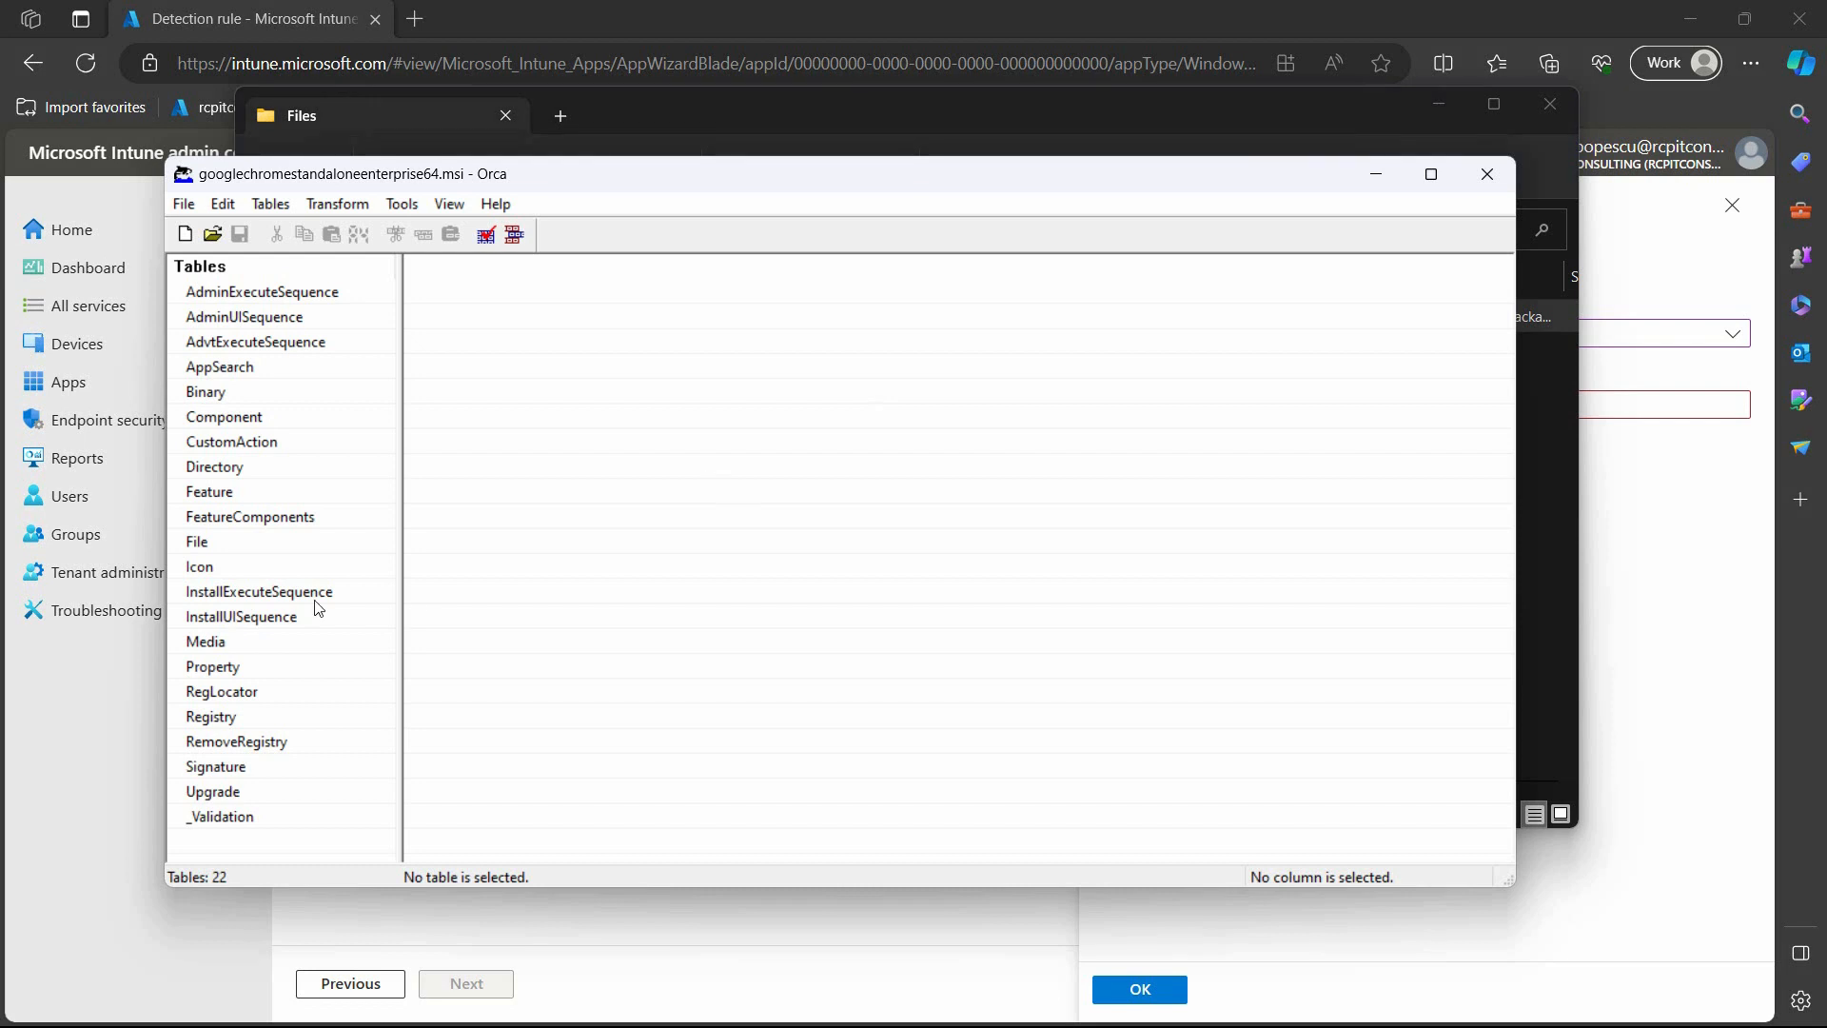
{"action": "left_click", "coordinate": [213, 666]}
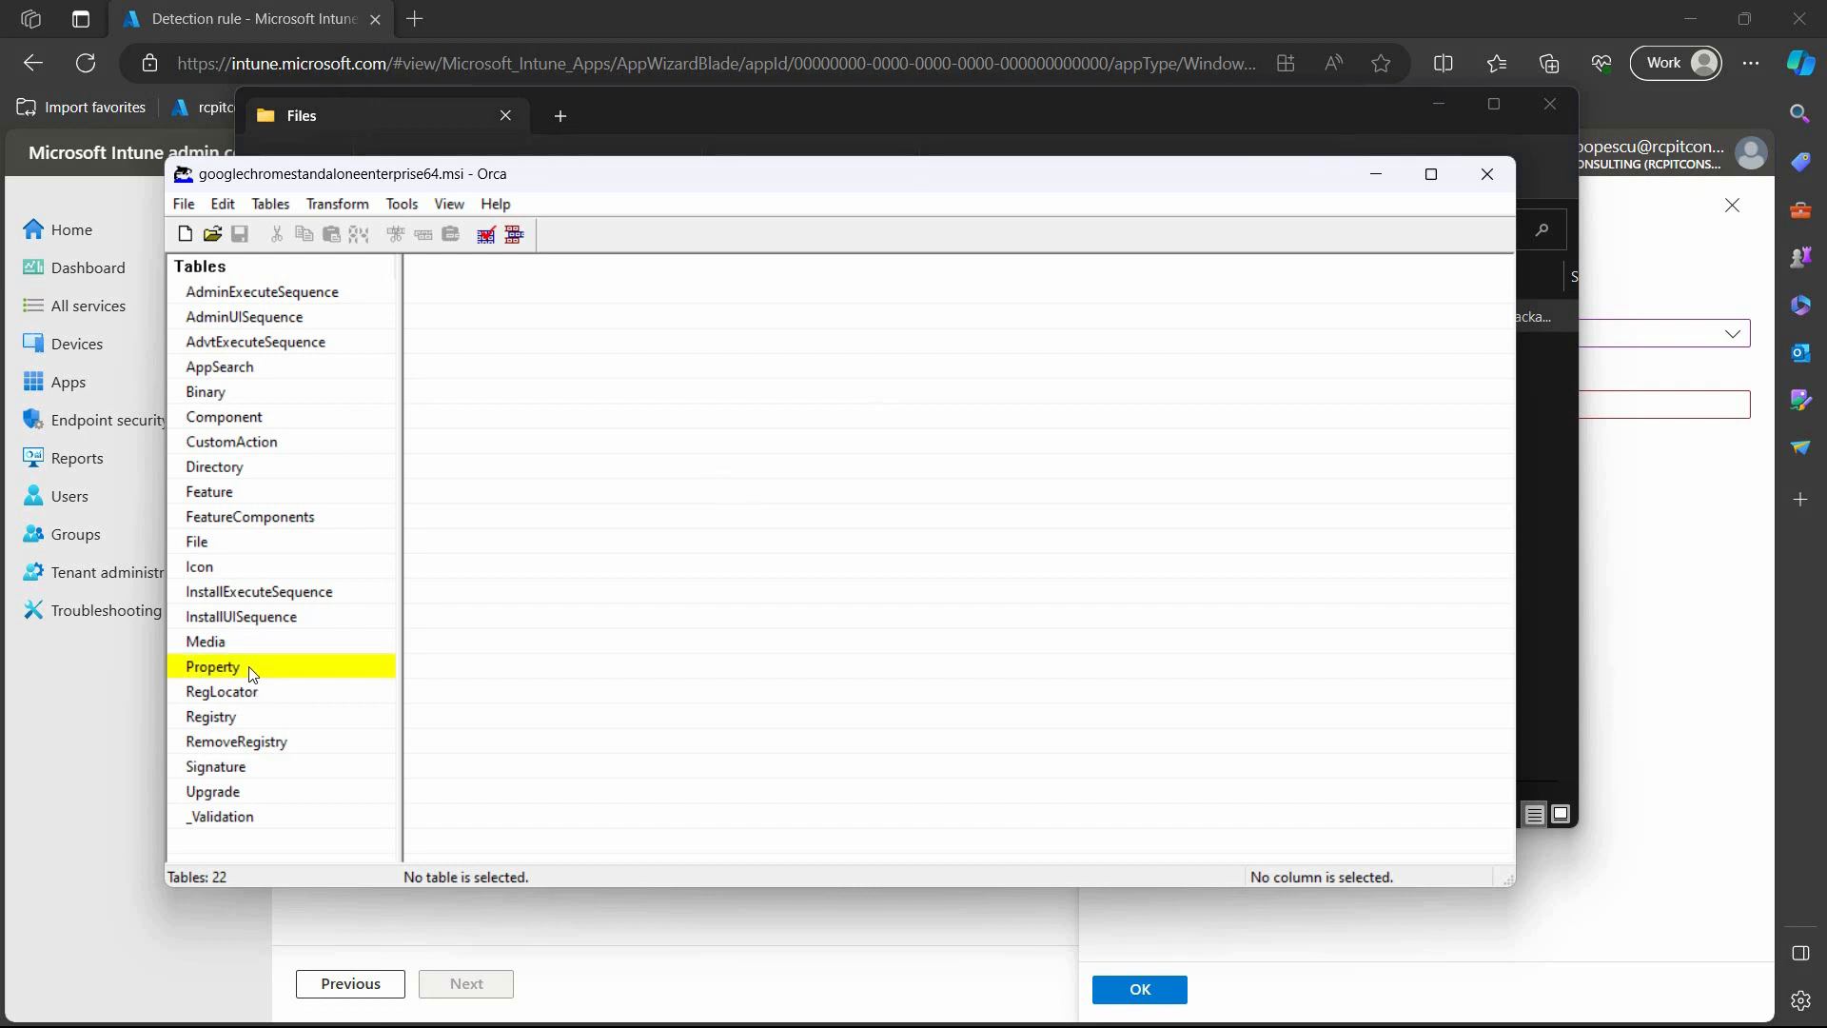
{"action": "left_click", "coordinate": [212, 666]}
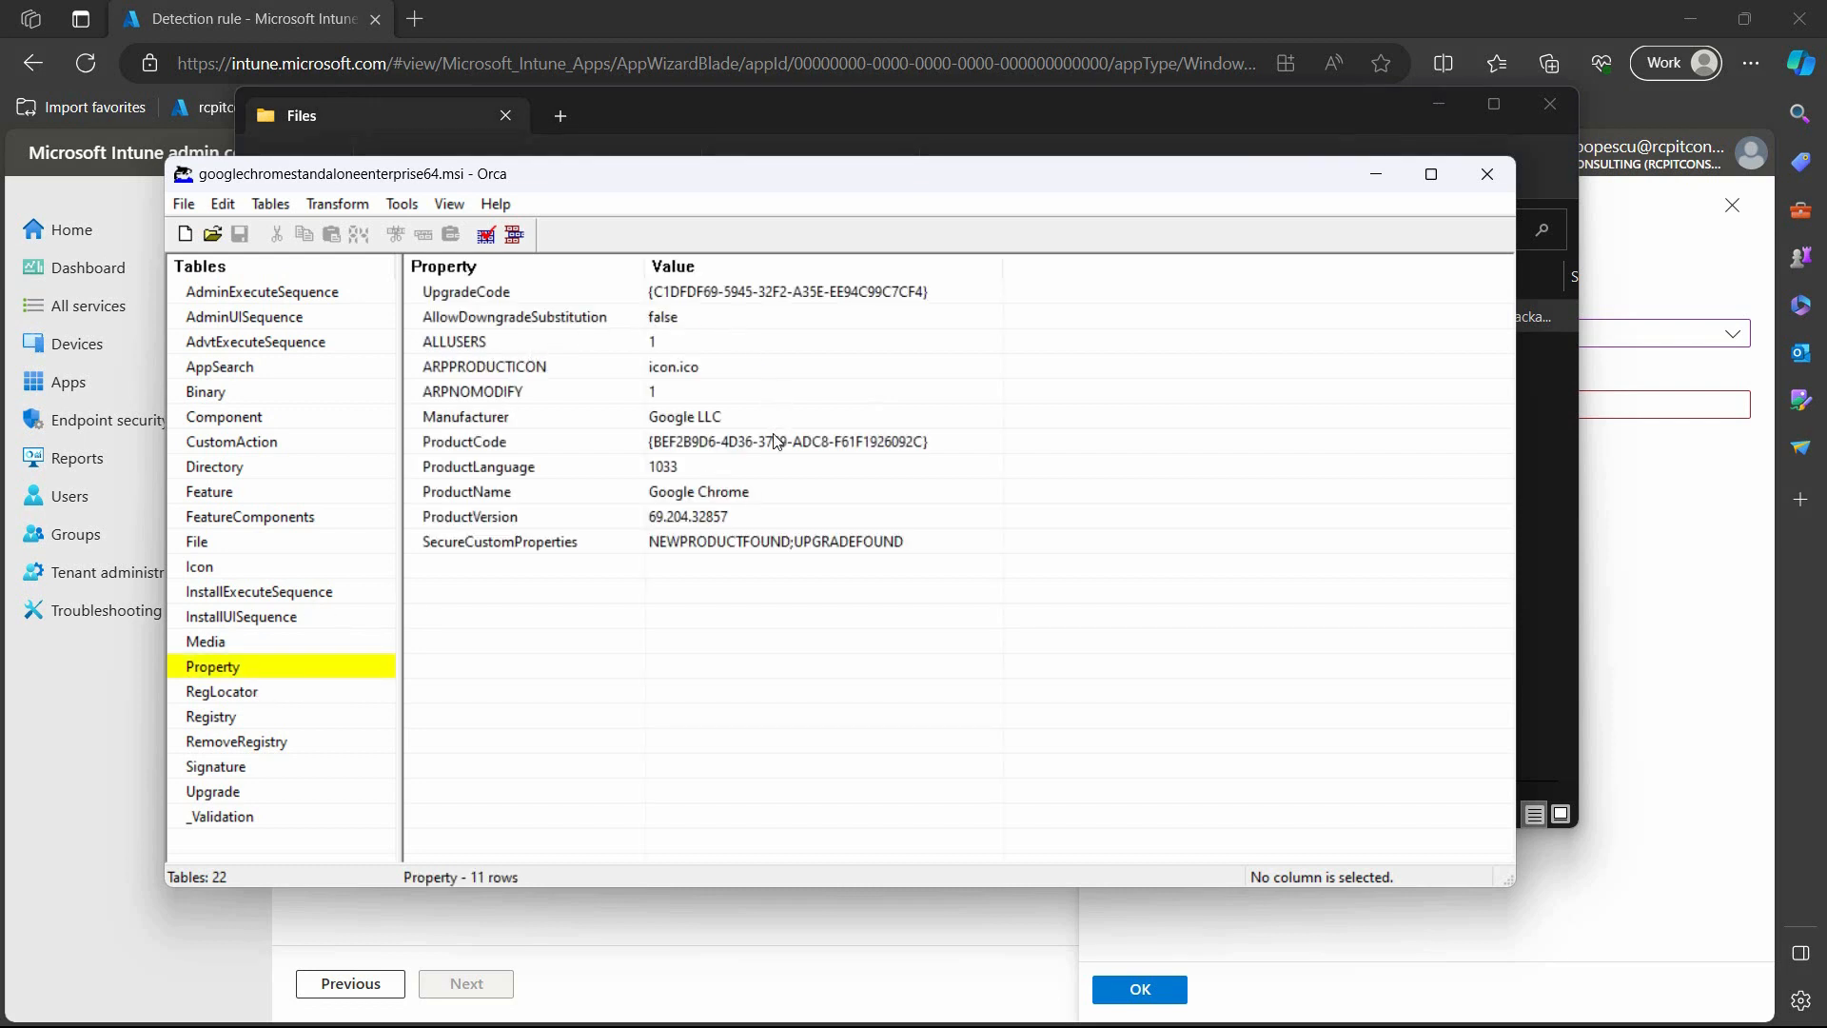
{"action": "left_click", "coordinate": [786, 440]}
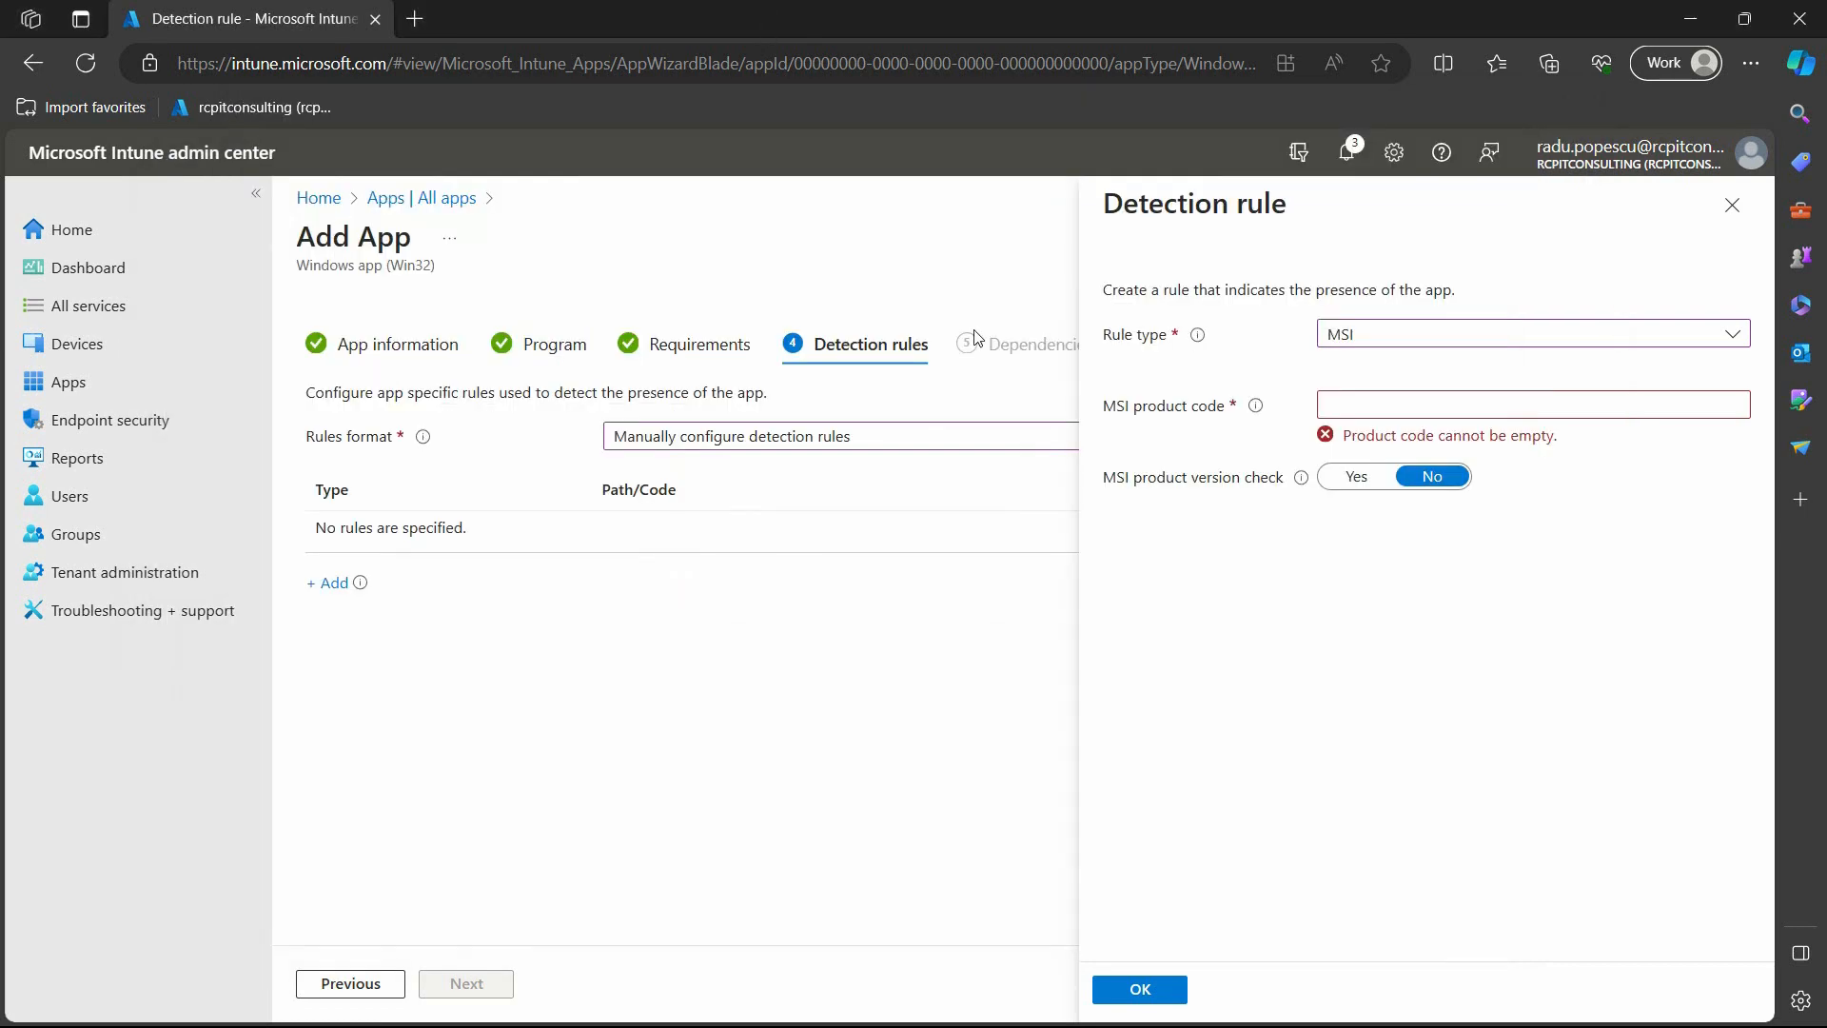
Save the MSI rule with product code {BEF2B9D6-4D36-3799-ADC8-F61F1926092C}.
{"action": "left_click", "coordinate": [1530, 404]}
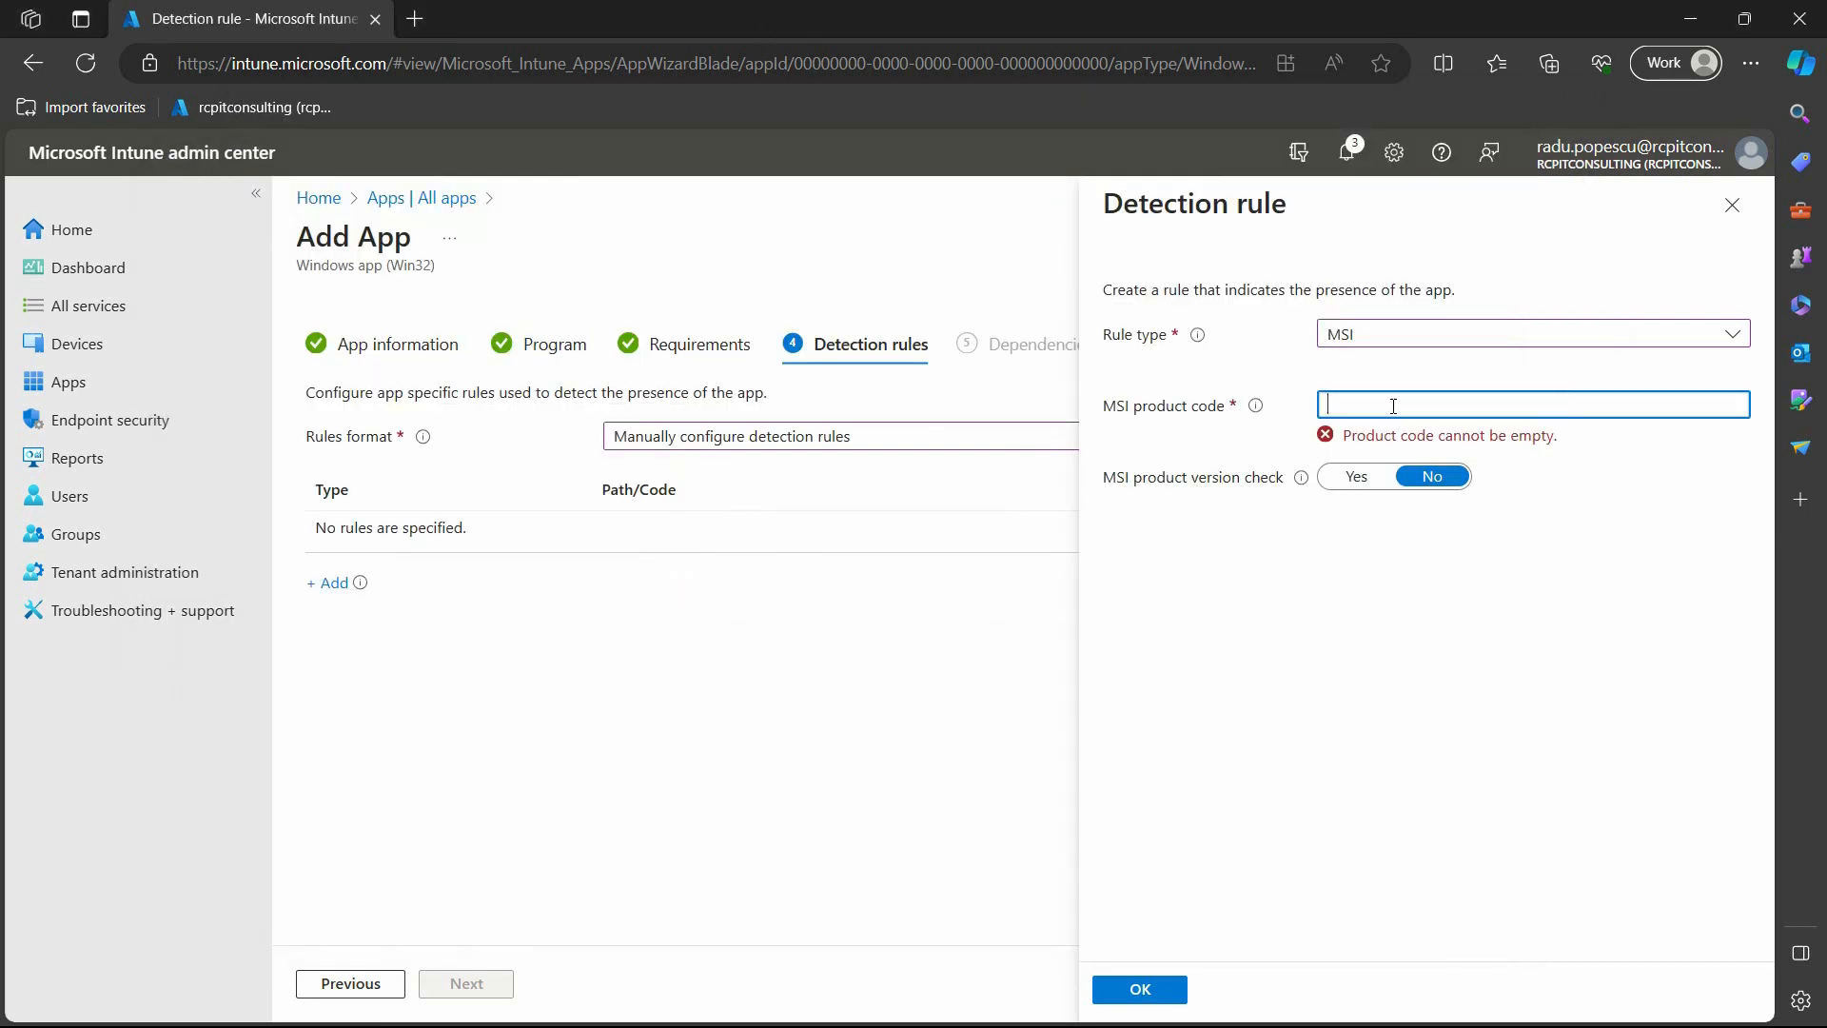
{"action": "type", "text": "{BEF2B9D6-4D36-3799-ADC8-F61F1926092C}"}
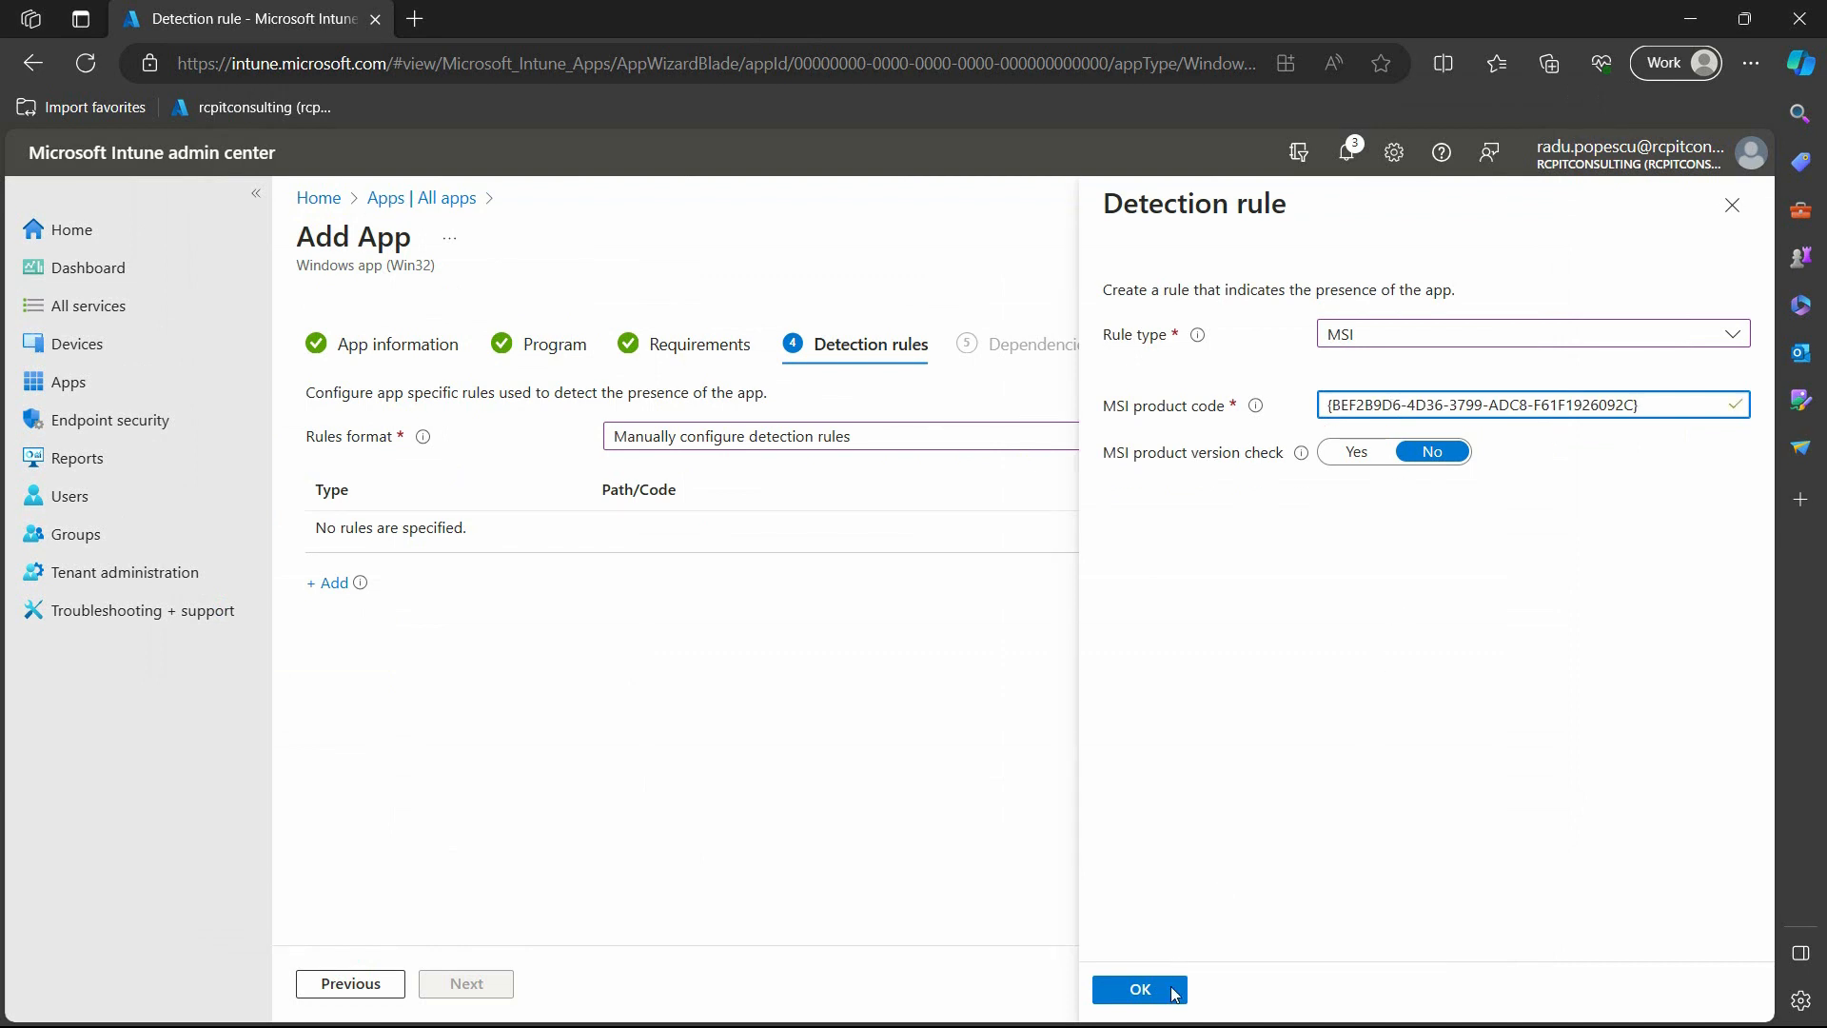
{"action": "left_click", "coordinate": [1138, 987]}
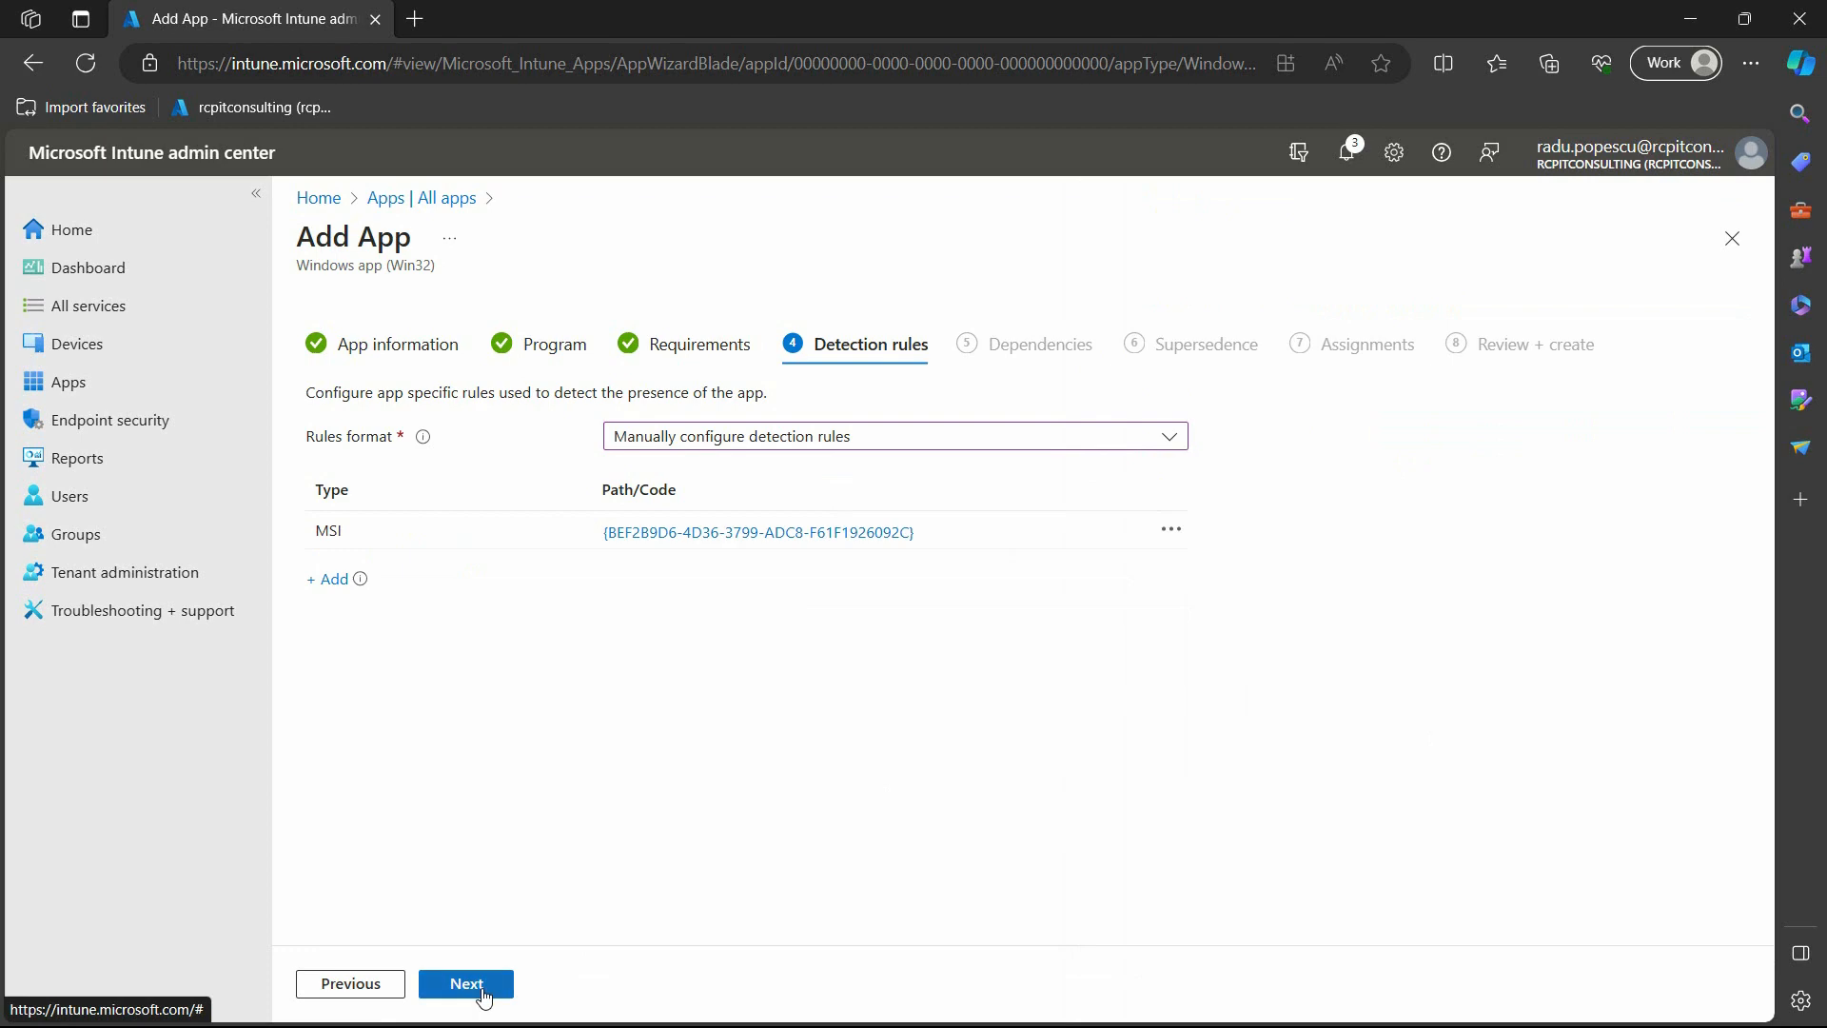
Skip Dependencies, Supersedence and Assignments to reach the Chrome app's Review + create summary.
{"action": "left_click", "coordinate": [464, 984]}
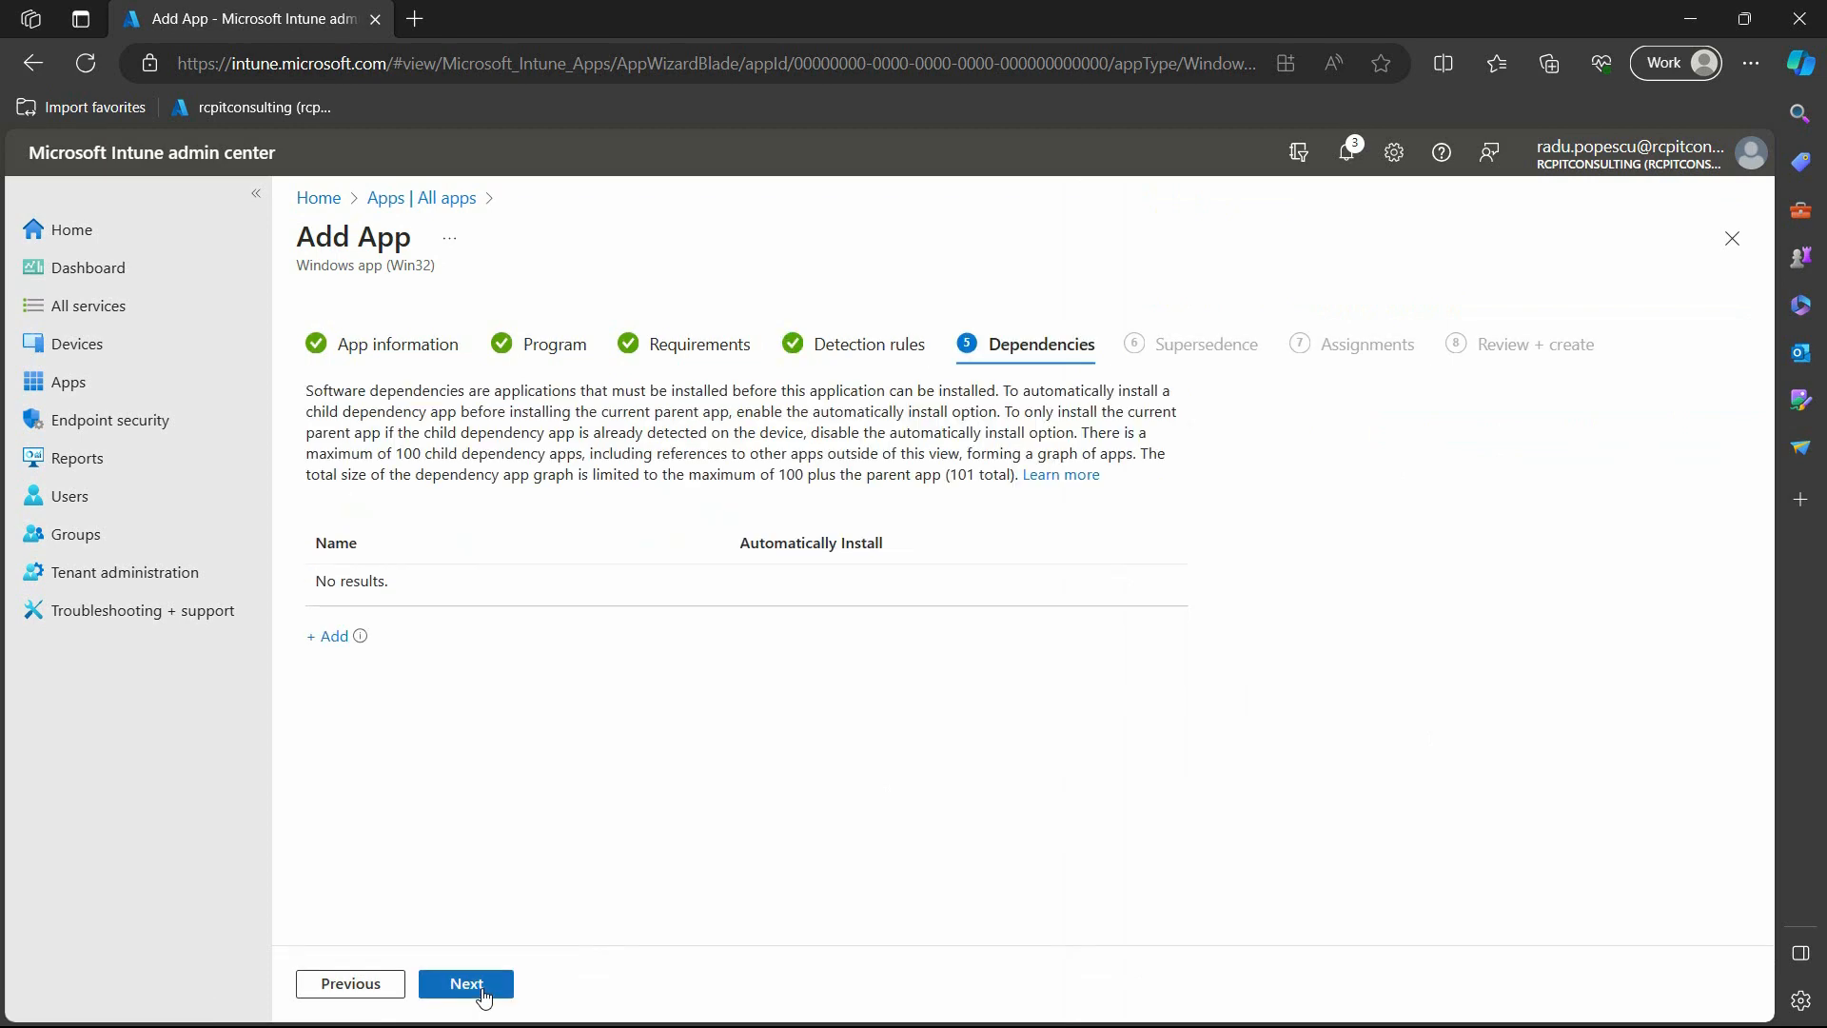
{"action": "left_click", "coordinate": [464, 984]}
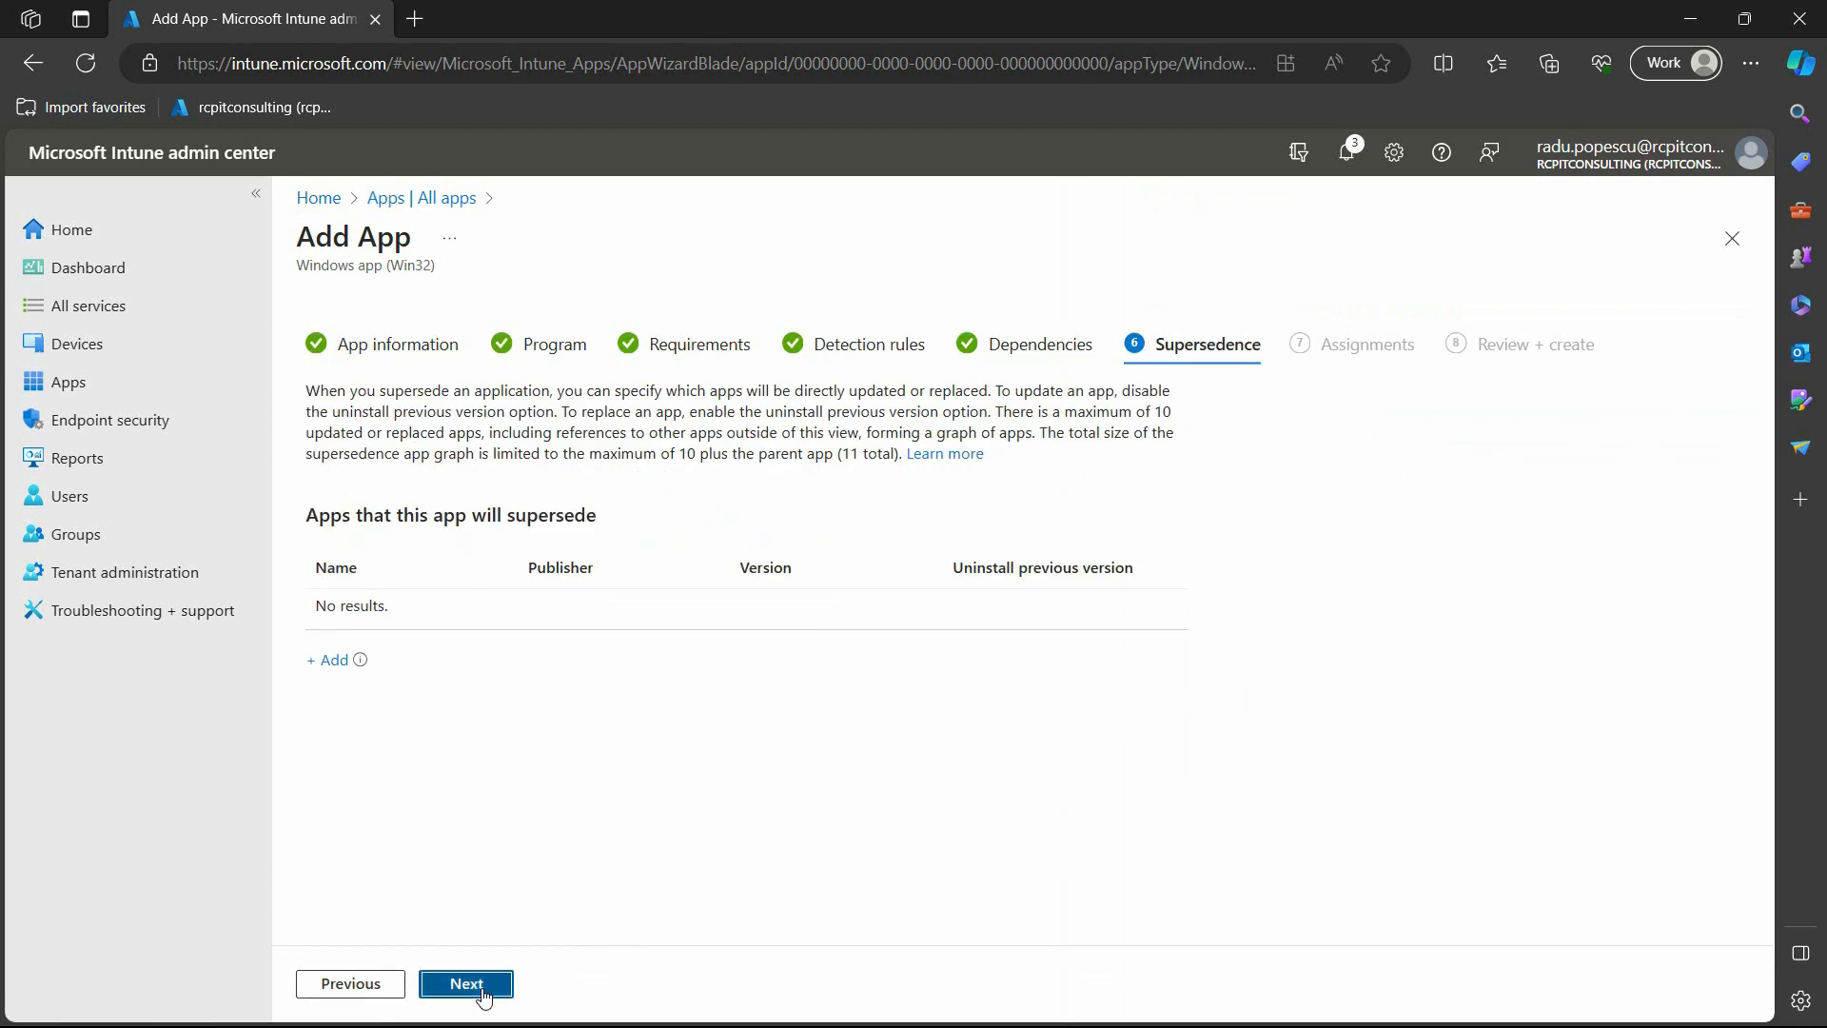
{"action": "left_click", "coordinate": [465, 992]}
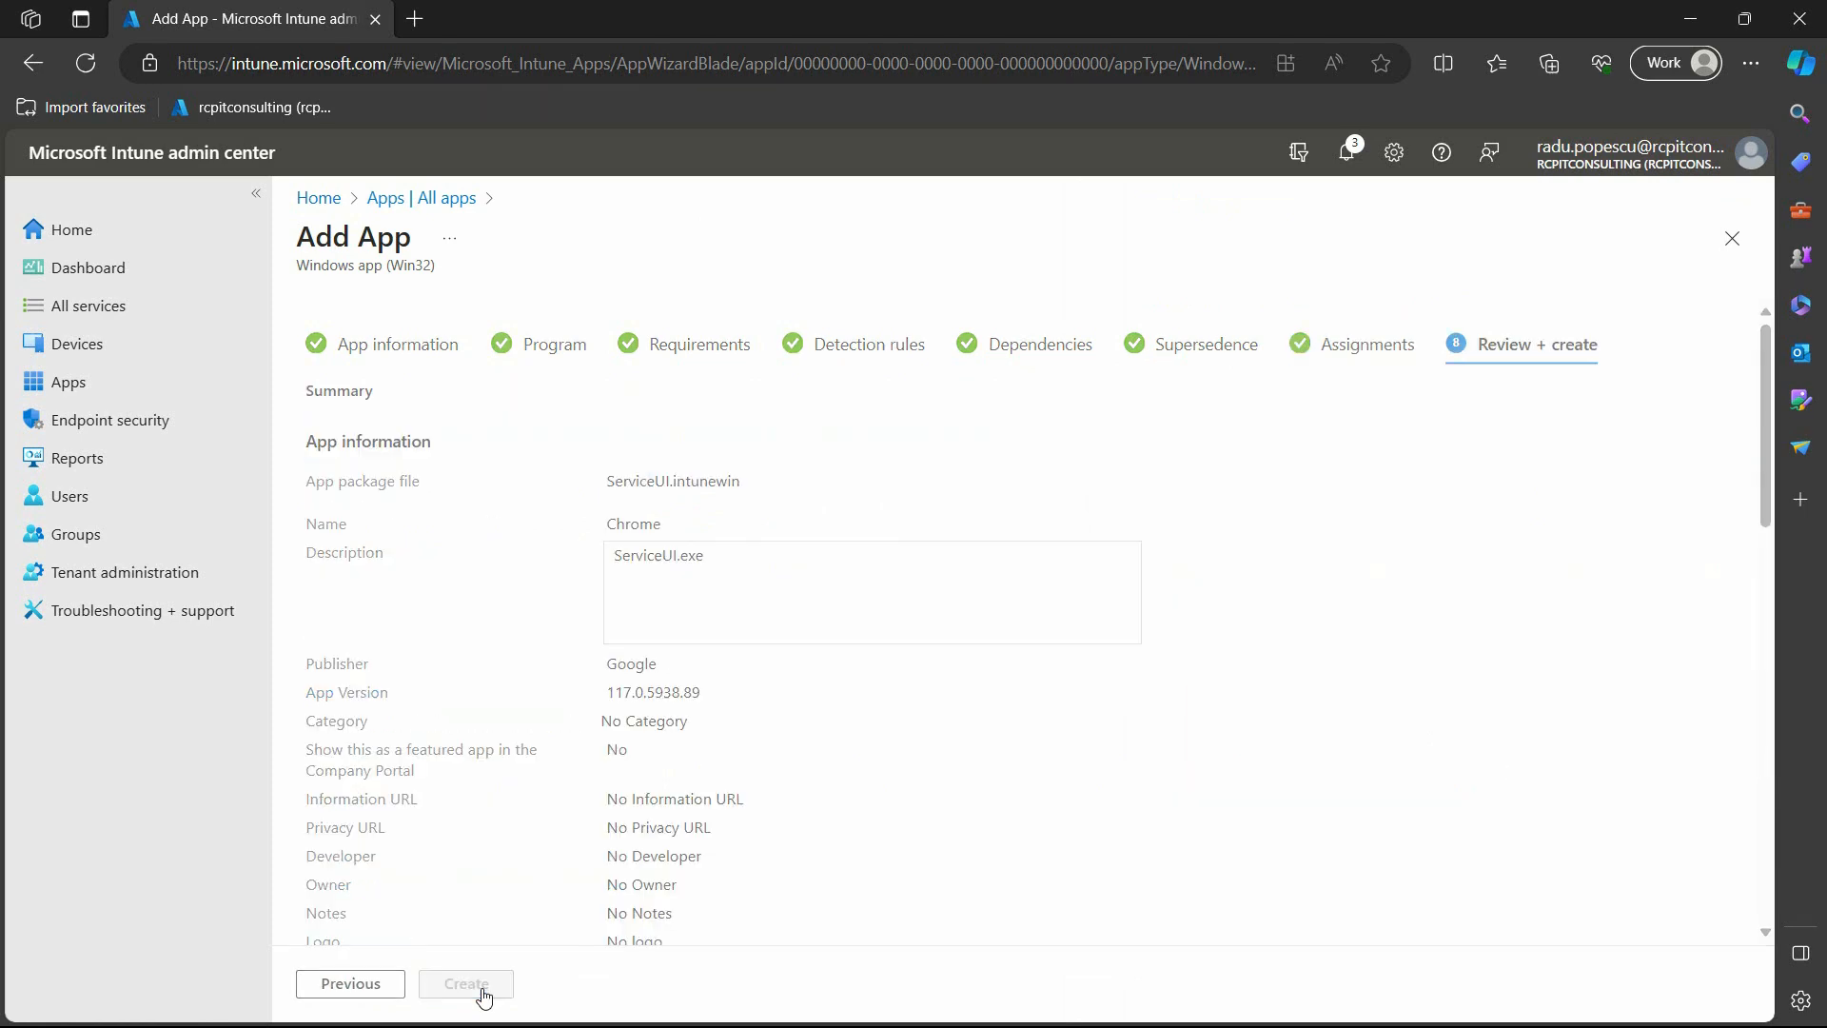